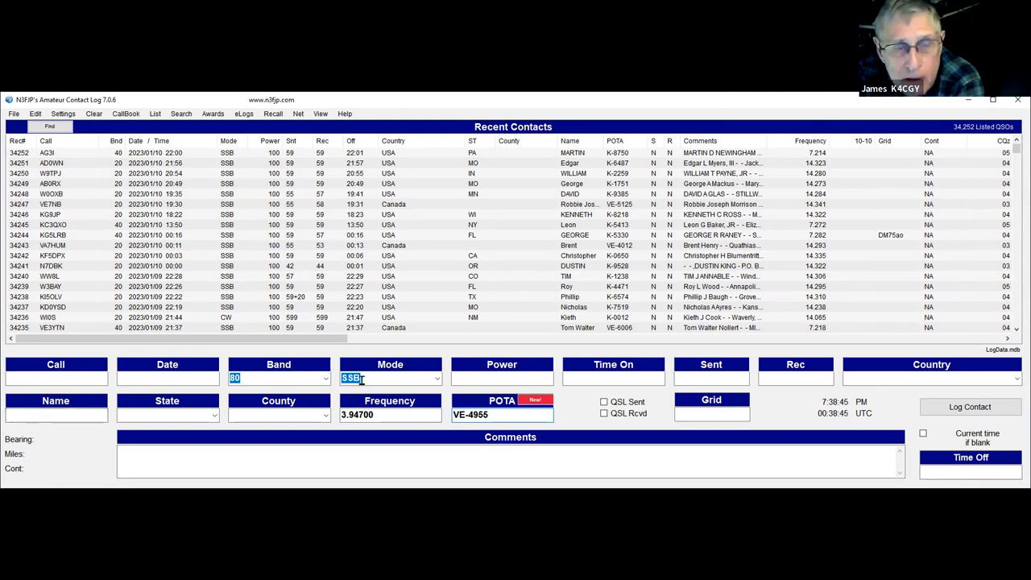
pyautogui.moveTo(551, 154)
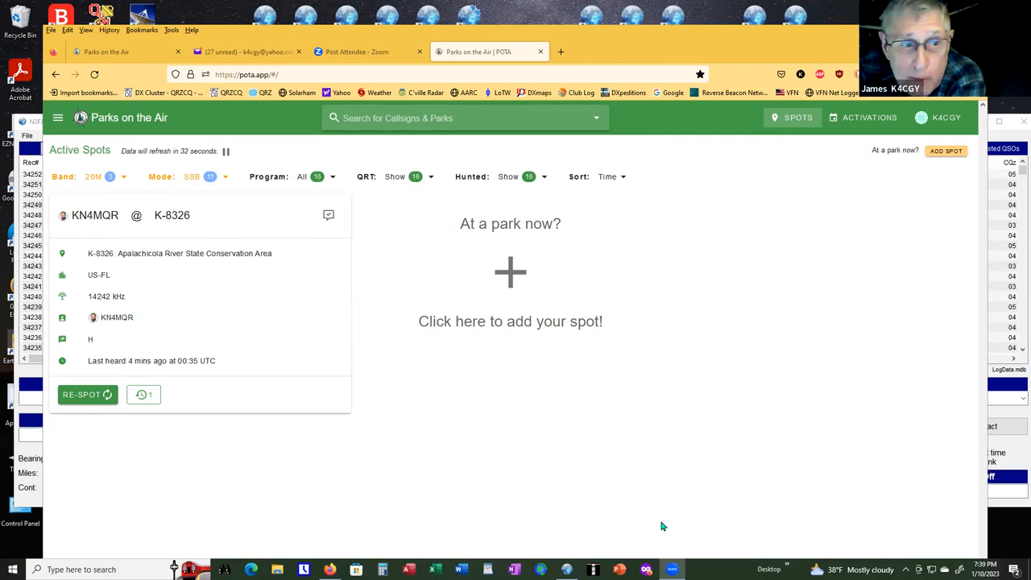
pyautogui.moveTo(202, 270)
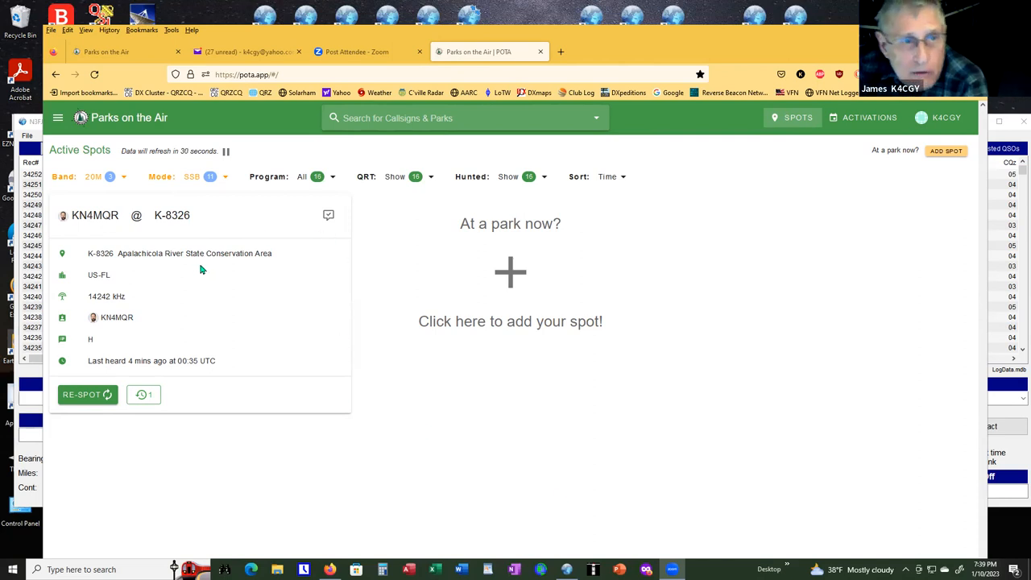
pyautogui.moveTo(583, 494)
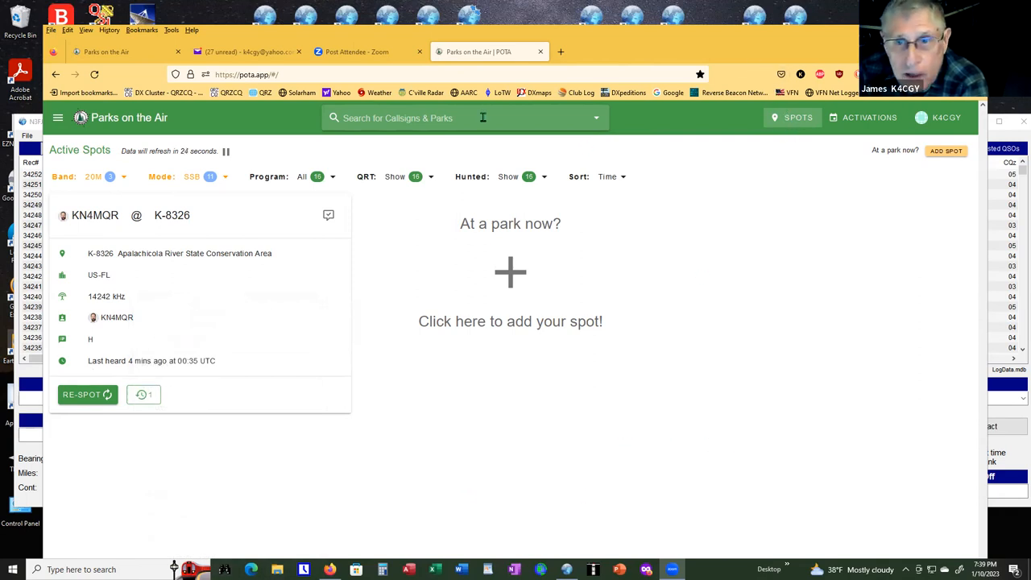
# Open My Awards from the K4CGY menu, newest award Glandularia Tampensis Hunter.
pyautogui.click(95, 215)
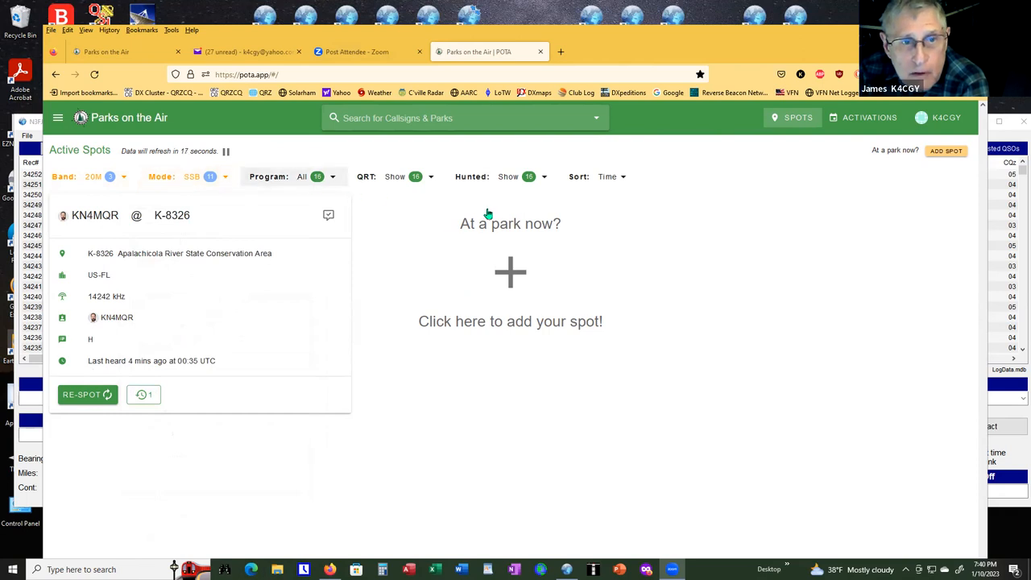
pyautogui.moveTo(671, 215)
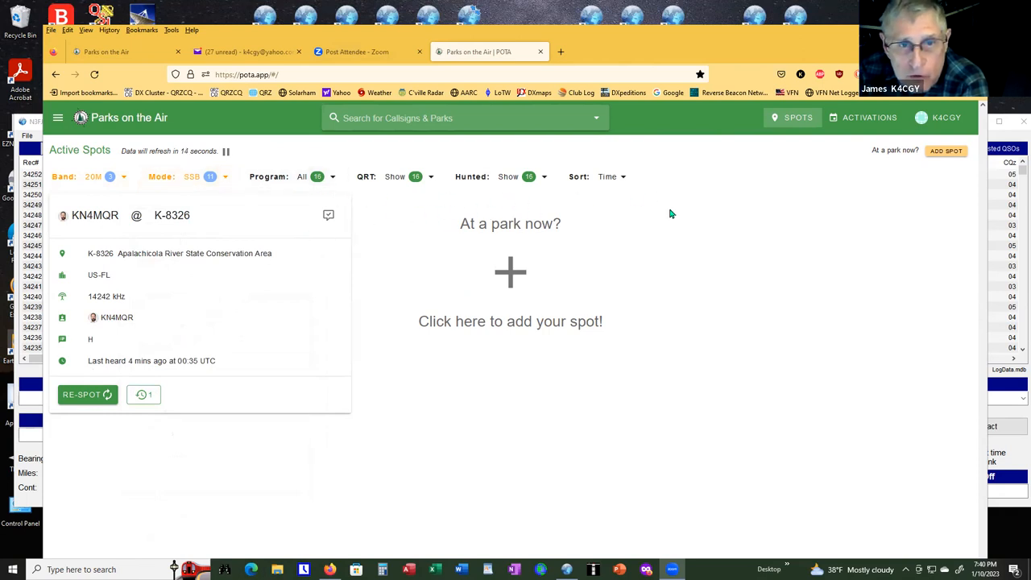
pyautogui.moveTo(840, 215)
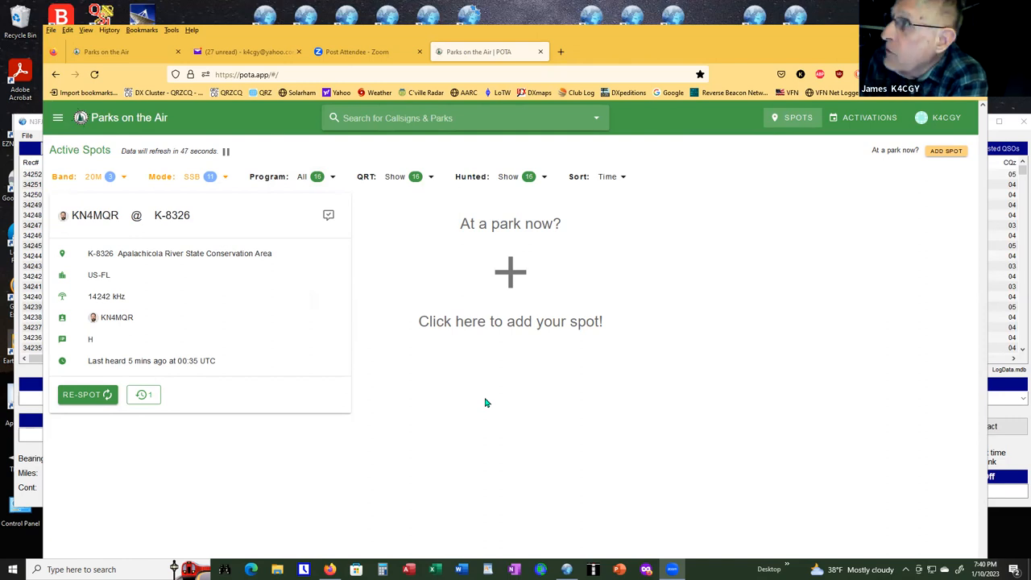
pyautogui.moveTo(489, 403)
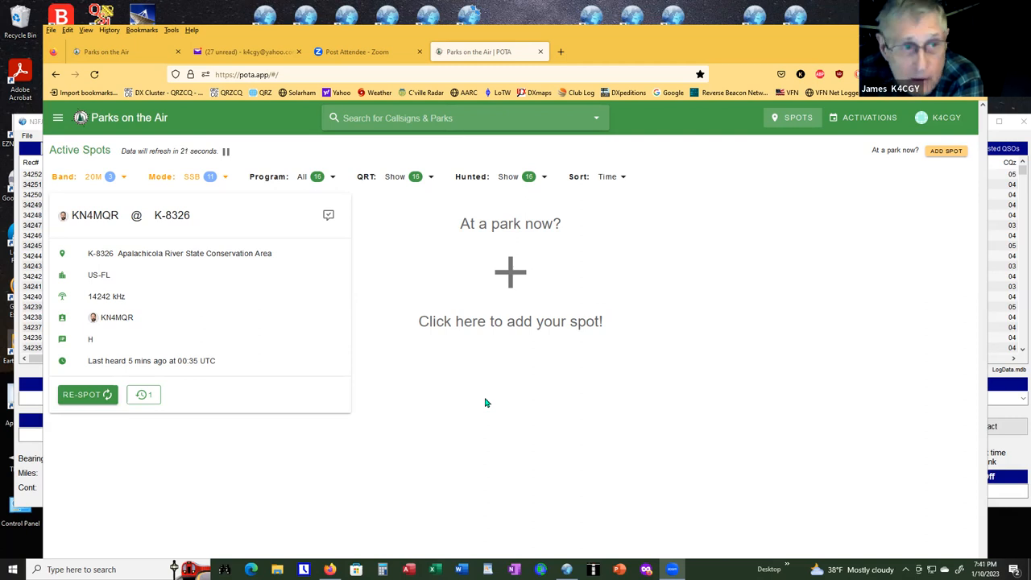
pyautogui.moveTo(389, 359)
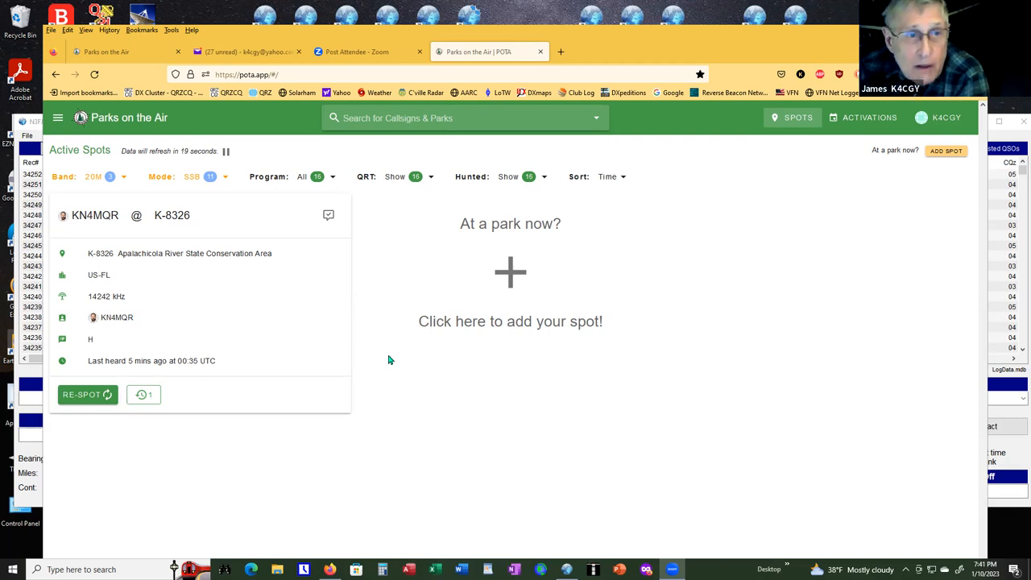
pyautogui.moveTo(136, 163)
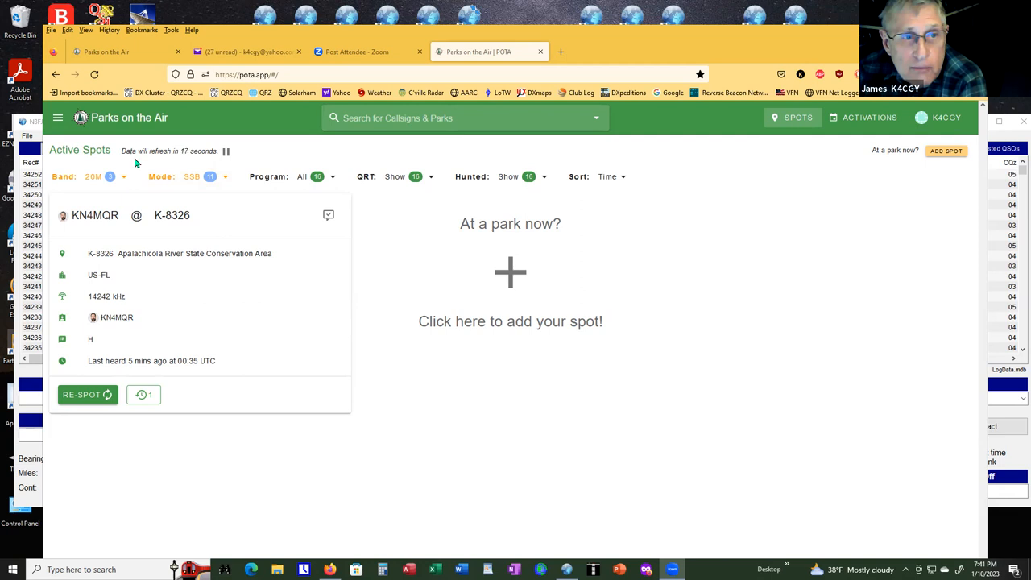
pyautogui.moveTo(204, 163)
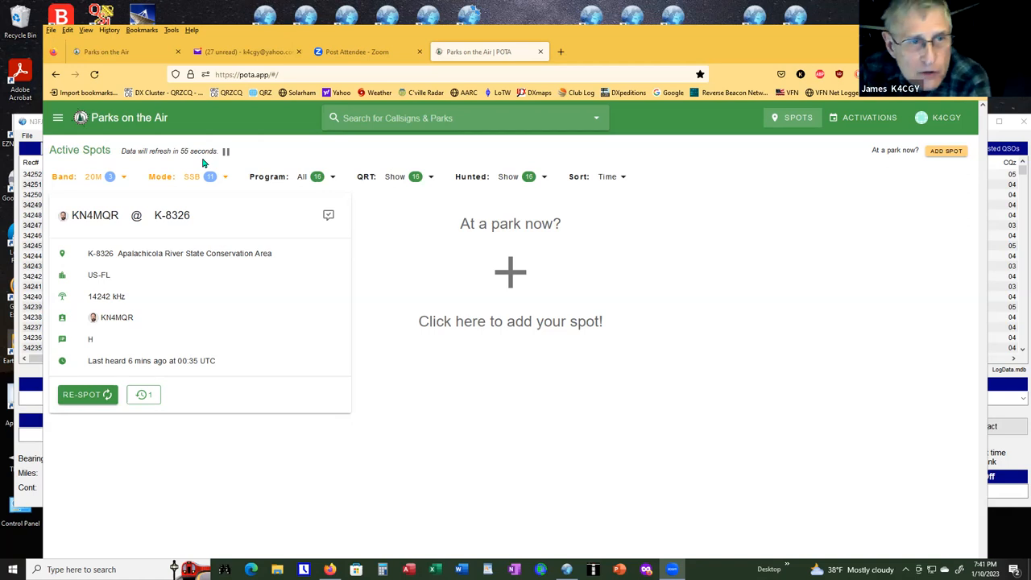
pyautogui.click(95, 215)
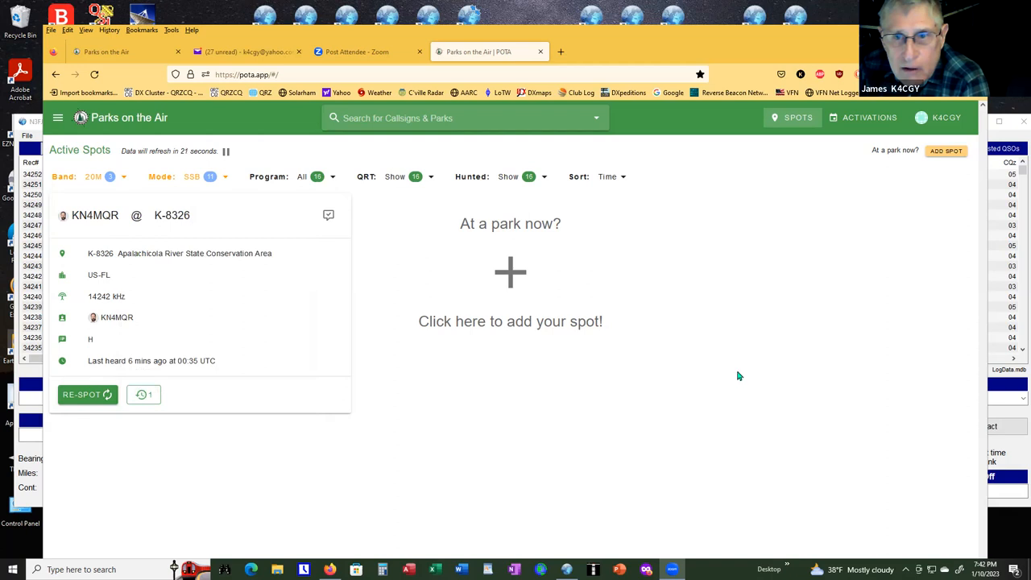
pyautogui.moveTo(773, 144)
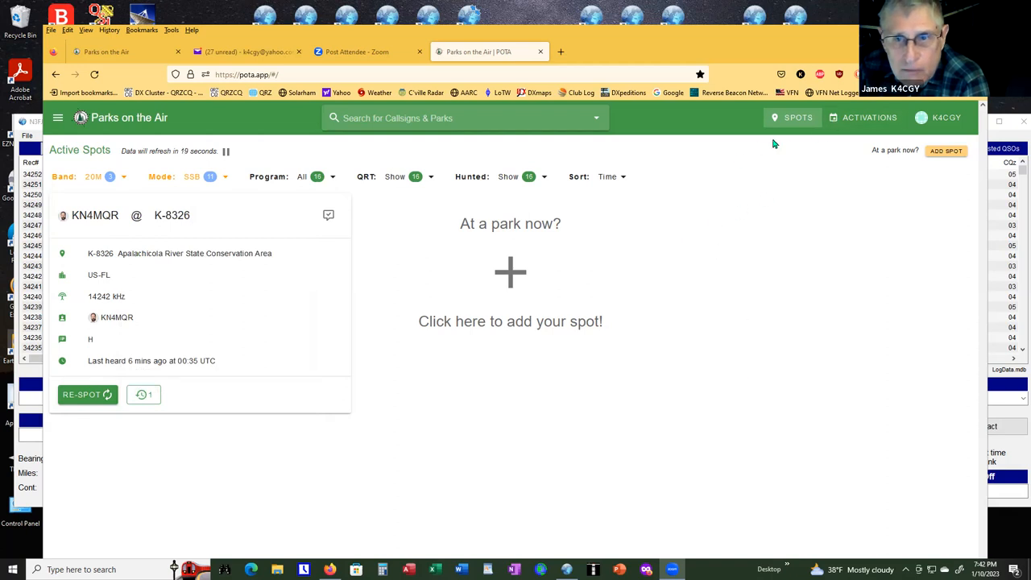
pyautogui.moveTo(860, 253)
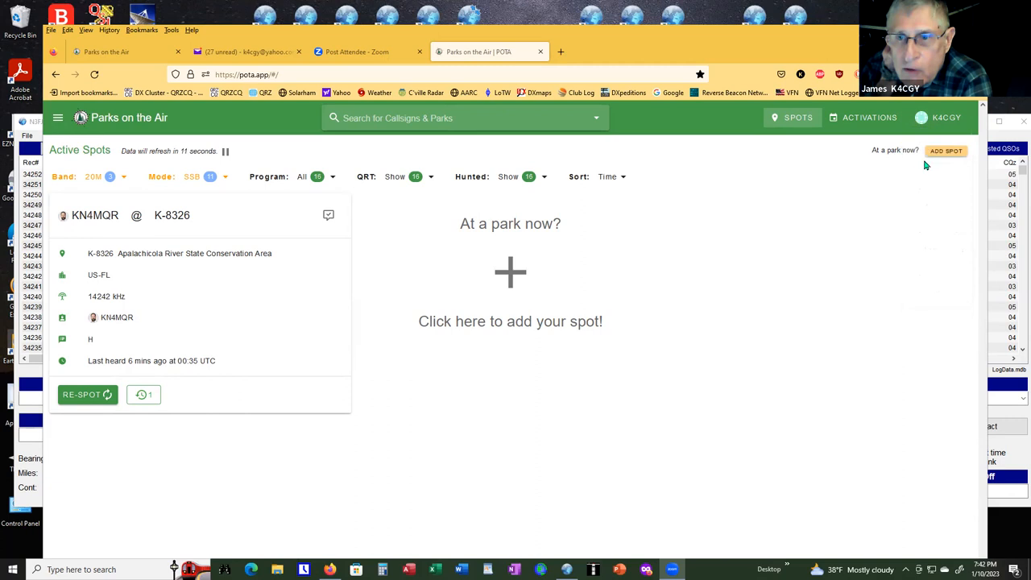
pyautogui.click(945, 118)
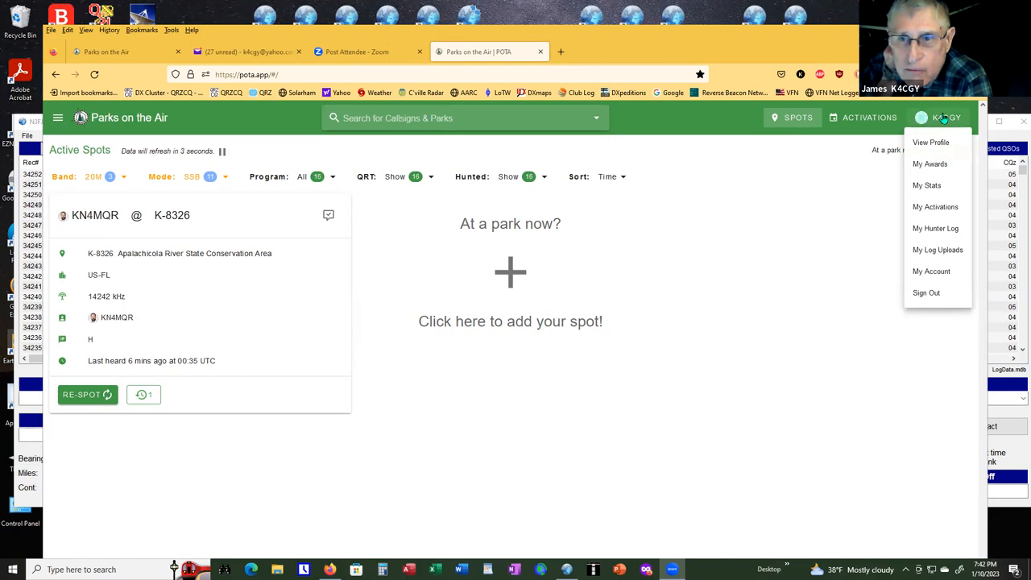
pyautogui.moveTo(933, 169)
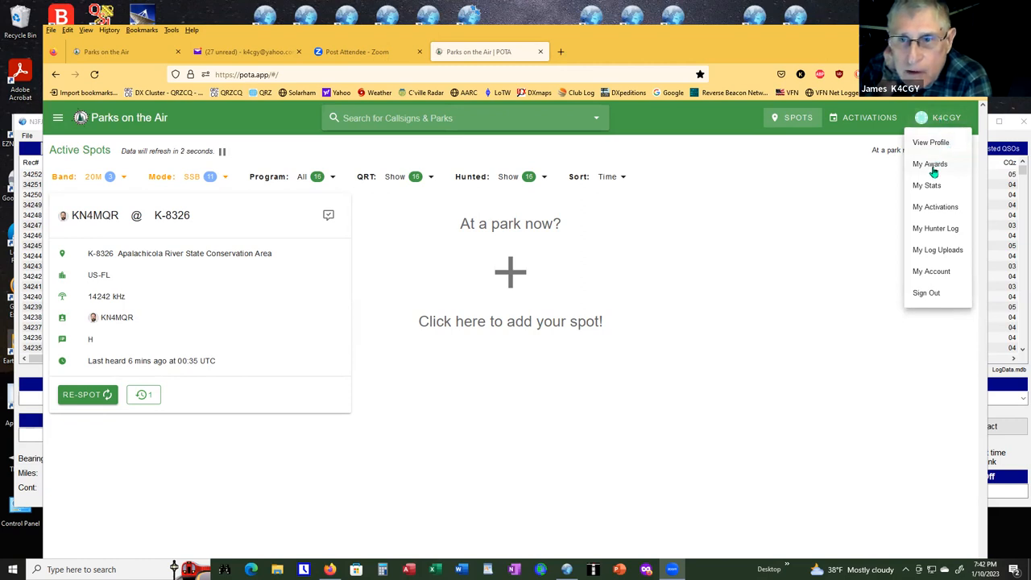
pyautogui.click(929, 163)
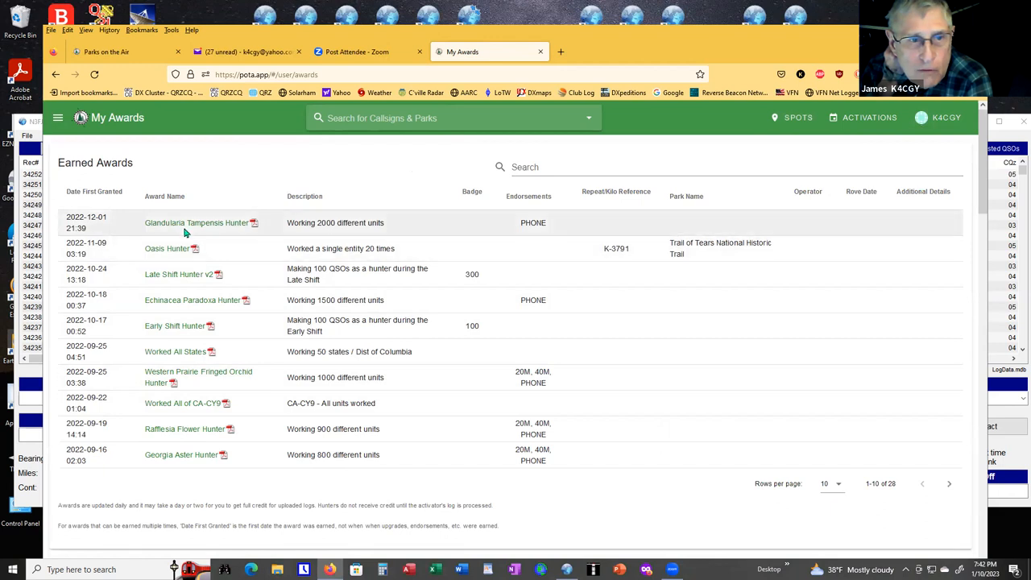
pyautogui.moveTo(385, 245)
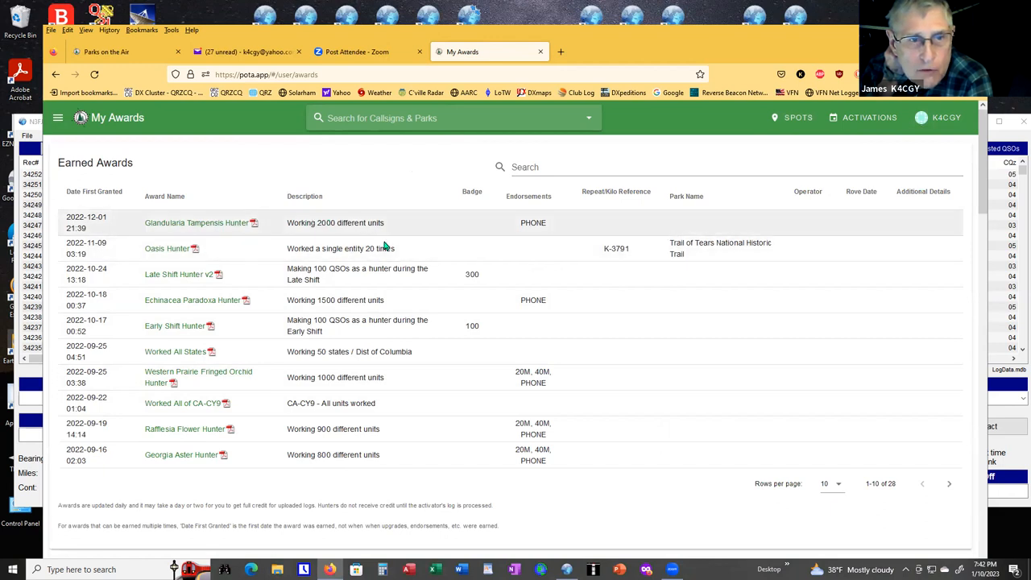
pyautogui.scroll(-3)
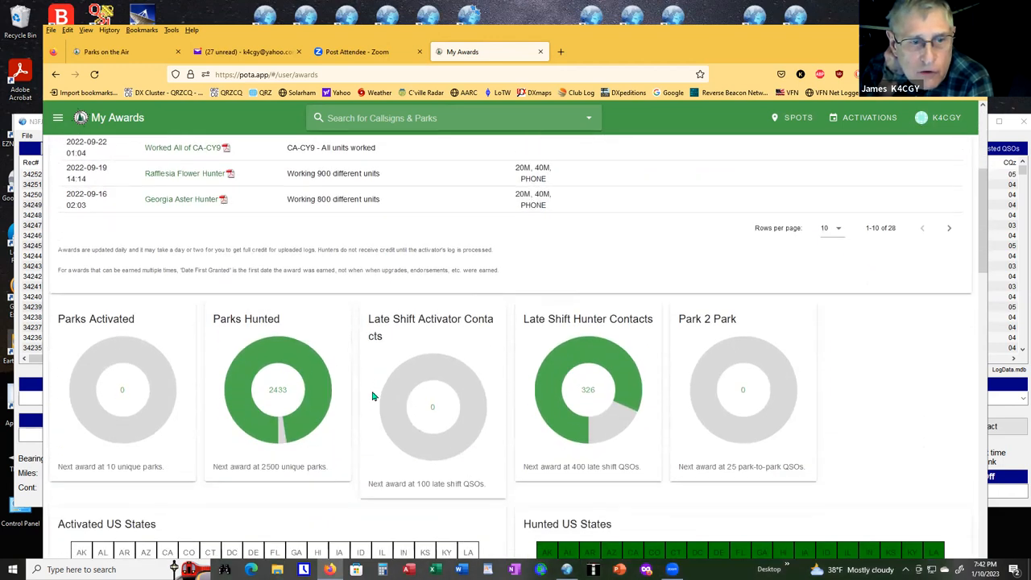
pyautogui.scroll(-3)
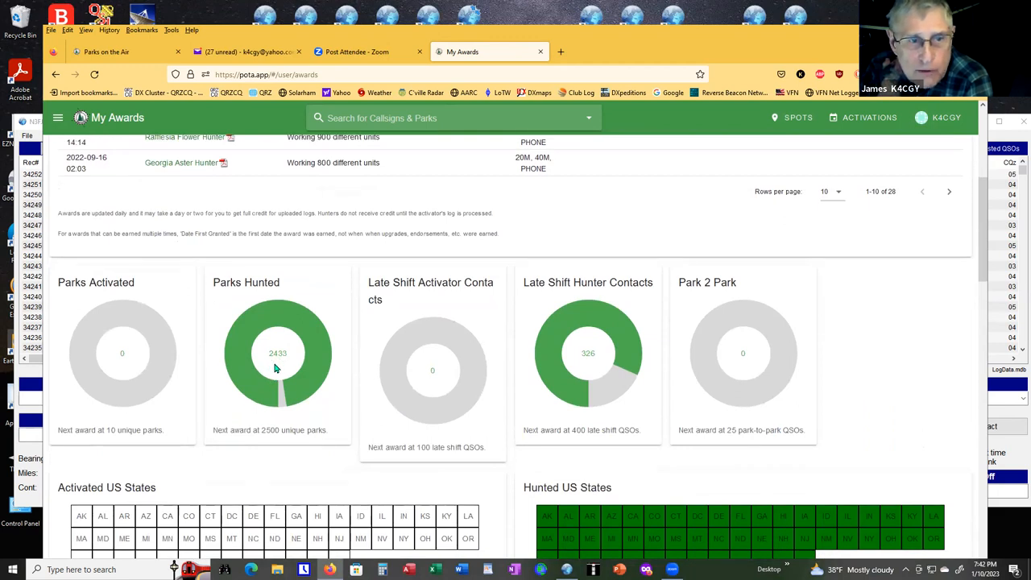
pyautogui.scroll(-3)
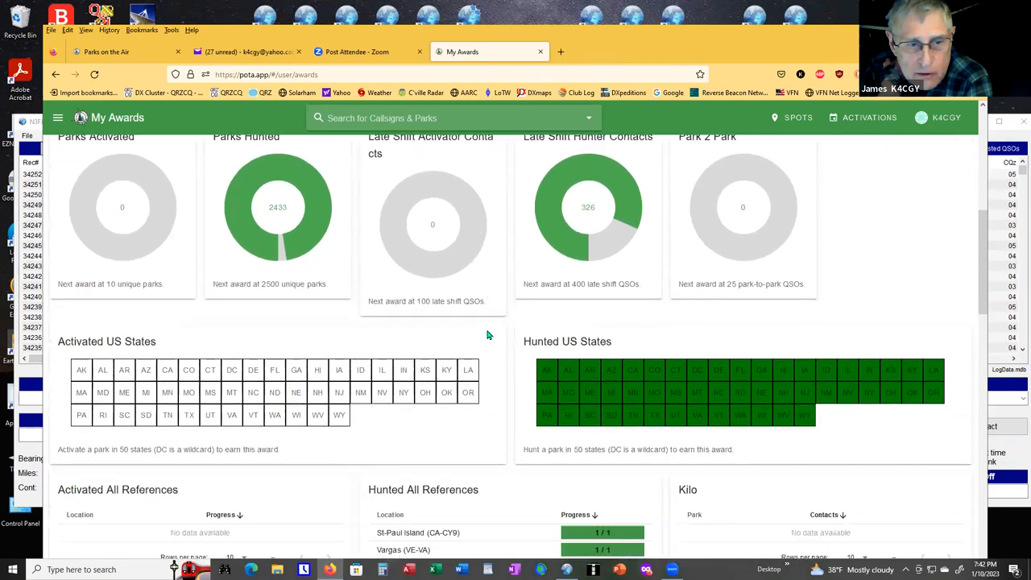
pyautogui.scroll(-3)
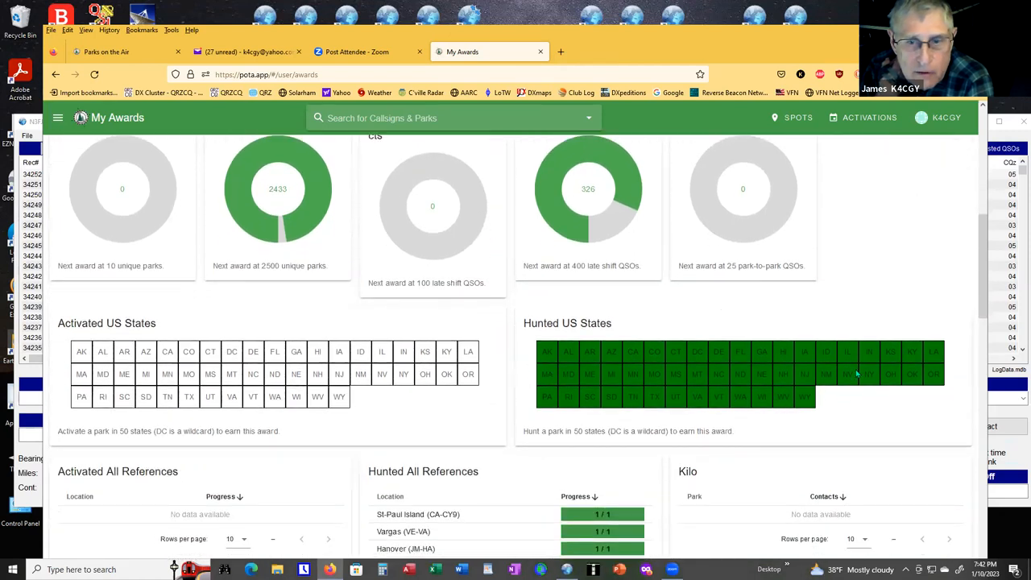
pyautogui.moveTo(860, 386)
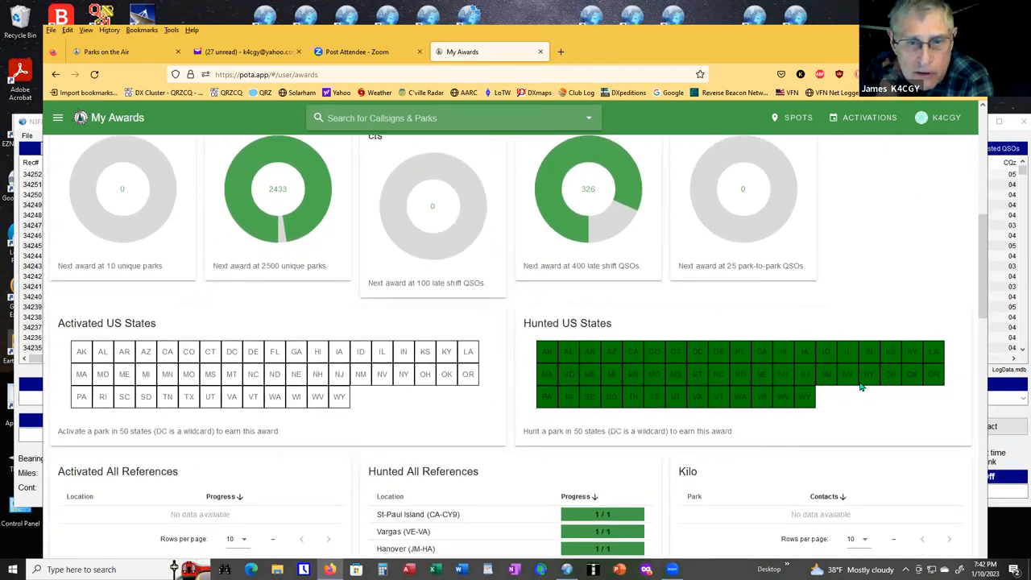
pyautogui.scroll(-3)
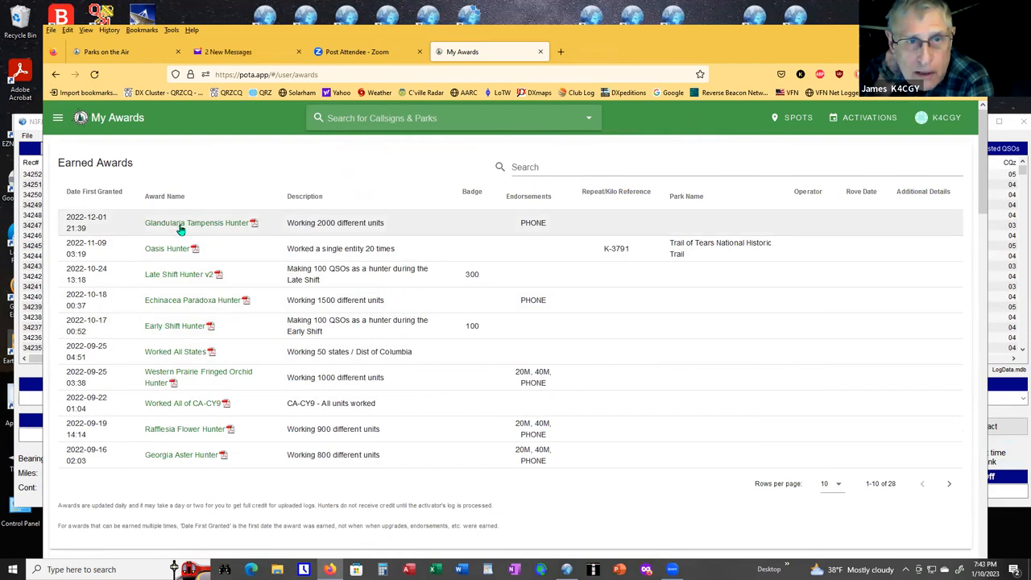
pyautogui.click(197, 222)
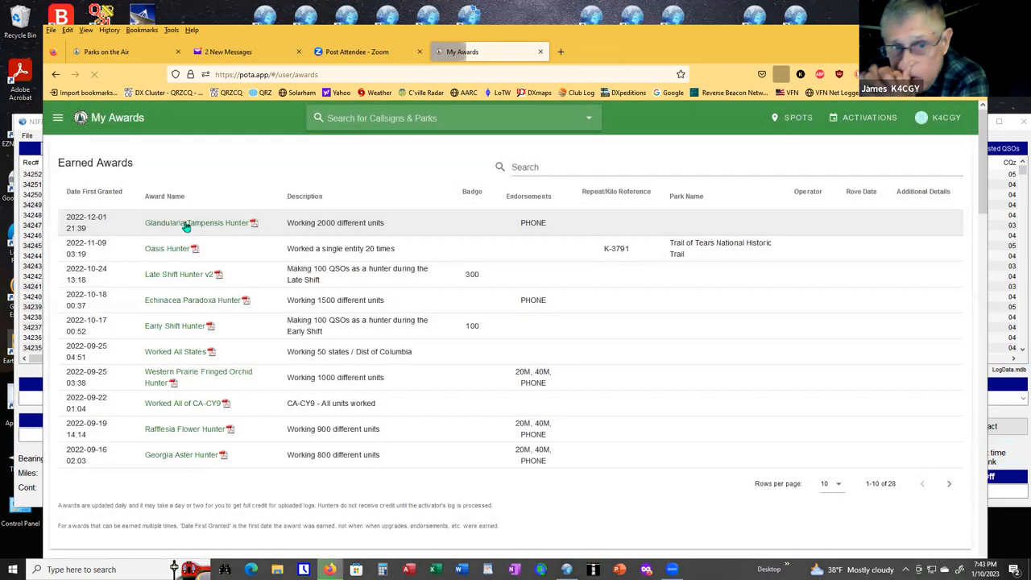
# Open the Glandularia Tampensis Hunter certificate PDF for 2000 unique reference areas.
pyautogui.click(253, 223)
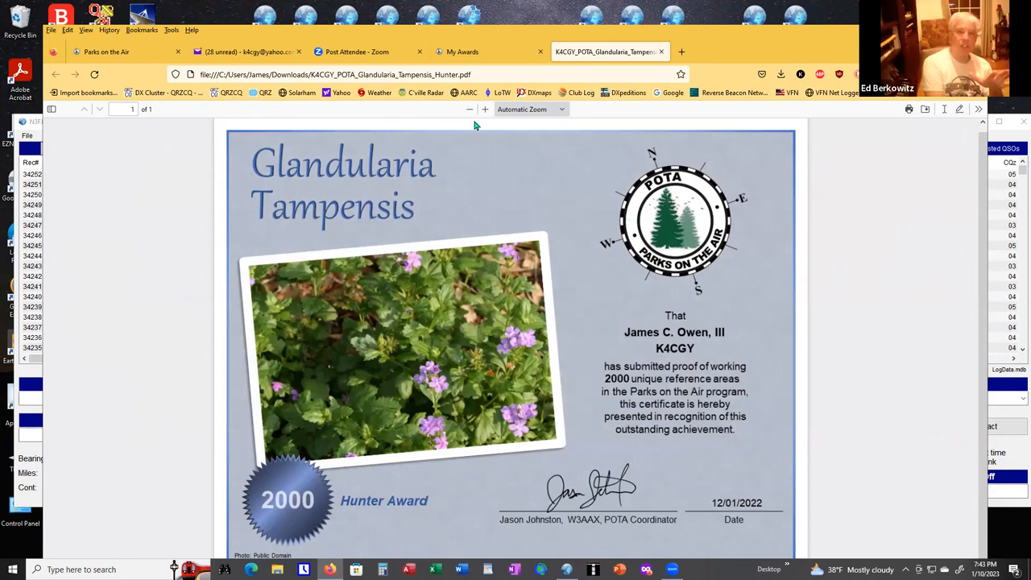
pyautogui.moveTo(137, 191)
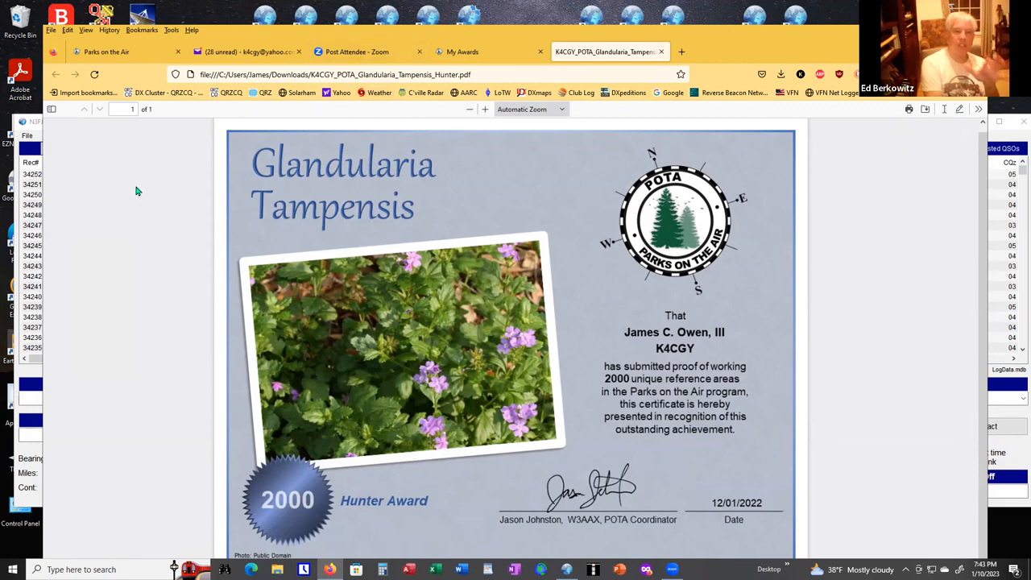
pyautogui.moveTo(888, 286)
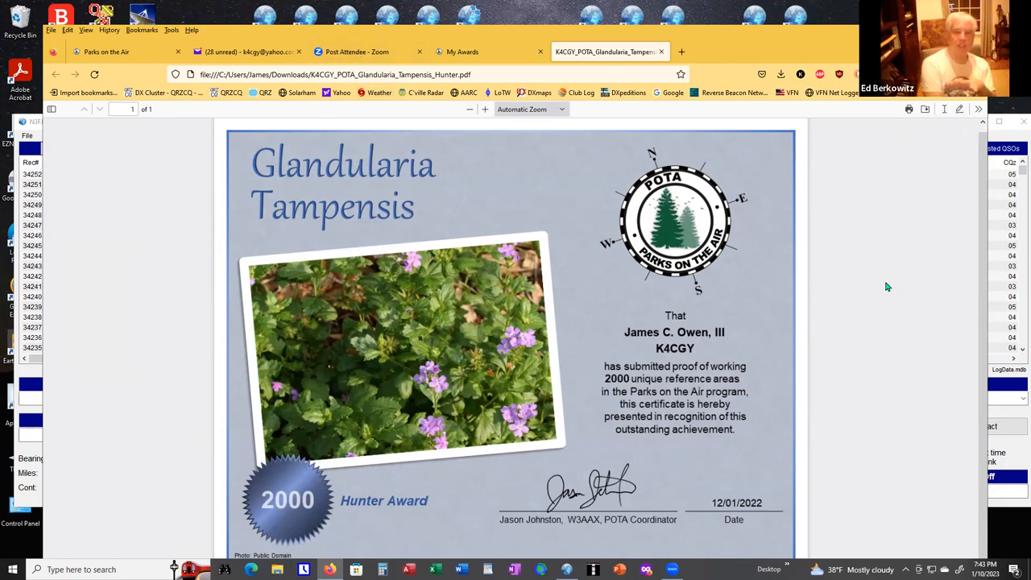
pyautogui.moveTo(602, 193)
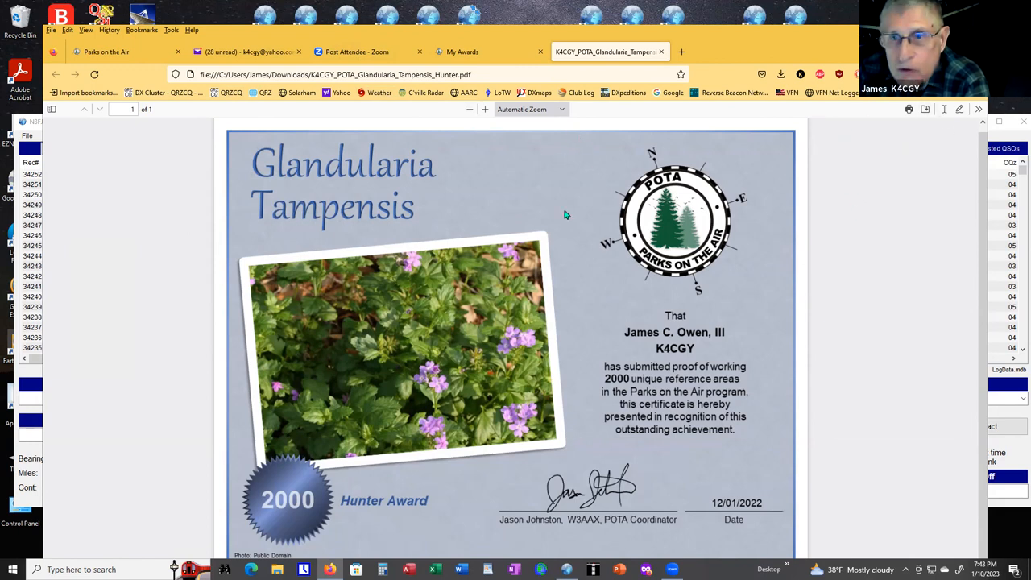
pyautogui.moveTo(85, 206)
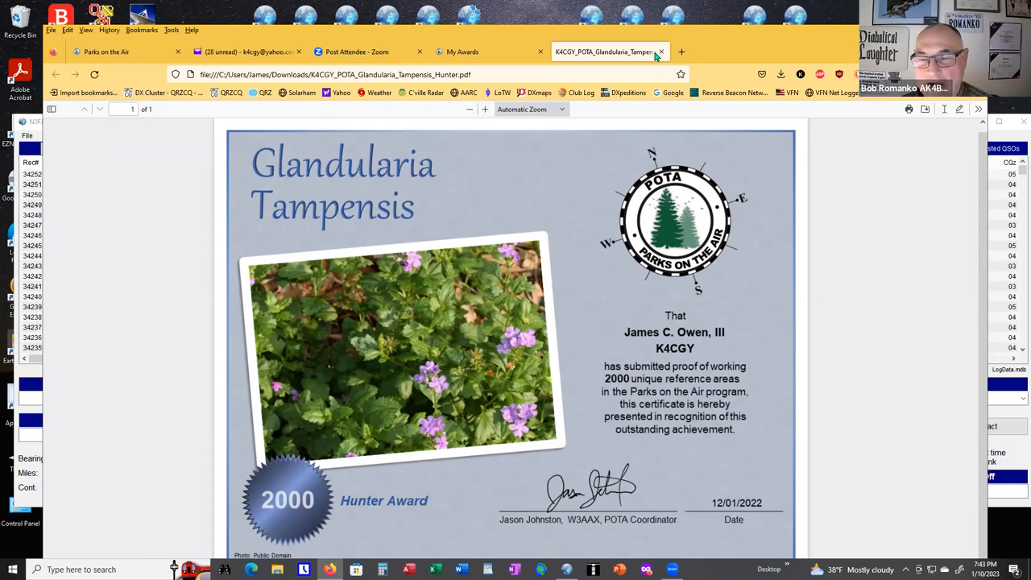
# Close the certificate tab and open My Hunter Log from the K4CGY menu.
pyautogui.click(659, 52)
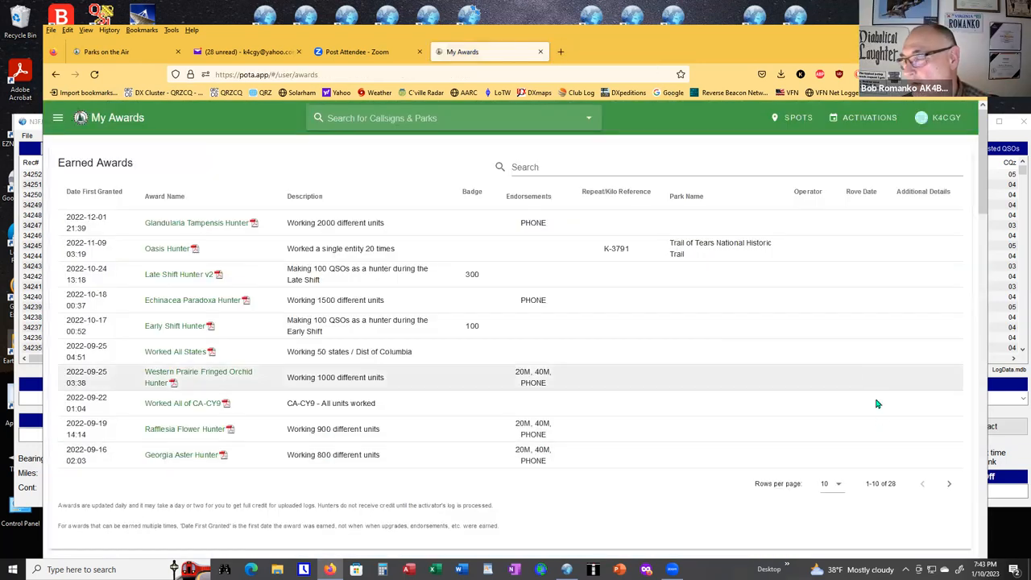
pyautogui.click(946, 118)
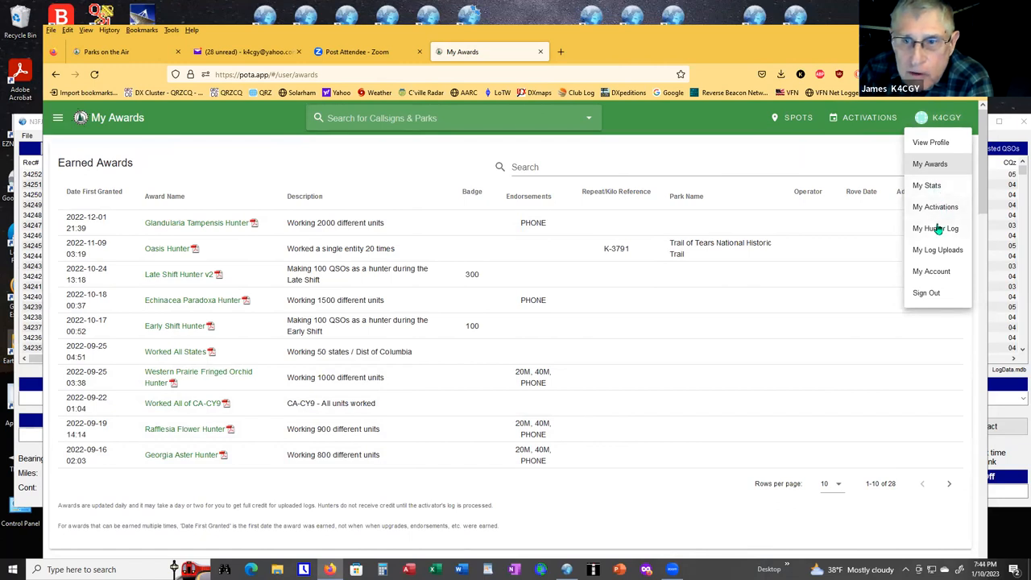
pyautogui.click(935, 228)
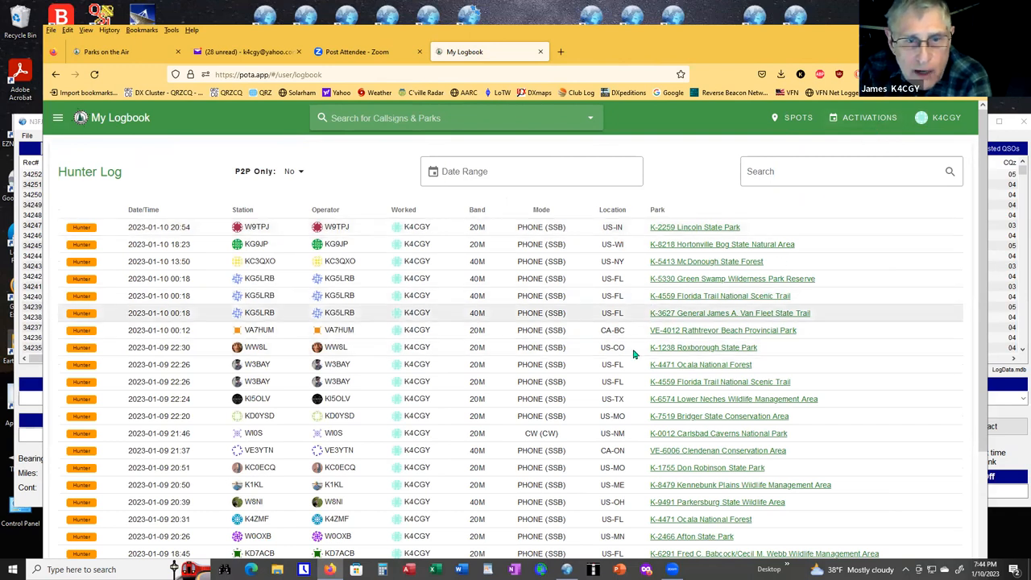
# Search the hunter log for park k-2345, which finds no contacts.
pyautogui.click(805, 172)
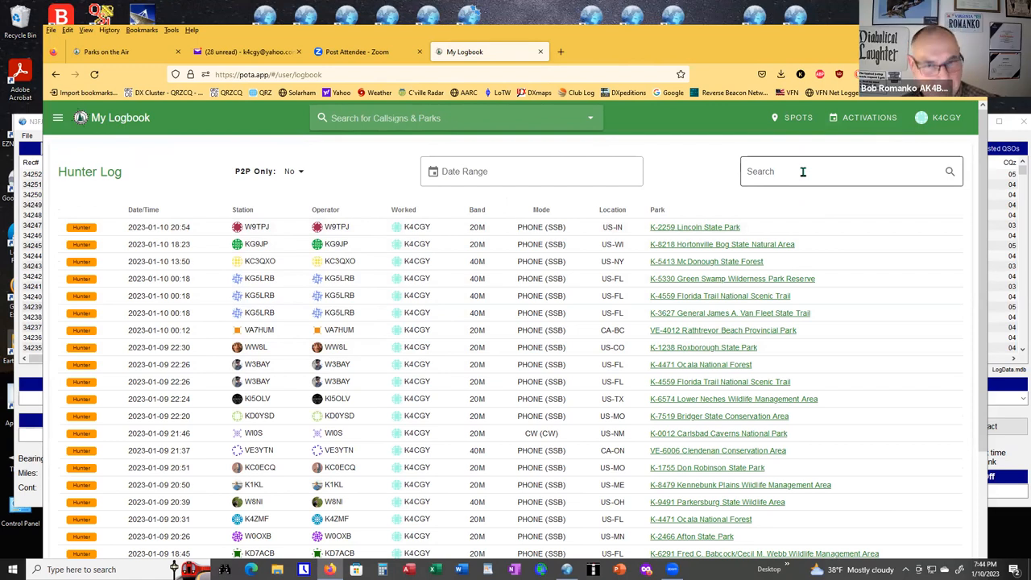
pyautogui.click(837, 171)
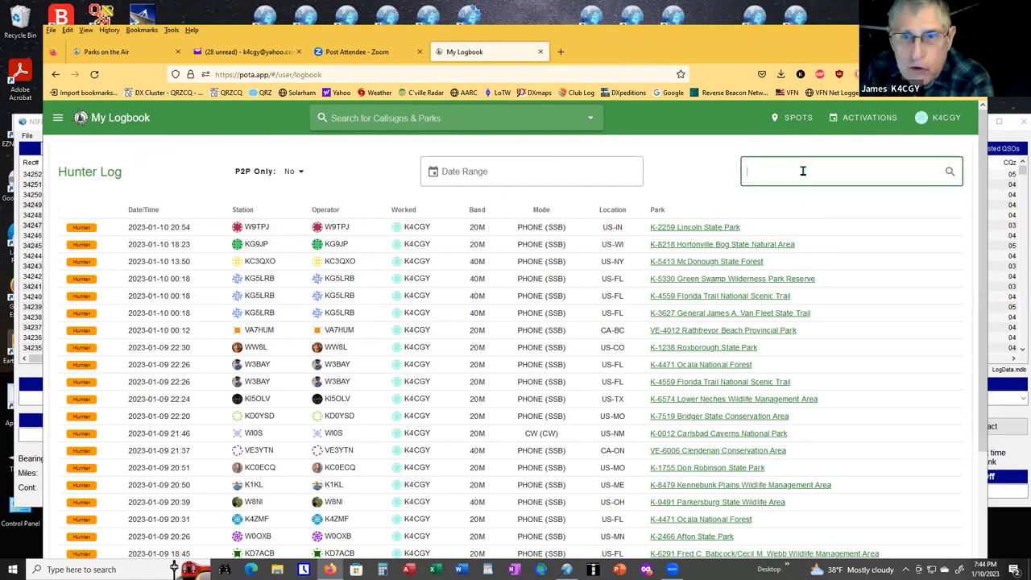
pyautogui.write('k')
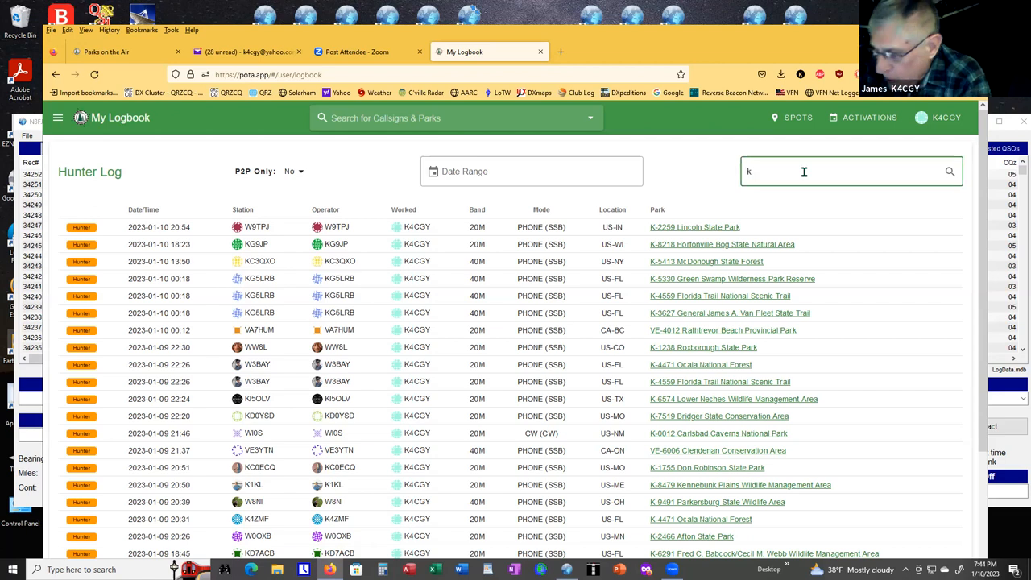
pyautogui.write('-2345')
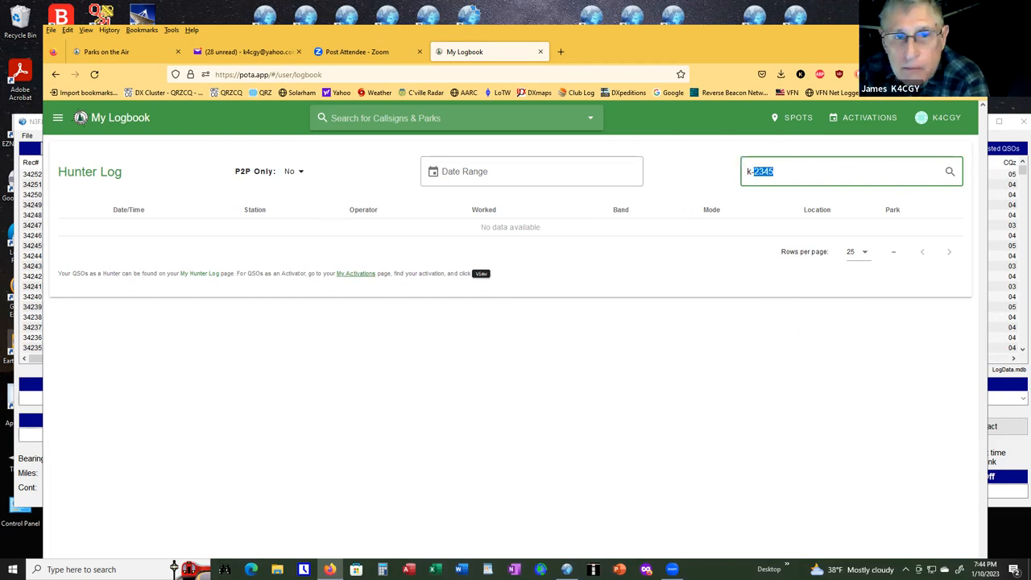
pyautogui.click(947, 118)
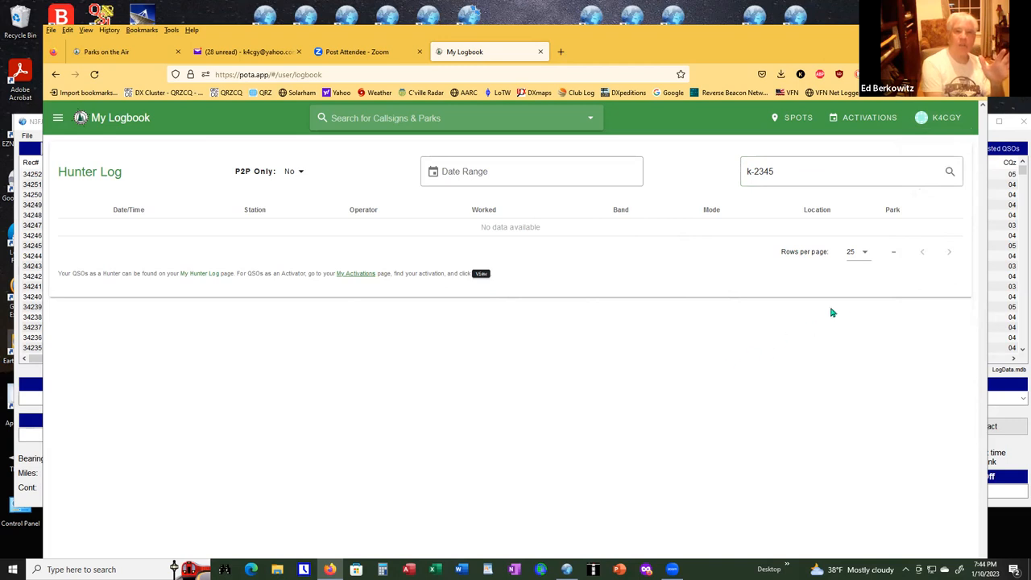
pyautogui.moveTo(679, 357)
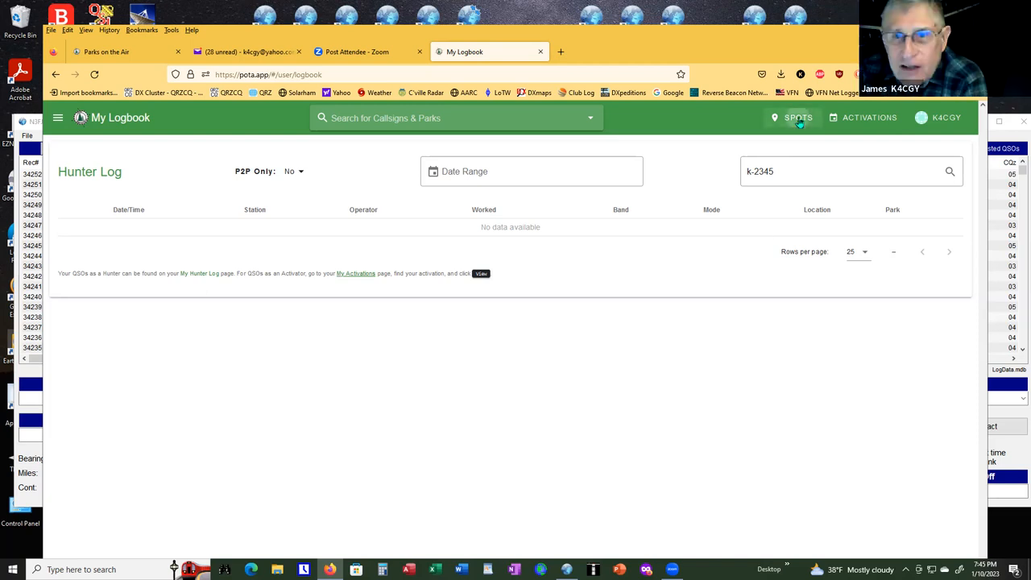
# Go to Spots, then reopen My Hunter Log with the search cleared.
pyautogui.click(798, 118)
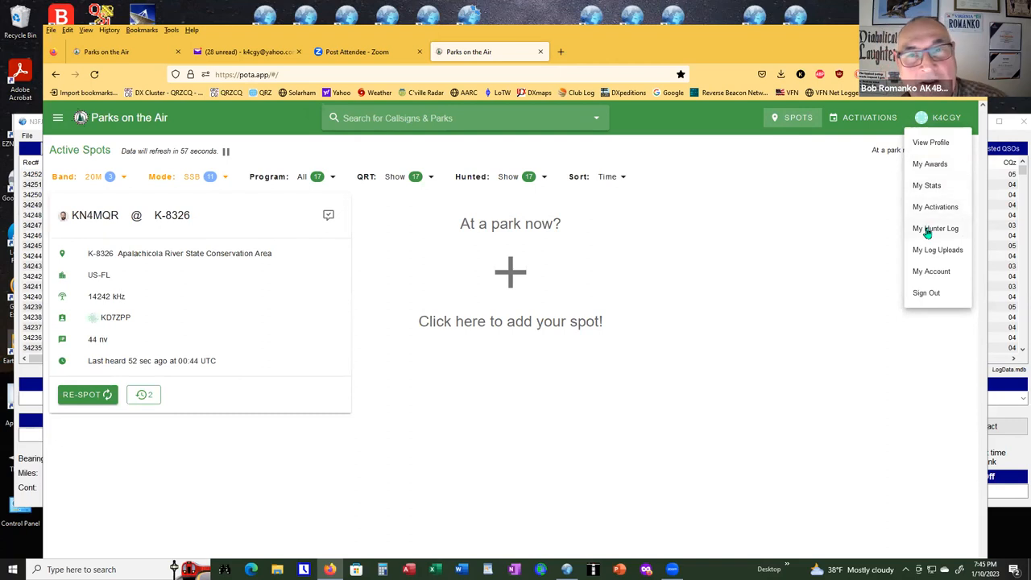
pyautogui.click(935, 228)
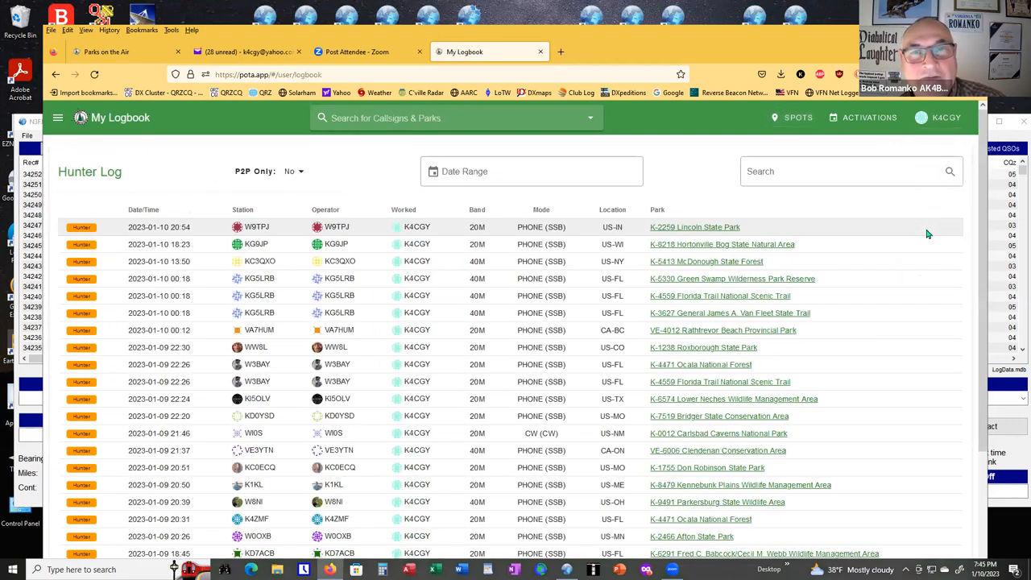
pyautogui.moveTo(777, 279)
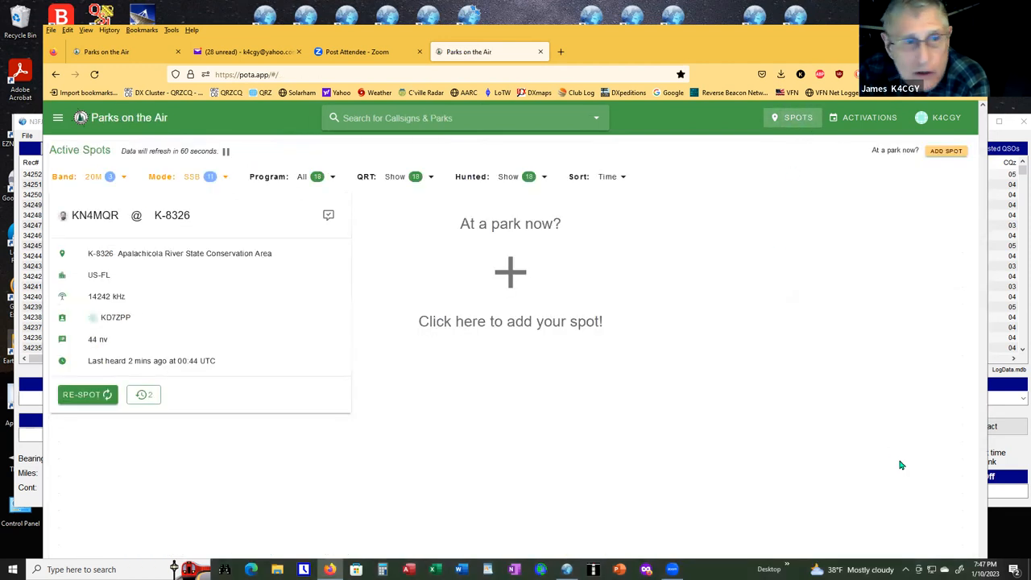
# Filter active spots to 80M band and SSB mode, leaving KC4BB and KE8PZN.
pyautogui.click(191, 176)
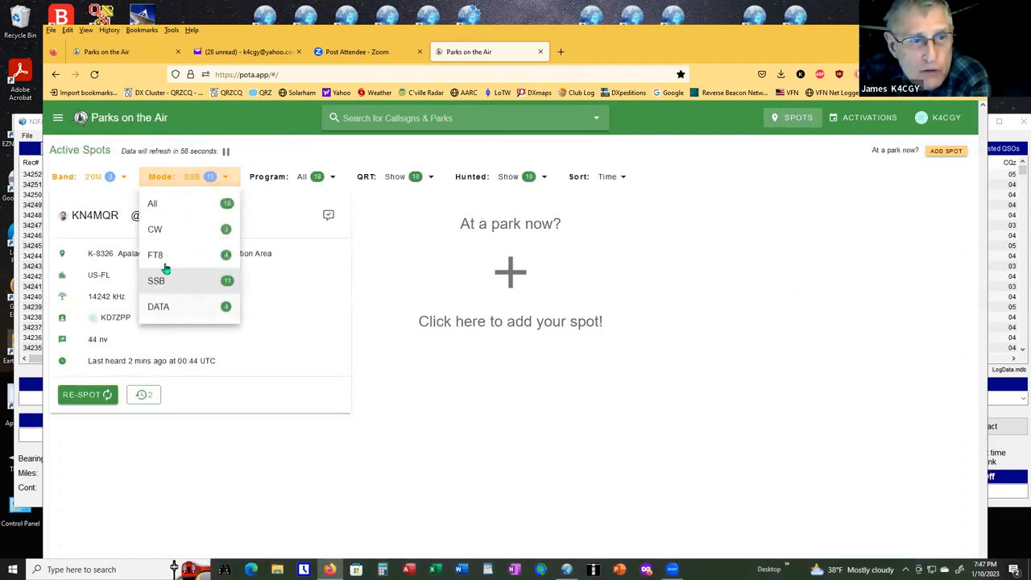
pyautogui.click(154, 254)
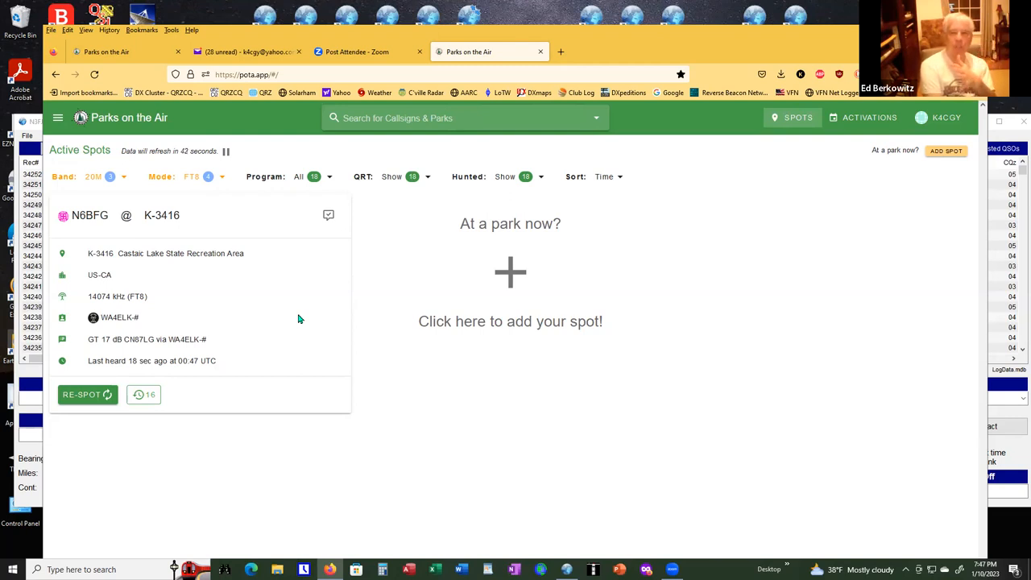
pyautogui.click(65, 176)
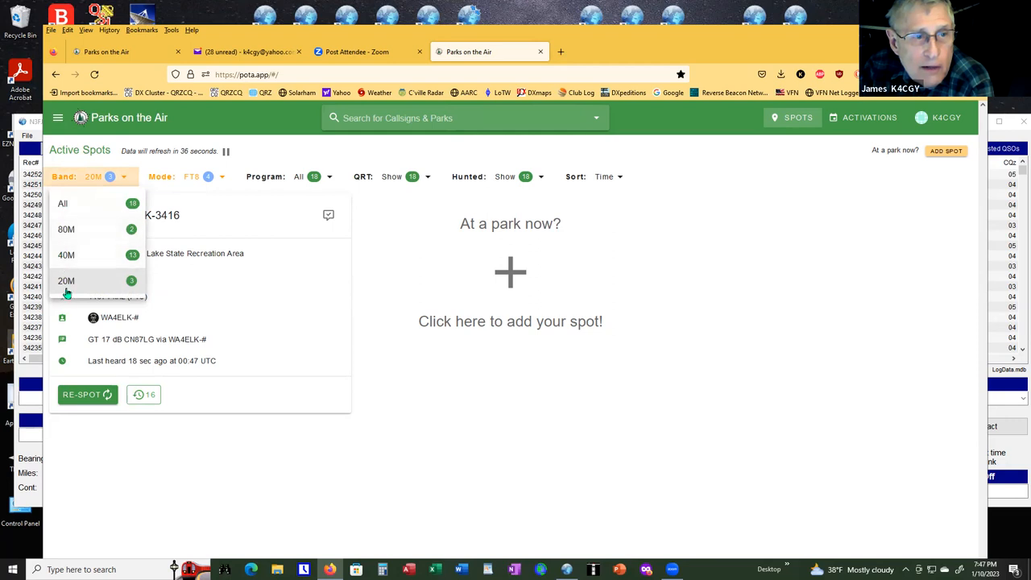
pyautogui.click(66, 228)
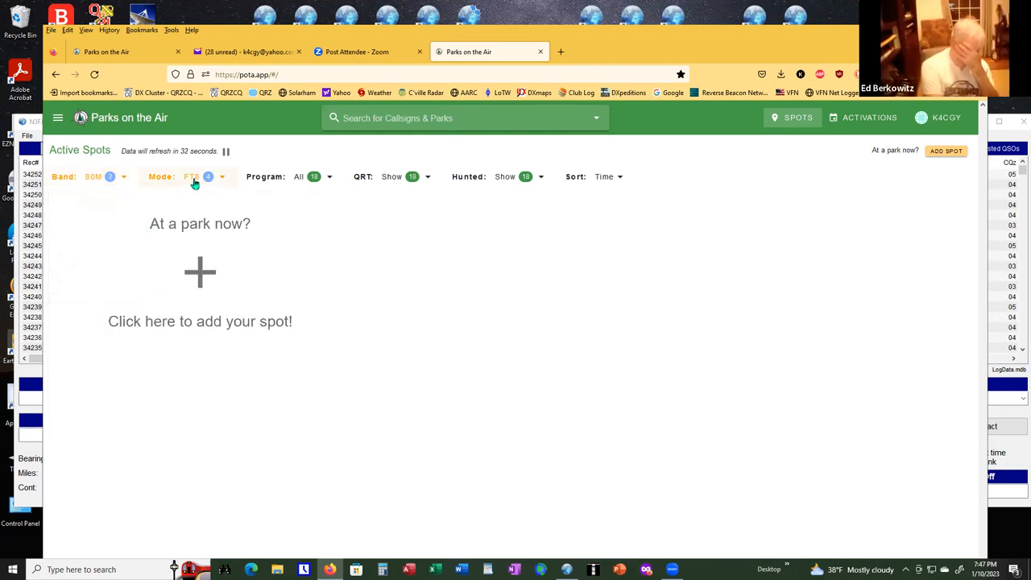
pyautogui.click(191, 177)
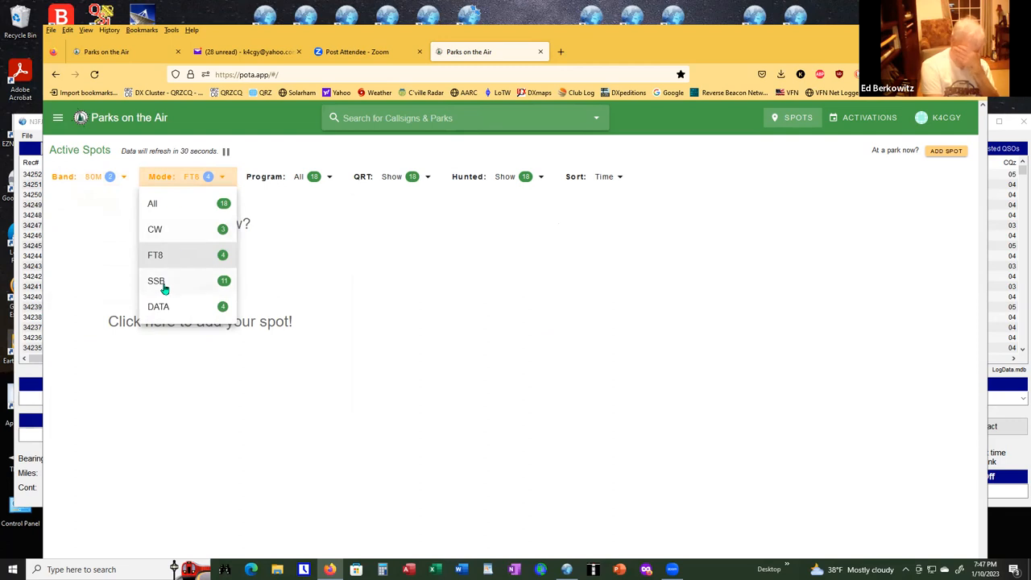
pyautogui.click(156, 280)
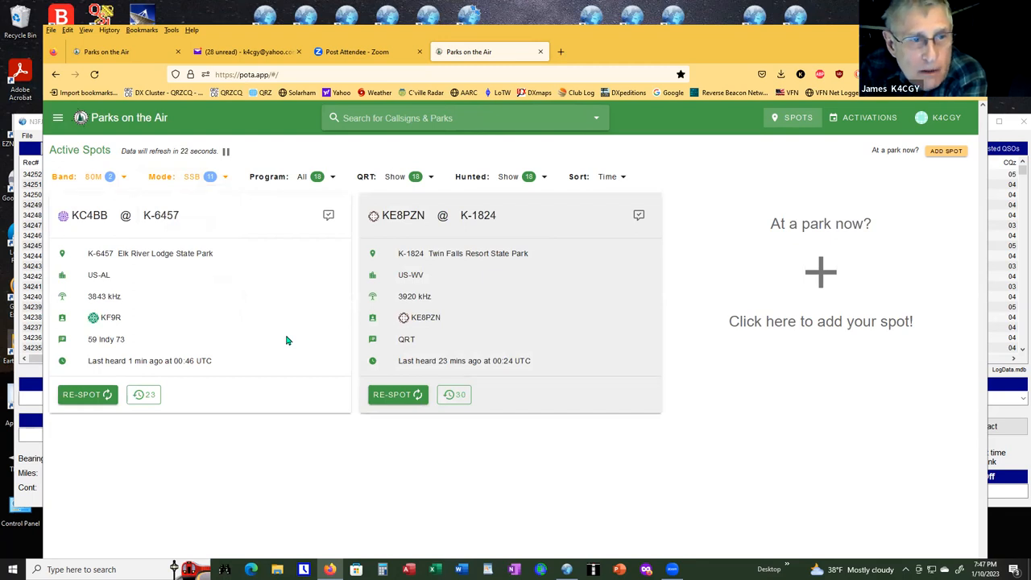
pyautogui.moveTo(99, 228)
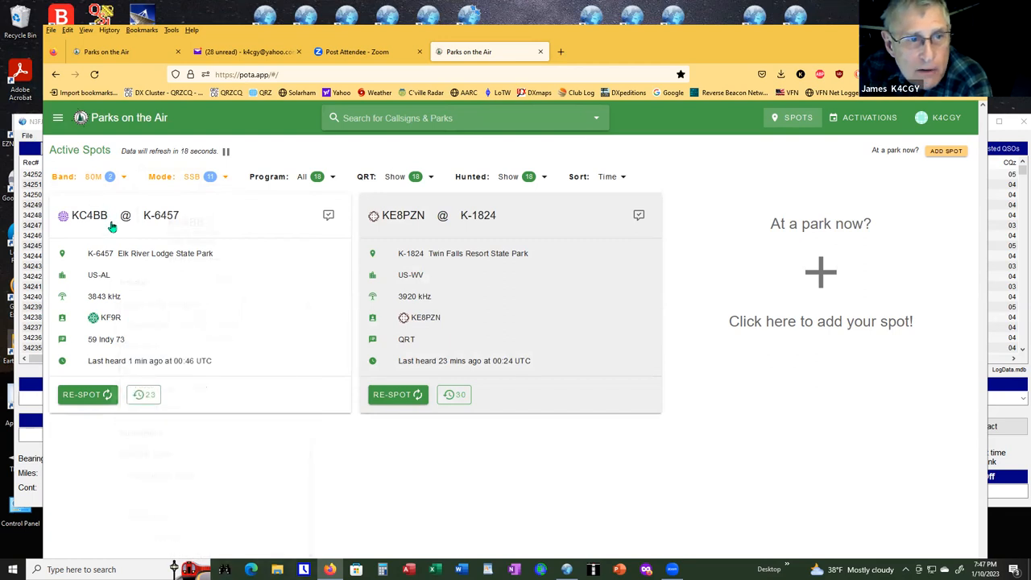
pyautogui.moveTo(261, 265)
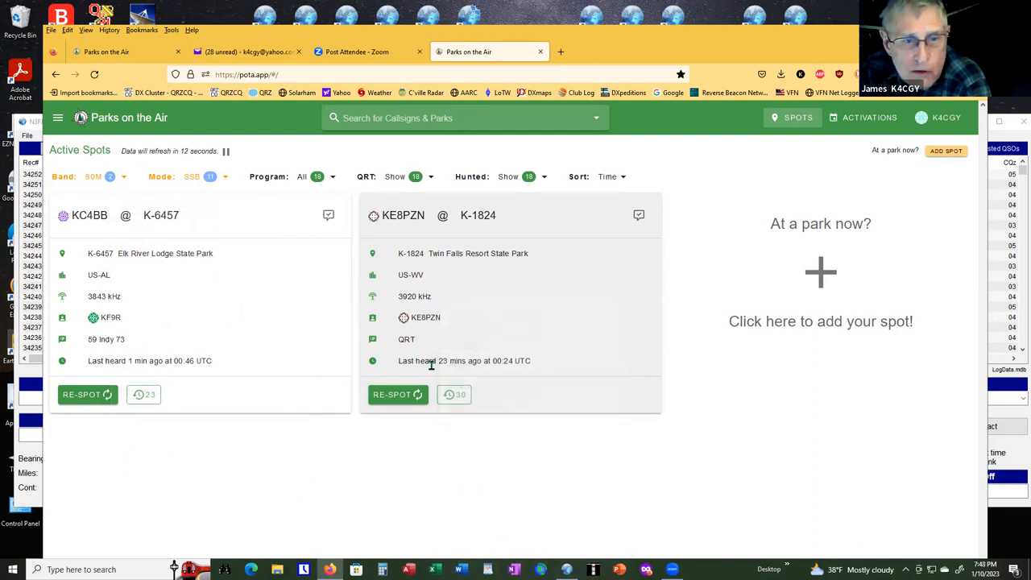
pyautogui.moveTo(349, 208)
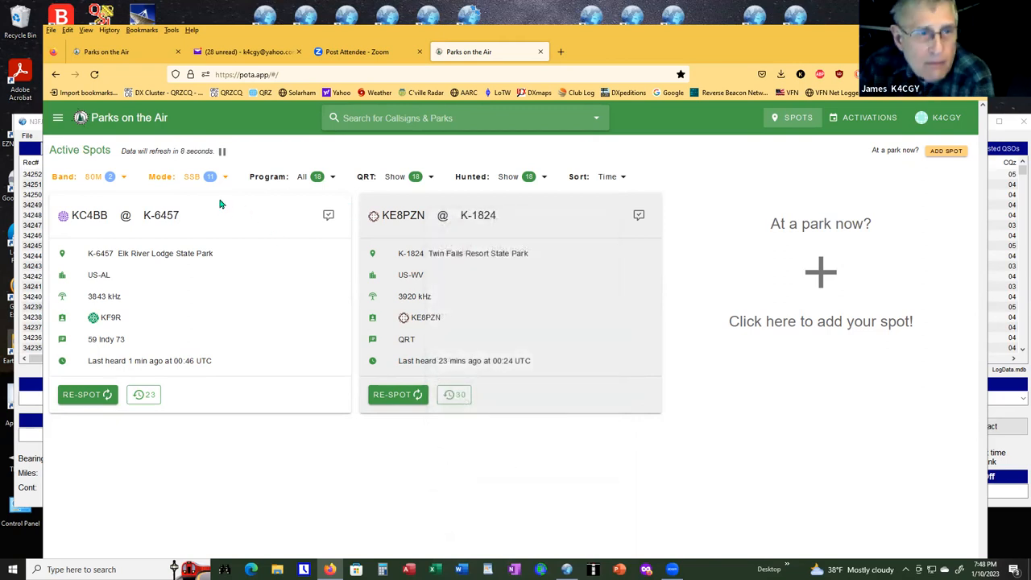
pyautogui.click(192, 176)
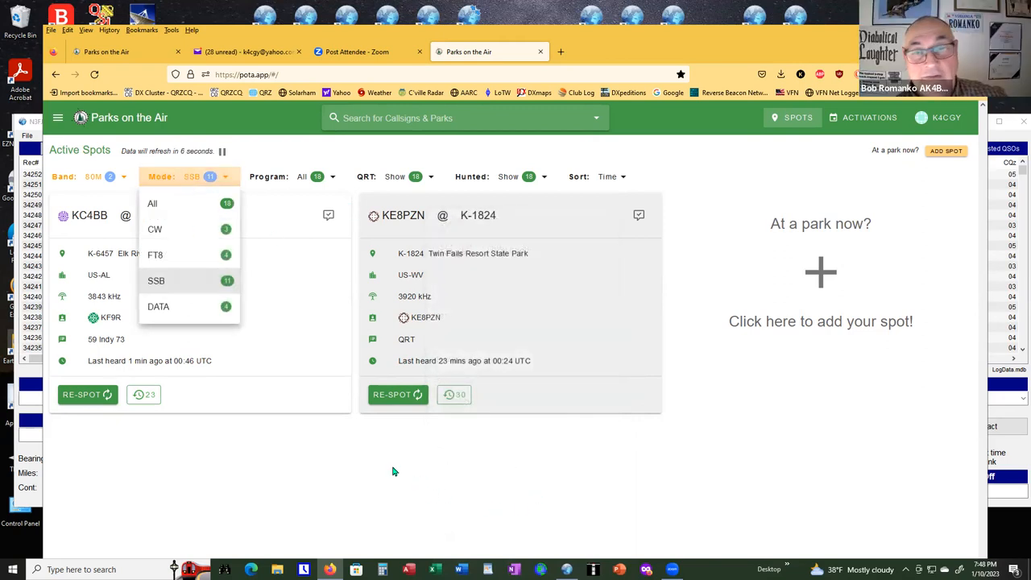
pyautogui.moveTo(192, 208)
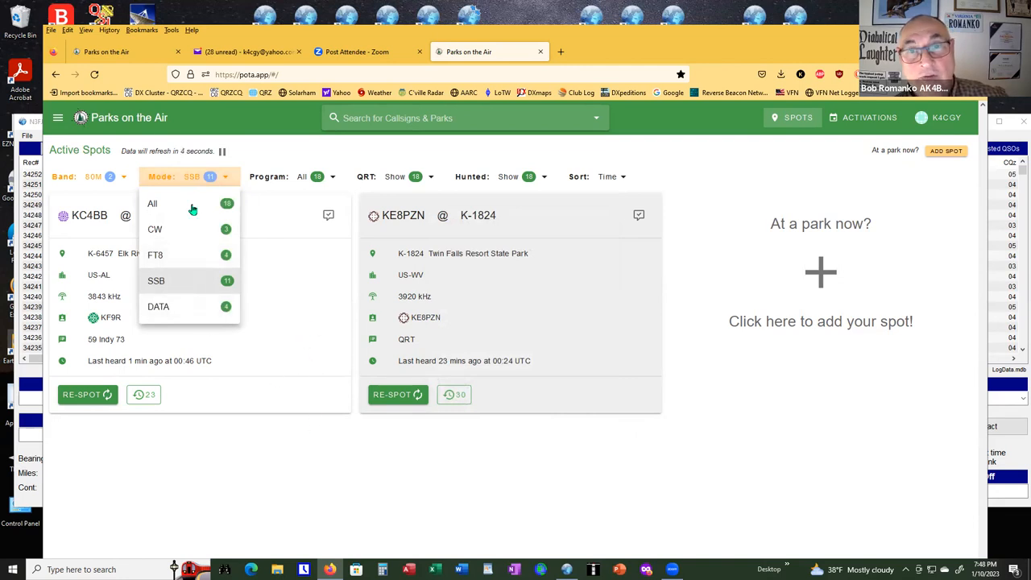
pyautogui.moveTo(295, 482)
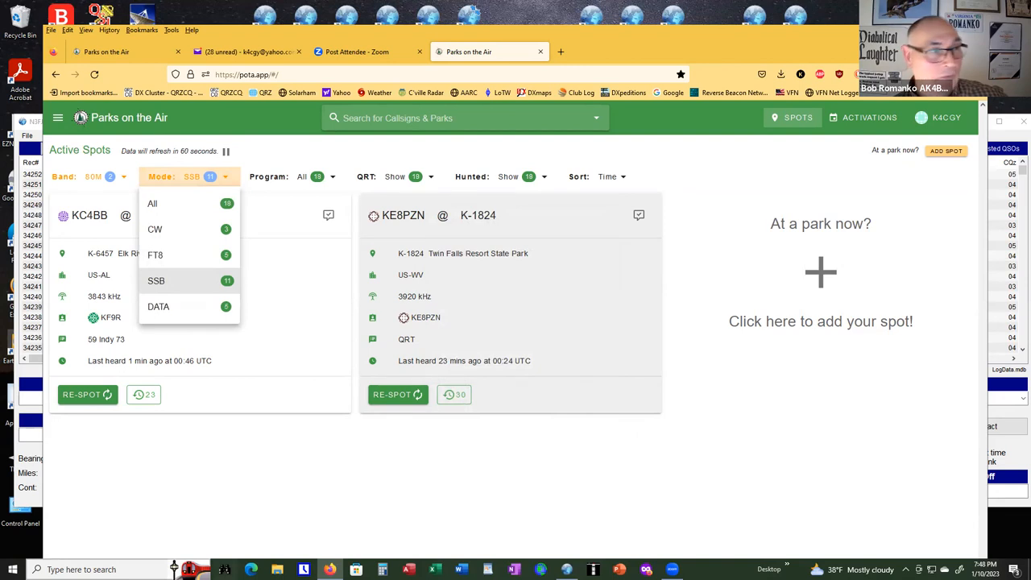
pyautogui.moveTo(192, 480)
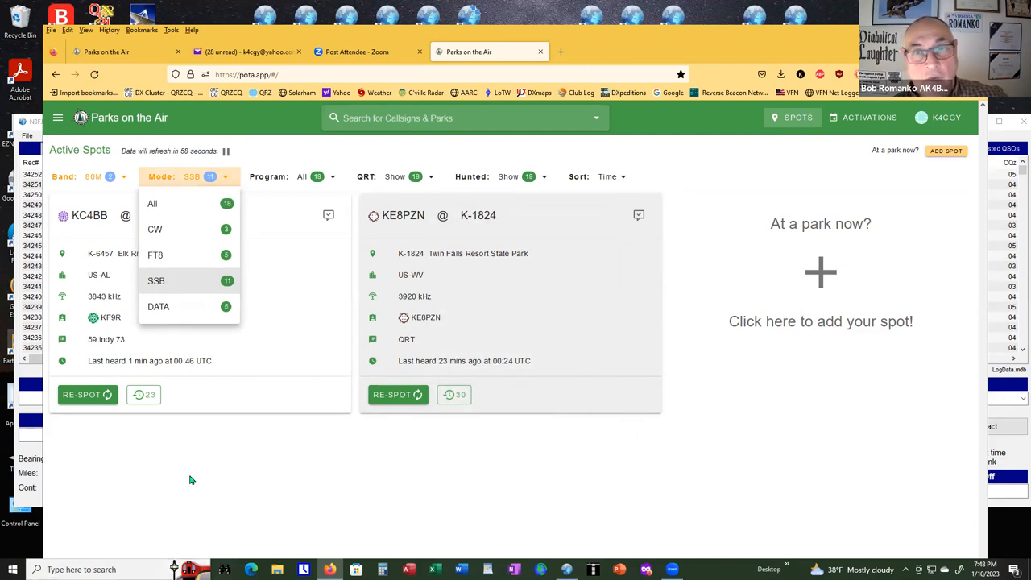
pyautogui.moveTo(198, 439)
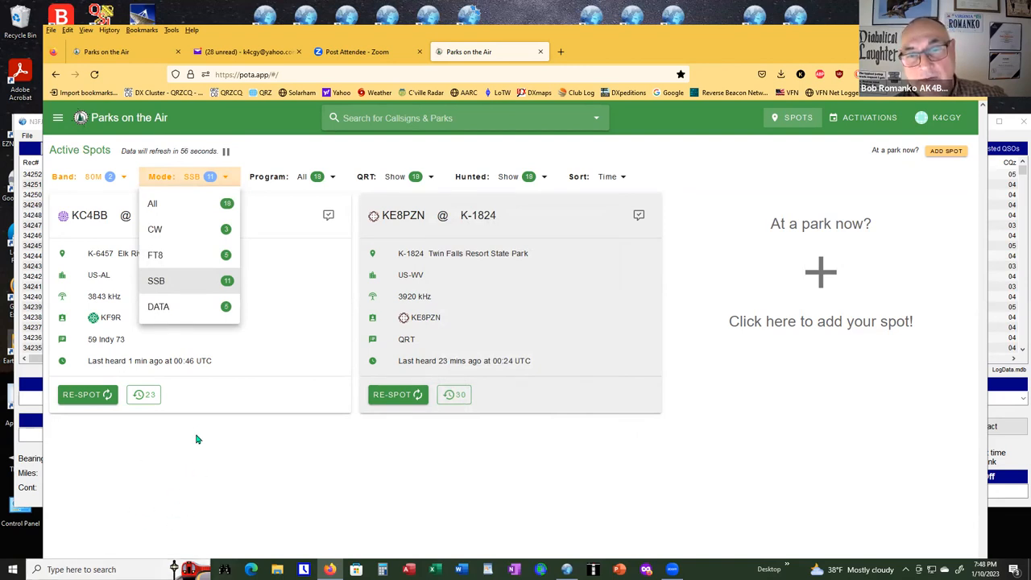
pyautogui.click(93, 176)
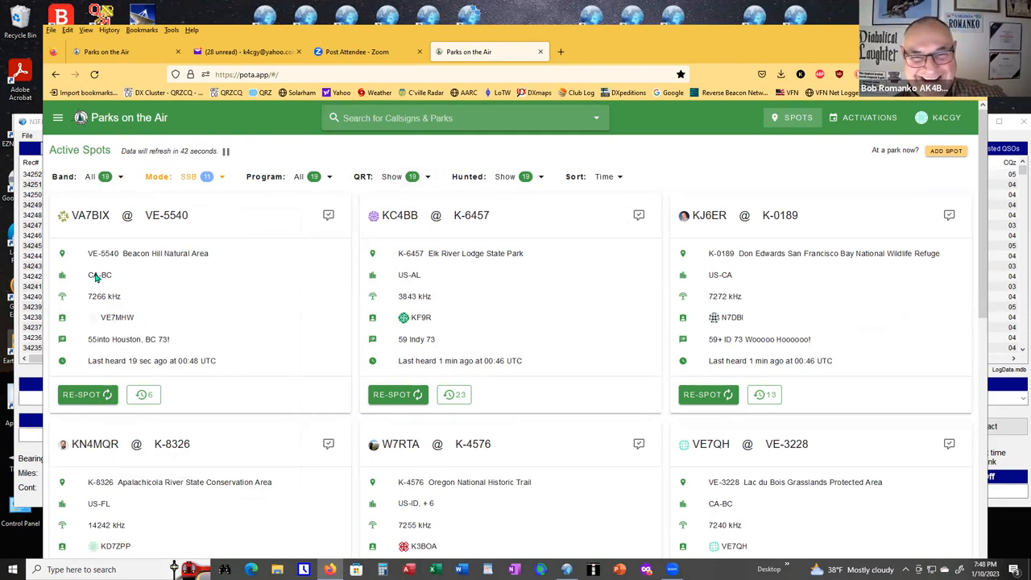
pyautogui.moveTo(91, 309)
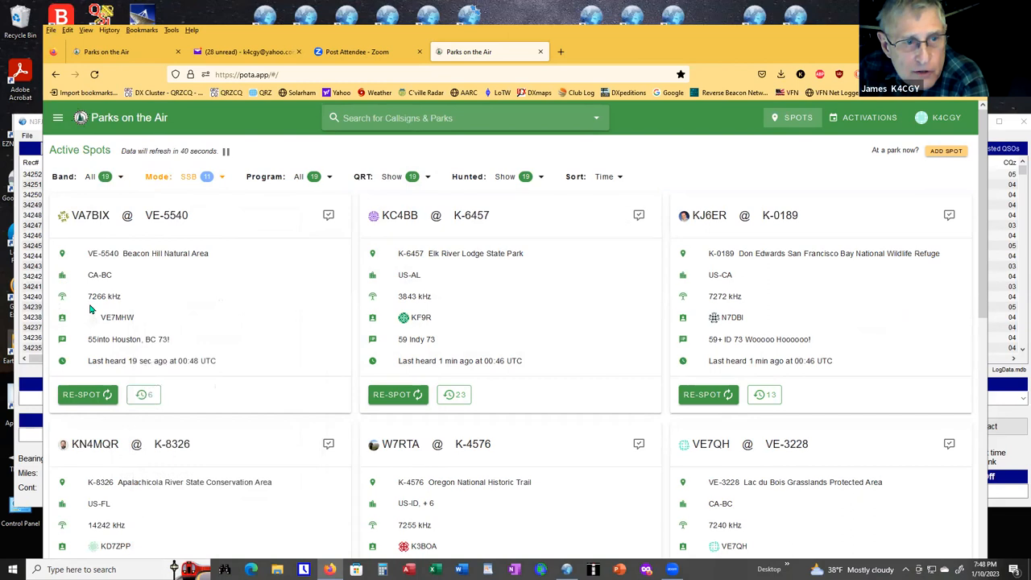
pyautogui.moveTo(387, 318)
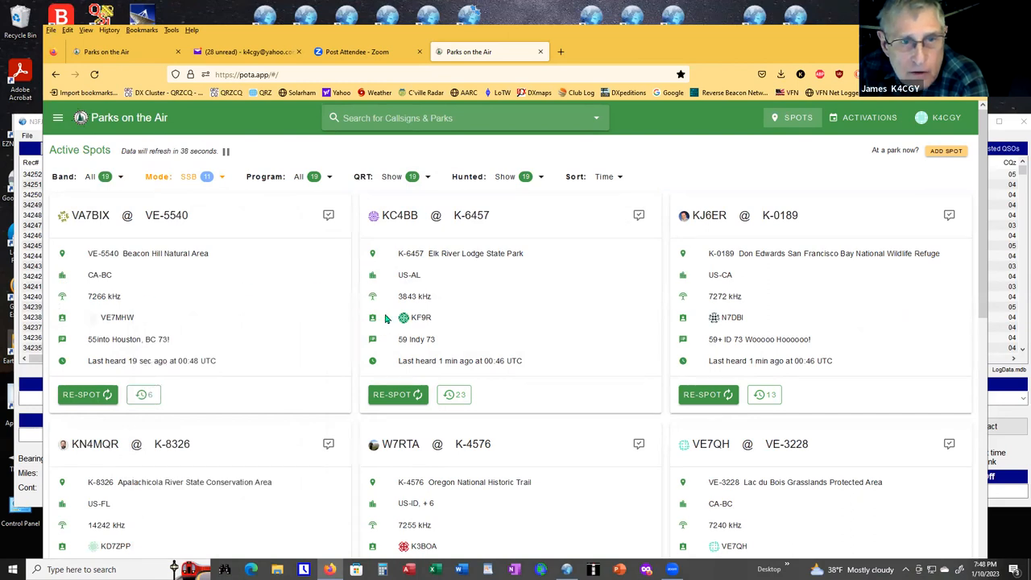
pyautogui.moveTo(564, 338)
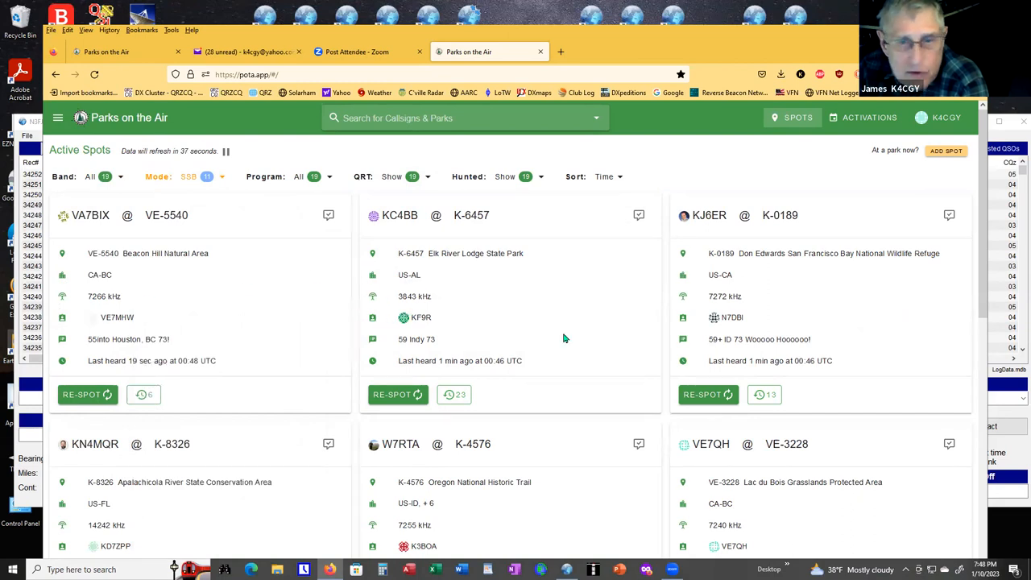
pyautogui.moveTo(719, 310)
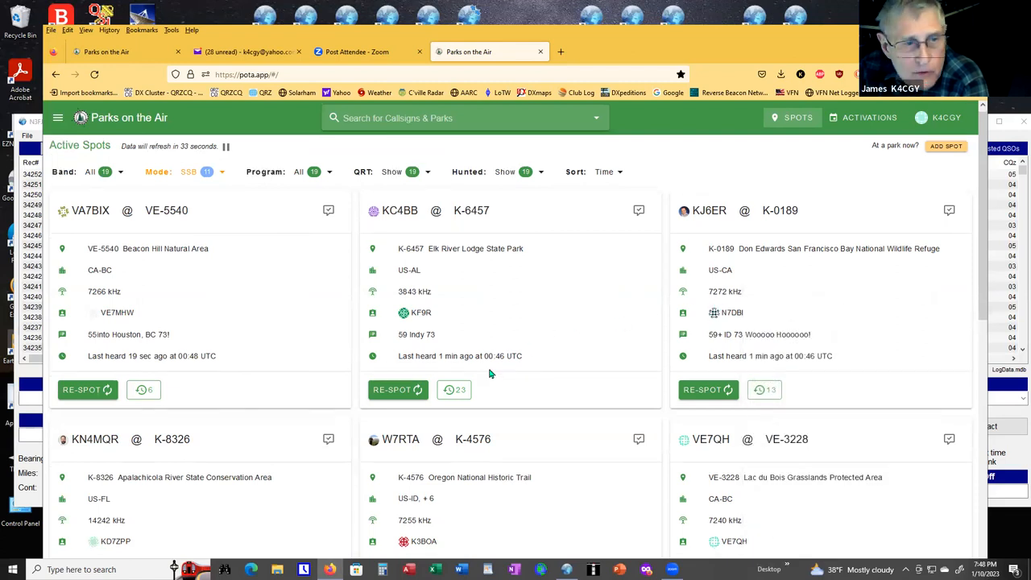
pyautogui.scroll(-3)
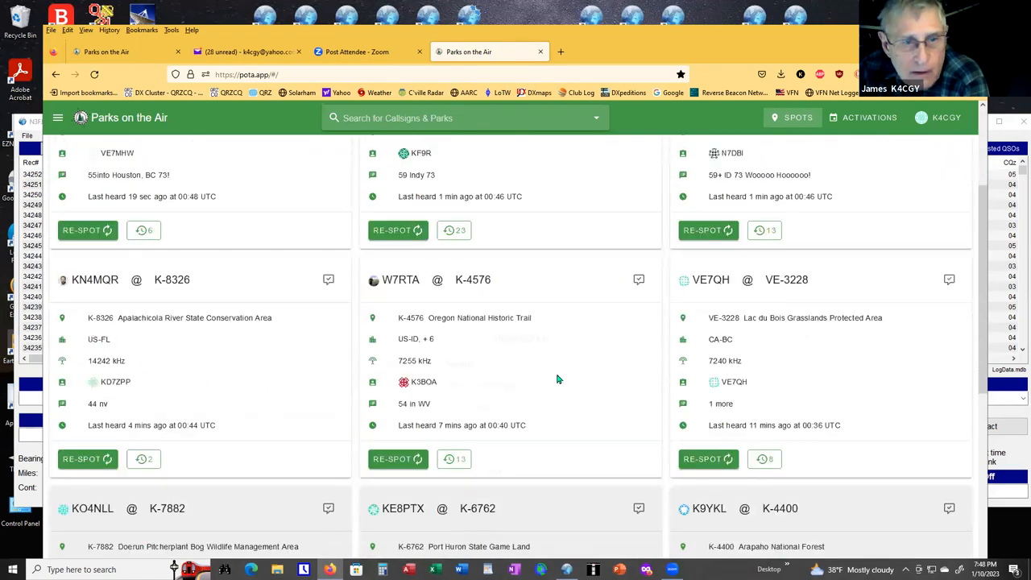
pyautogui.scroll(-3)
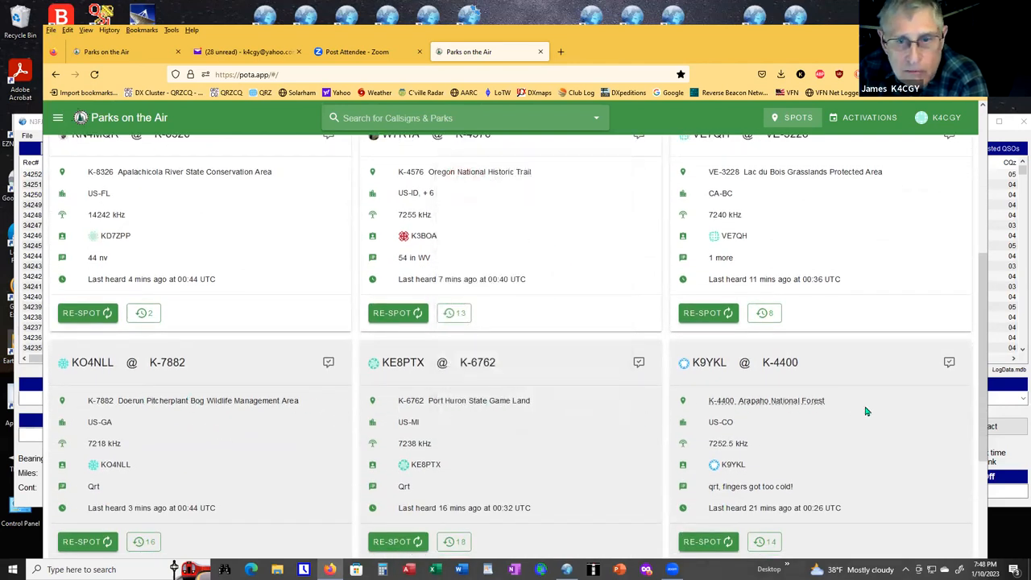
pyautogui.scroll(-3)
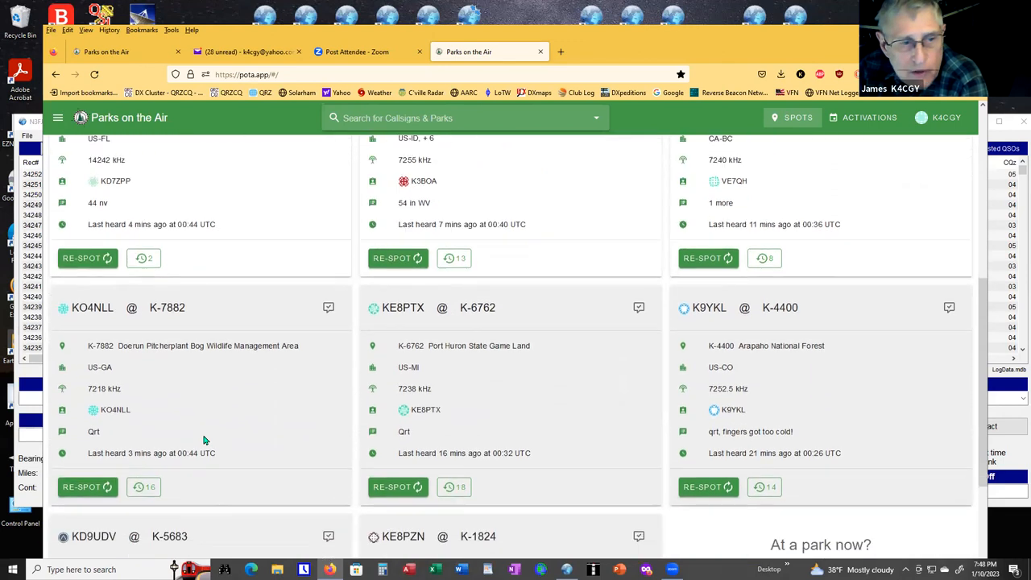
pyautogui.moveTo(97, 470)
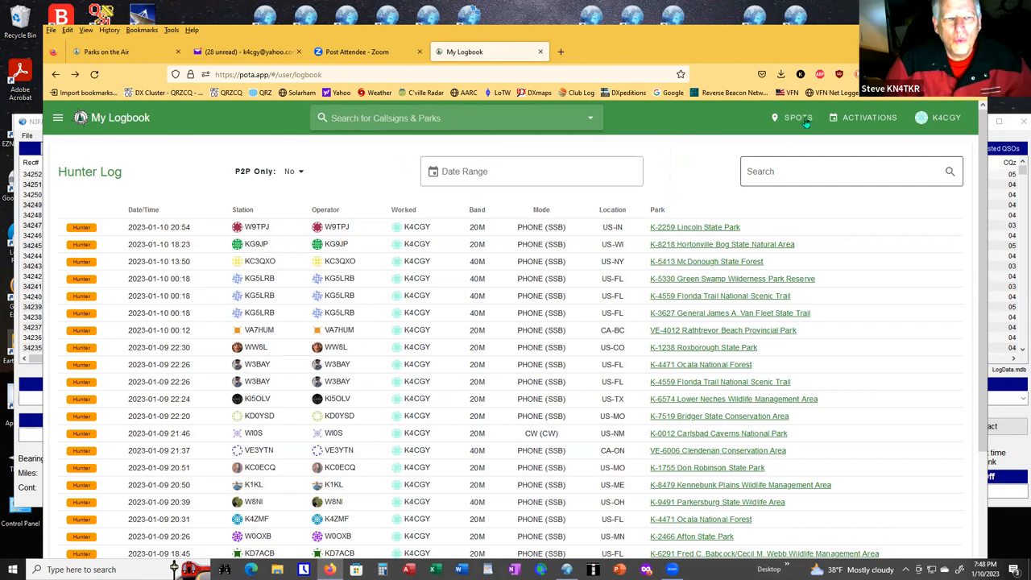
pyautogui.click(792, 117)
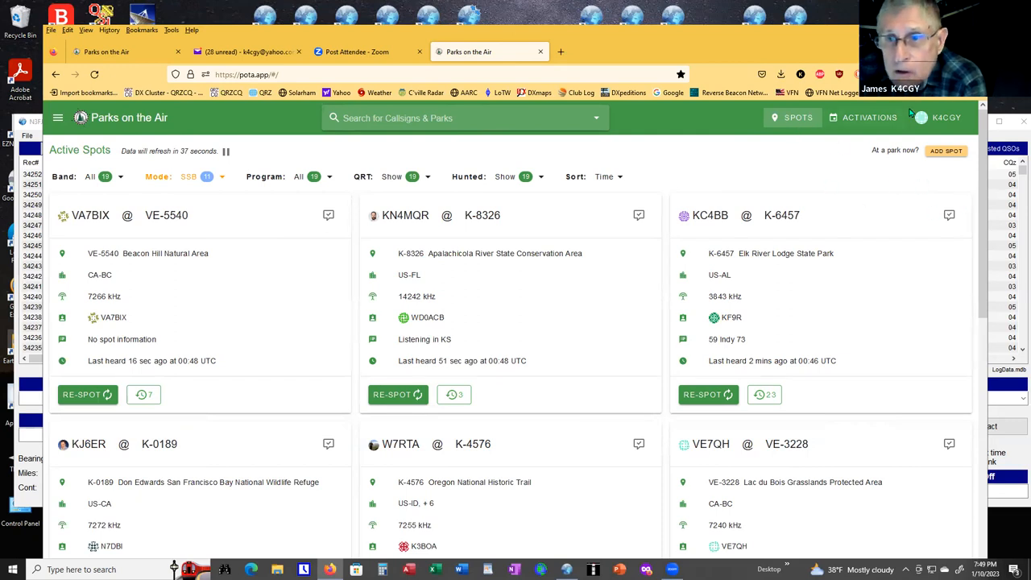
# View My Stats, then open My Account with primary callsign K4CGY and groups.
pyautogui.click(945, 117)
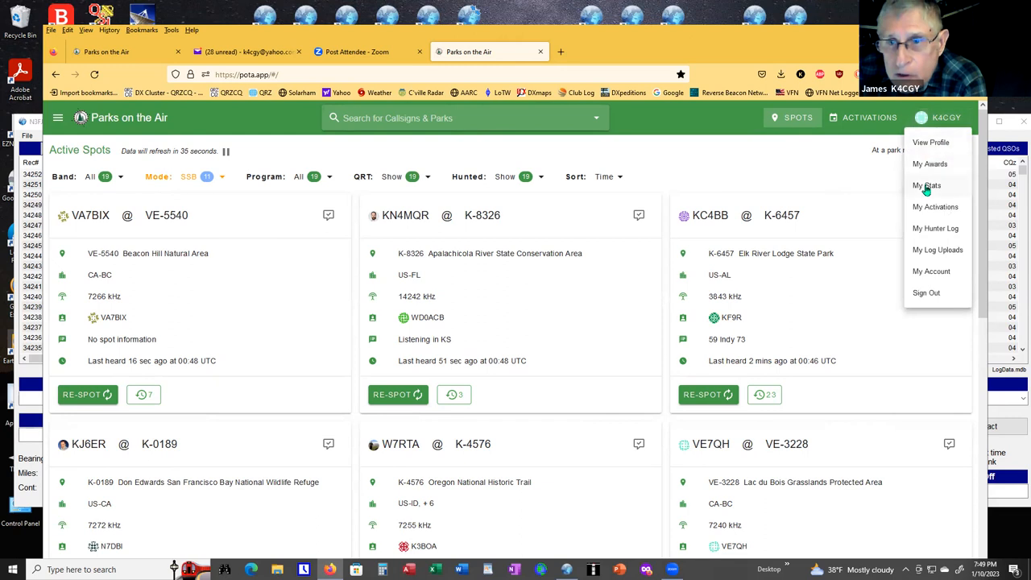
pyautogui.click(927, 185)
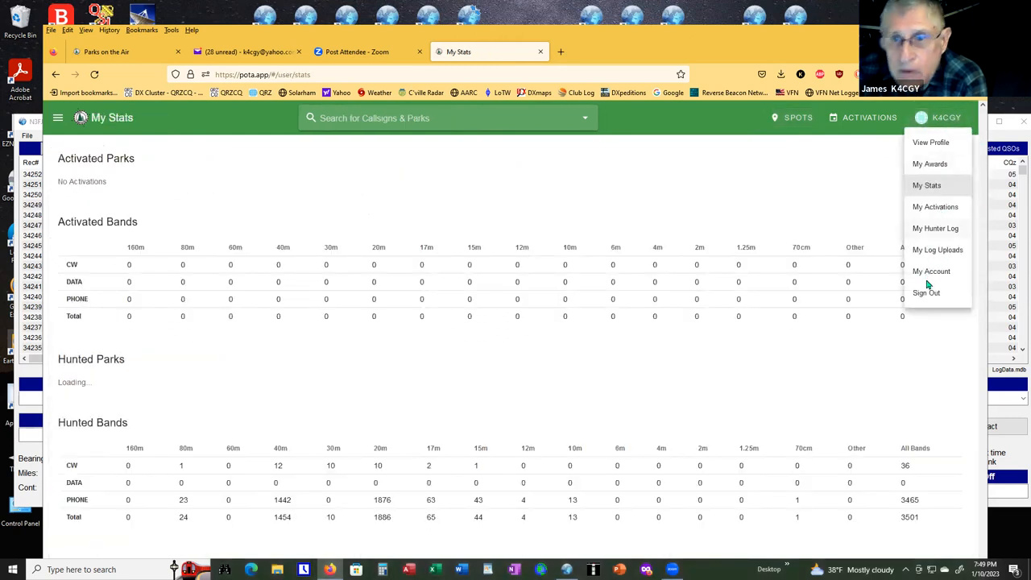
pyautogui.click(931, 271)
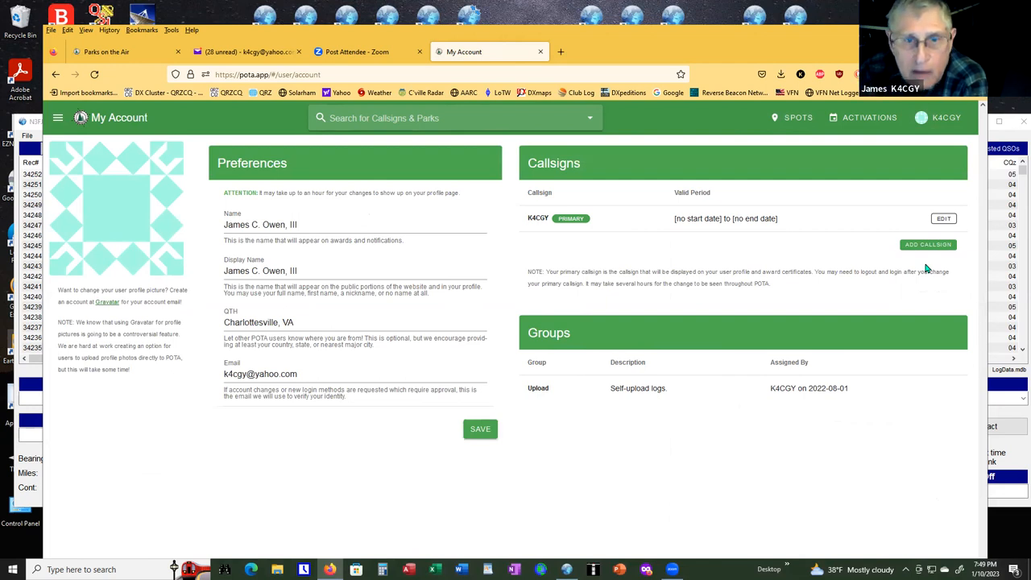
pyautogui.moveTo(640, 218)
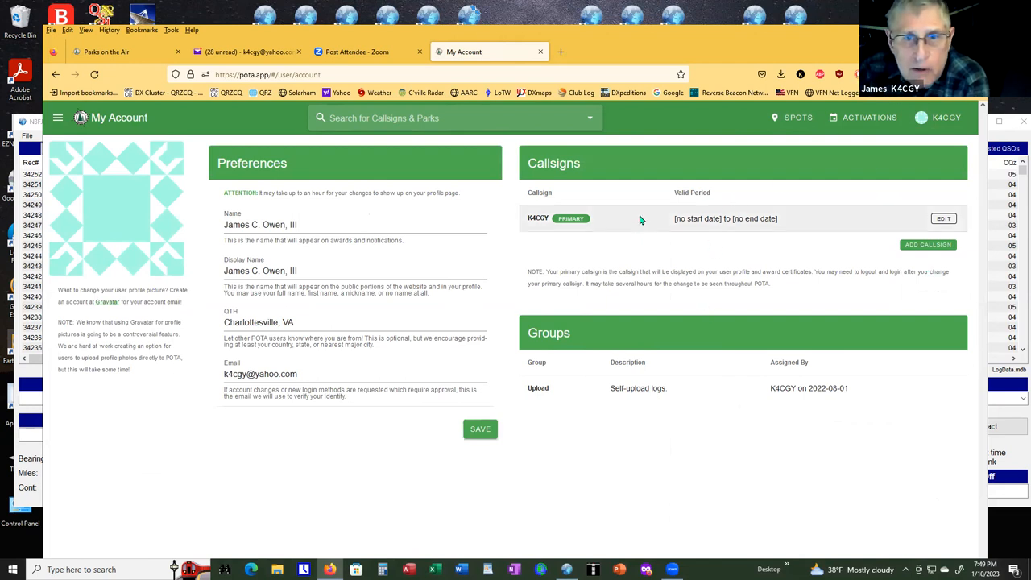
pyautogui.moveTo(782, 235)
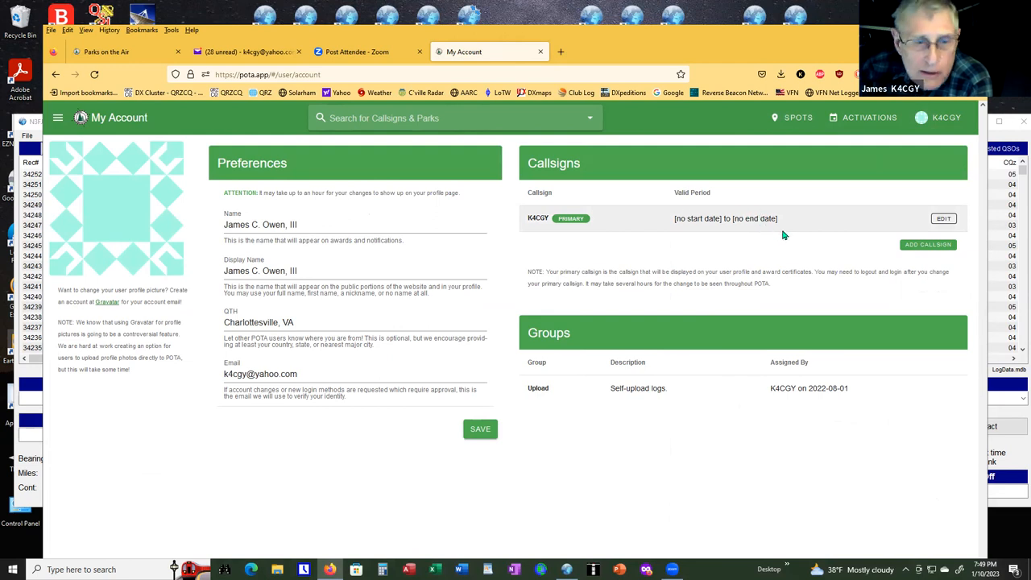
pyautogui.moveTo(848, 214)
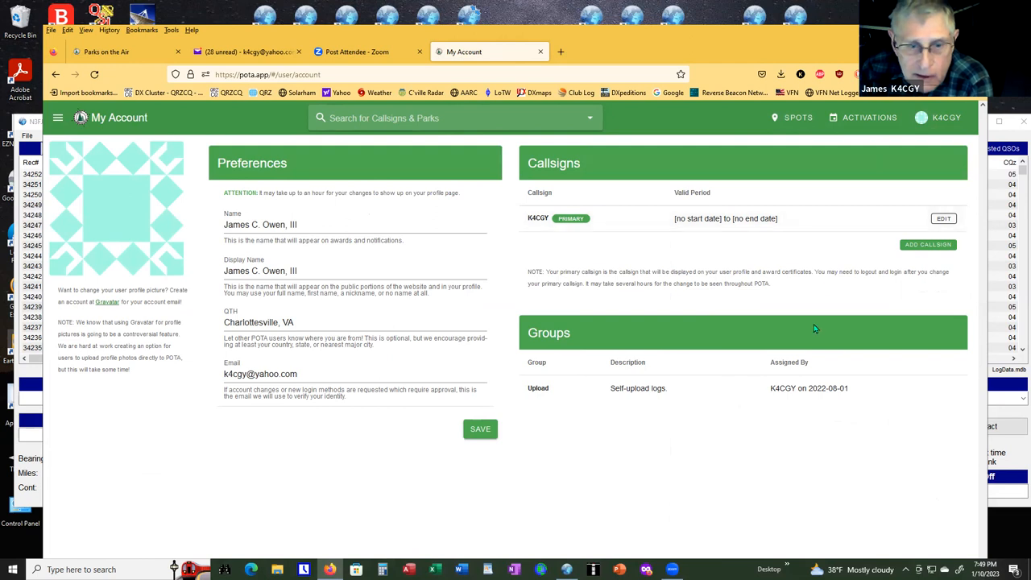
pyautogui.moveTo(675, 355)
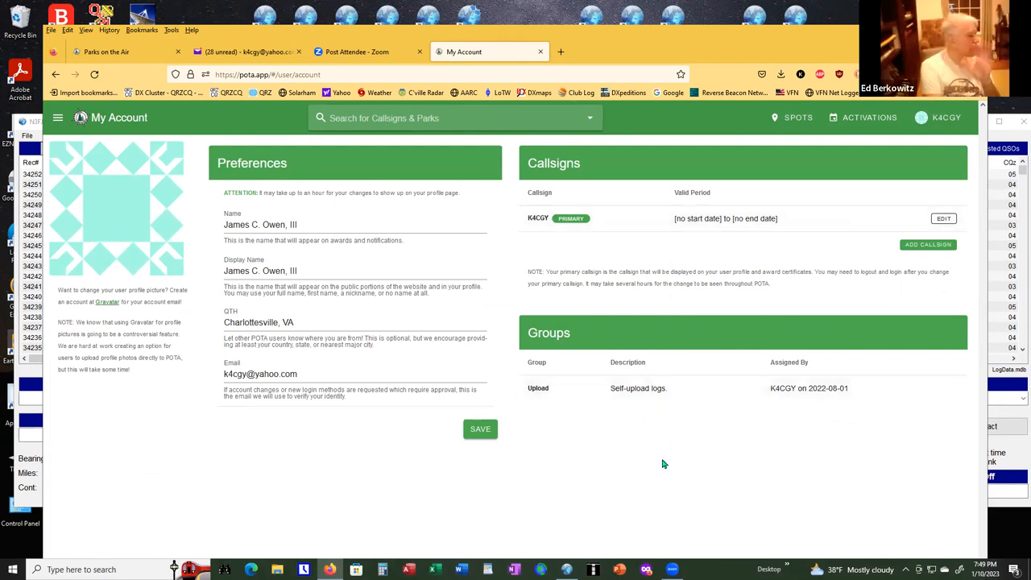
pyautogui.moveTo(652, 448)
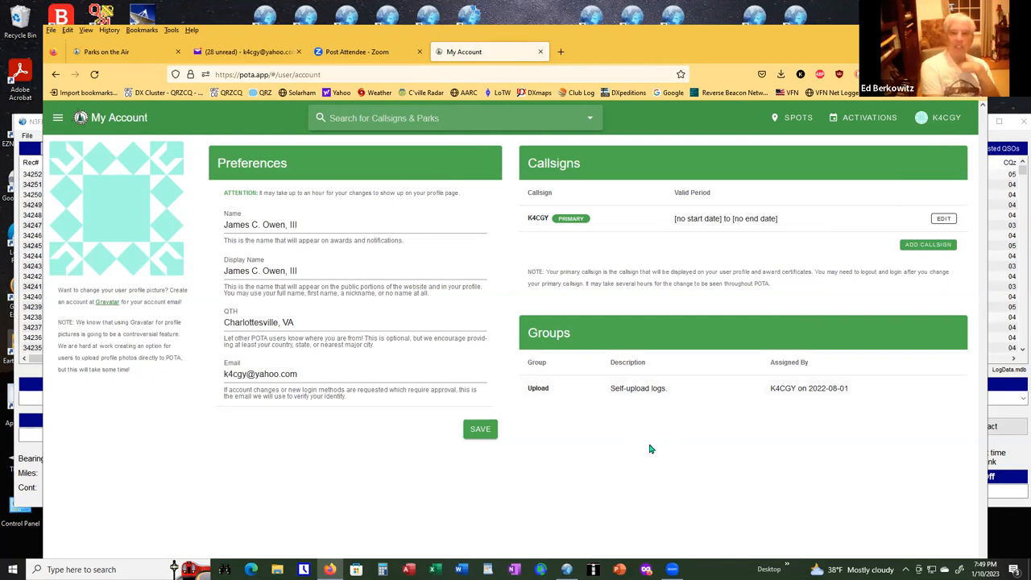
pyautogui.moveTo(668, 425)
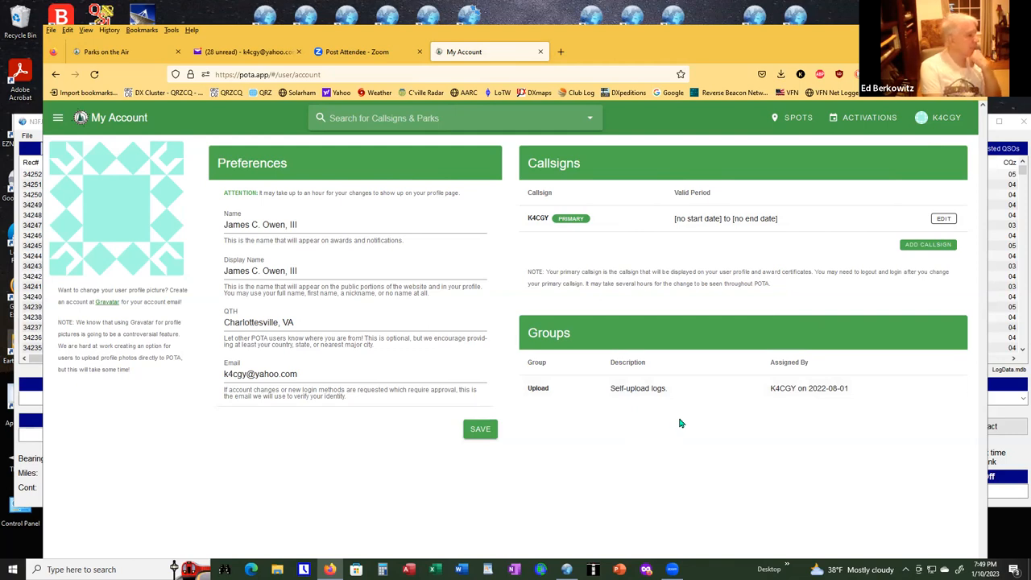
pyautogui.moveTo(707, 419)
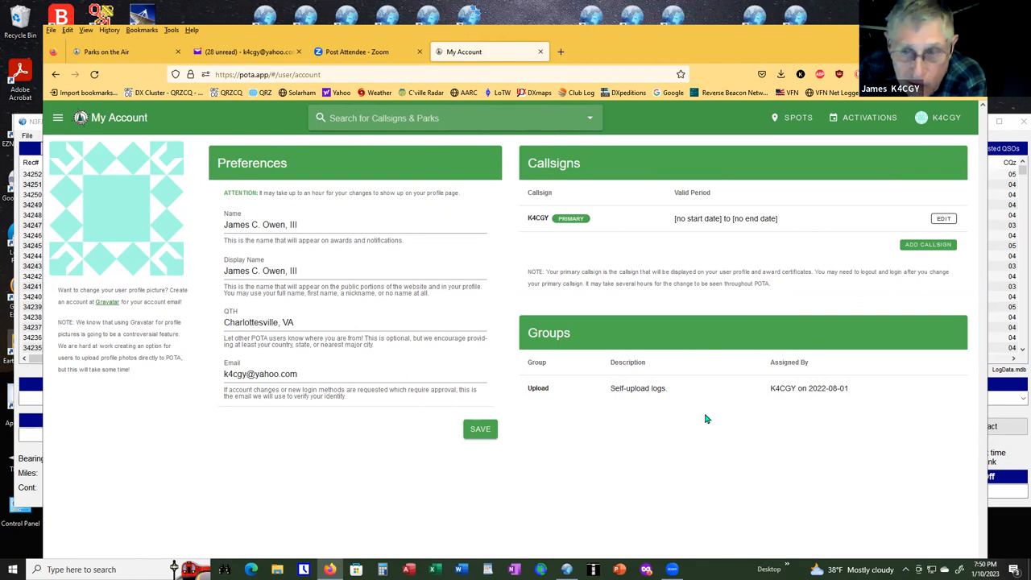
pyautogui.click(945, 118)
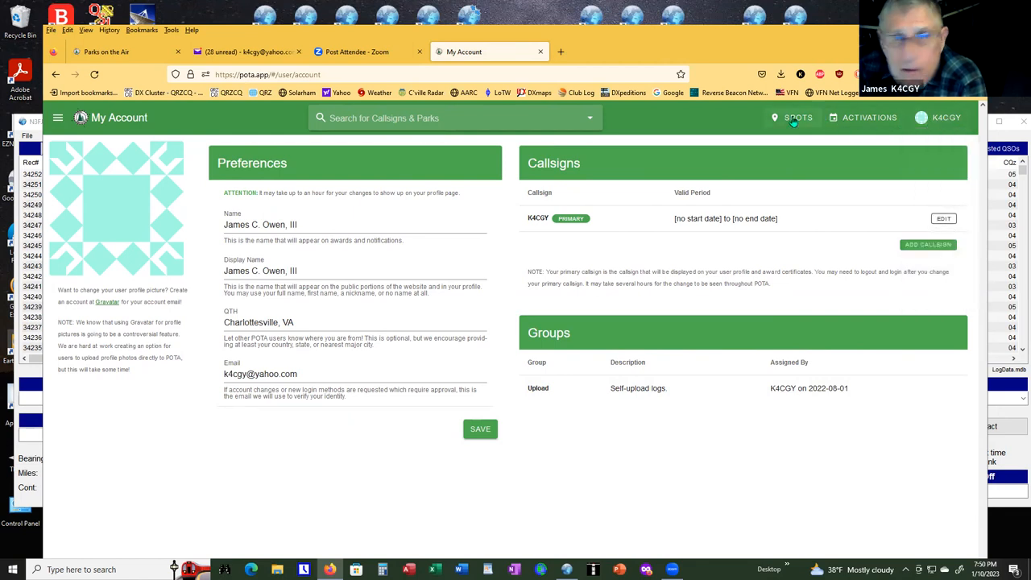
pyautogui.click(797, 117)
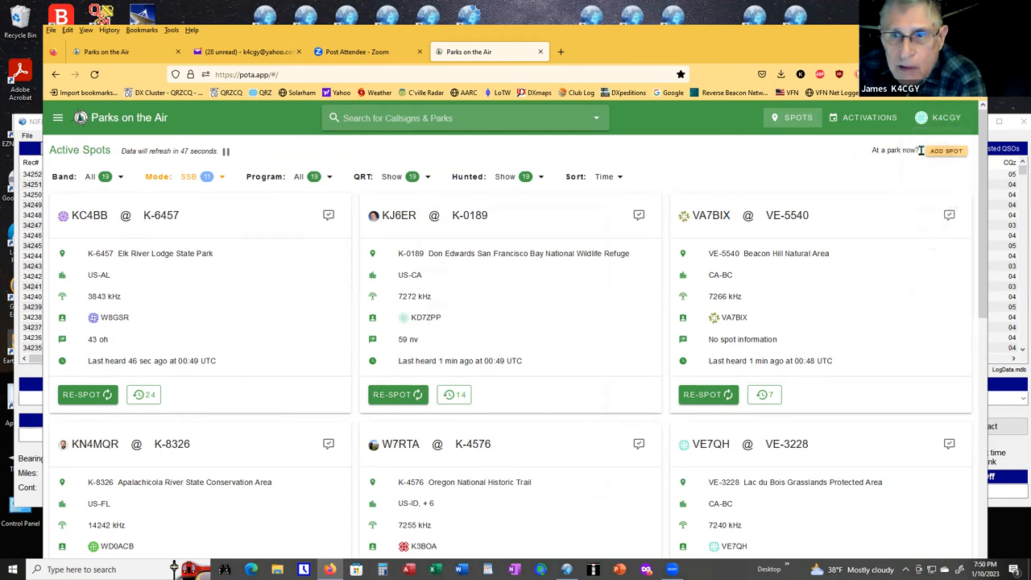
# Open the Add Spot form with K4CGY pre-filled as activator and spotter.
pyautogui.click(946, 151)
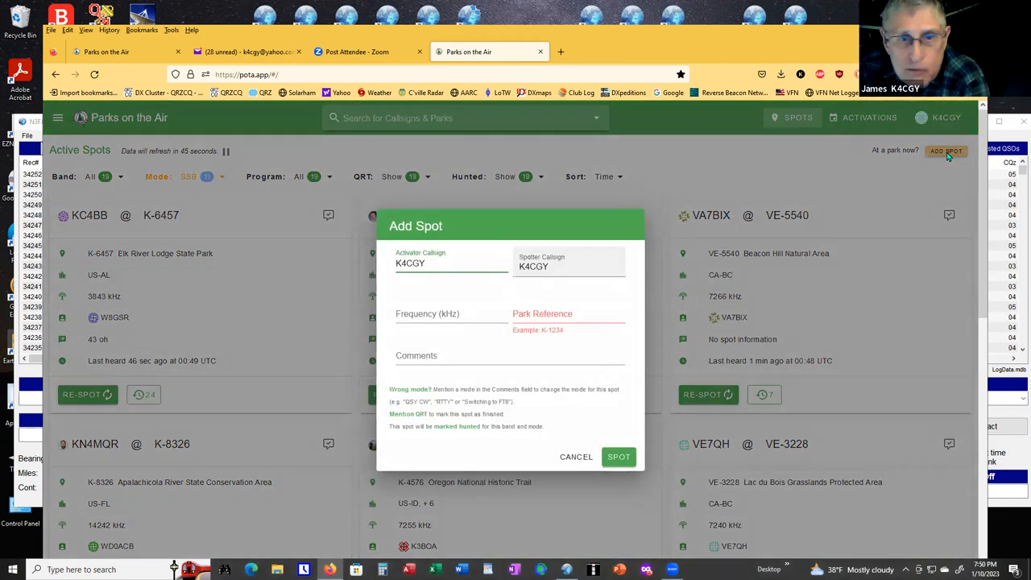
pyautogui.moveTo(482, 296)
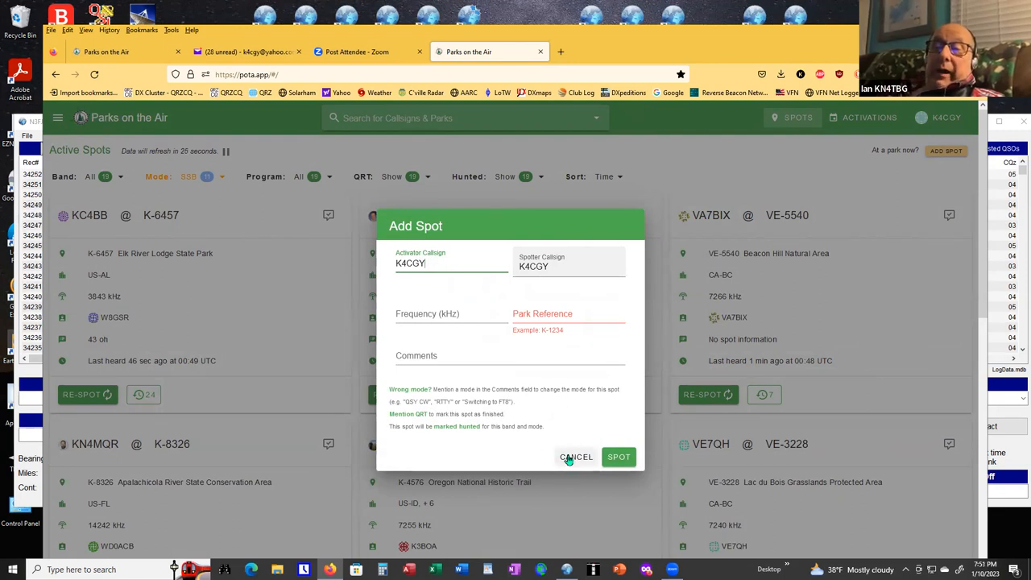
pyautogui.moveTo(564, 465)
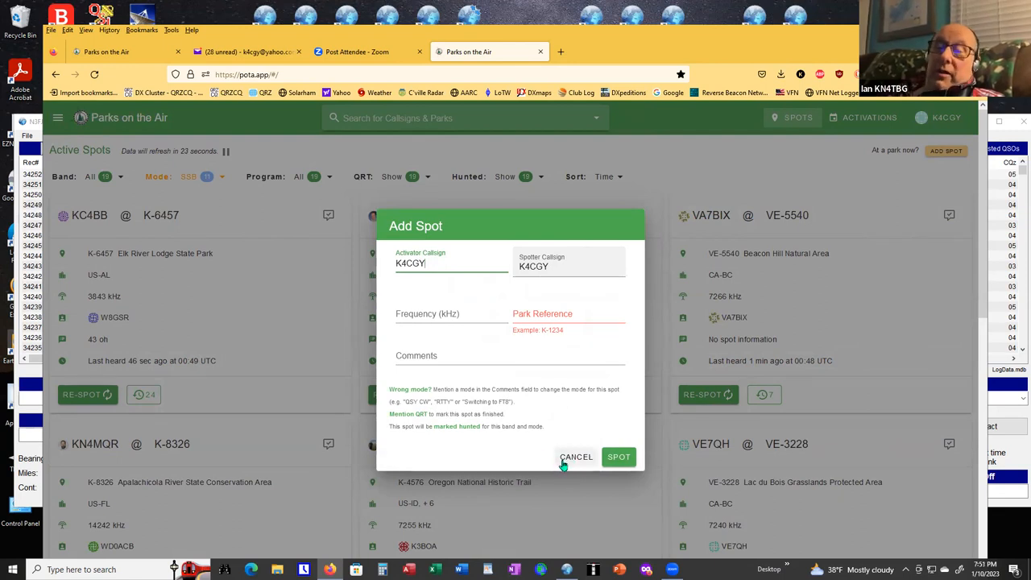
# Cancel the Add Spot form without posting a spot.
pyautogui.click(576, 457)
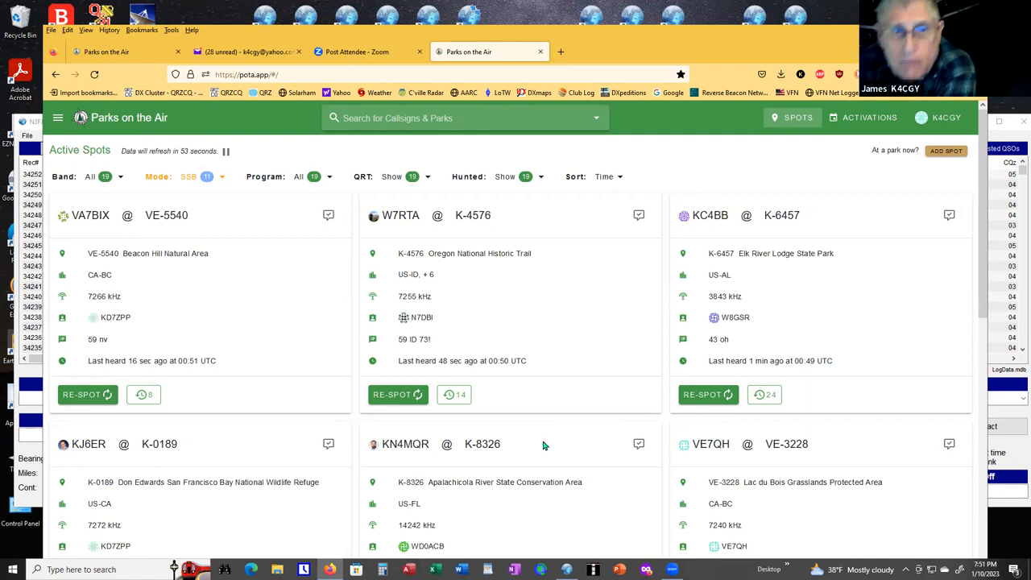
pyautogui.moveTo(498, 410)
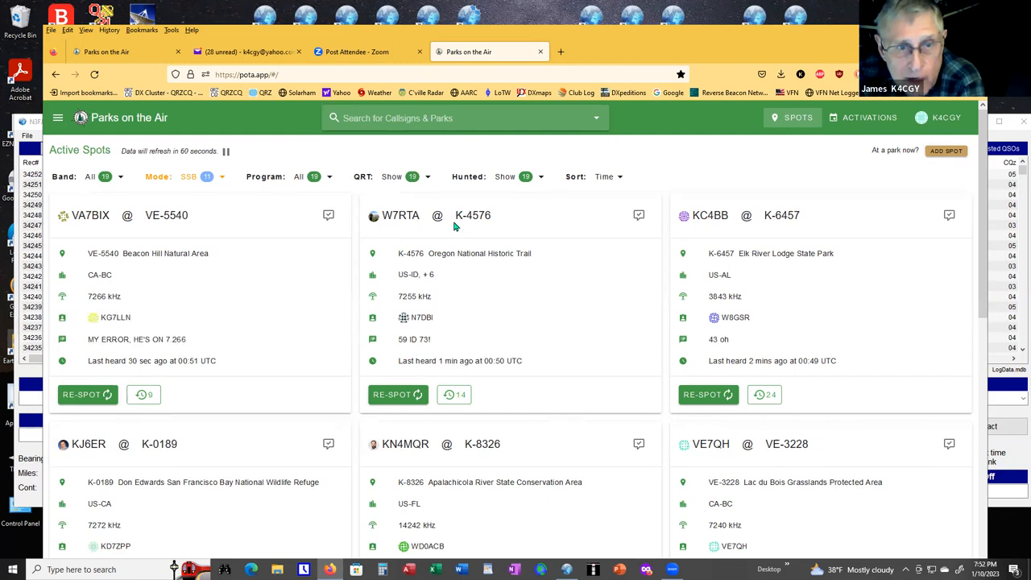
pyautogui.moveTo(484, 236)
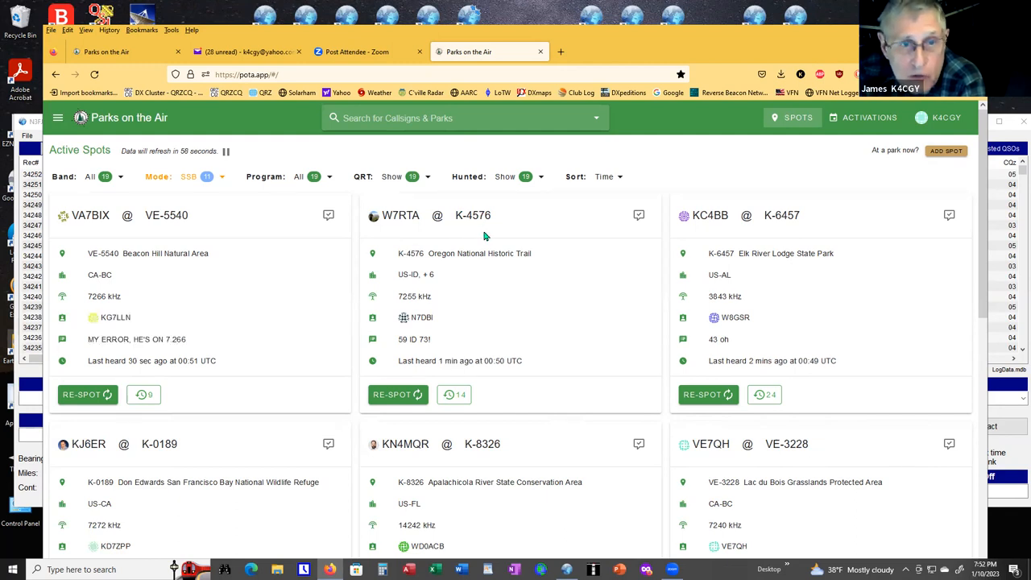
pyautogui.moveTo(486, 227)
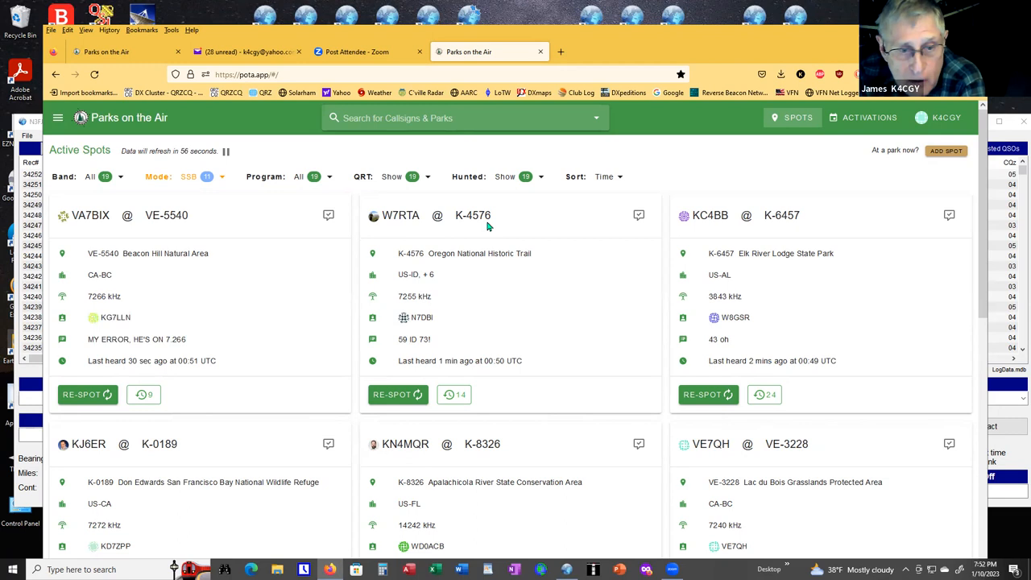
pyautogui.moveTo(459, 236)
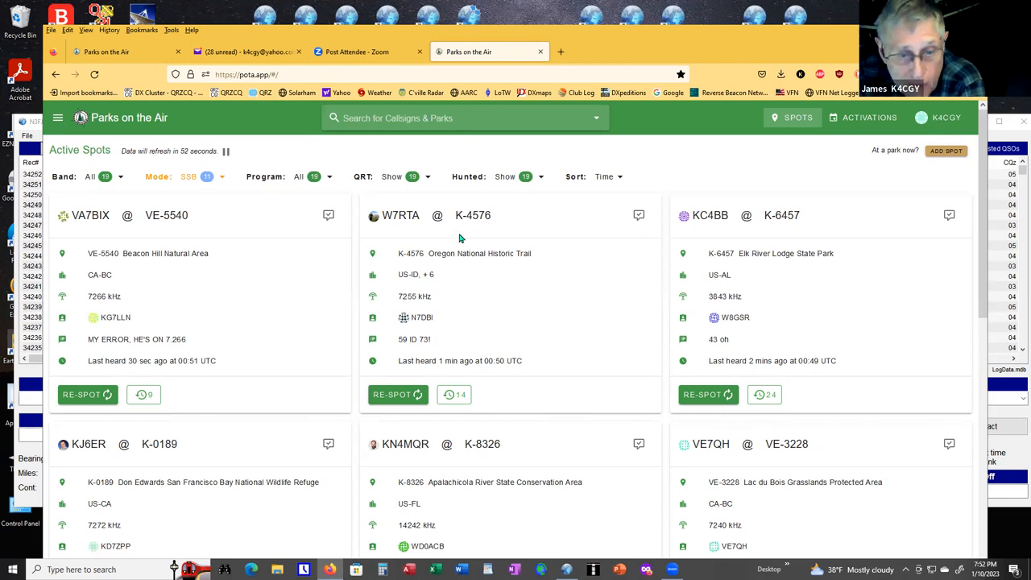
pyautogui.moveTo(463, 235)
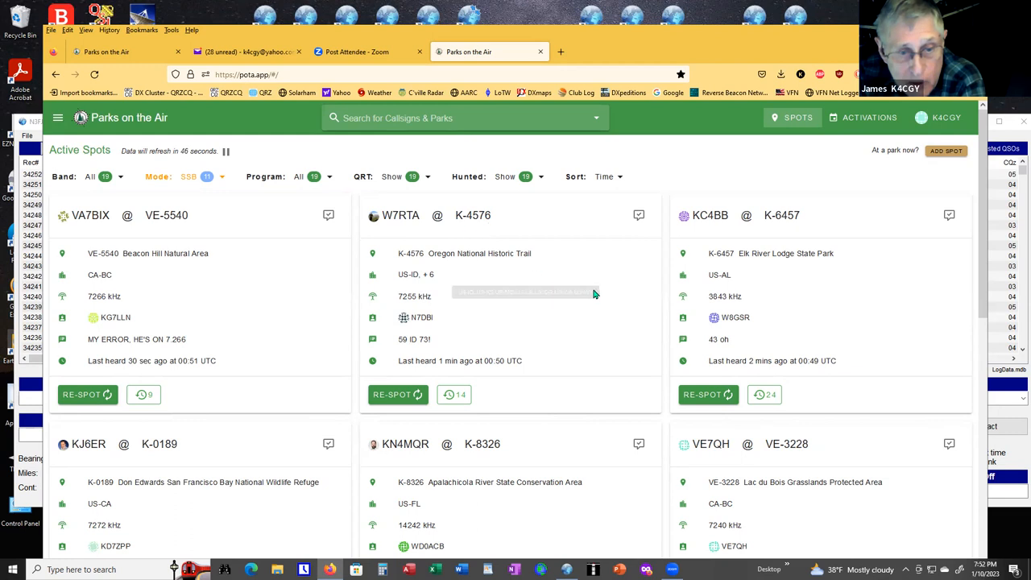
pyautogui.moveTo(564, 218)
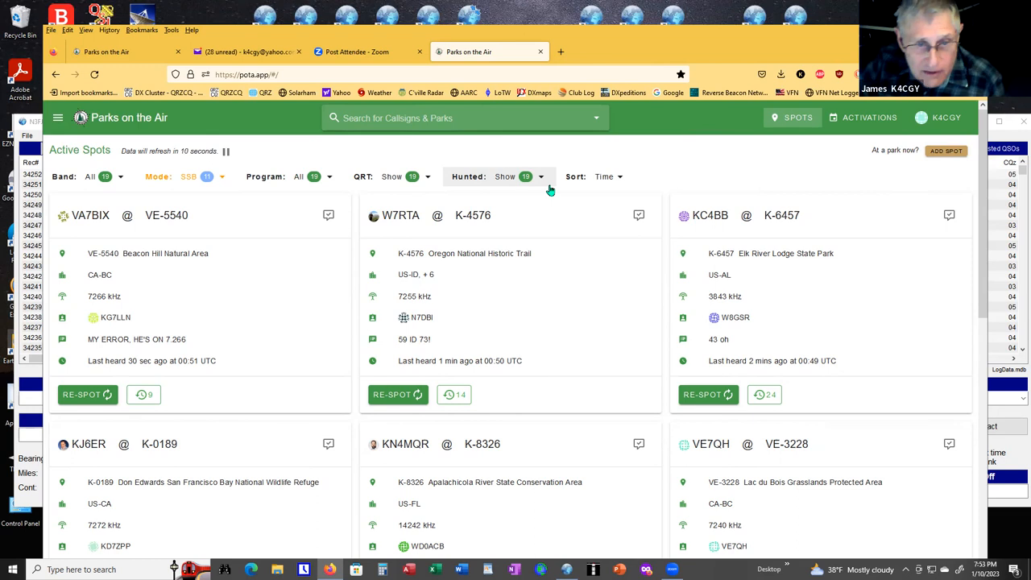
pyautogui.moveTo(216, 193)
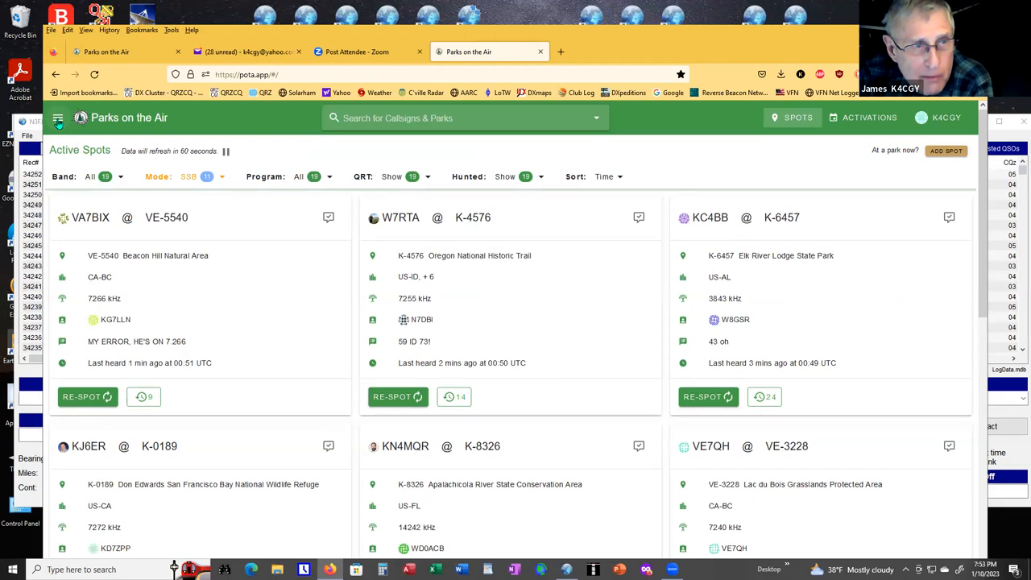
pyautogui.click(57, 117)
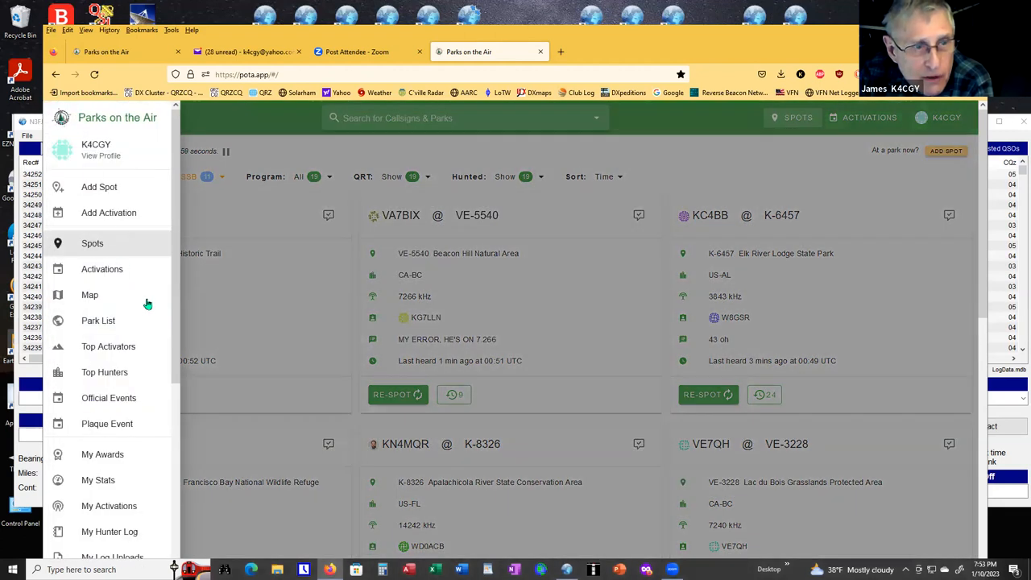
pyautogui.click(108, 346)
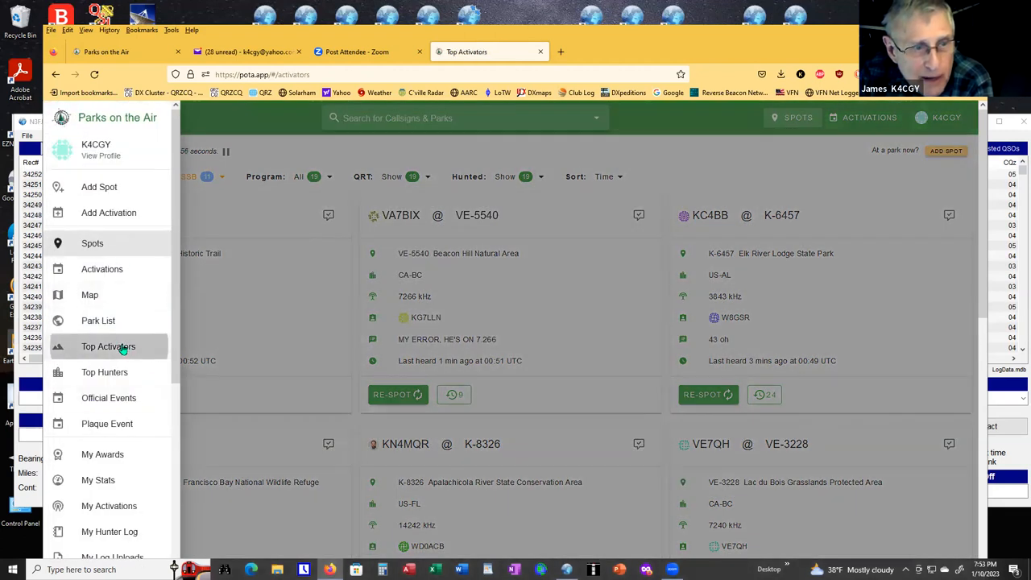
pyautogui.click(108, 346)
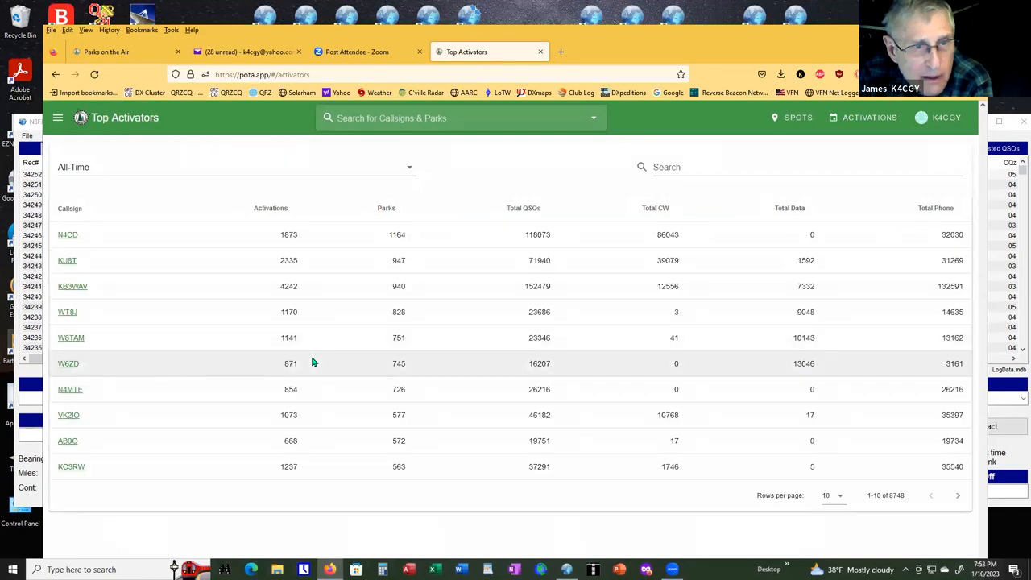
pyautogui.moveTo(558, 363)
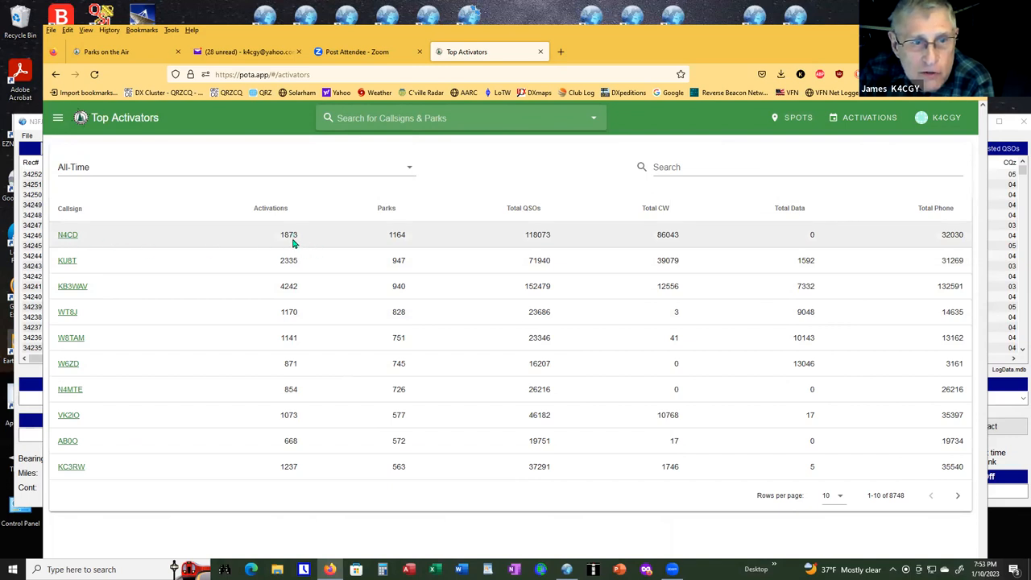
pyautogui.moveTo(511, 251)
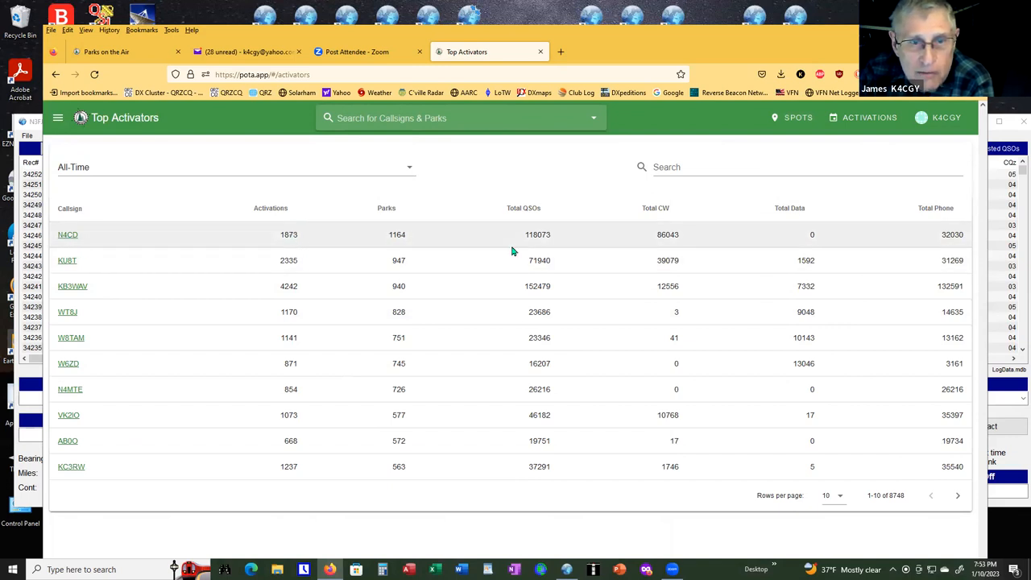
pyautogui.moveTo(536, 244)
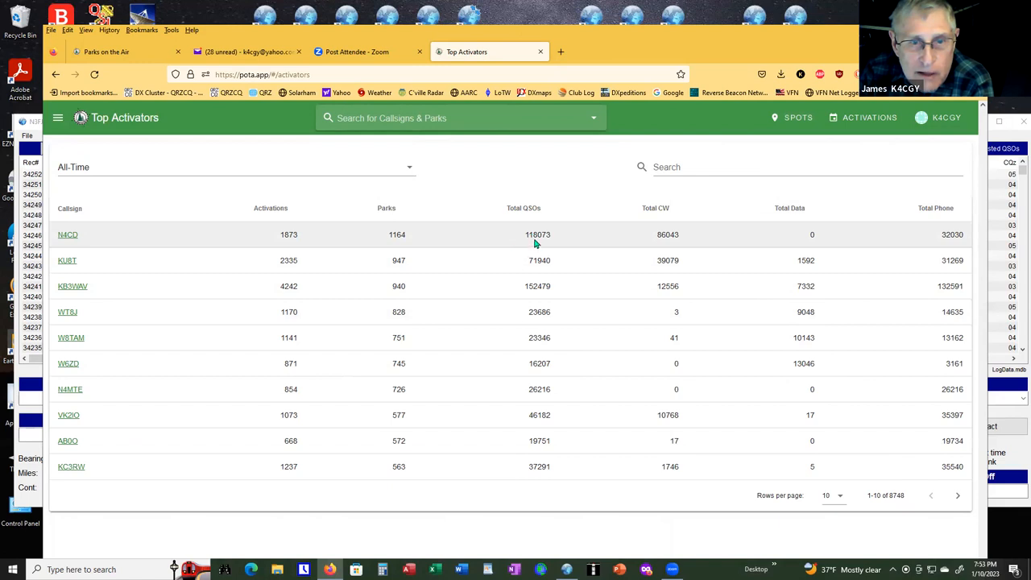
pyautogui.moveTo(535, 232)
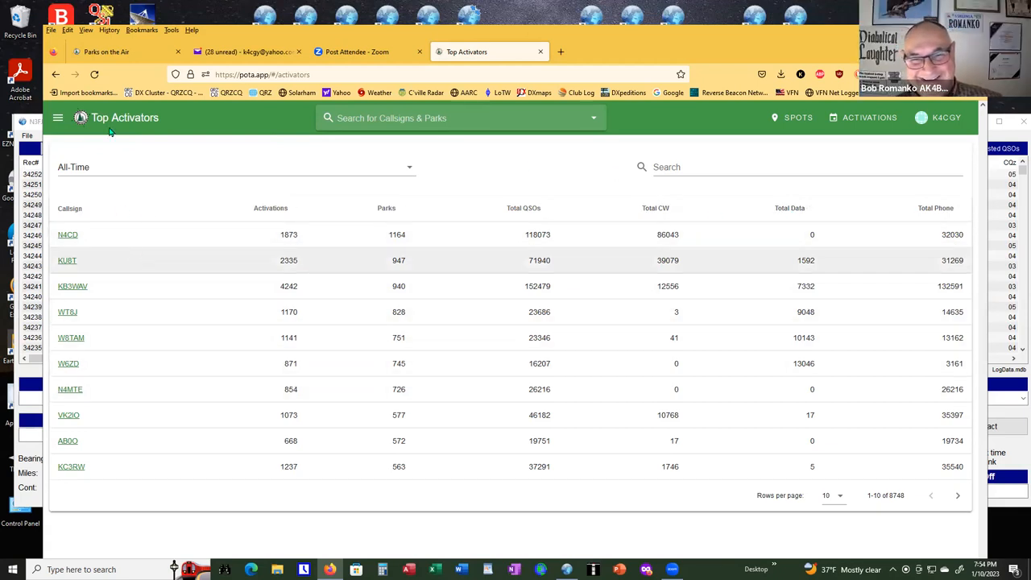
# Open the all-time Top Hunters leaderboard, led by W9AV with 10229 parks hunted.
pyautogui.click(57, 118)
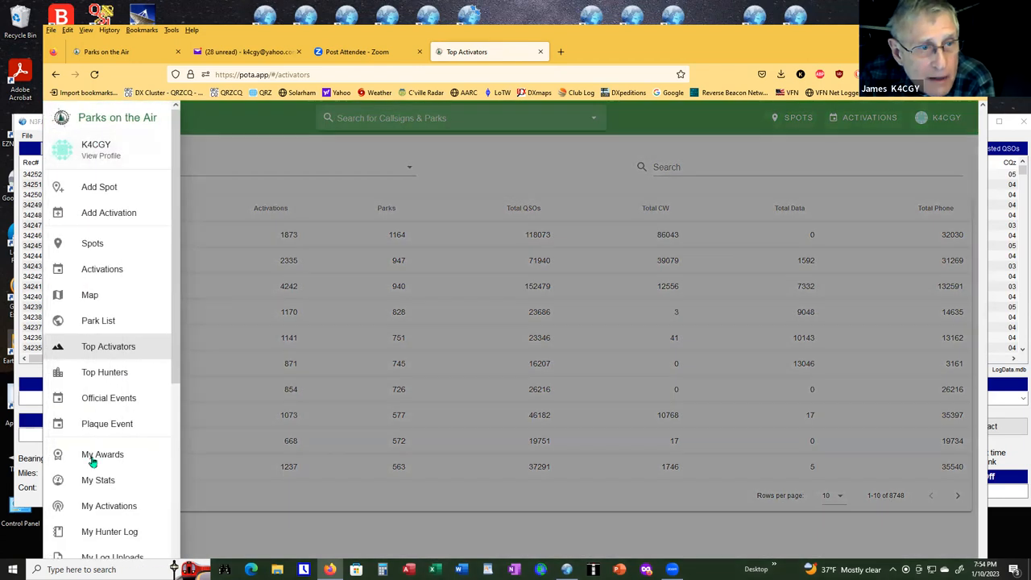
pyautogui.moveTo(91, 372)
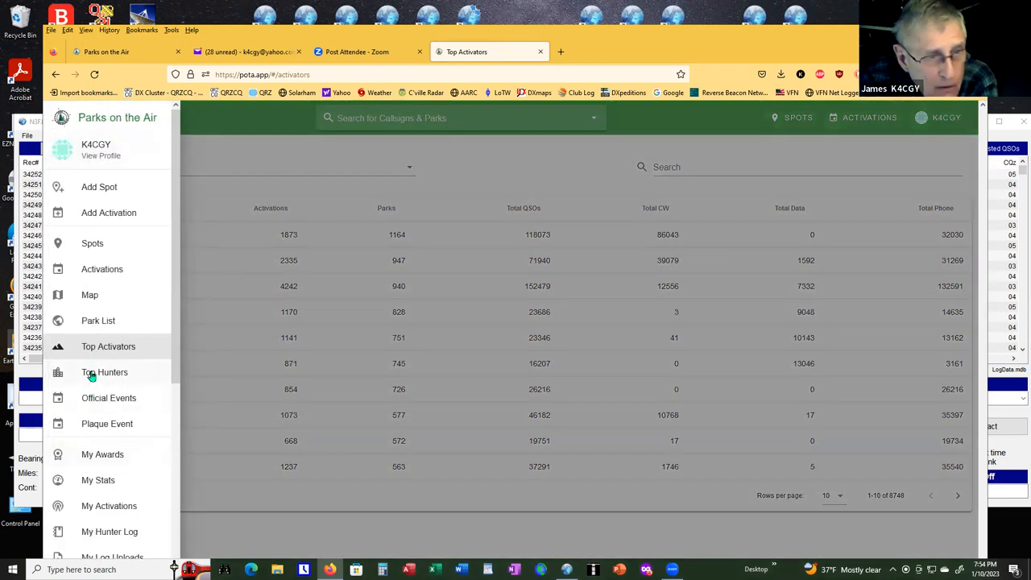
pyautogui.click(104, 372)
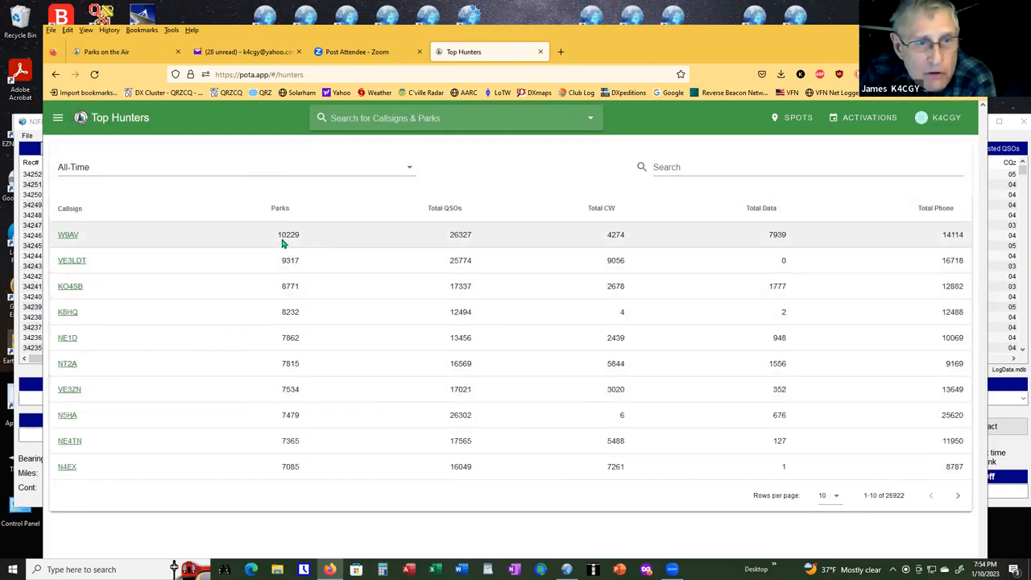
pyautogui.moveTo(292, 244)
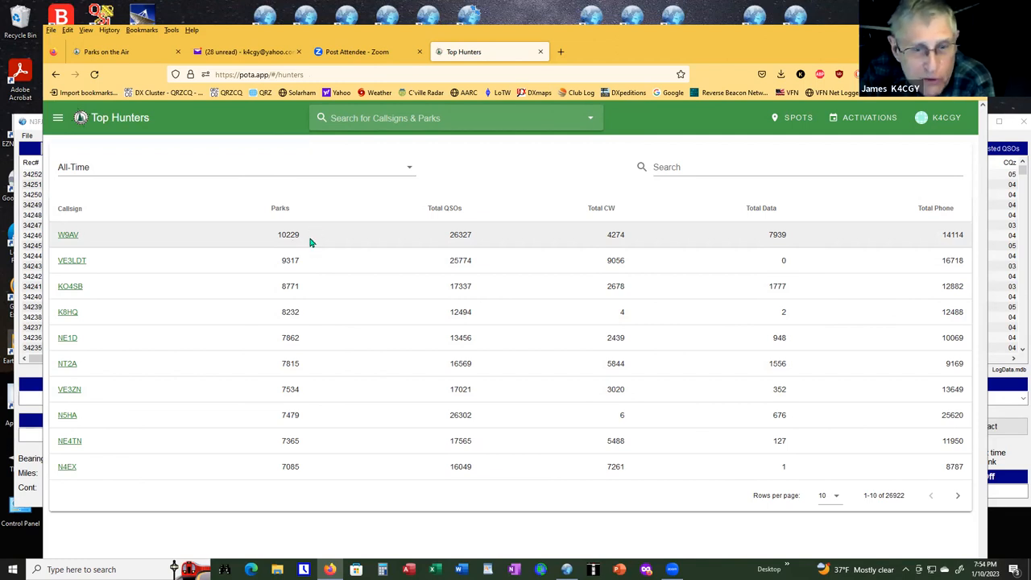
pyautogui.moveTo(314, 267)
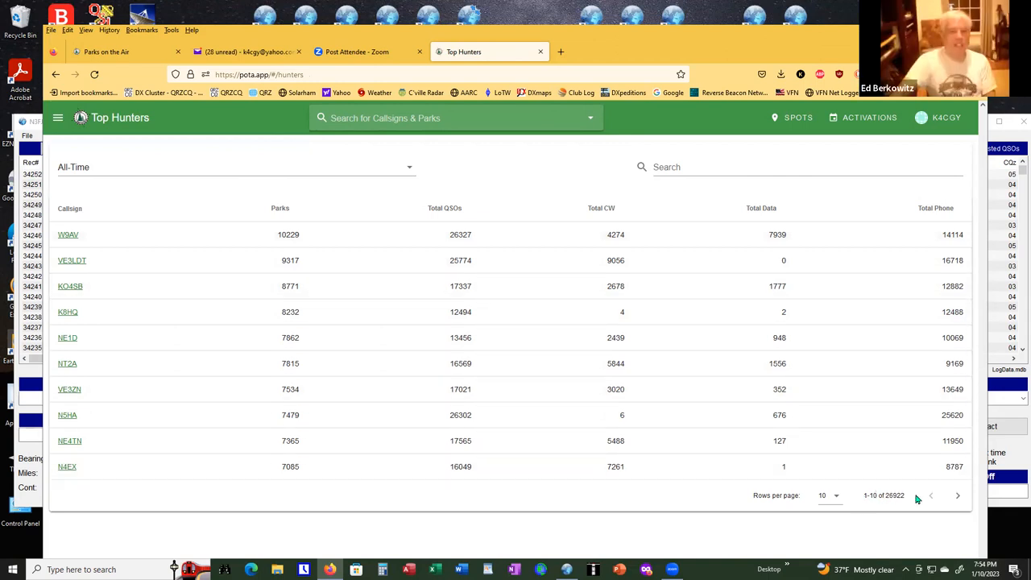
pyautogui.moveTo(941, 510)
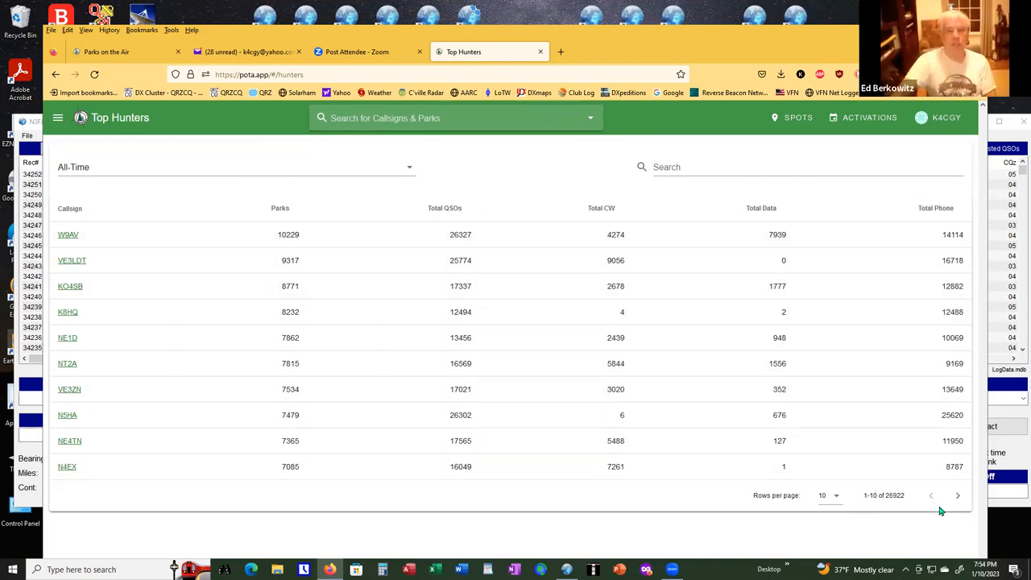
pyautogui.moveTo(281, 248)
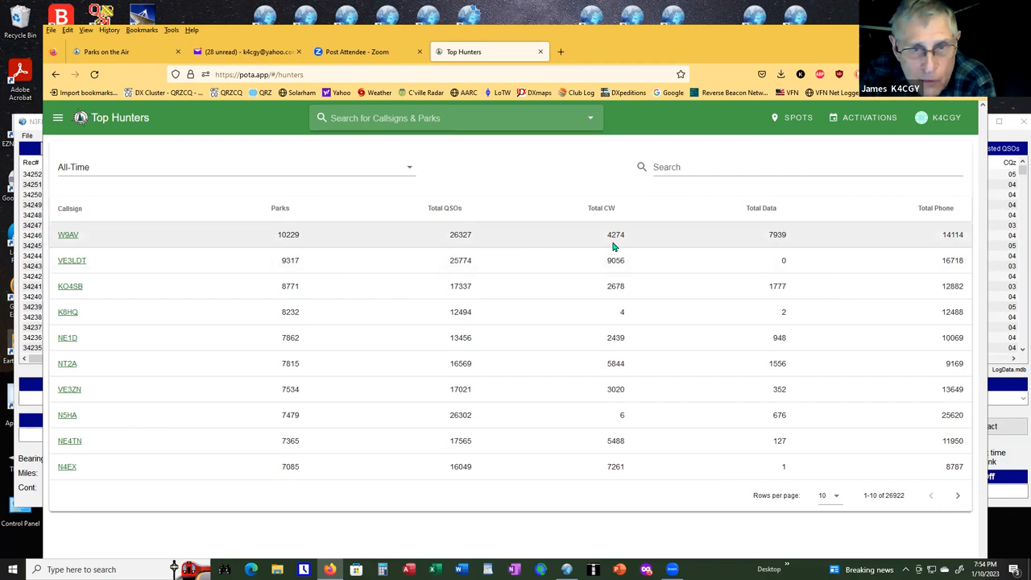
pyautogui.moveTo(844, 415)
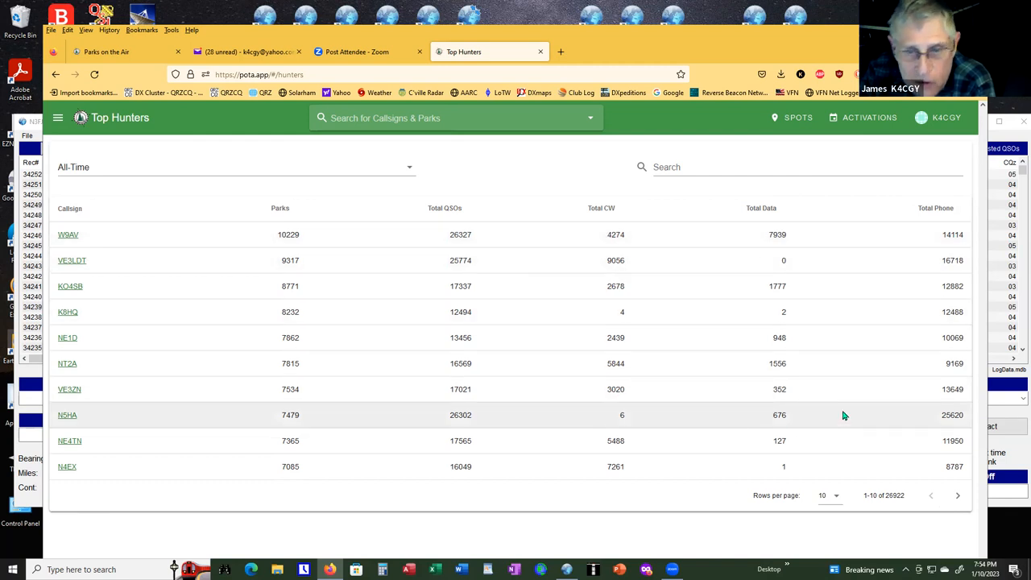
pyautogui.moveTo(819, 484)
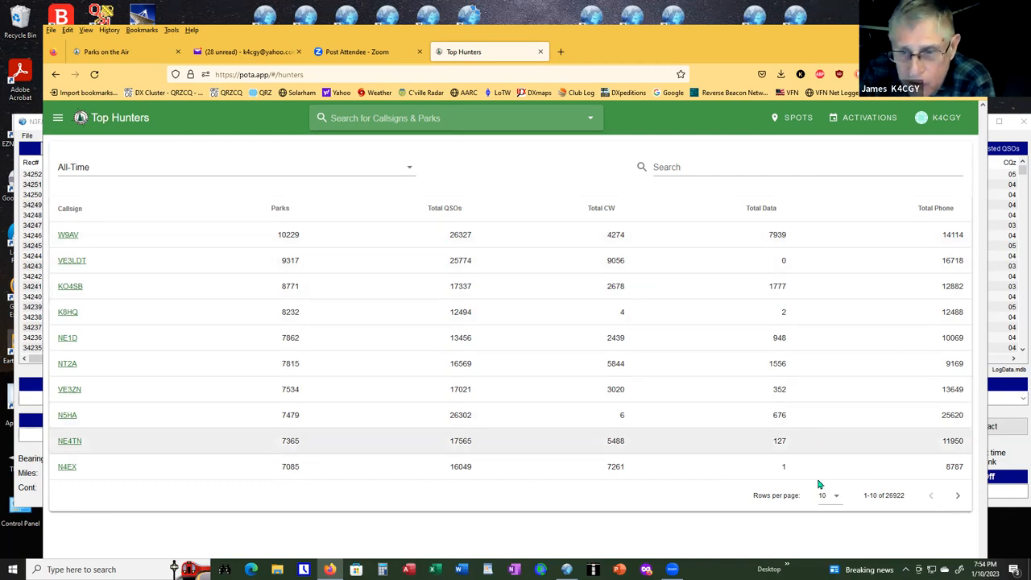
# Page forward through the Top Hunters rankings, then back one page to rows 221–230 showing K4CGY.
pyautogui.click(958, 495)
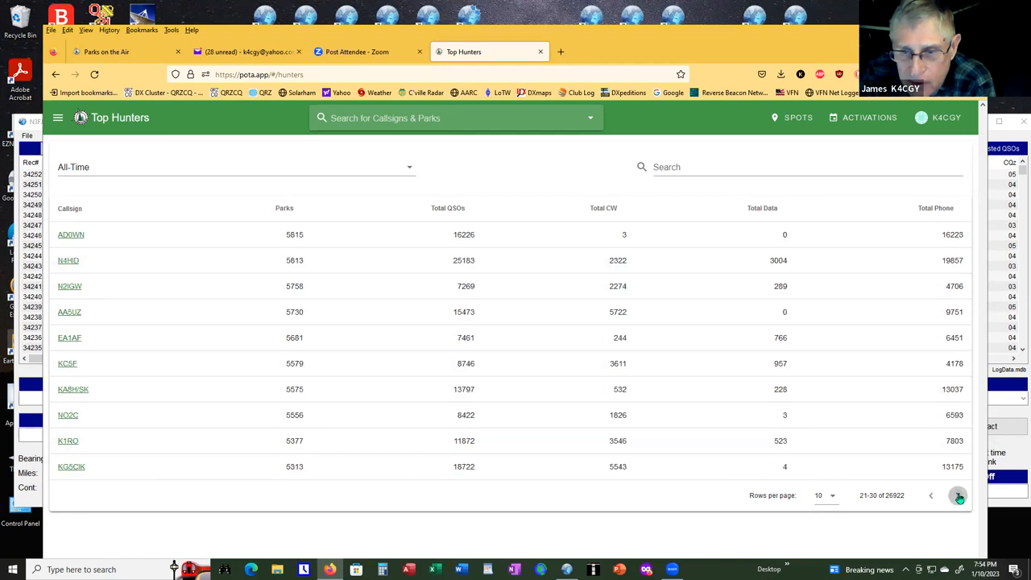
pyautogui.click(957, 495)
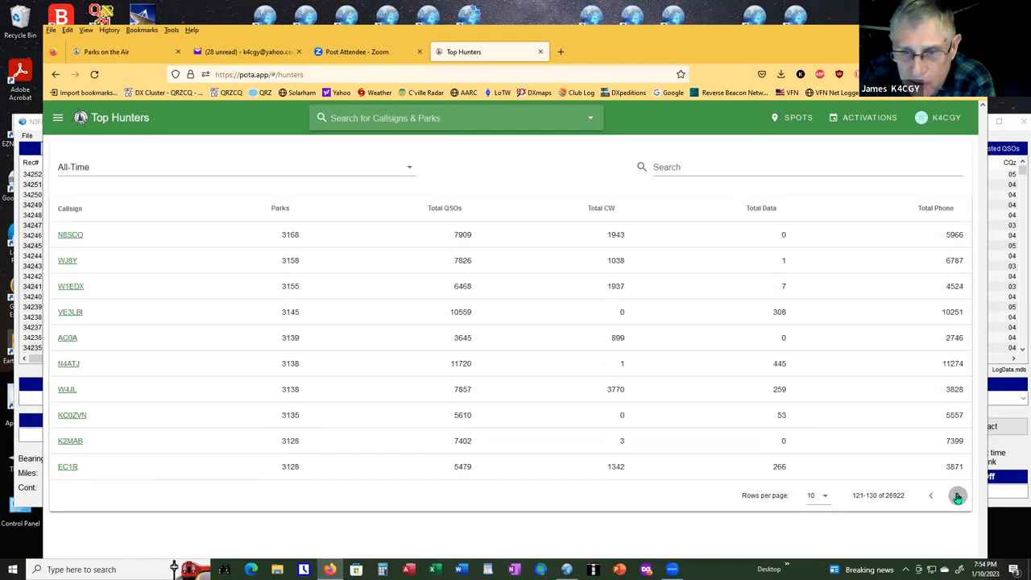
pyautogui.click(957, 495)
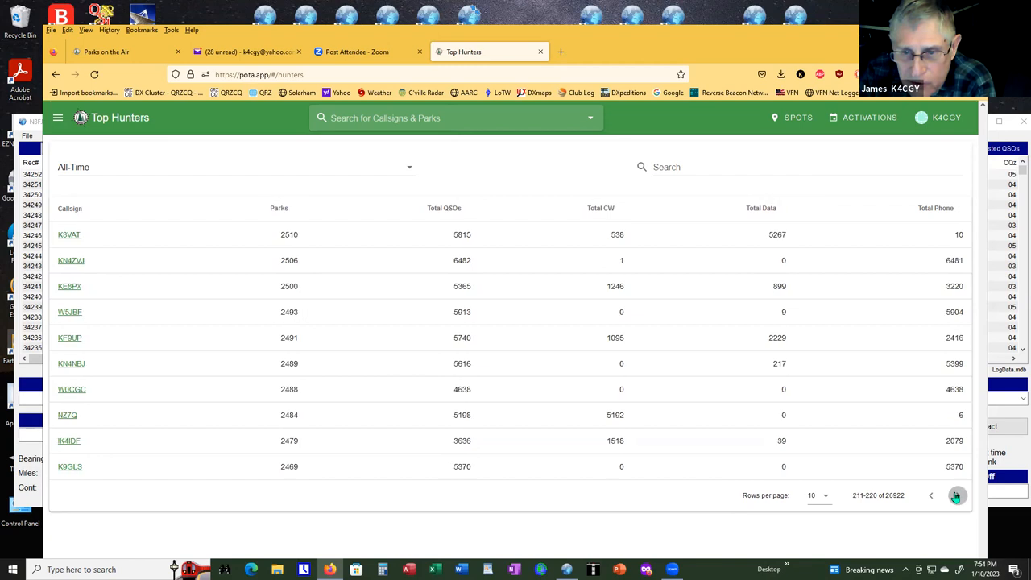
pyautogui.click(956, 496)
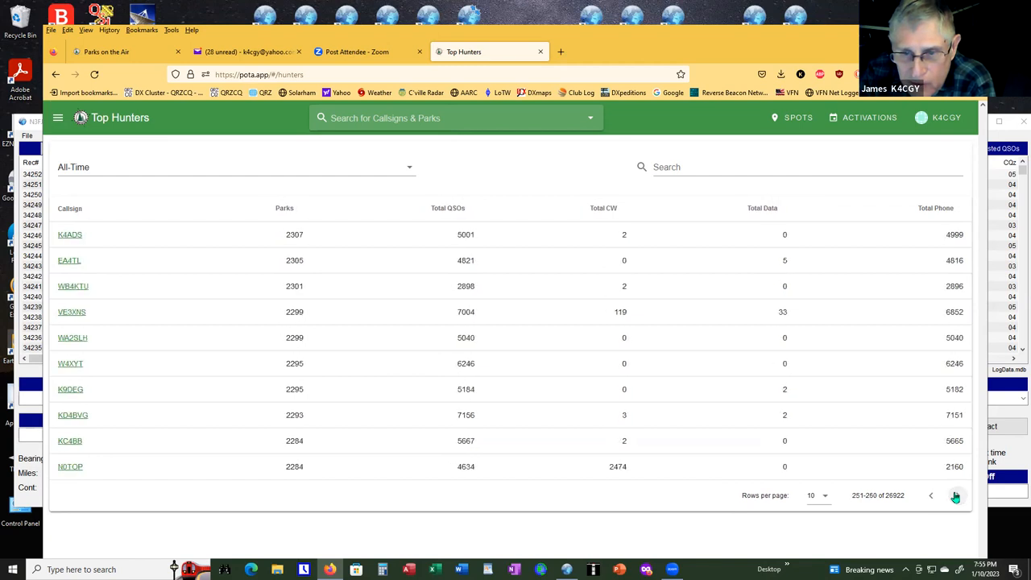
pyautogui.click(931, 496)
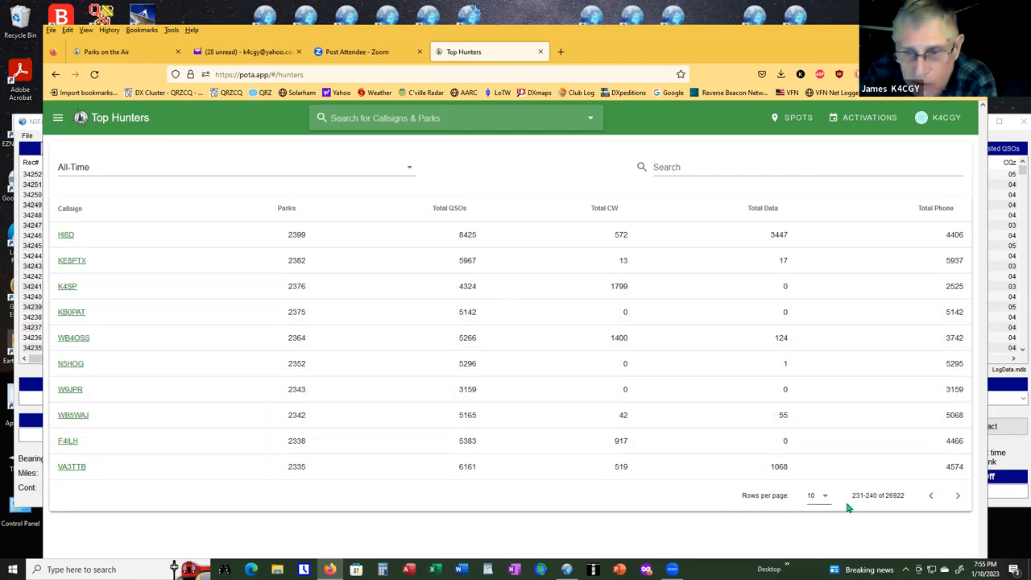
pyautogui.click(931, 495)
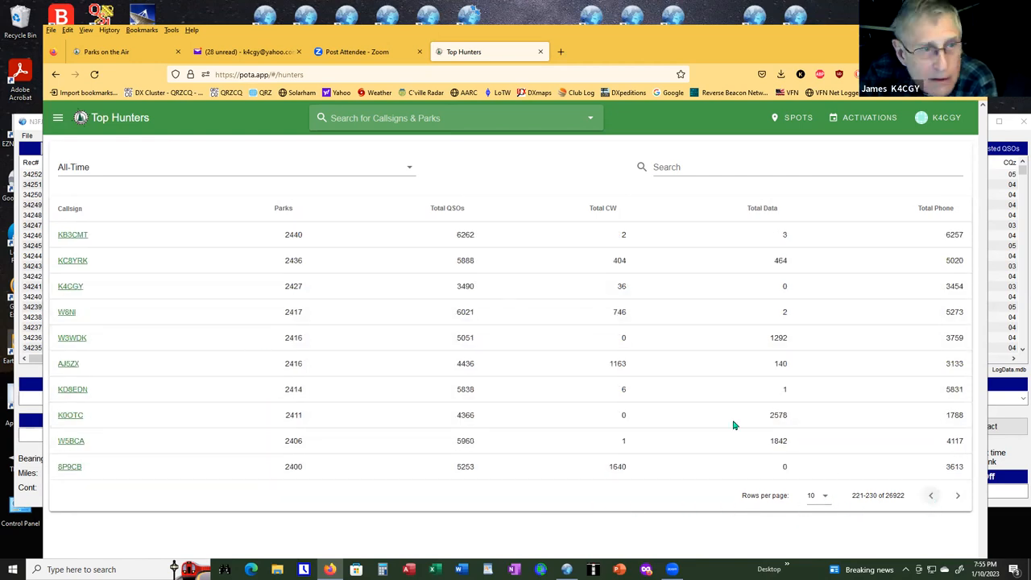
pyautogui.moveTo(290, 294)
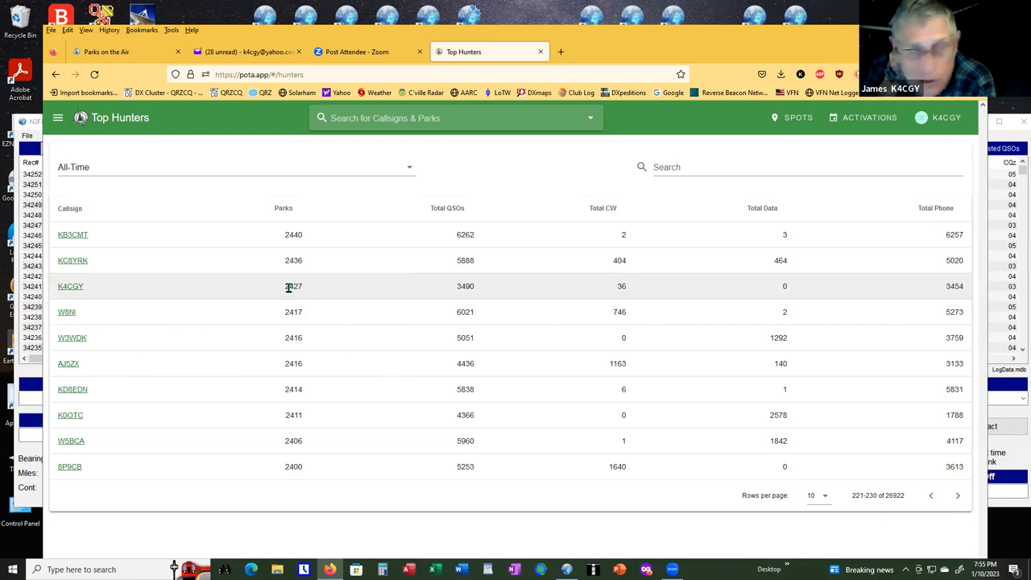
pyautogui.moveTo(284, 313)
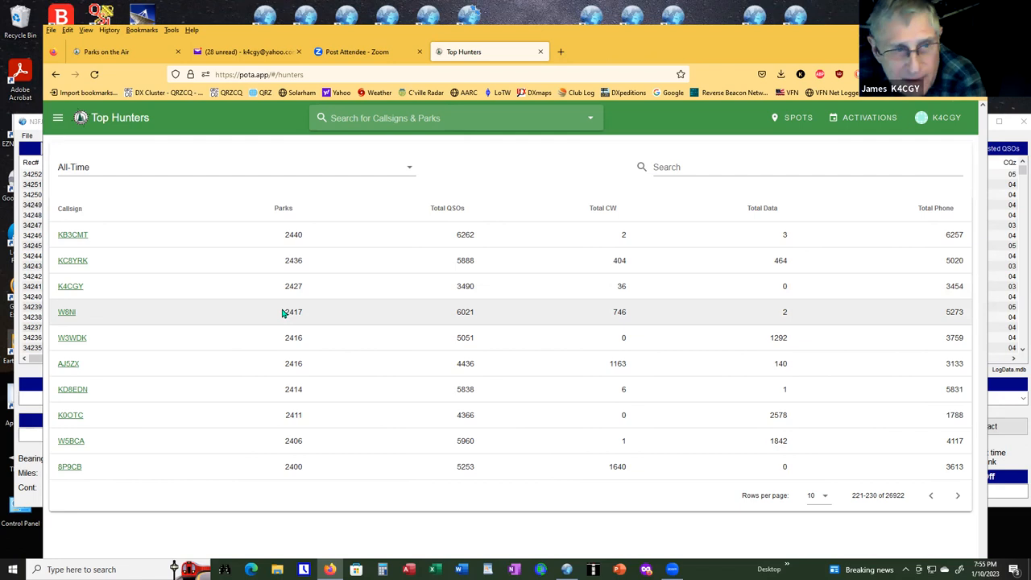
pyautogui.click(57, 118)
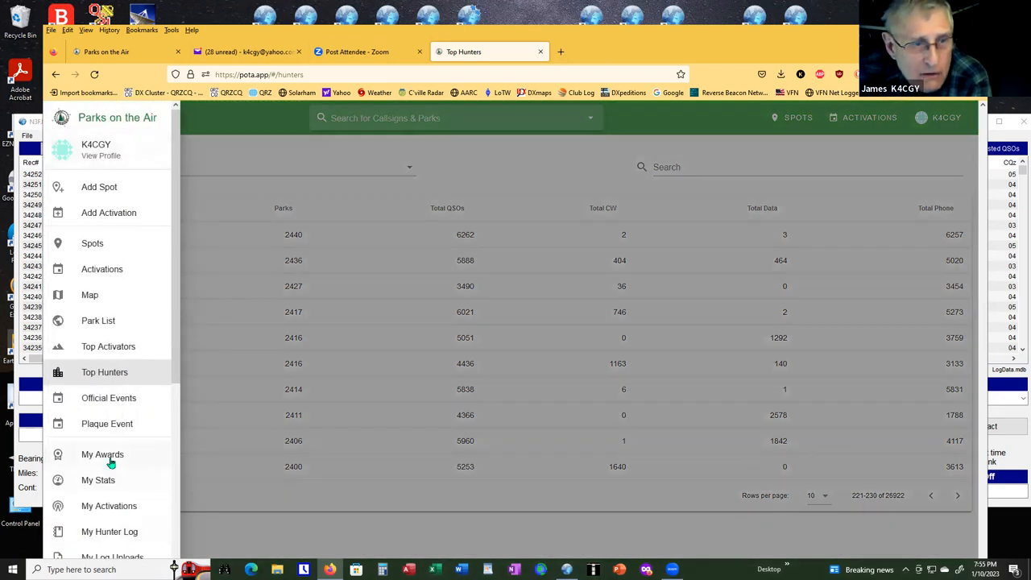
# Open My Awards and scroll past the donut charts to the US States award panels.
pyautogui.click(103, 454)
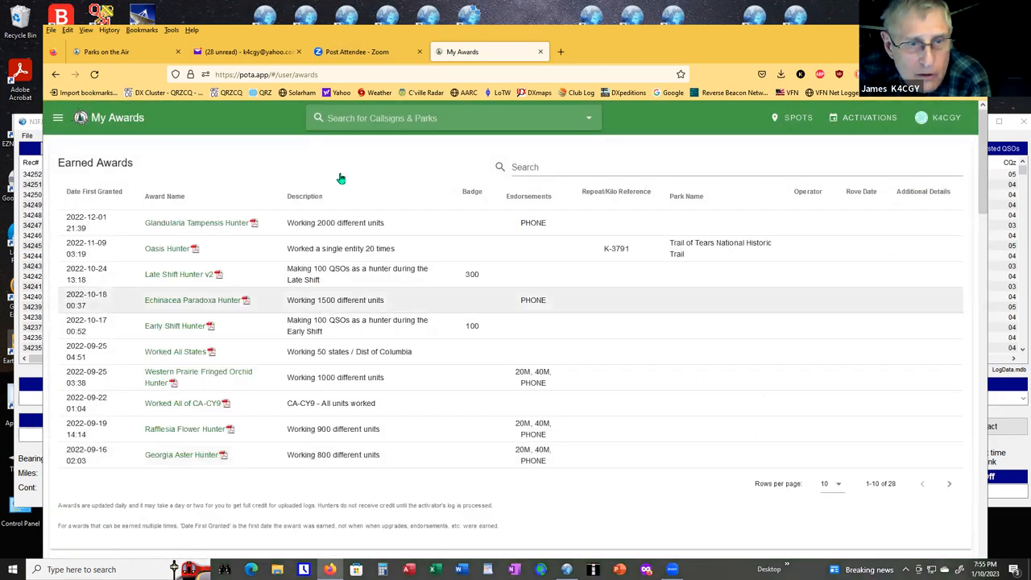
pyautogui.scroll(-3)
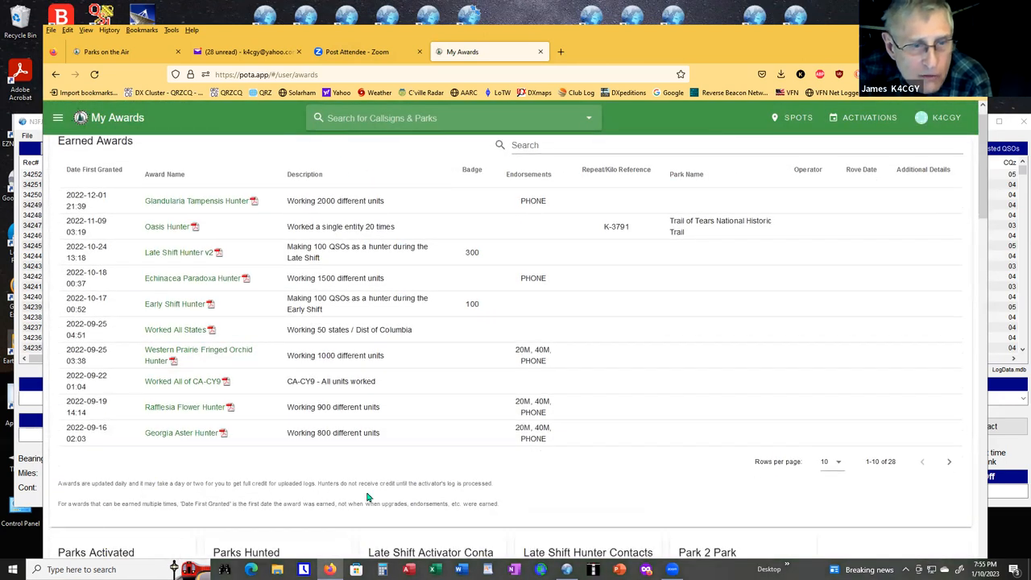
pyautogui.scroll(-3)
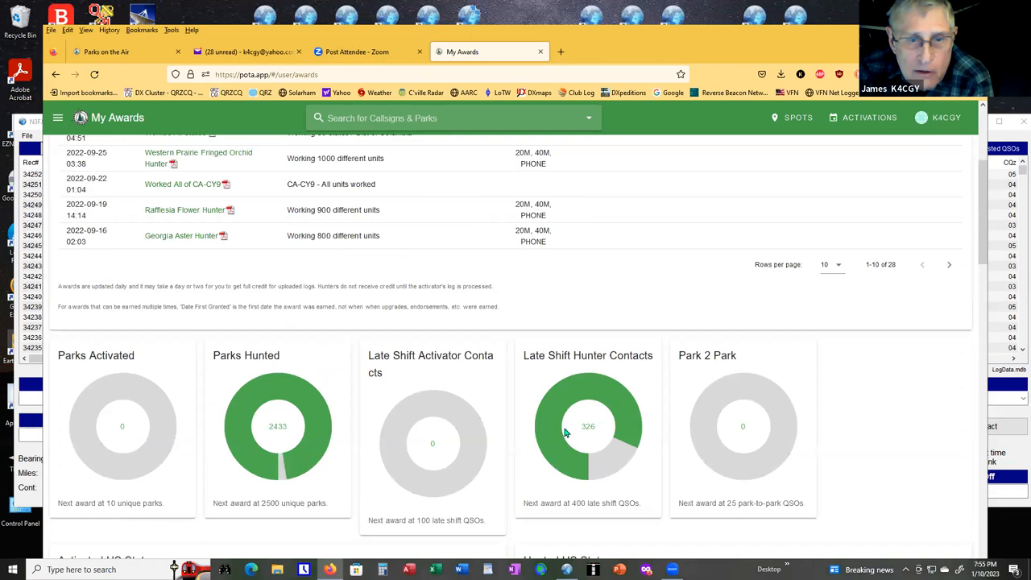
pyautogui.moveTo(587, 443)
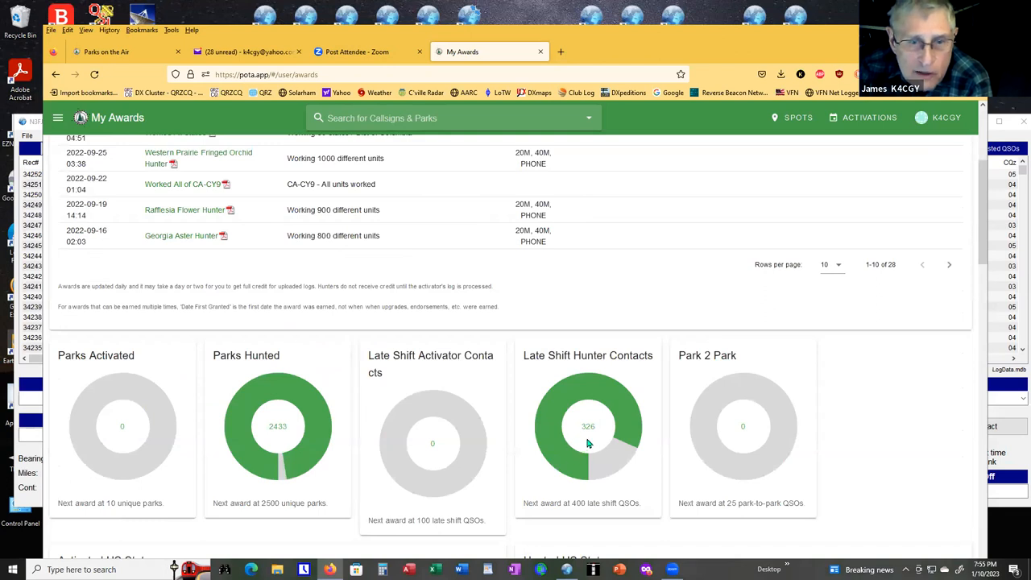
pyautogui.moveTo(585, 436)
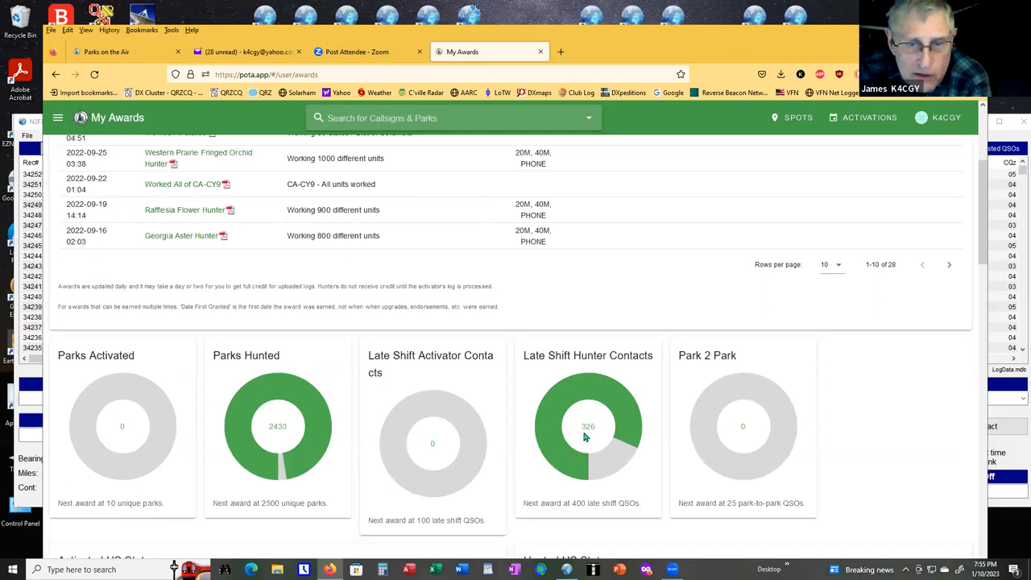
pyautogui.moveTo(599, 453)
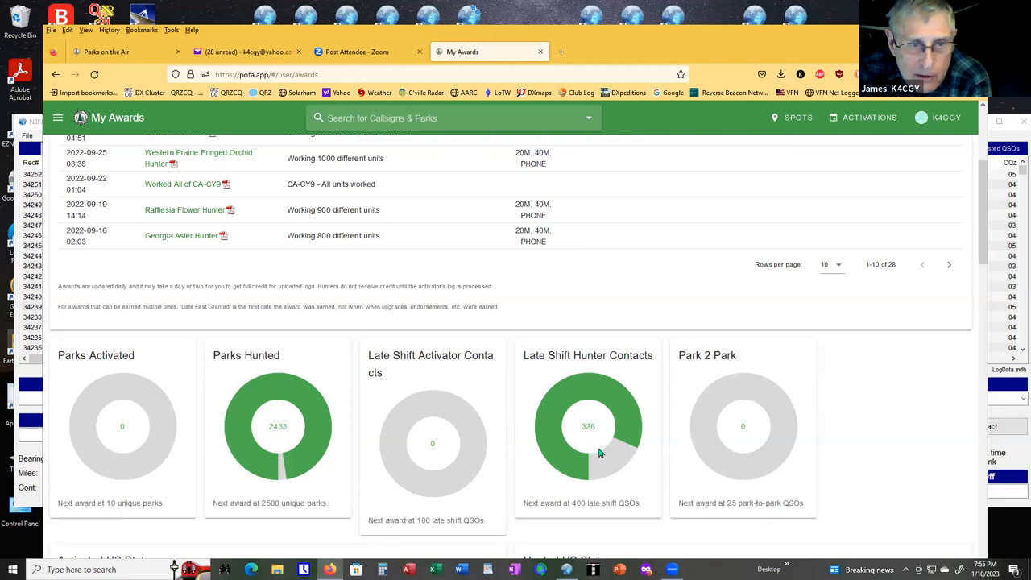
pyautogui.scroll(-3)
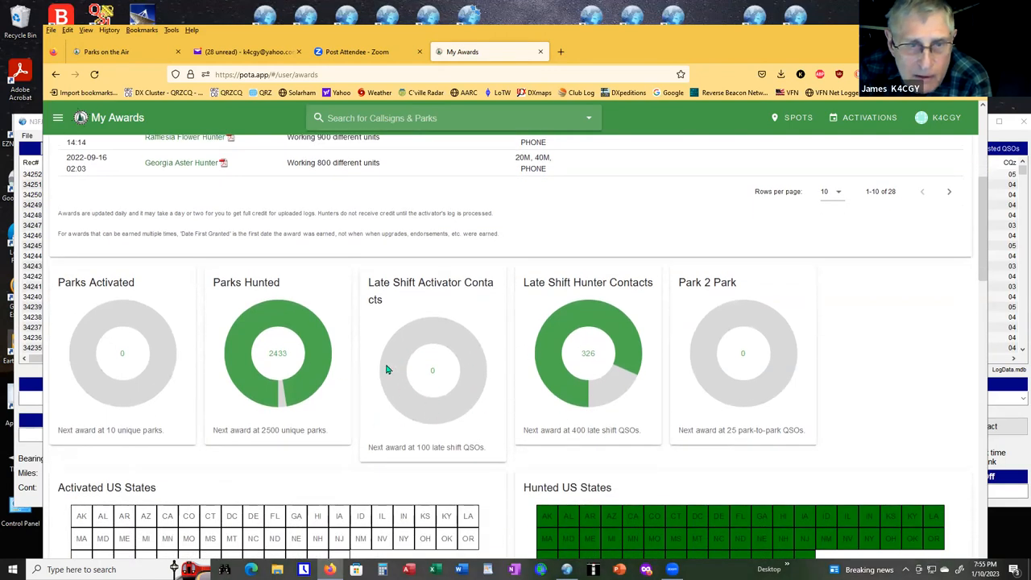
pyautogui.moveTo(503, 370)
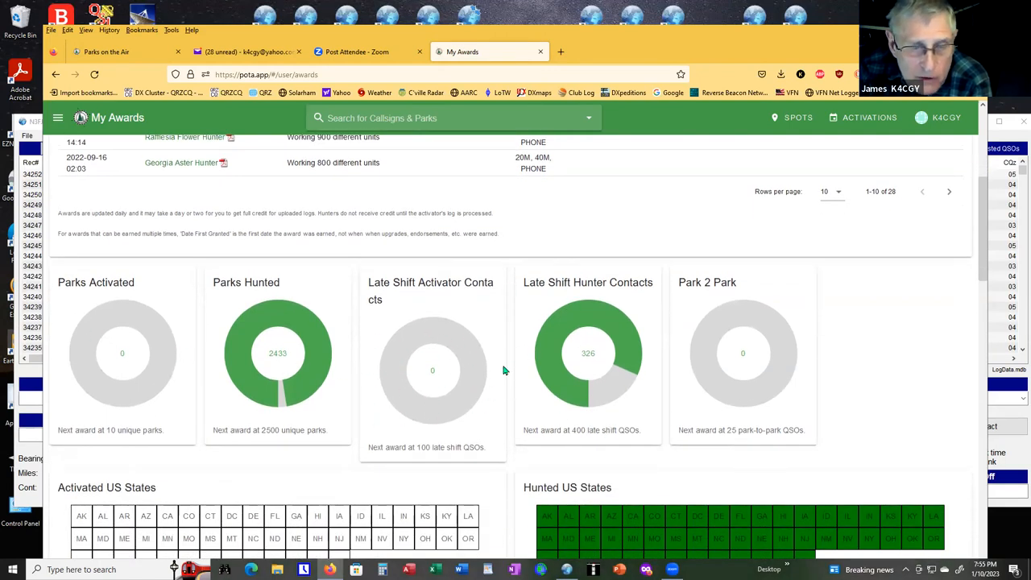
pyautogui.scroll(-3)
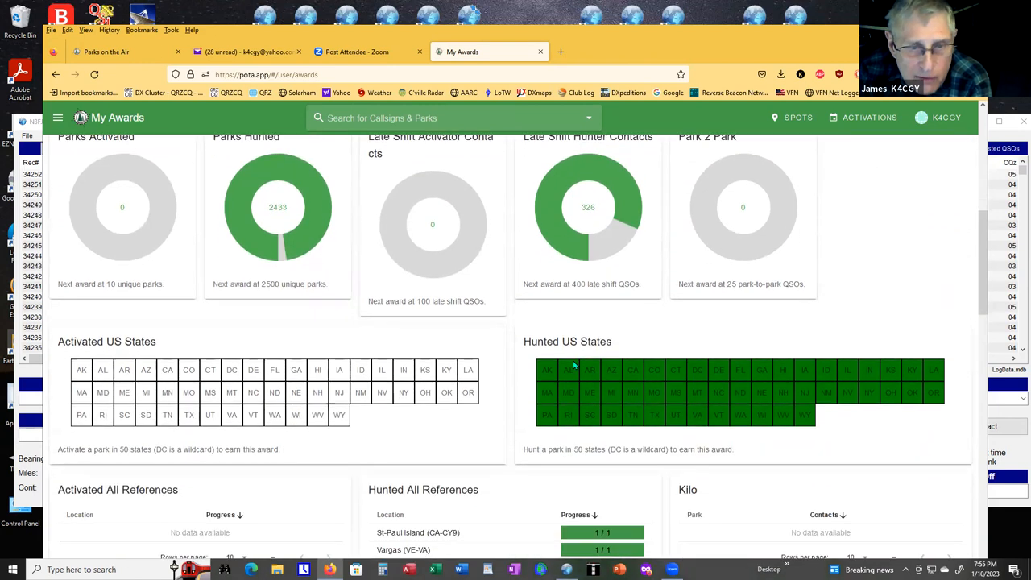
pyautogui.scroll(-3)
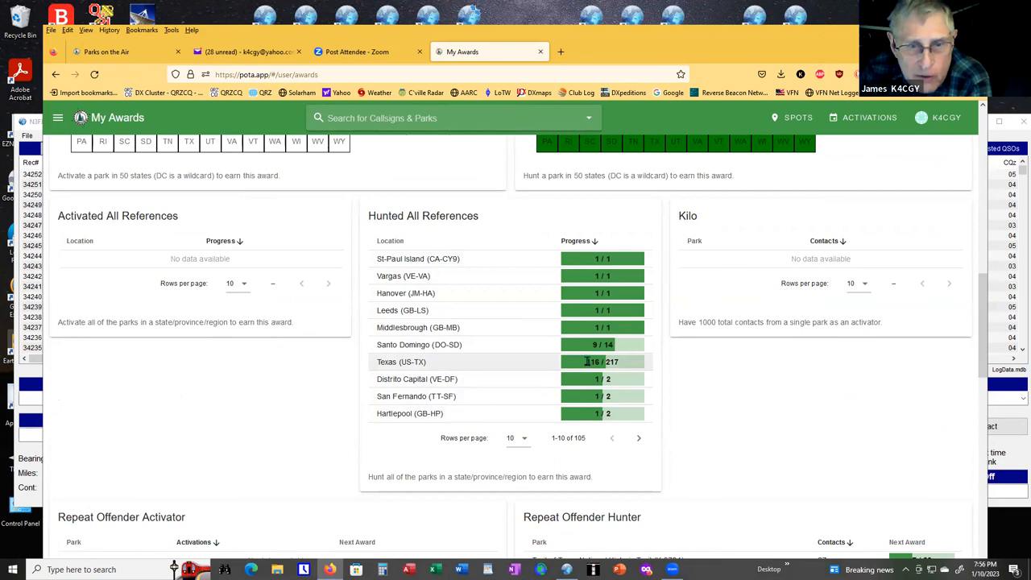
# Page the Hunted All References list forward to rows 31–40 of 105, showing Michigan.
pyautogui.scroll(-3)
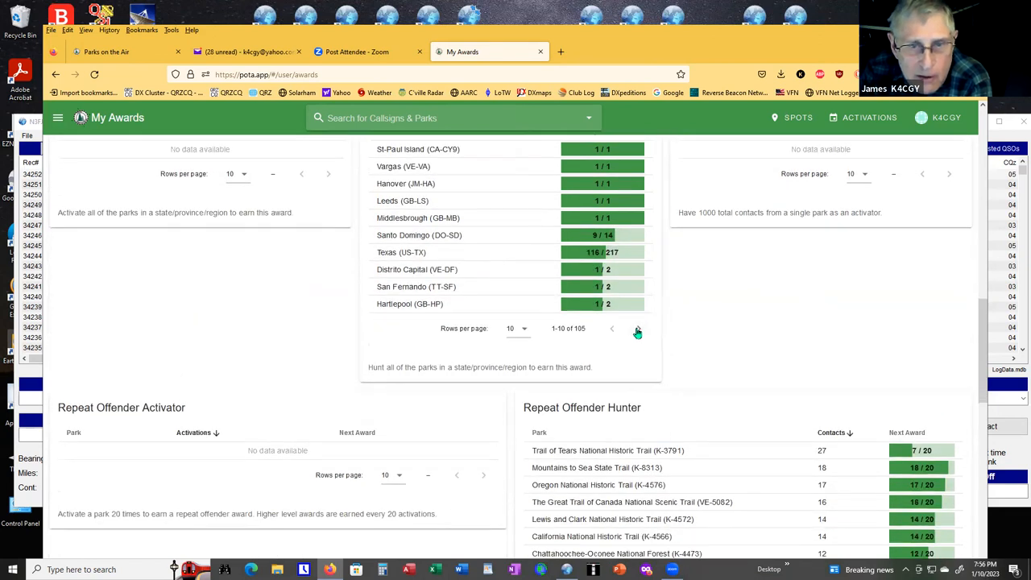
pyautogui.click(639, 331)
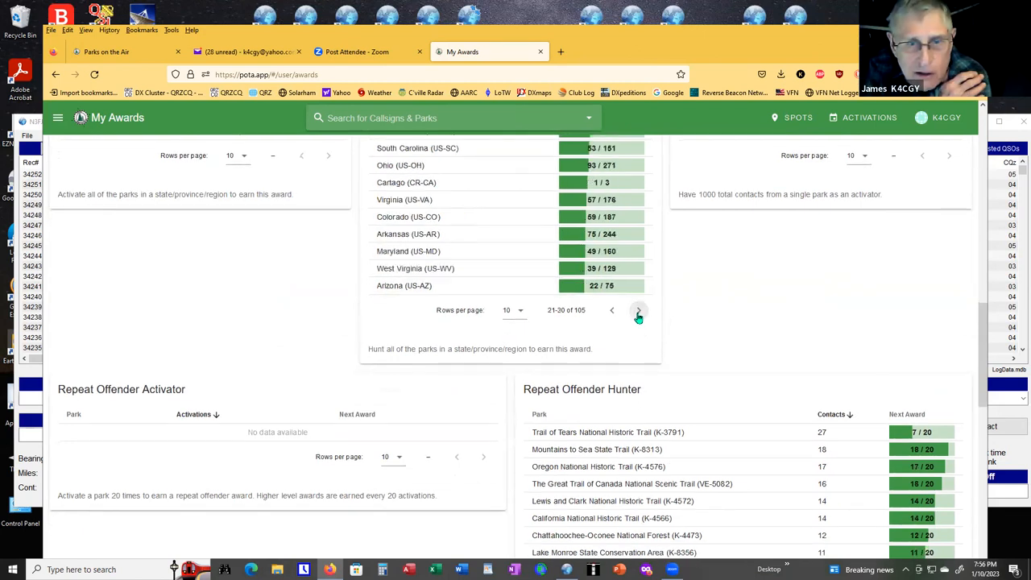
pyautogui.click(639, 310)
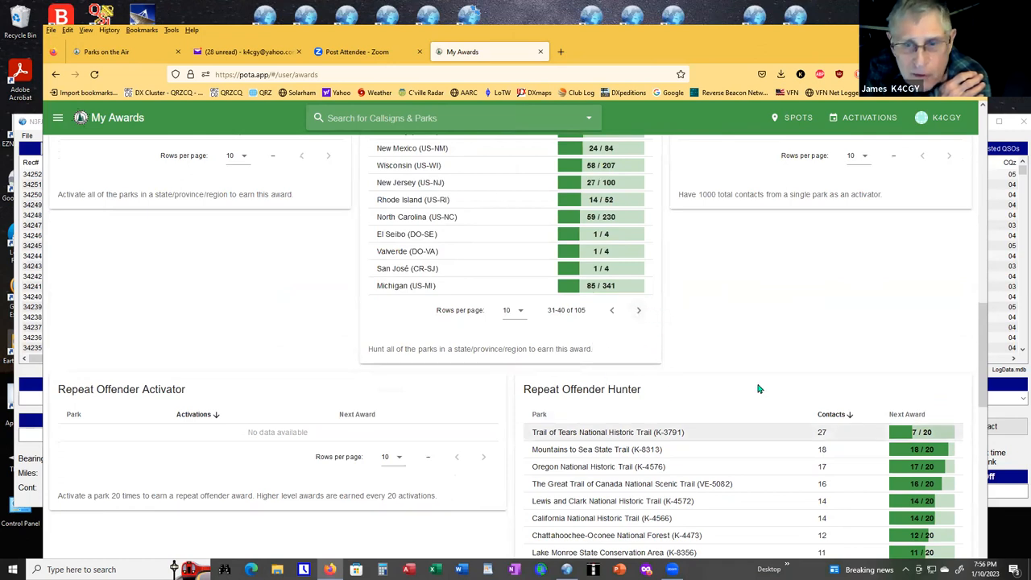
pyautogui.scroll(-3)
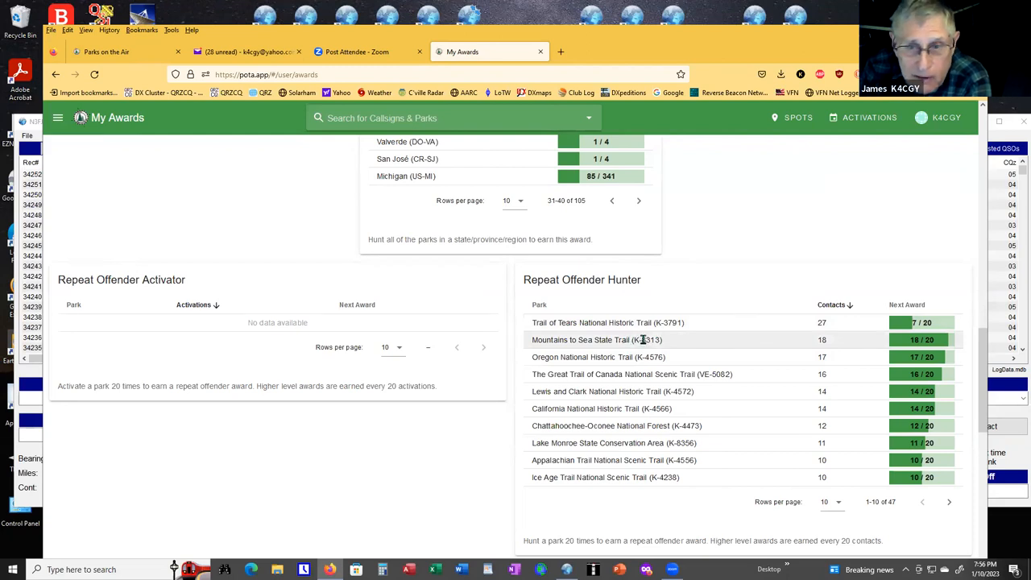
pyautogui.moveTo(702, 347)
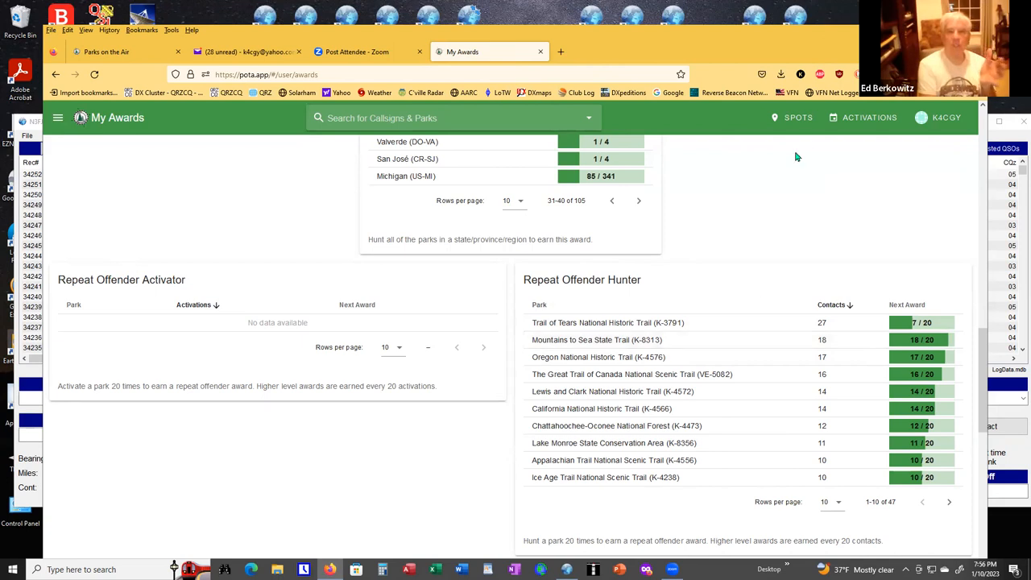
pyautogui.moveTo(729, 237)
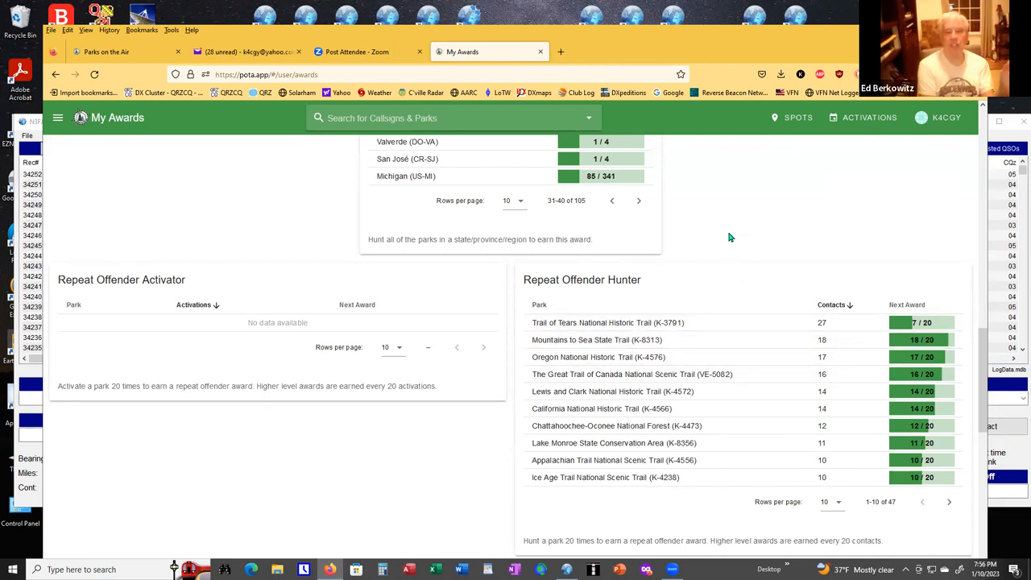
pyautogui.moveTo(746, 222)
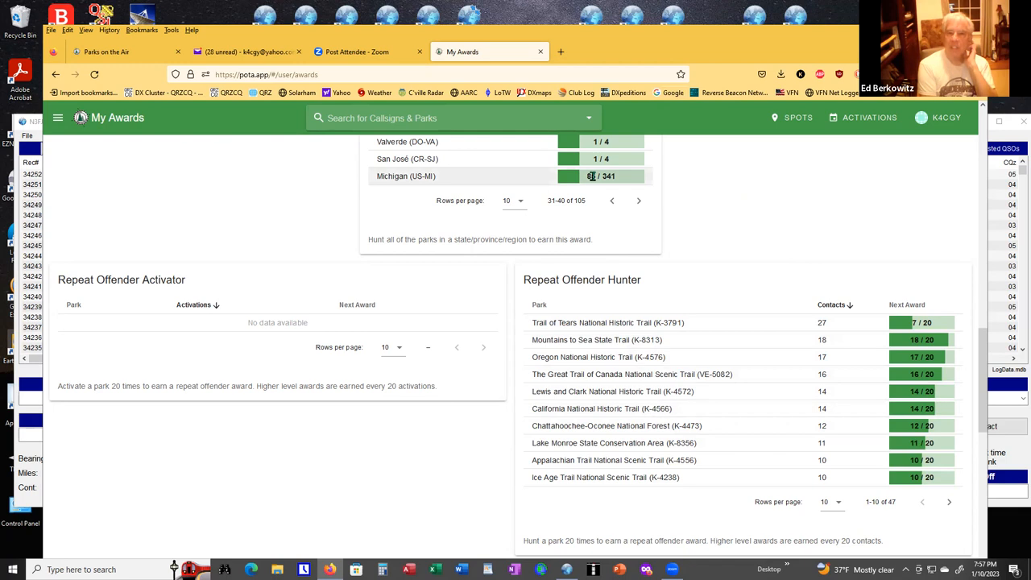
pyautogui.scroll(-3)
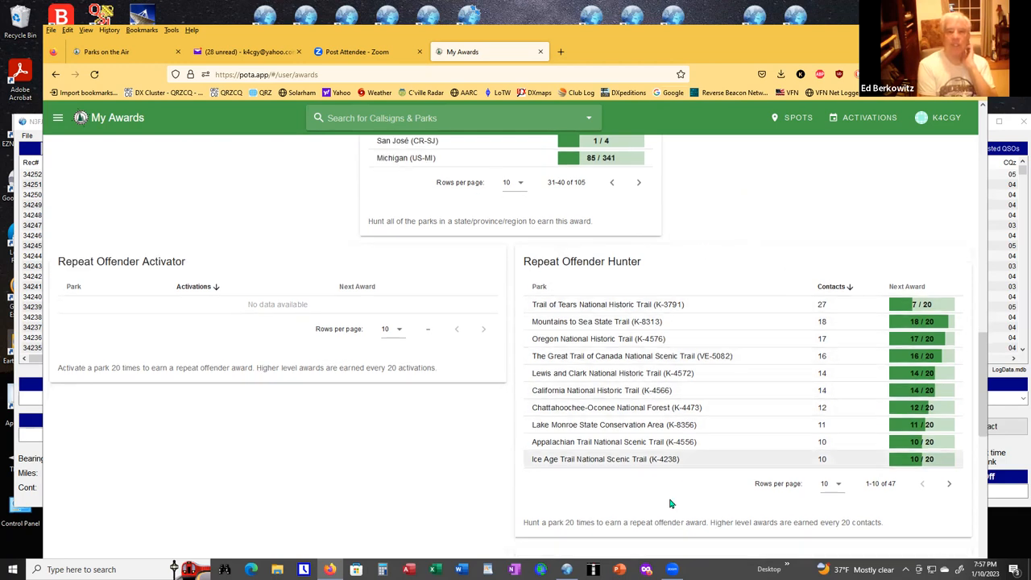
pyautogui.moveTo(706, 508)
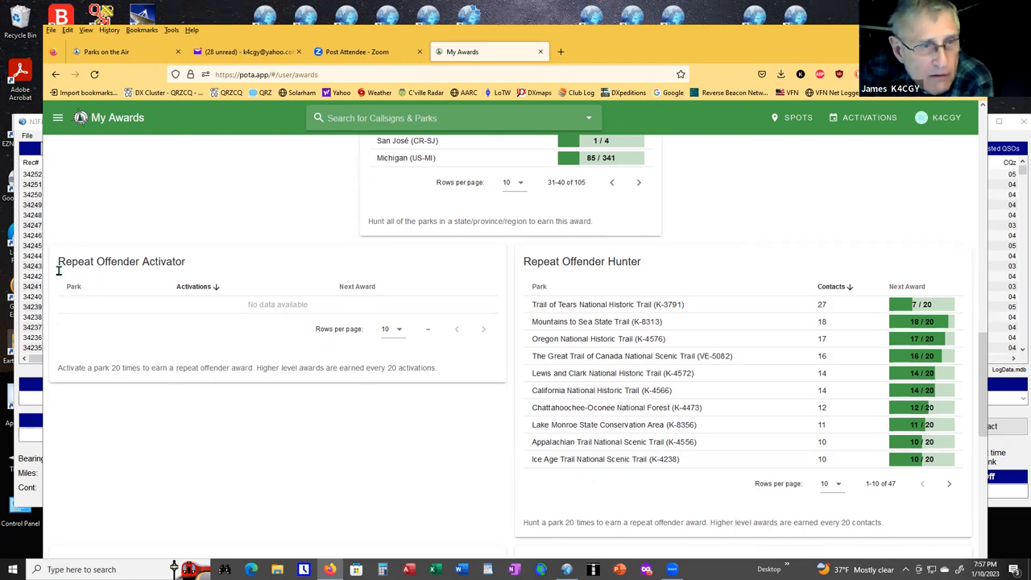
pyautogui.moveTo(183, 272)
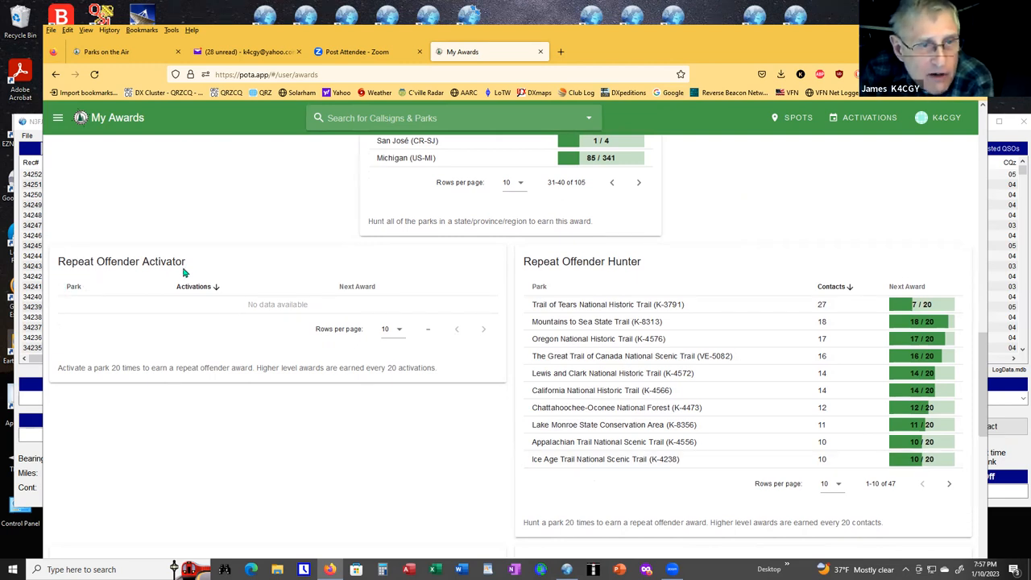
pyautogui.moveTo(200, 380)
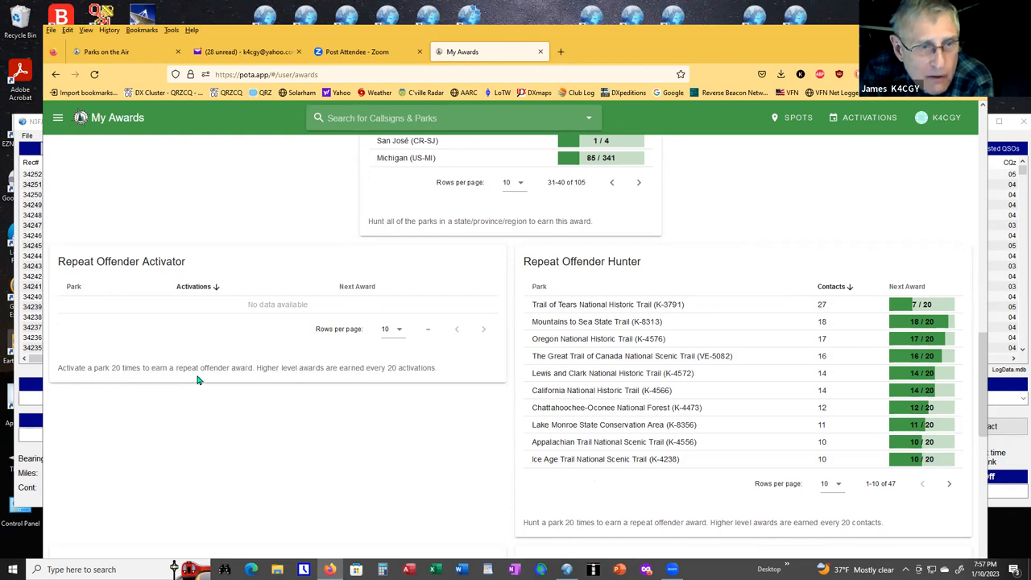
pyautogui.moveTo(211, 382)
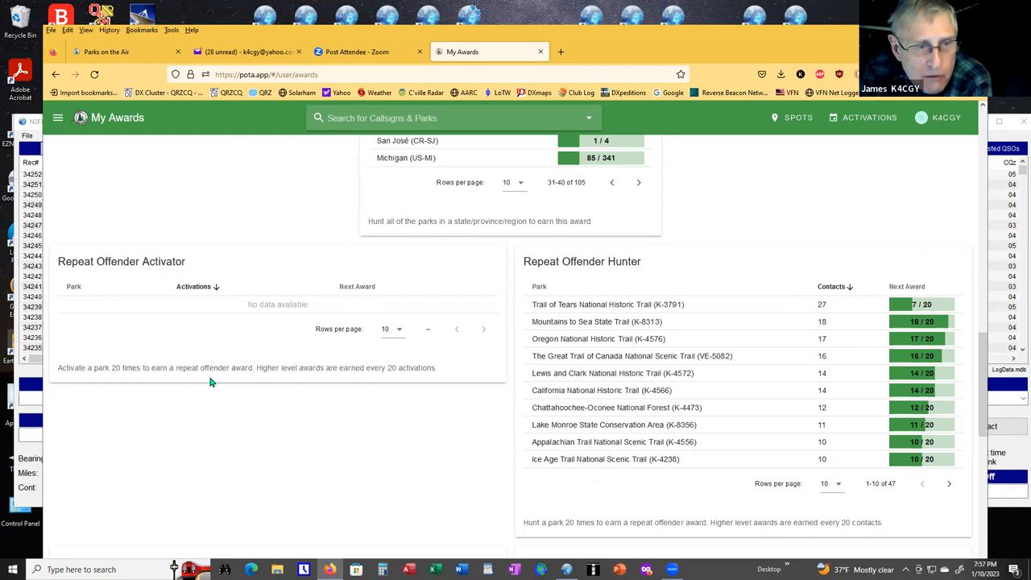
pyautogui.moveTo(243, 369)
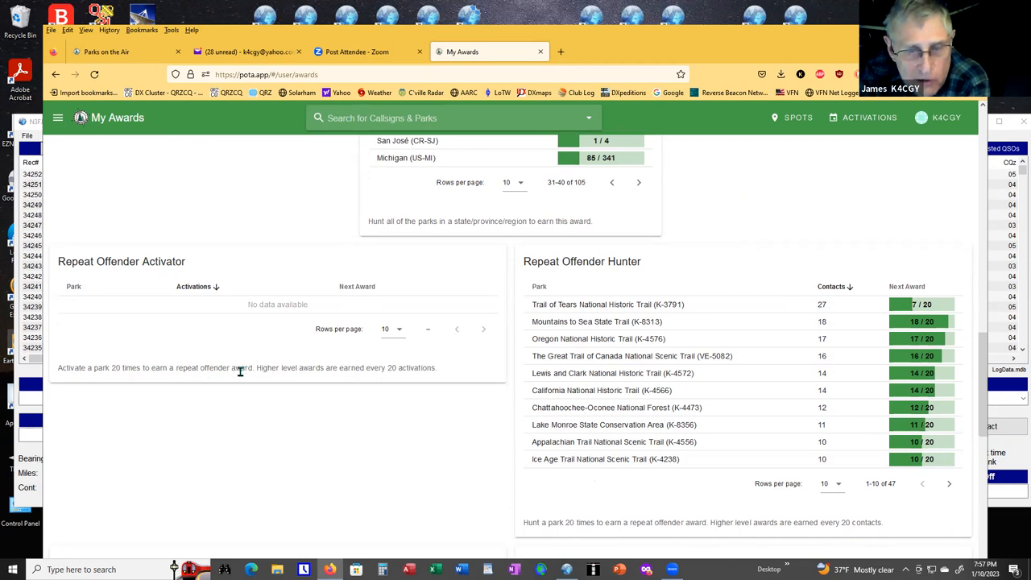
pyautogui.moveTo(840, 389)
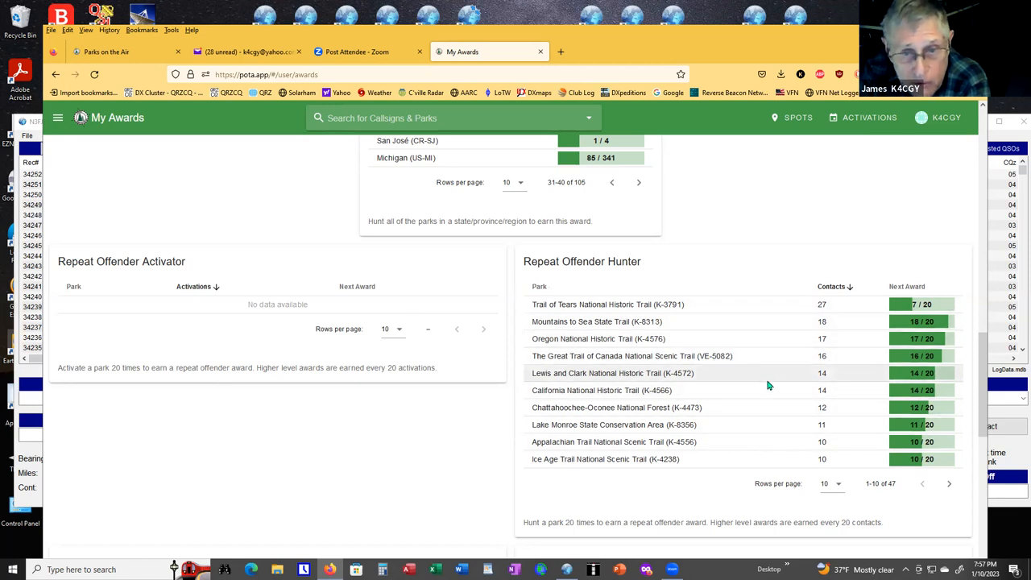
# Advance Repeat Offender Hunter to rows 11–20 of 47 and open the K4CGY account menu.
pyautogui.scroll(-3)
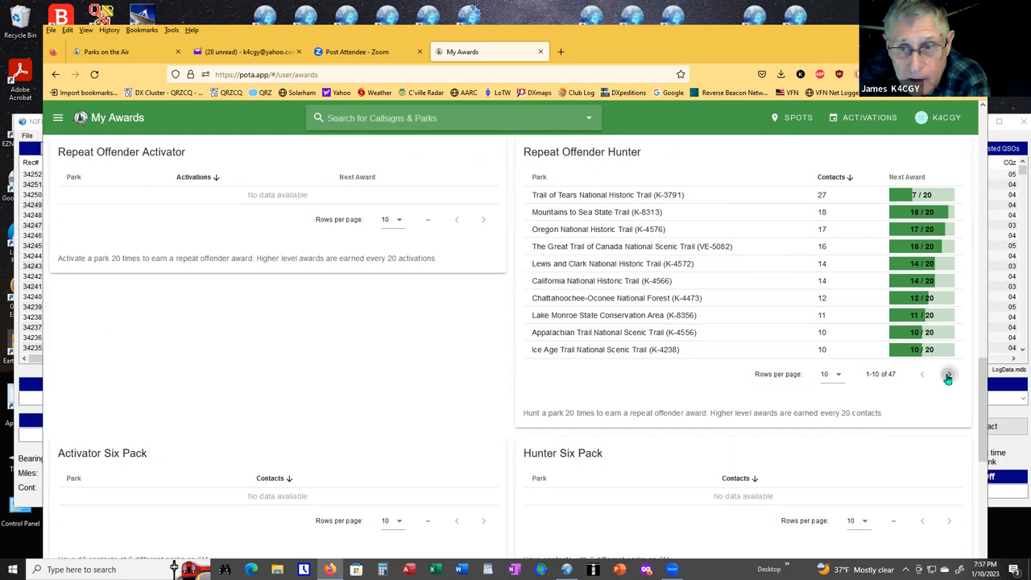
pyautogui.click(948, 373)
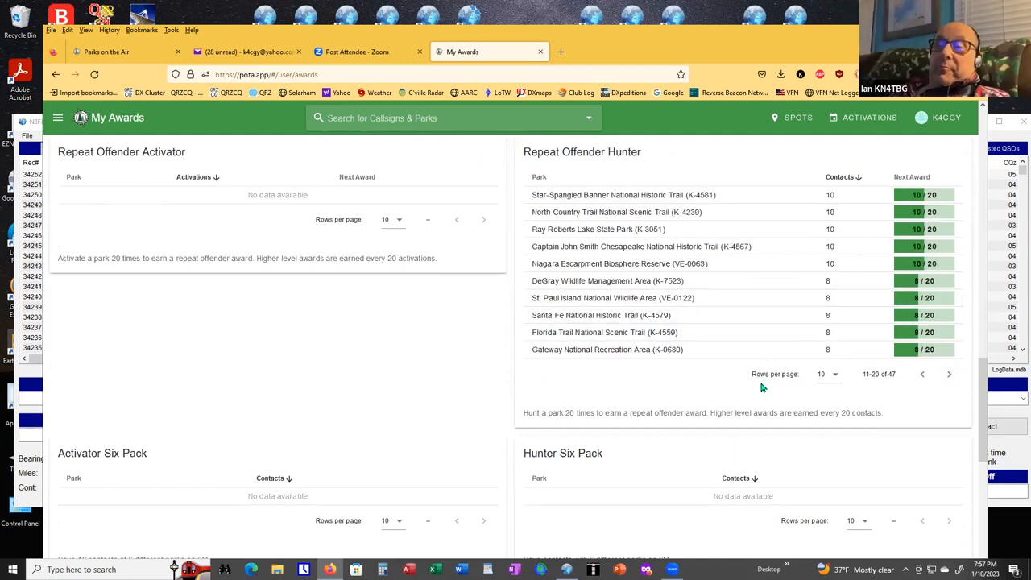
pyautogui.moveTo(723, 406)
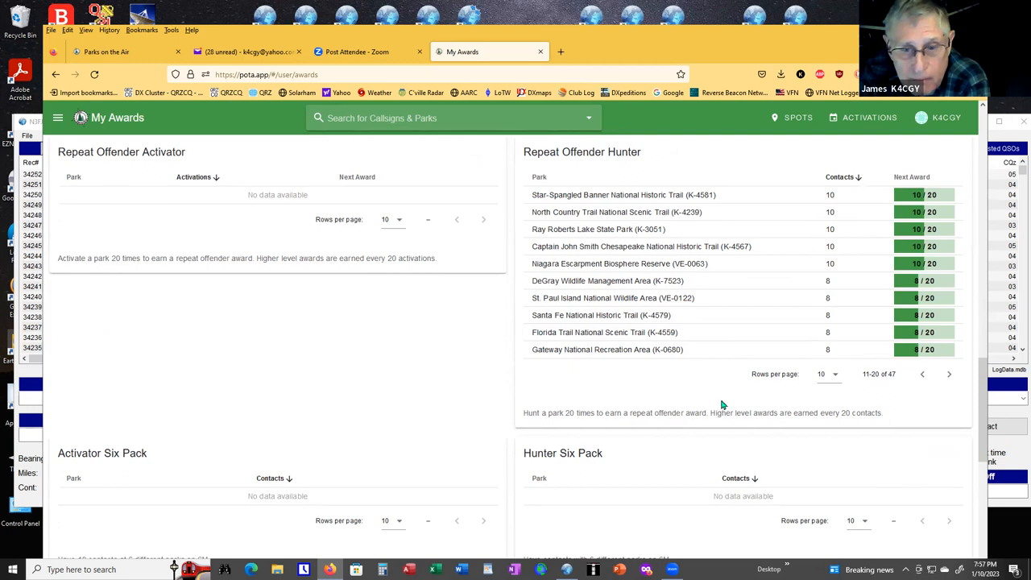
pyautogui.moveTo(929, 436)
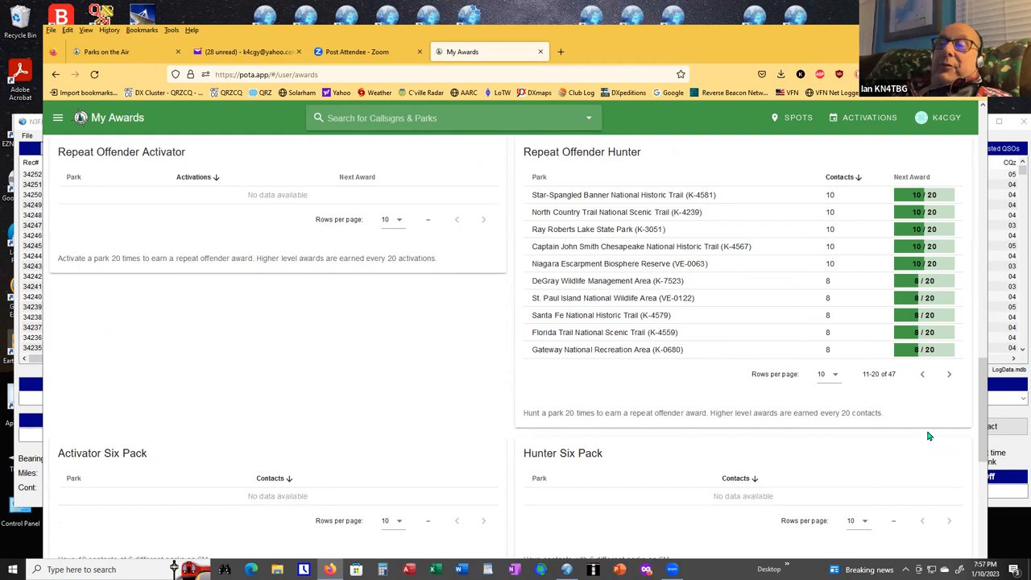
pyautogui.moveTo(907, 451)
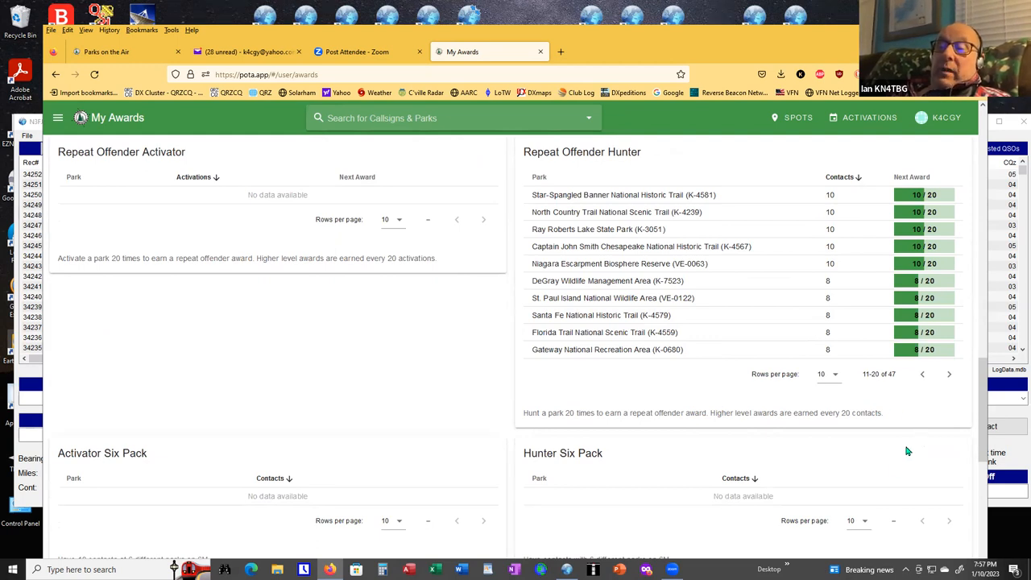
pyautogui.click(946, 117)
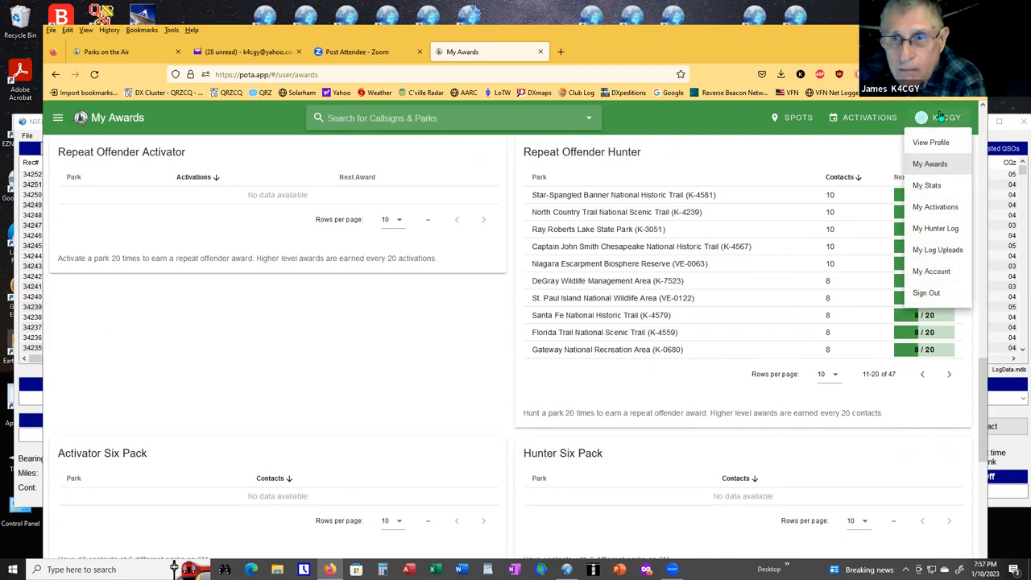
pyautogui.moveTo(927, 185)
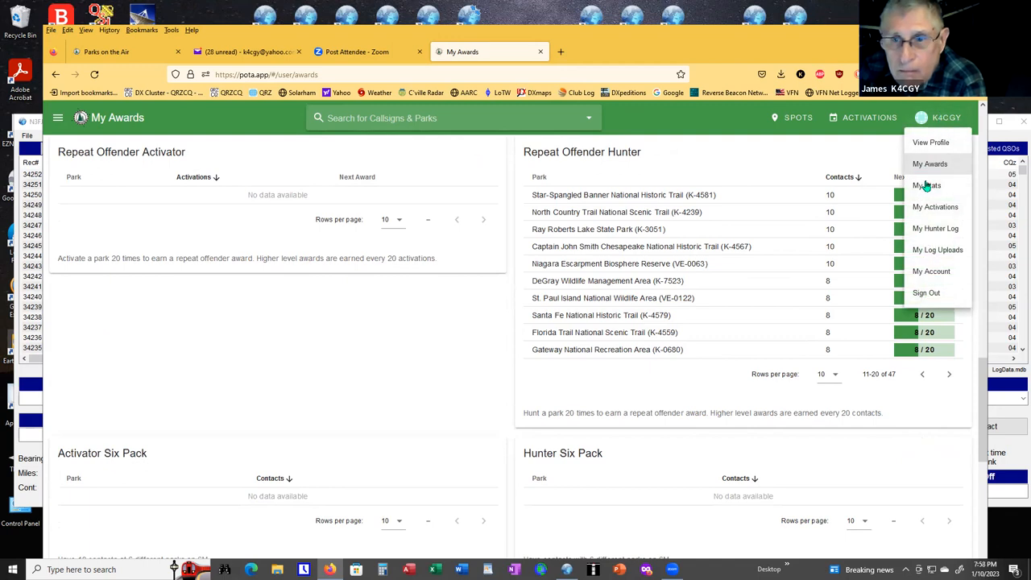
# Open My Stats and expand hunted parks for Hawaii, Italy, then Emilia-Romagna to show I-1094.
pyautogui.click(926, 185)
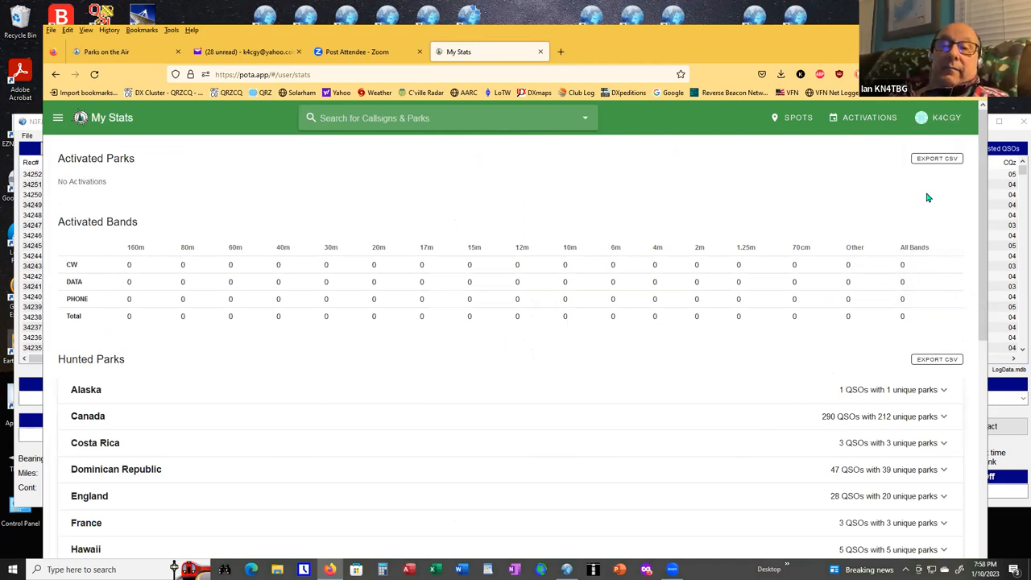
pyautogui.scroll(-3)
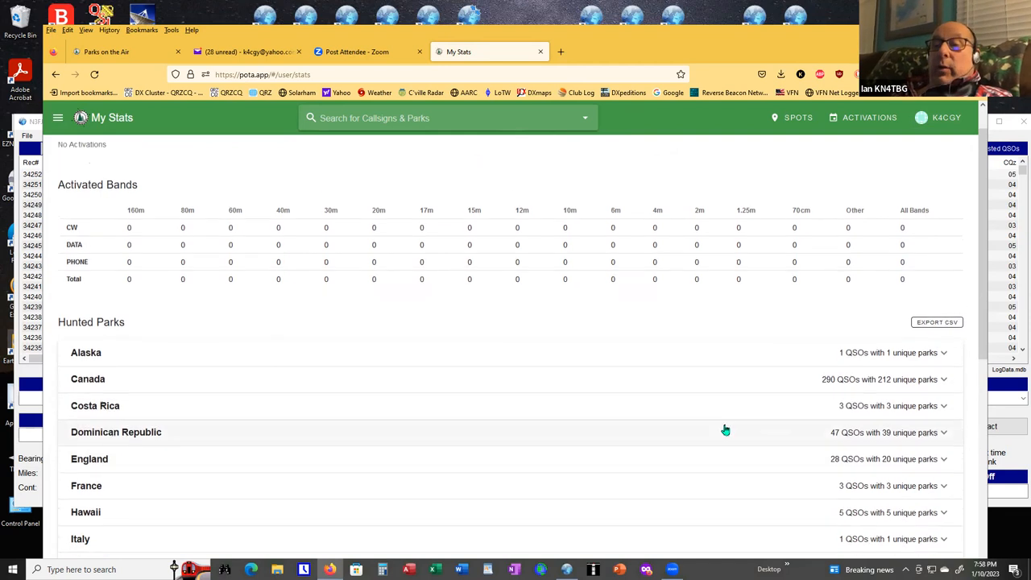
pyautogui.scroll(-3)
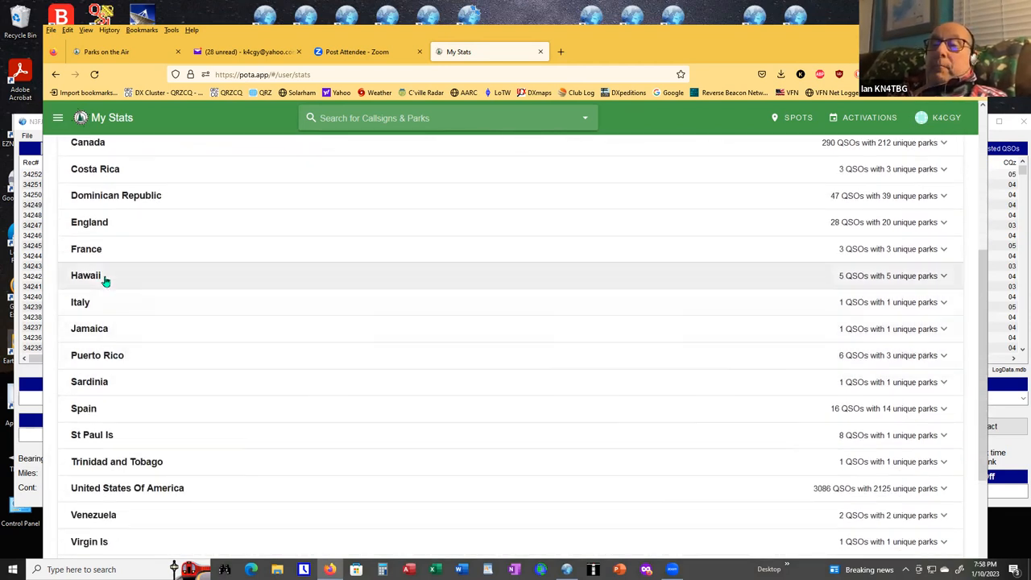
pyautogui.click(86, 275)
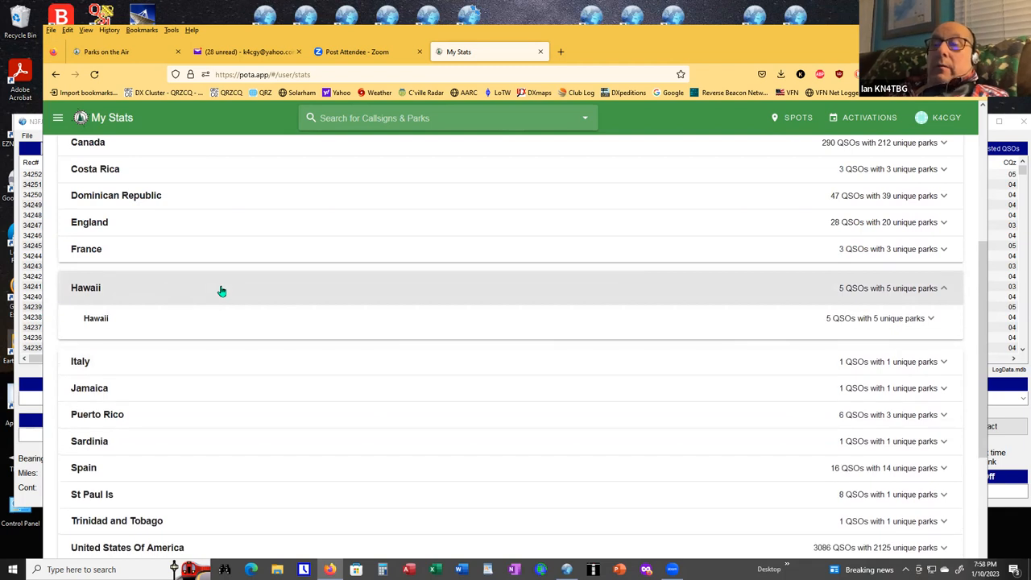
pyautogui.moveTo(406, 275)
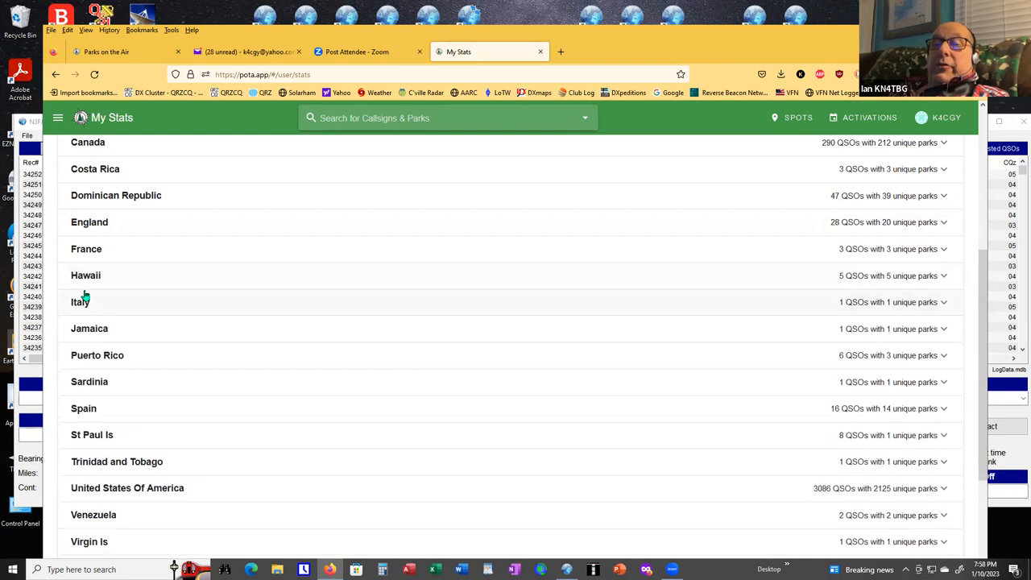
pyautogui.click(81, 302)
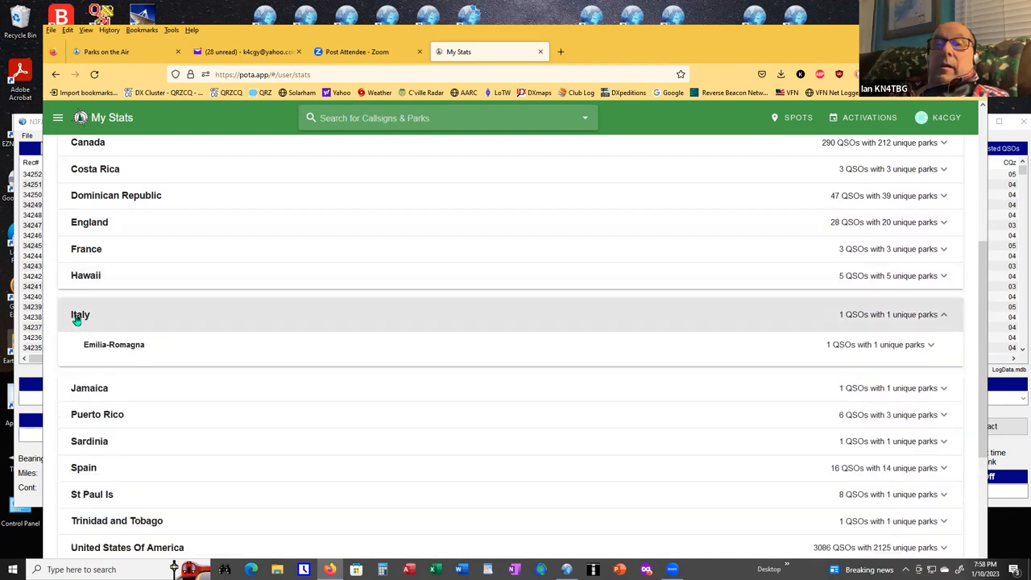
pyautogui.click(931, 347)
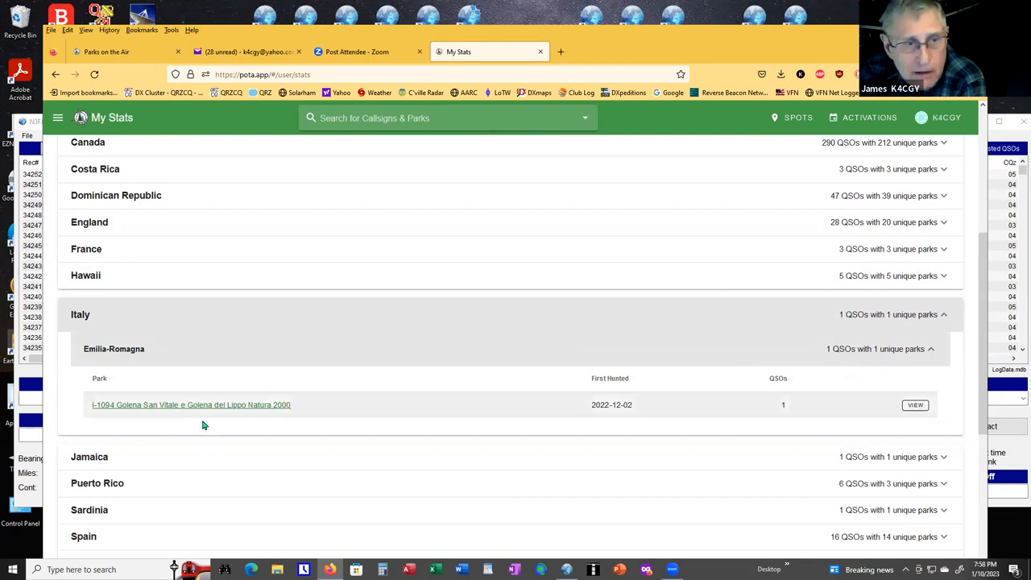
# Open park I-1094's information page and scroll through its activation history.
pyautogui.click(191, 404)
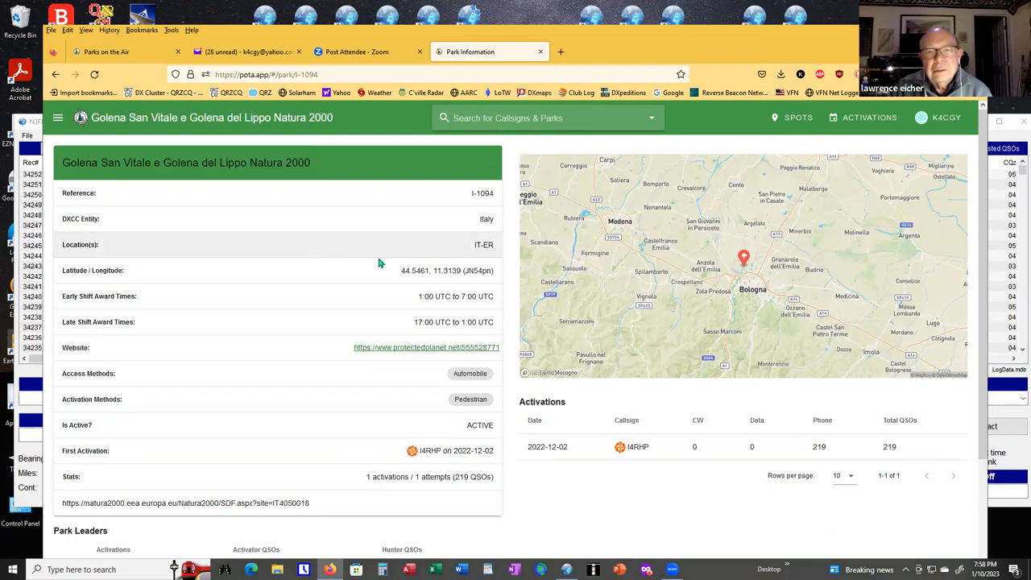
pyautogui.moveTo(230, 314)
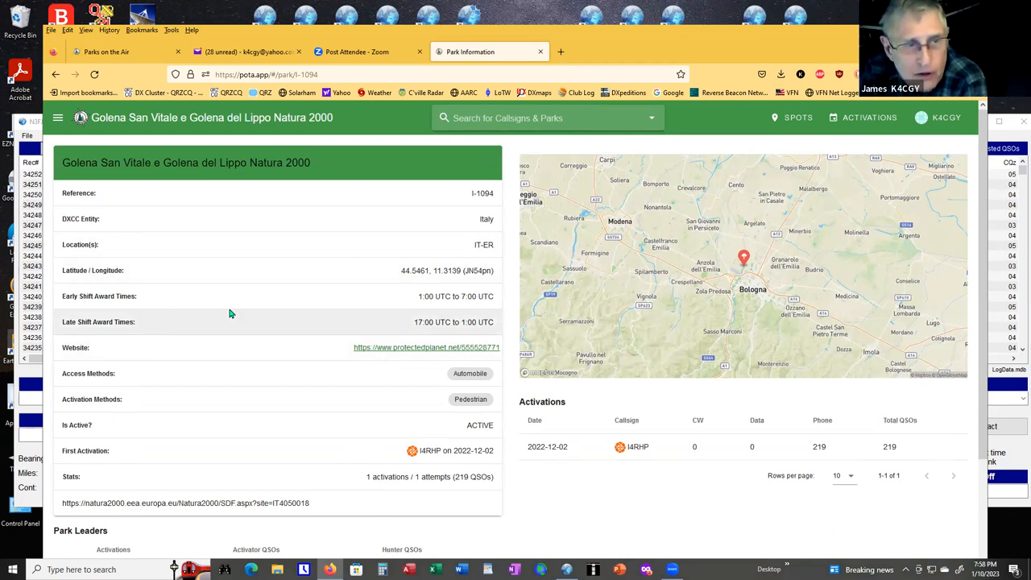
pyautogui.moveTo(407, 354)
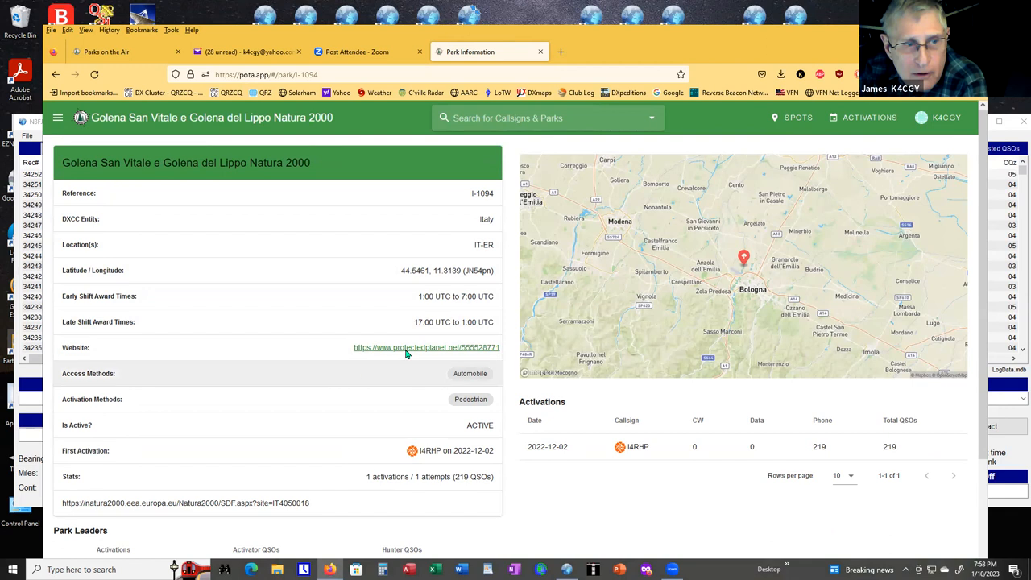
pyautogui.moveTo(432, 344)
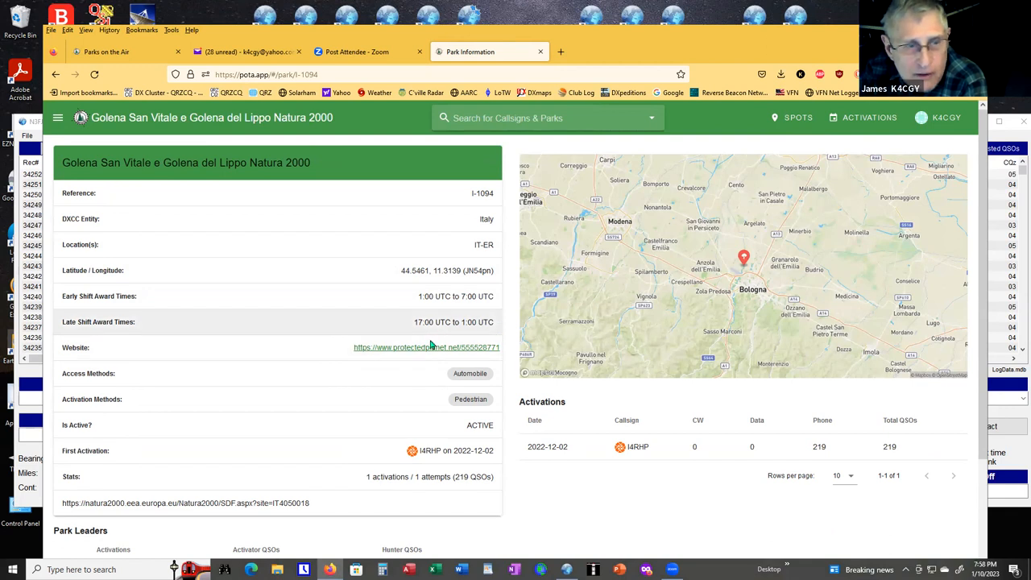
pyautogui.moveTo(182, 384)
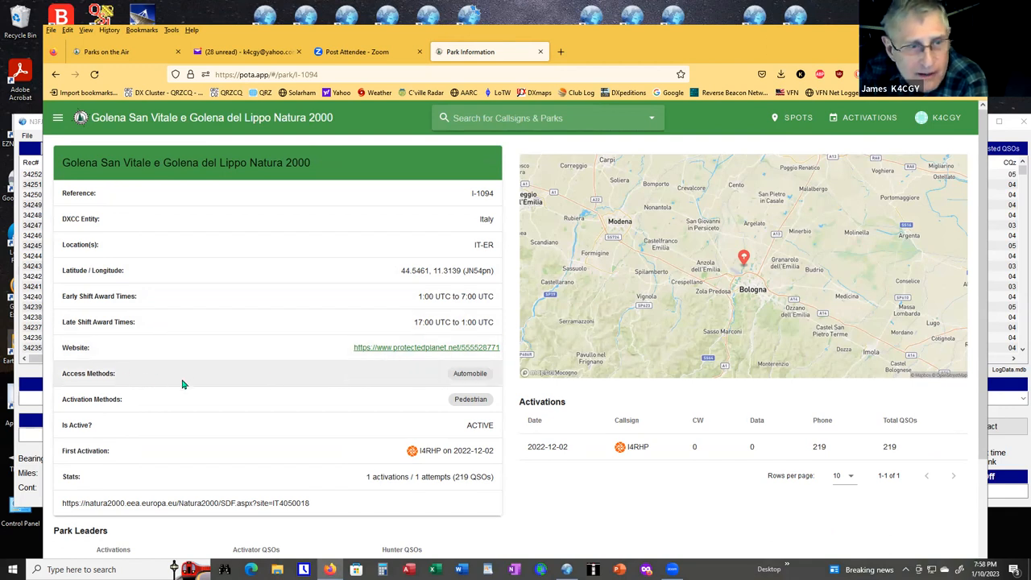
pyautogui.moveTo(495, 441)
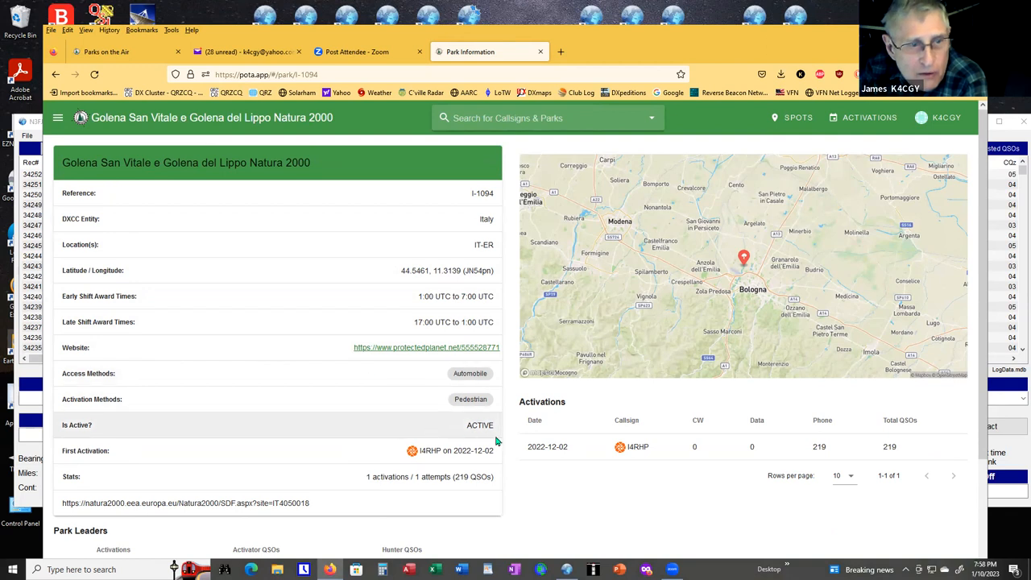
pyautogui.scroll(-3)
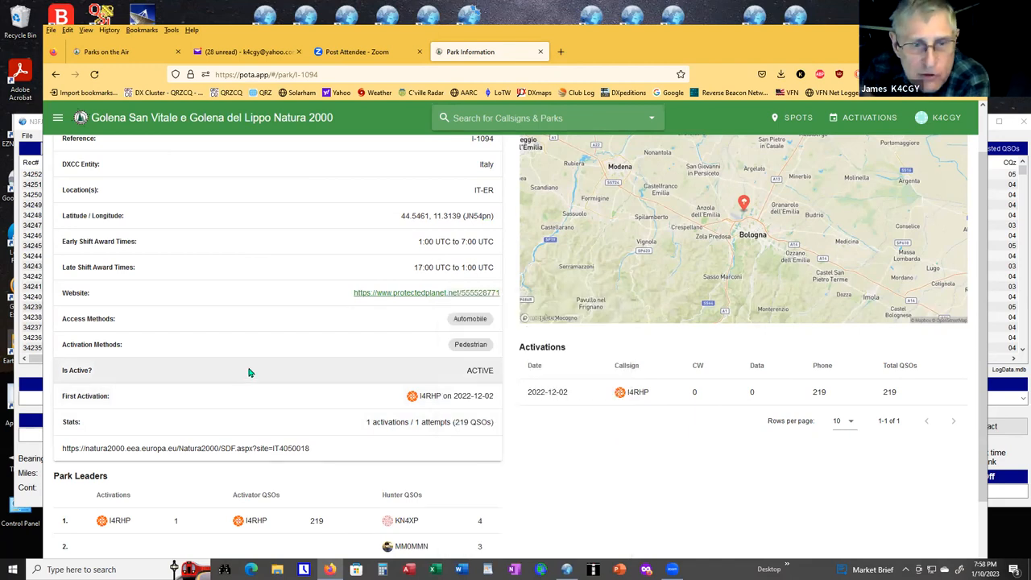
pyautogui.moveTo(292, 393)
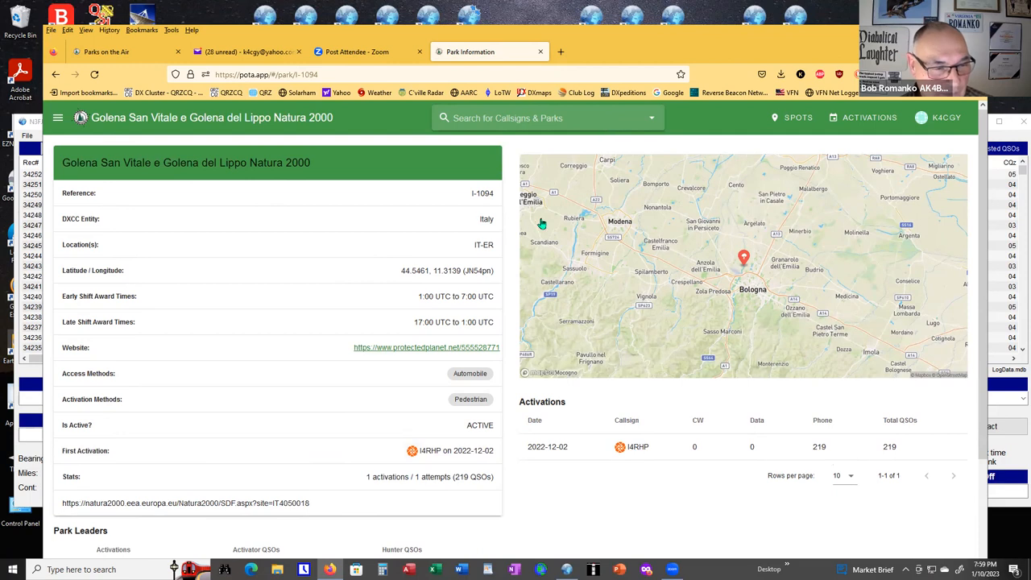
pyautogui.moveTo(310, 215)
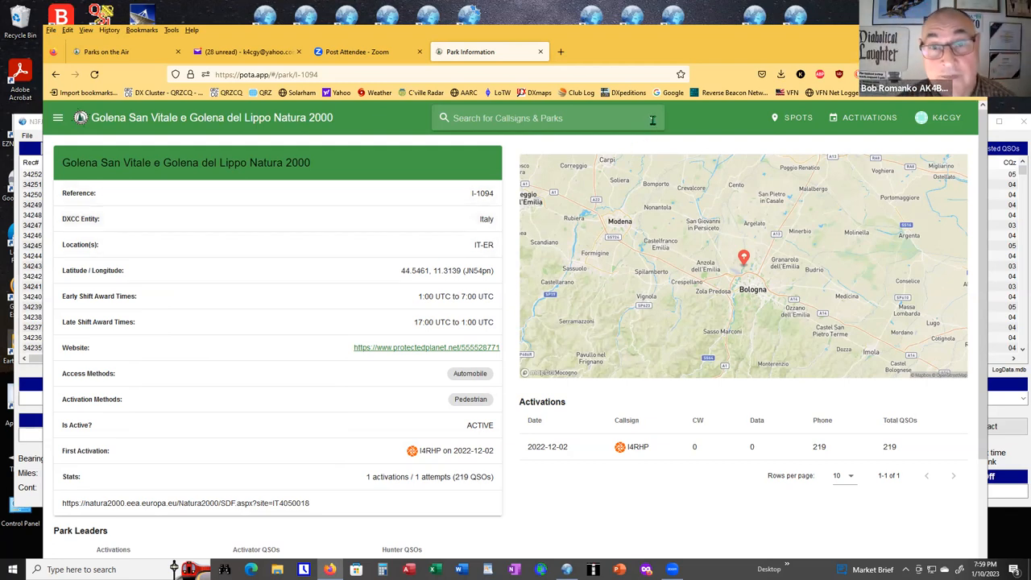
# Open the Fiji park 3D2-0009 Vatu-i-Ra Conservation Park page, then reopen the park search list.
pyautogui.click(547, 118)
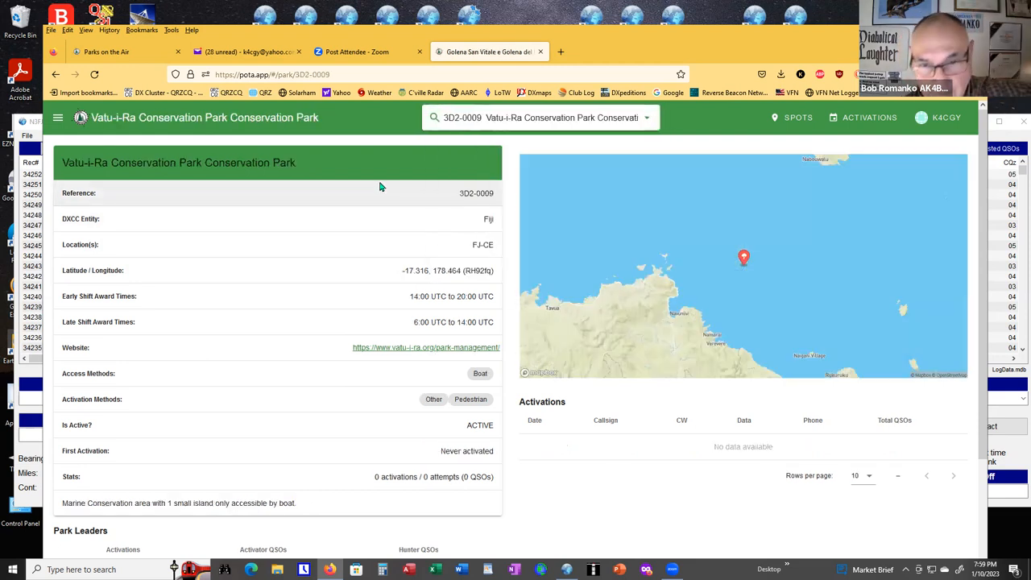
pyautogui.scroll(-3)
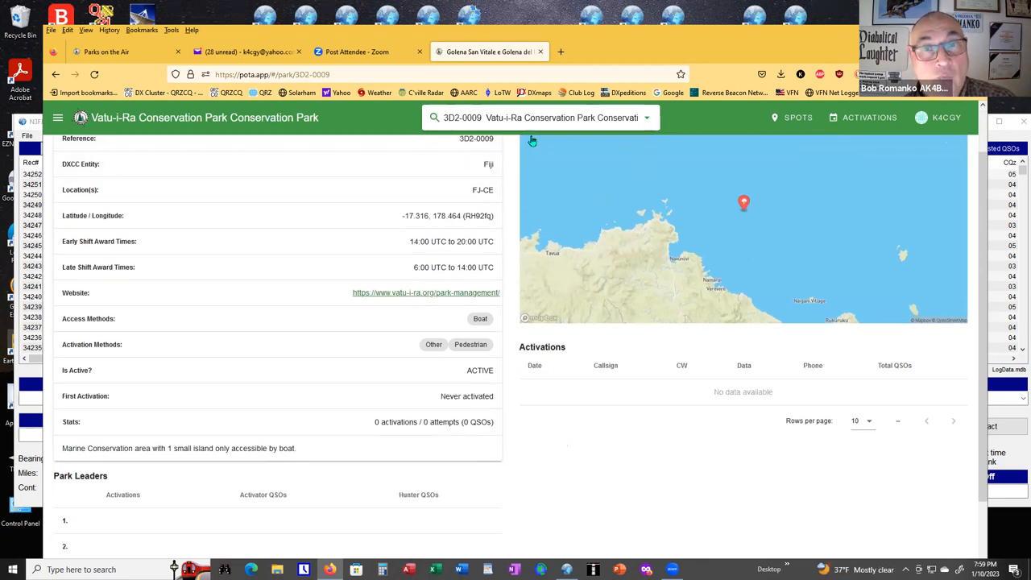
pyautogui.click(540, 117)
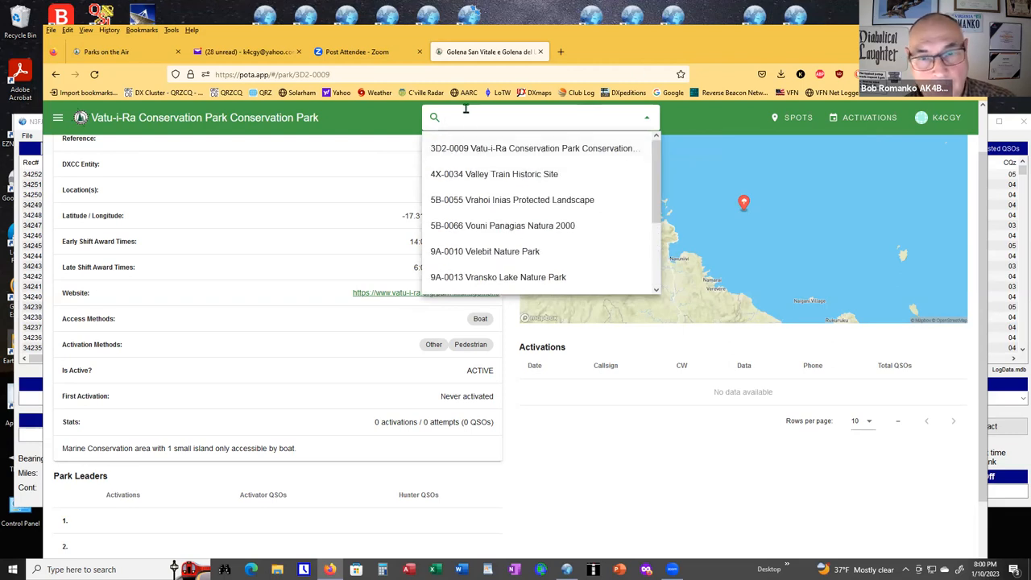
pyautogui.click(936, 118)
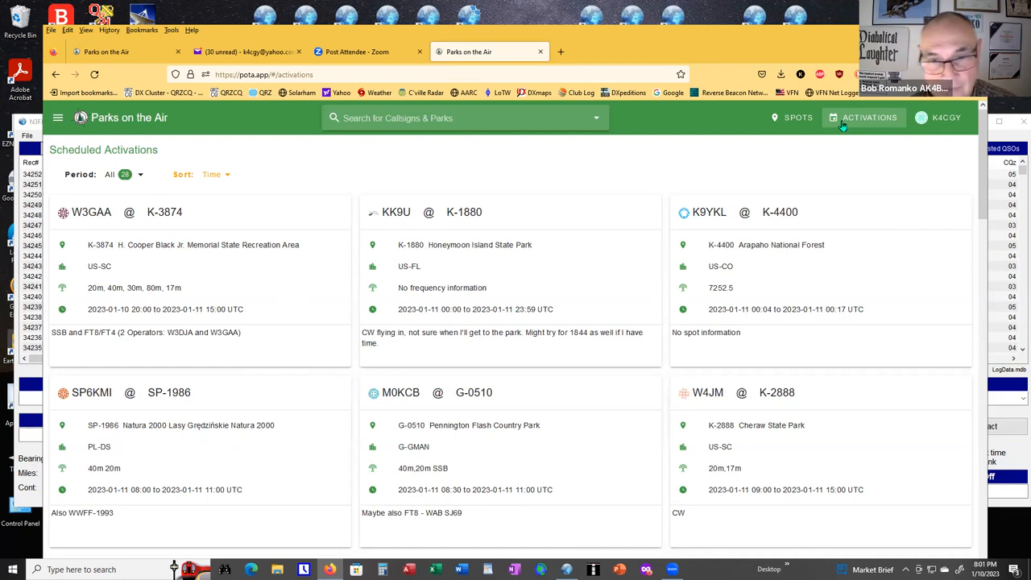
pyautogui.moveTo(969, 179)
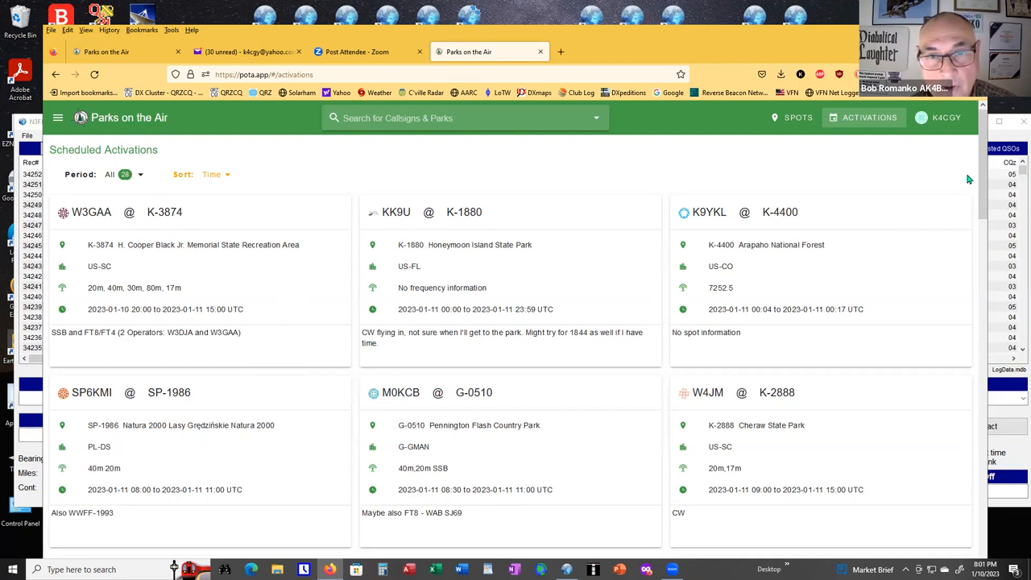
pyautogui.moveTo(845, 86)
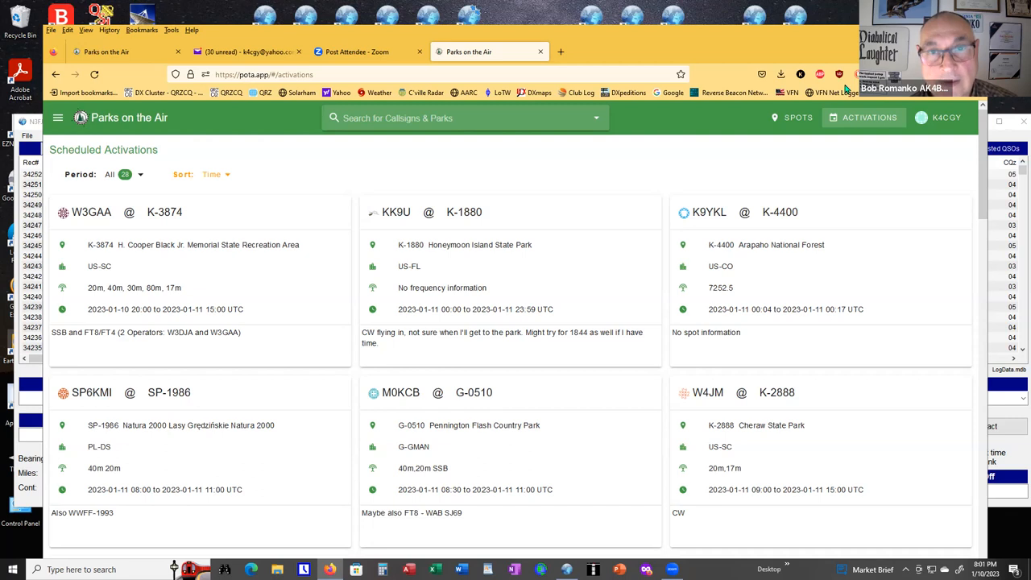
pyautogui.moveTo(836, 256)
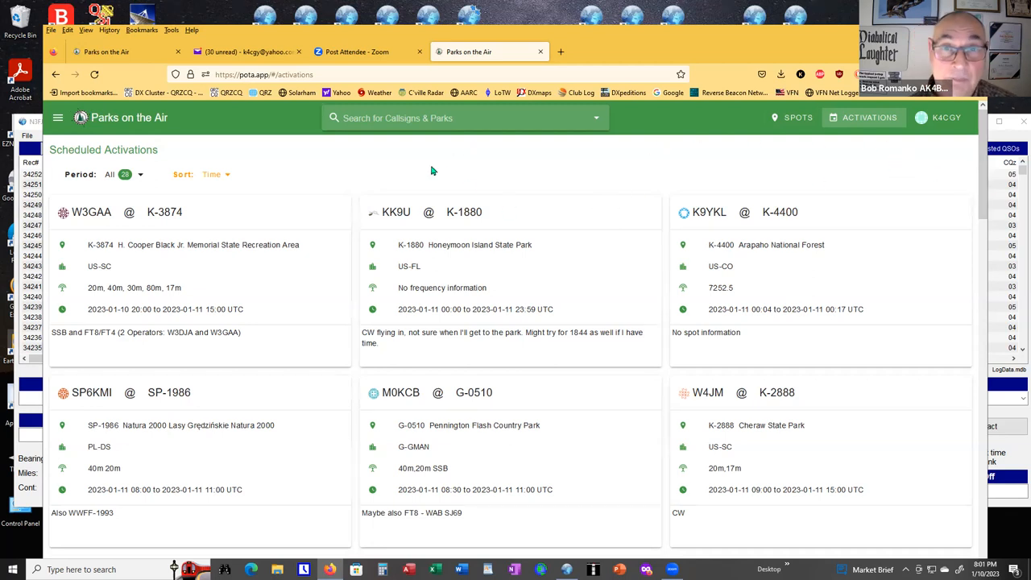
pyautogui.moveTo(569, 189)
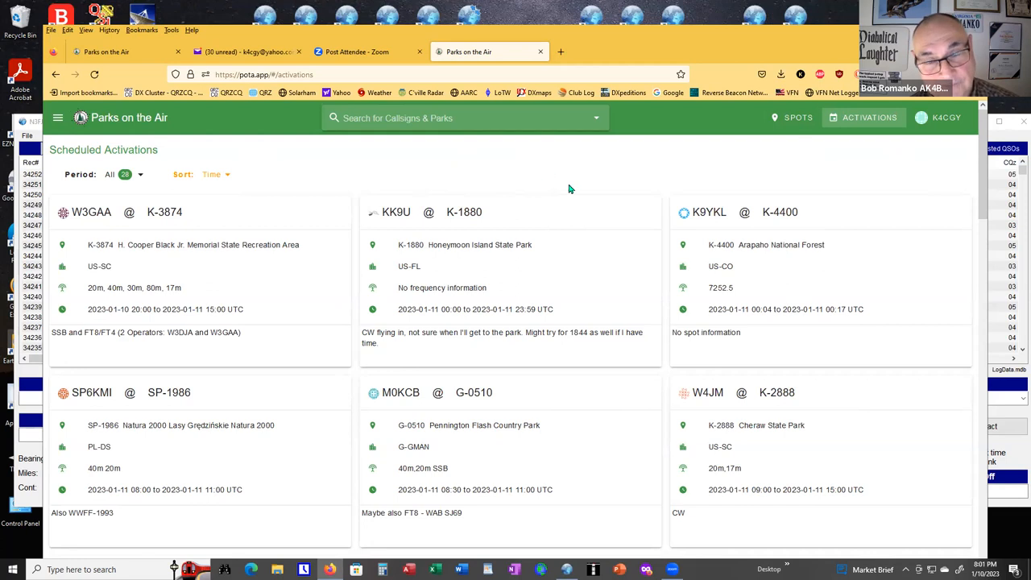
pyautogui.moveTo(564, 160)
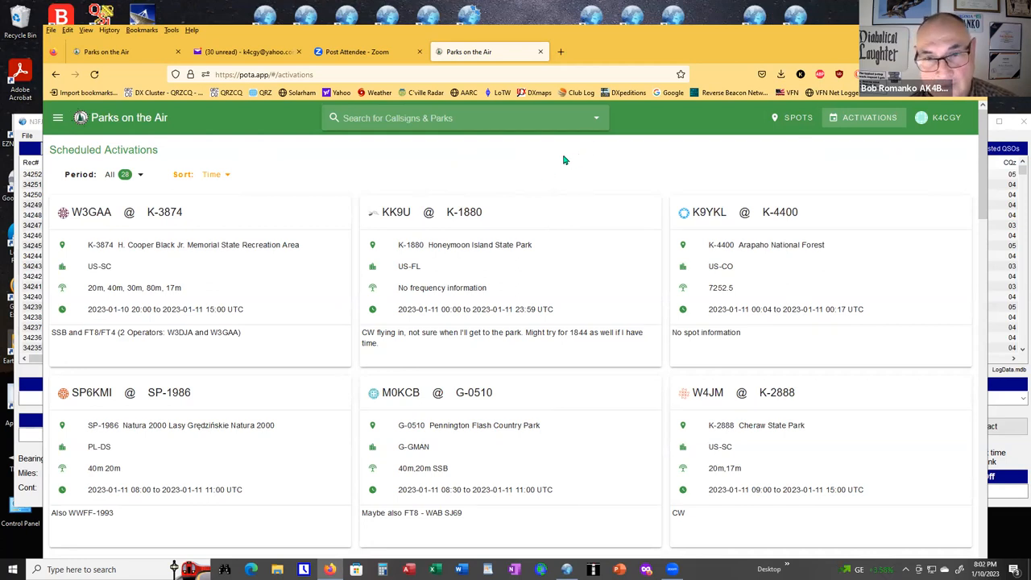
pyautogui.moveTo(586, 174)
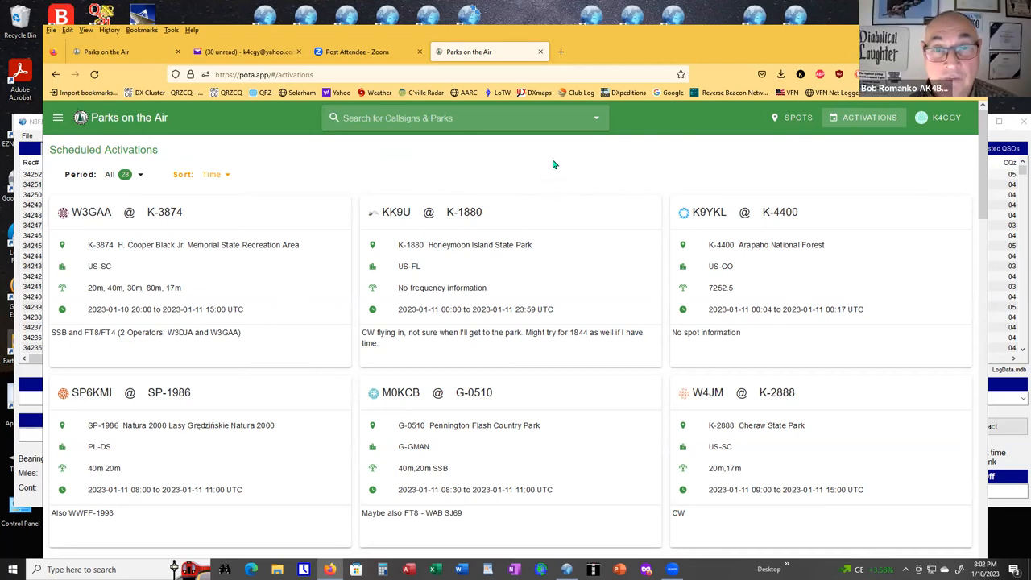
pyautogui.moveTo(555, 162)
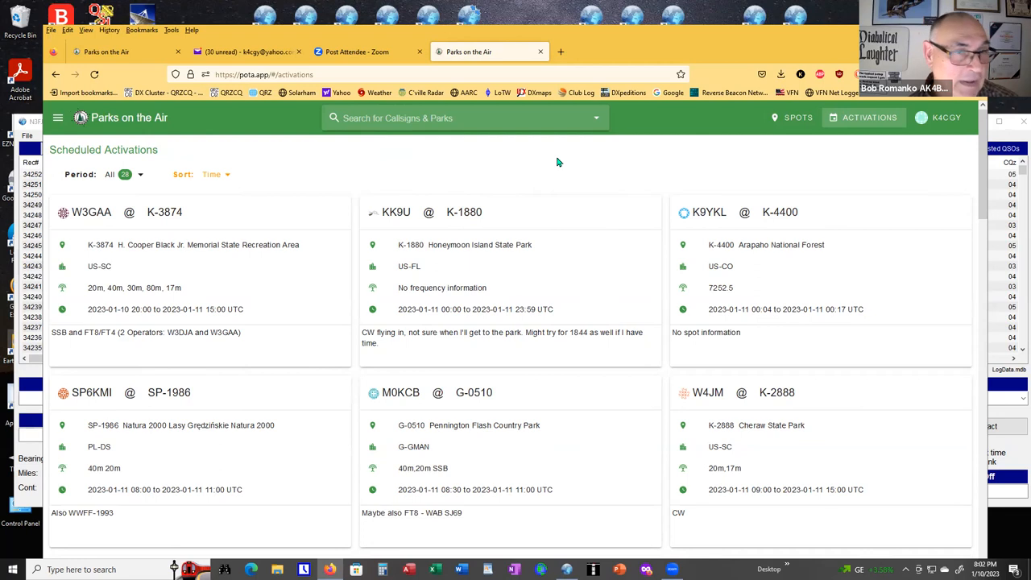
pyautogui.moveTo(559, 159)
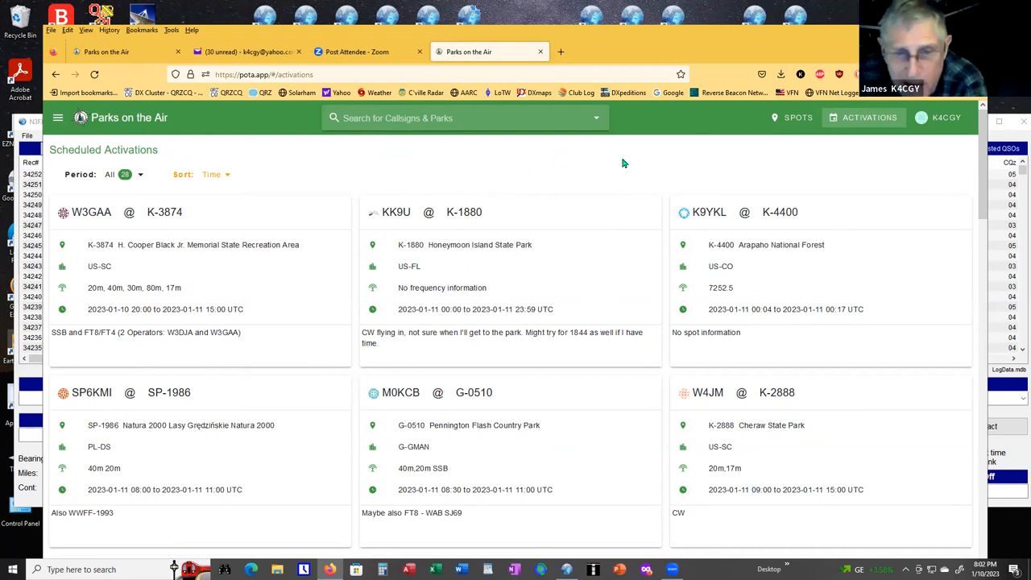
pyautogui.moveTo(566, 192)
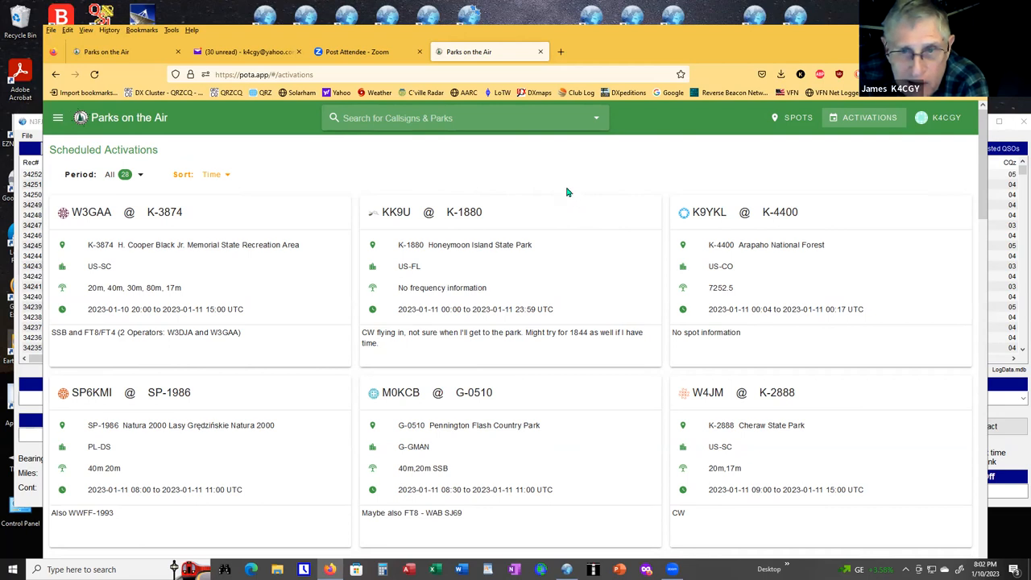
pyautogui.moveTo(542, 179)
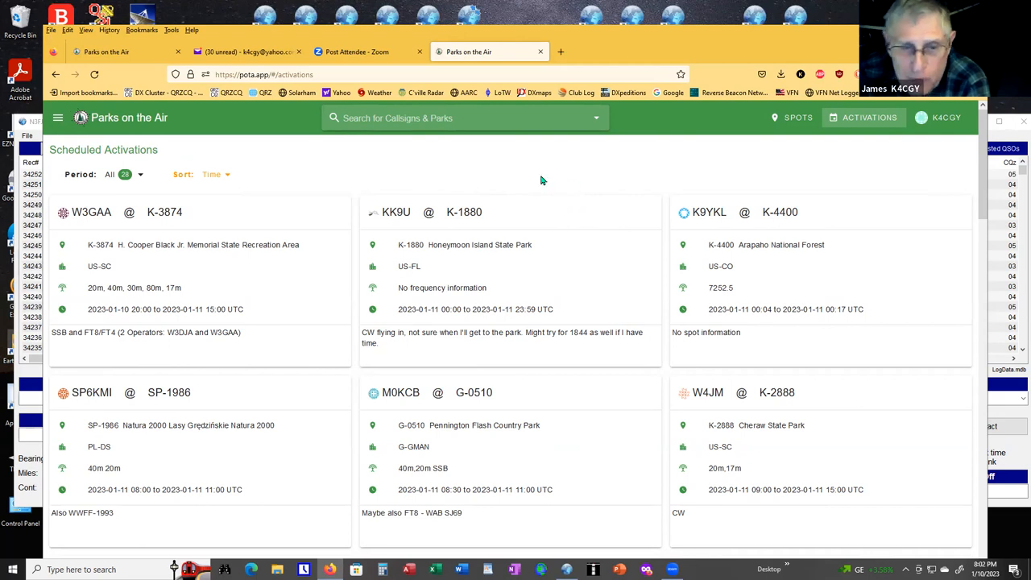
pyautogui.moveTo(575, 187)
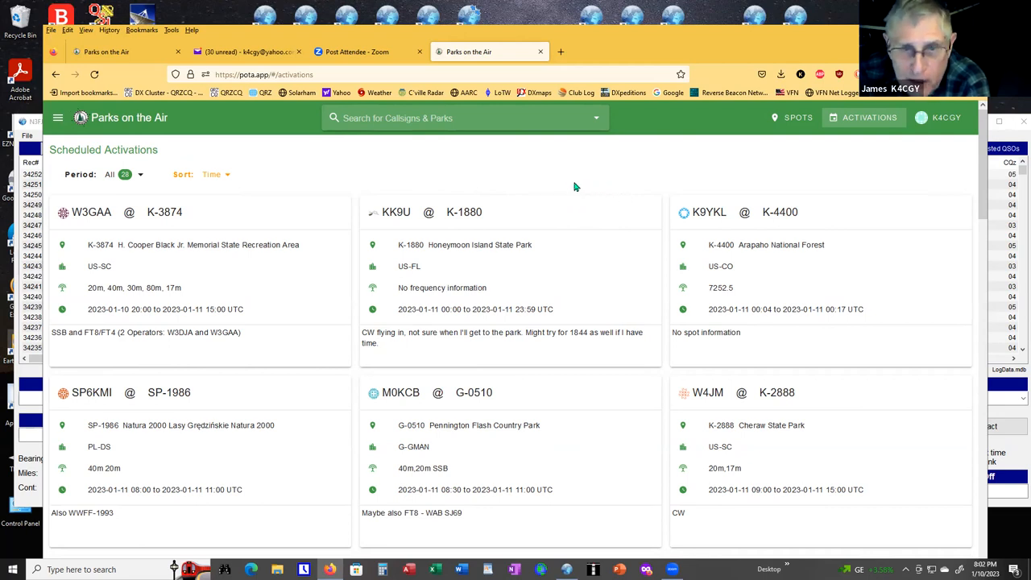
pyautogui.moveTo(584, 160)
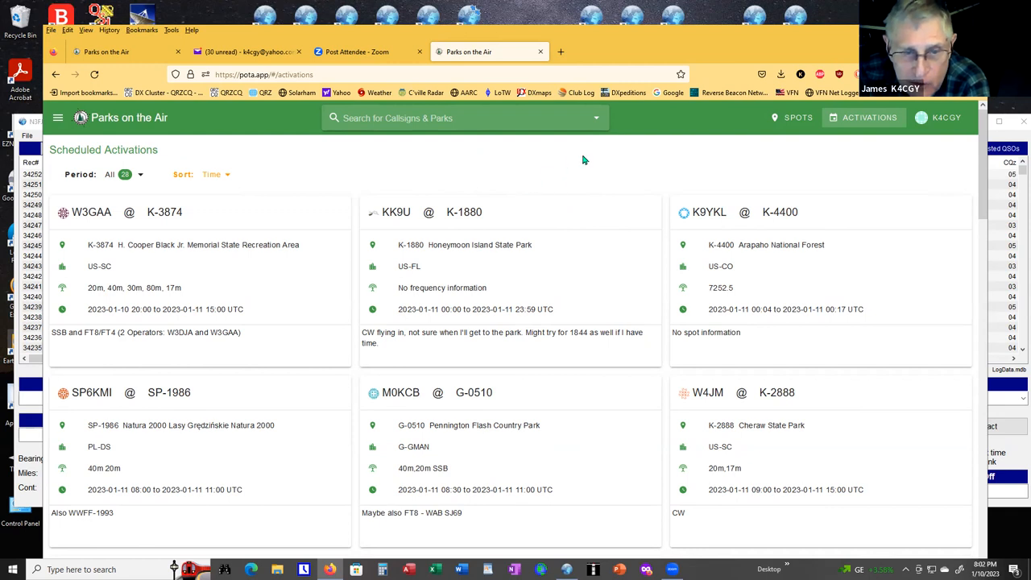
pyautogui.moveTo(590, 167)
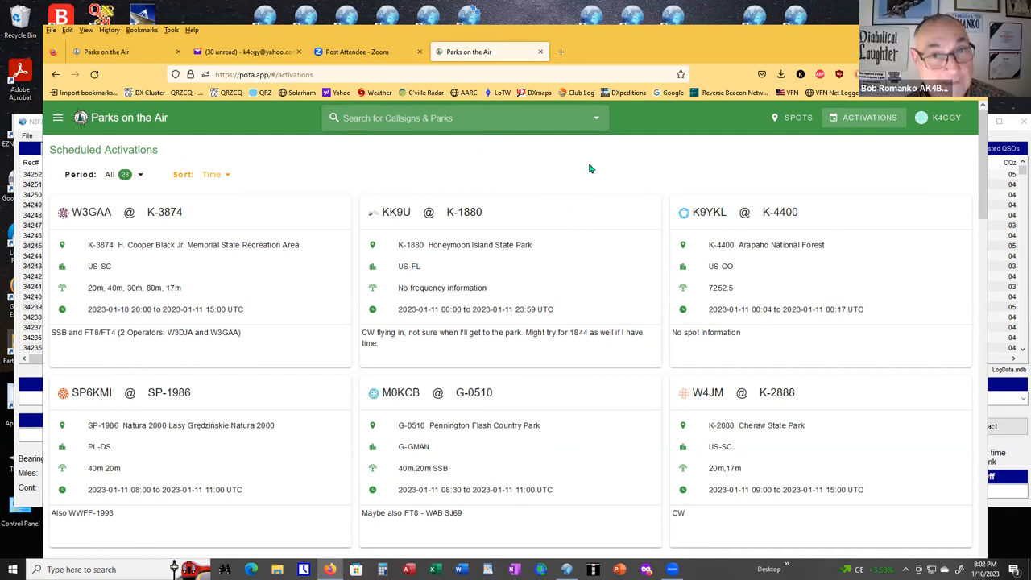
pyautogui.moveTo(630, 176)
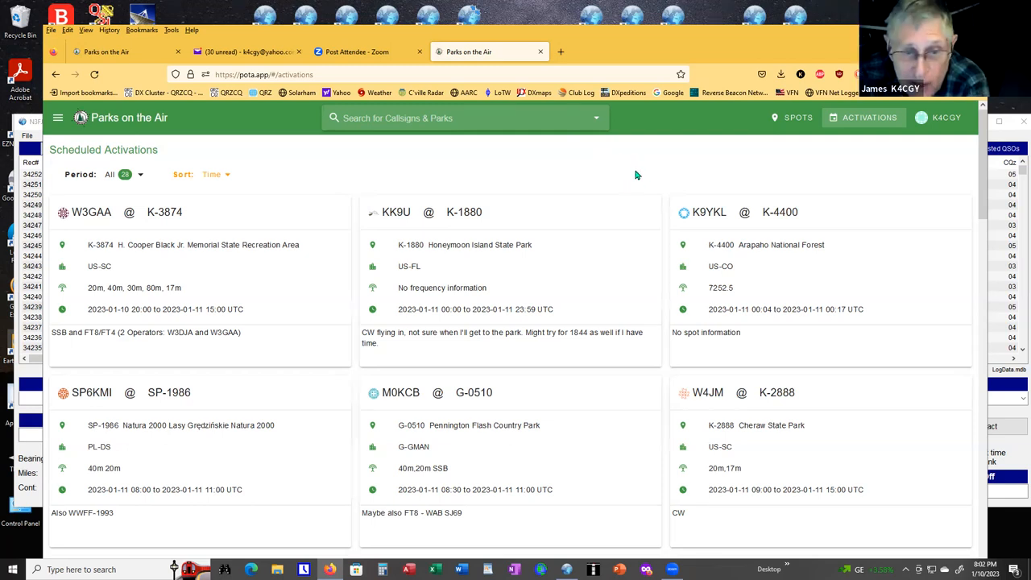
pyautogui.moveTo(641, 199)
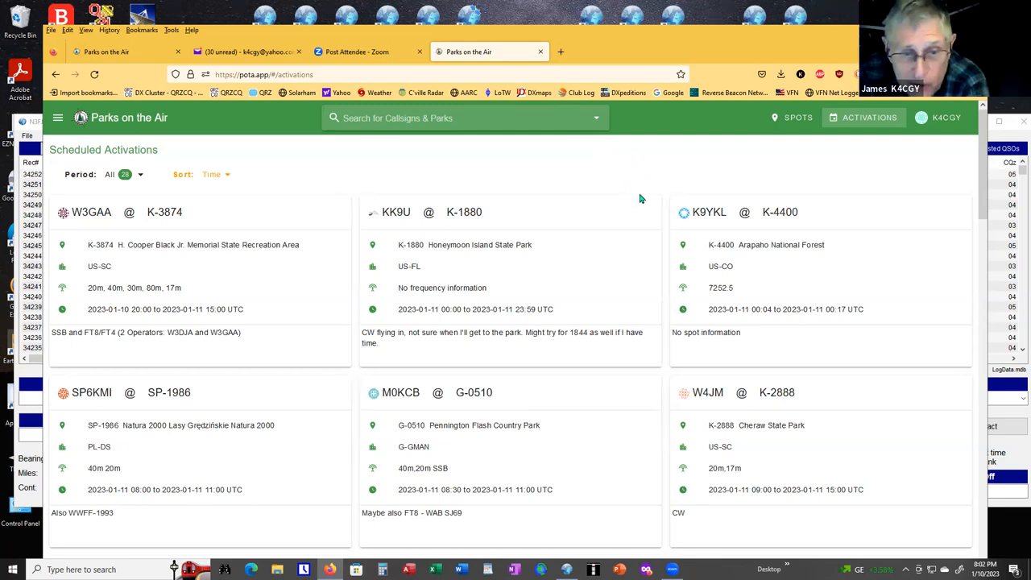
pyautogui.moveTo(608, 138)
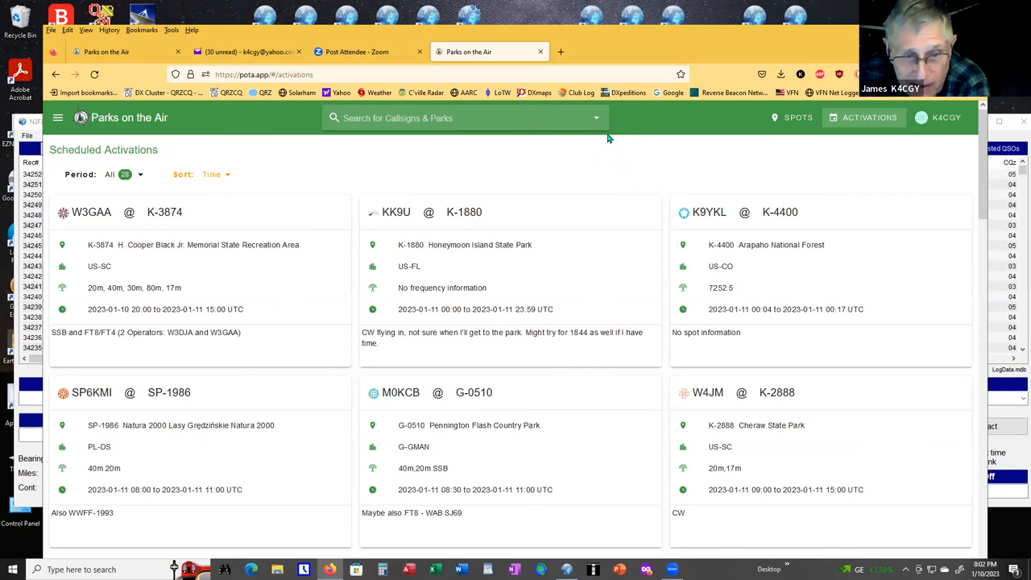
pyautogui.moveTo(650, 165)
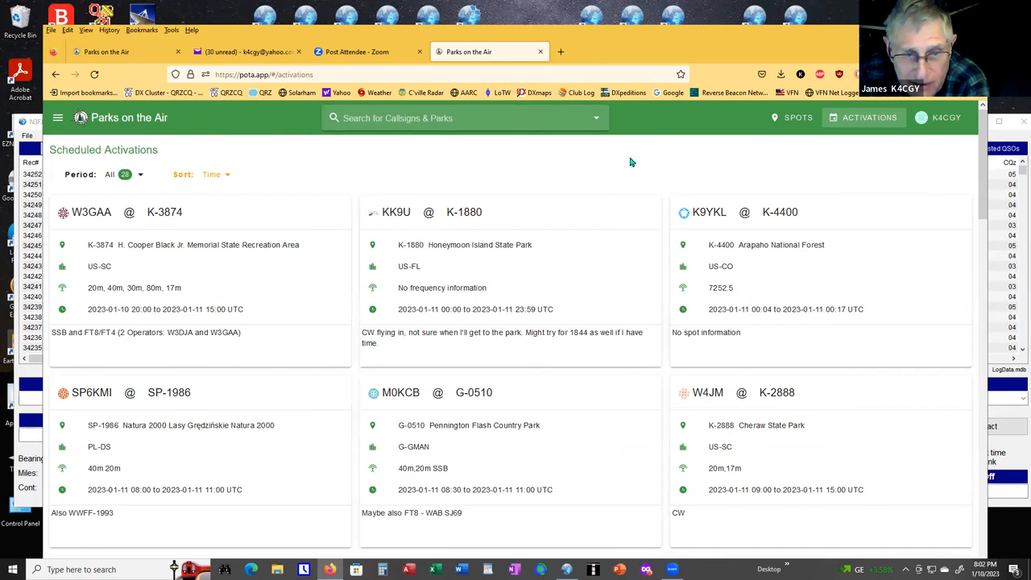
pyautogui.moveTo(631, 149)
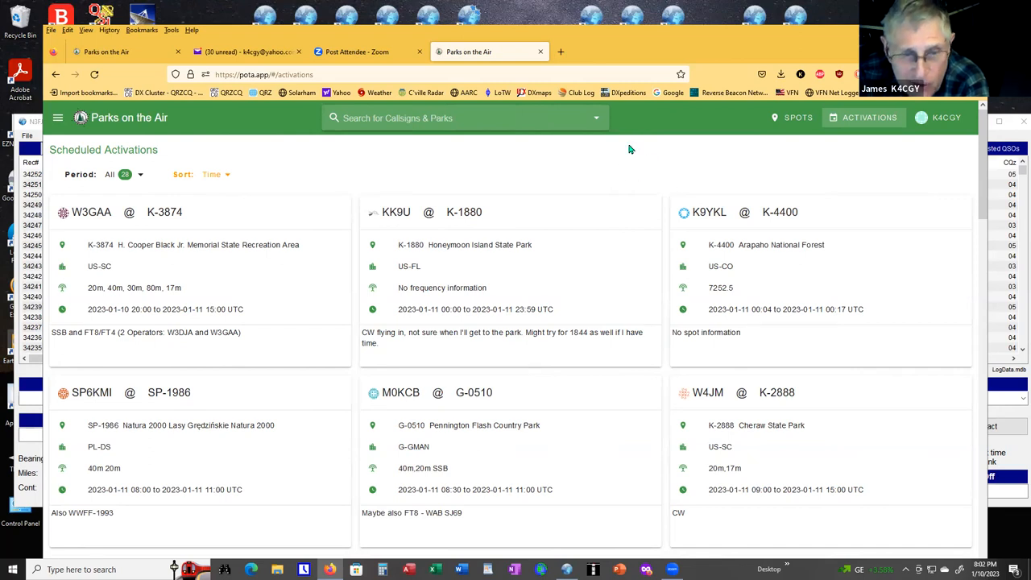
pyautogui.moveTo(623, 147)
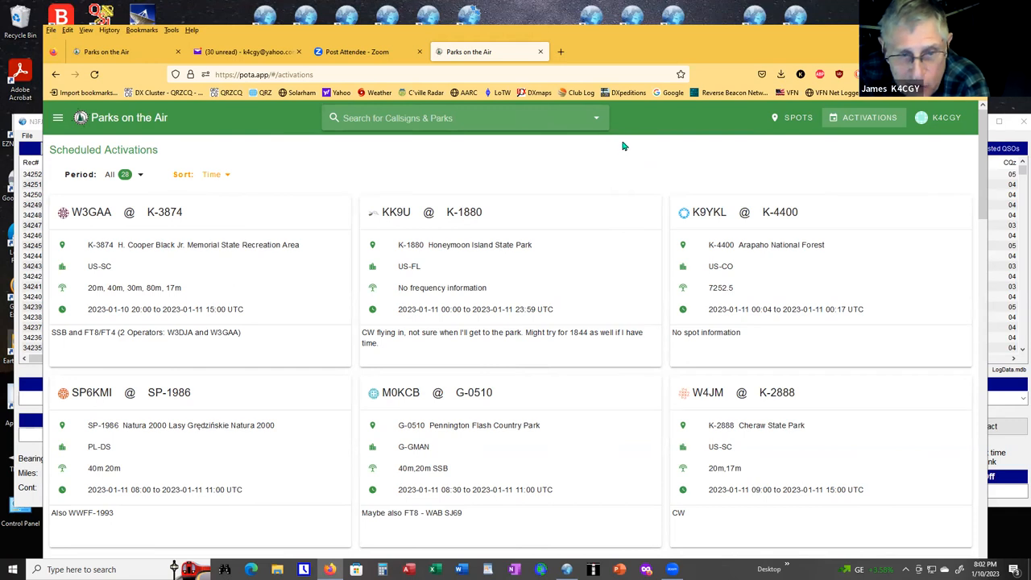
pyautogui.moveTo(660, 184)
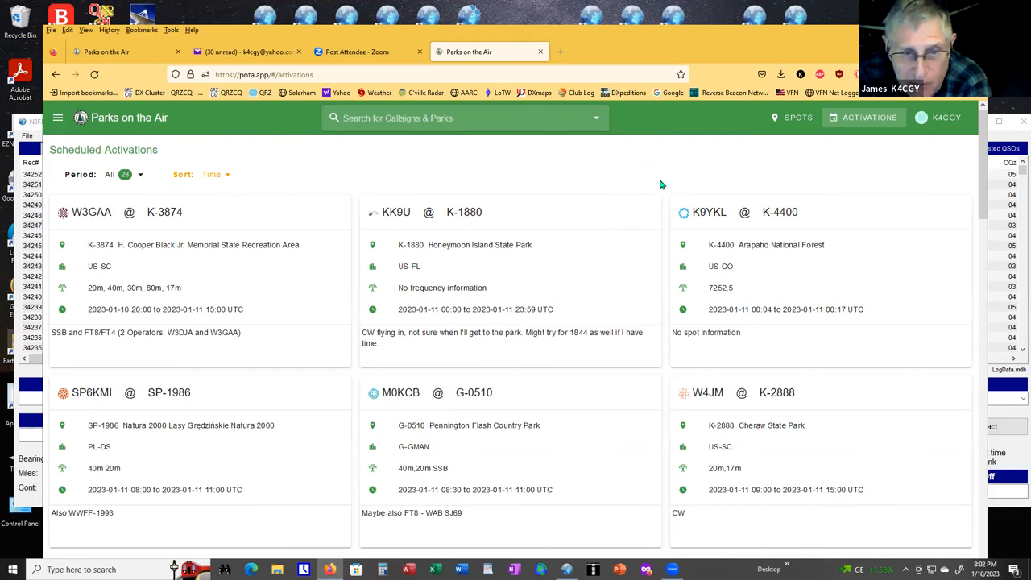
pyautogui.moveTo(629, 163)
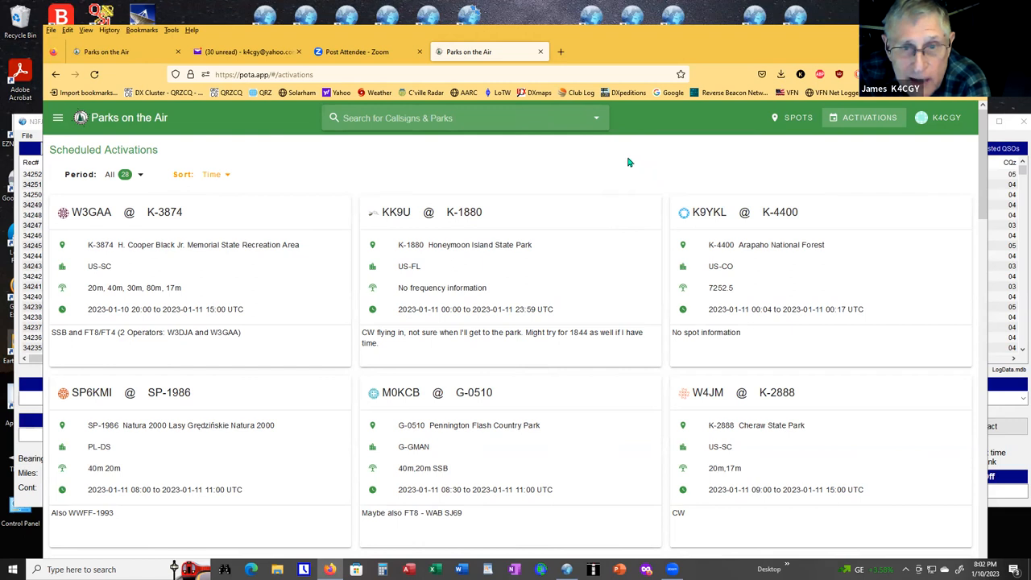
pyautogui.moveTo(622, 162)
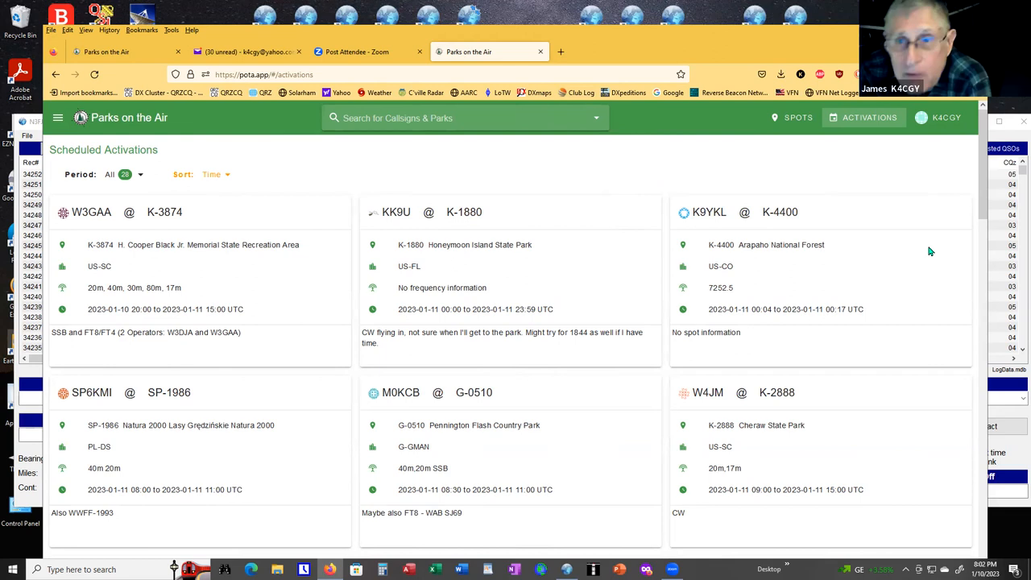
pyautogui.moveTo(918, 177)
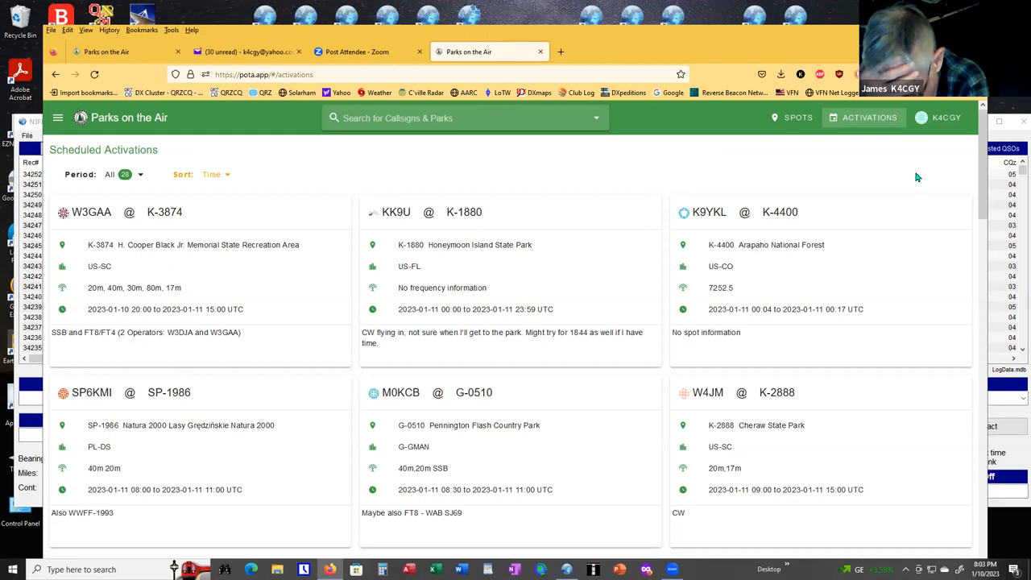
pyautogui.moveTo(911, 169)
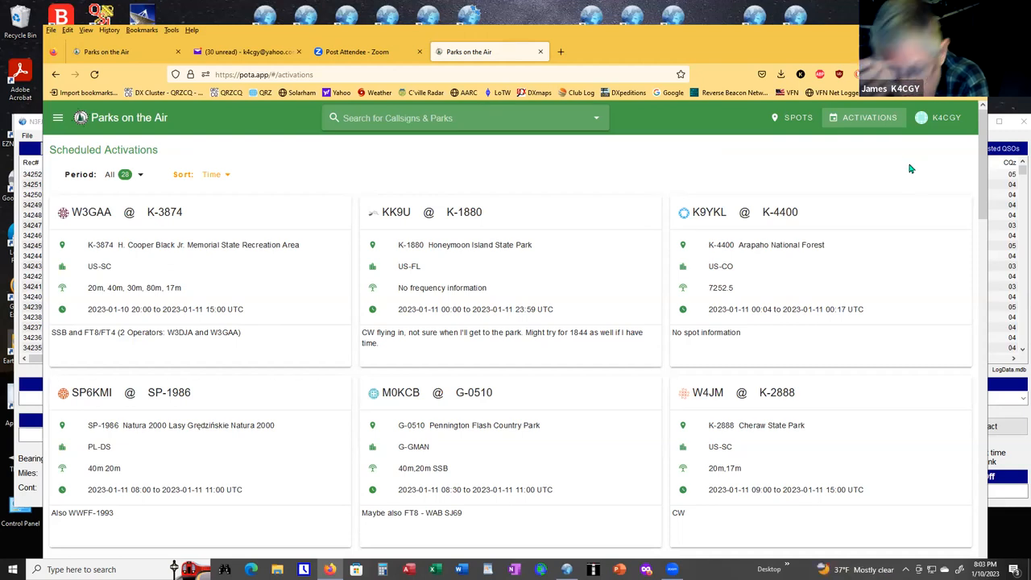
pyautogui.moveTo(909, 178)
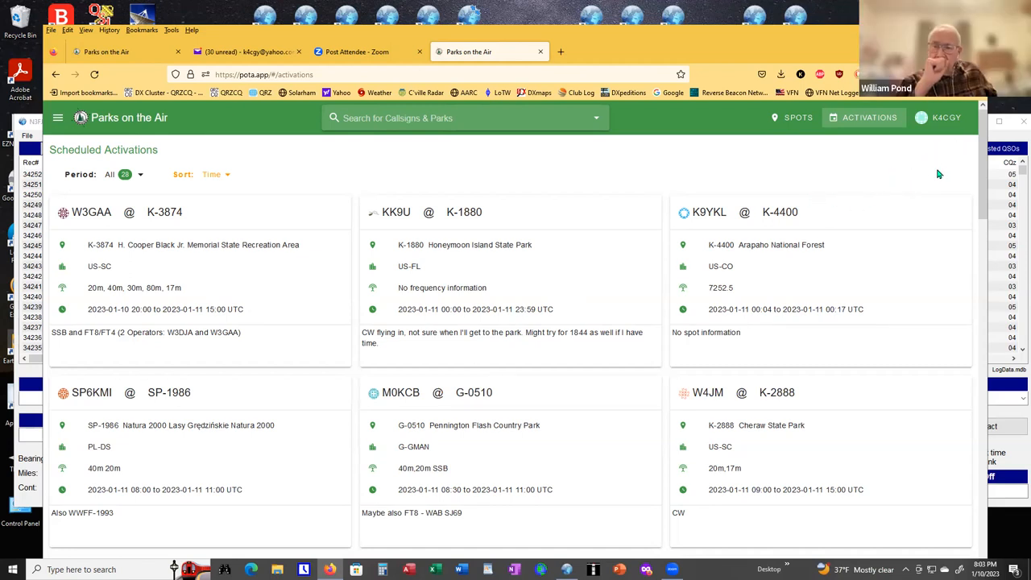
pyautogui.moveTo(964, 193)
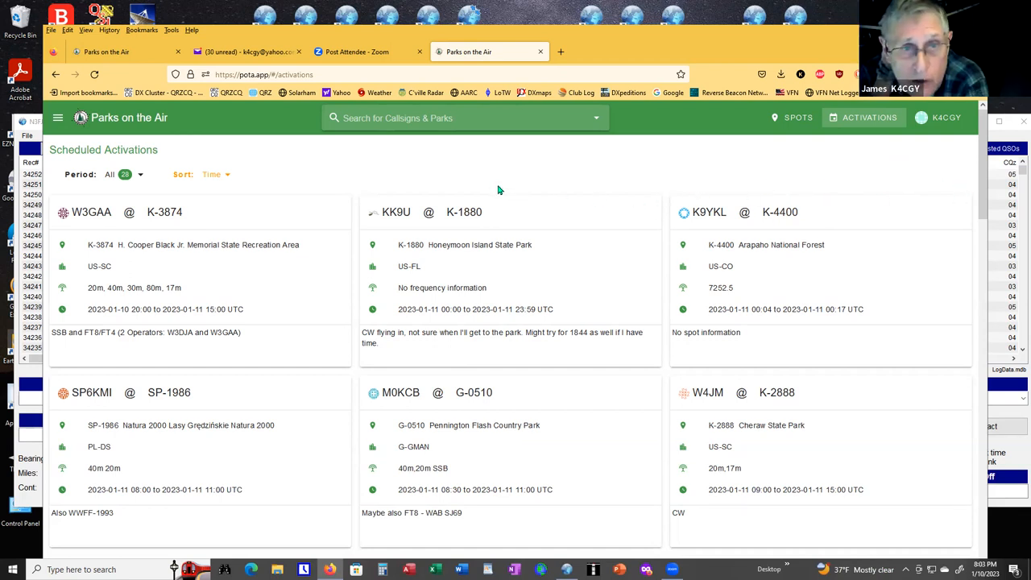
# Open and close the K4CGY account menu, then open the site navigation list.
pyautogui.click(945, 117)
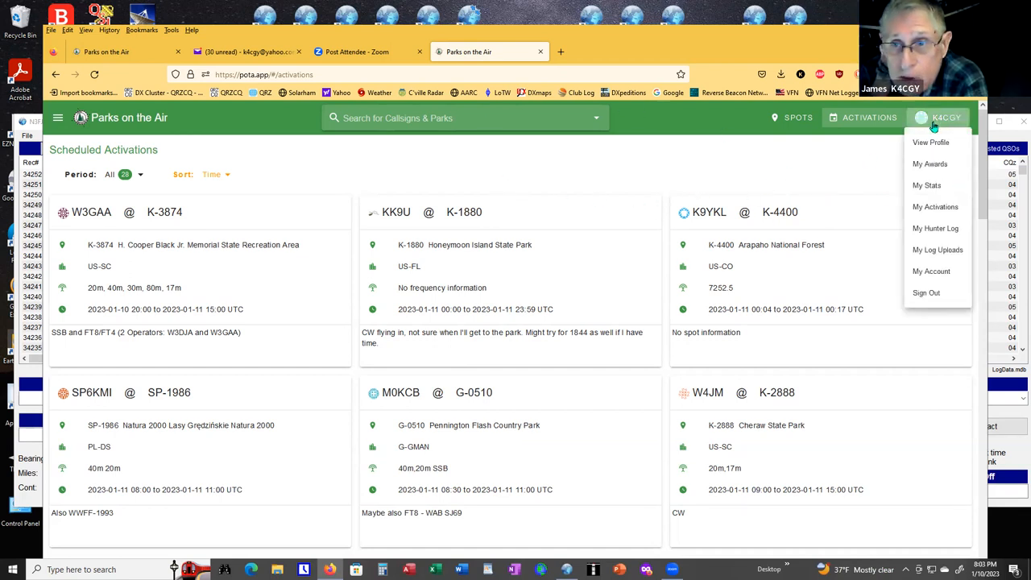
pyautogui.click(945, 118)
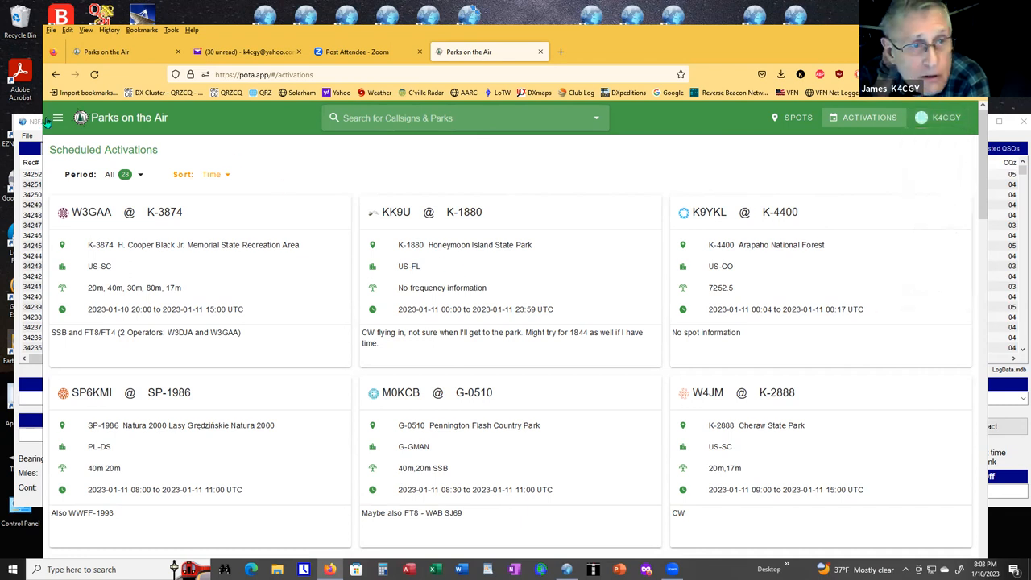
pyautogui.click(57, 118)
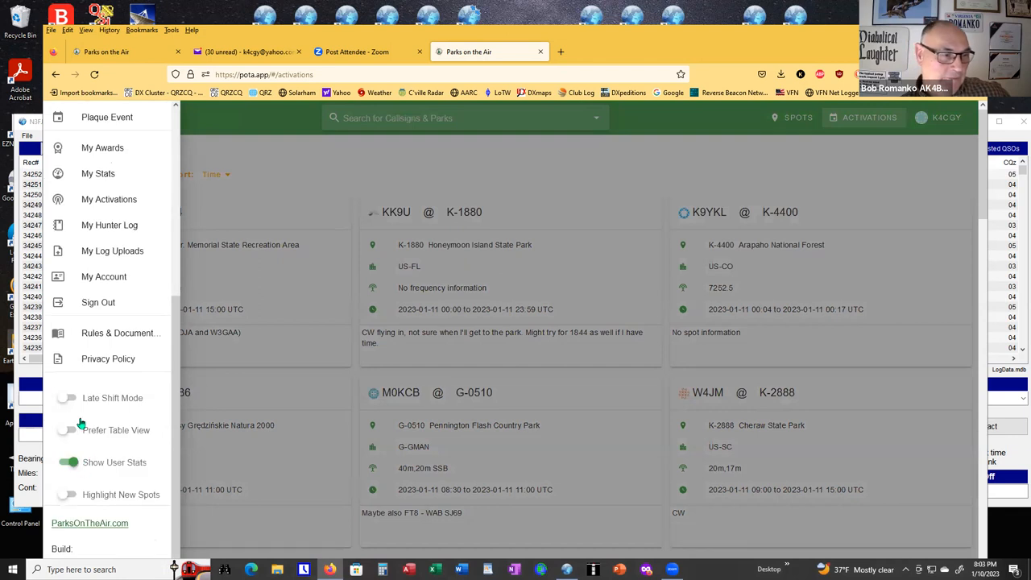
pyautogui.moveTo(110, 549)
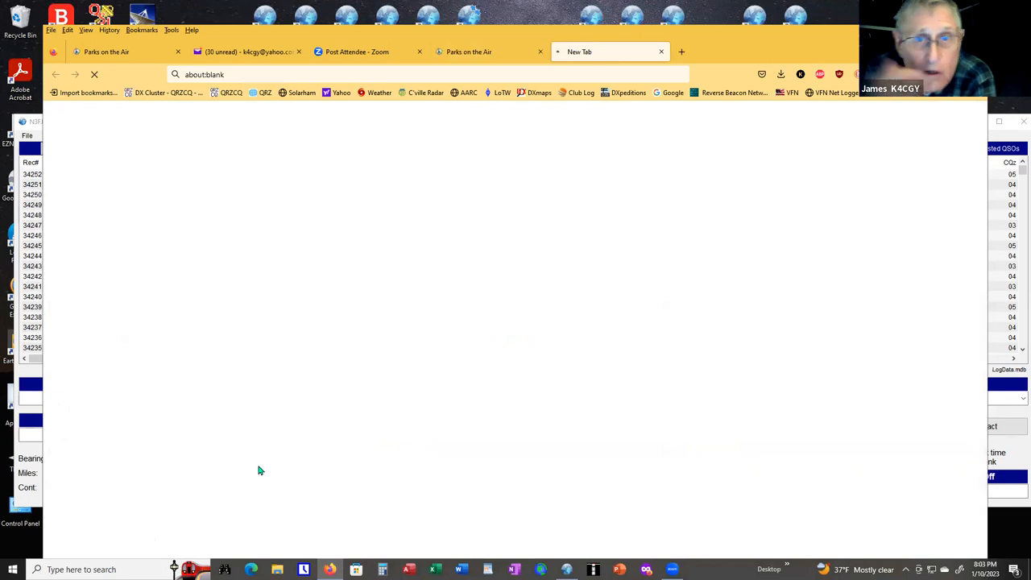
# Go to parksontheair.com and scroll down to the volunteers accordion on its welcome page.
pyautogui.write('parksontheair.com')
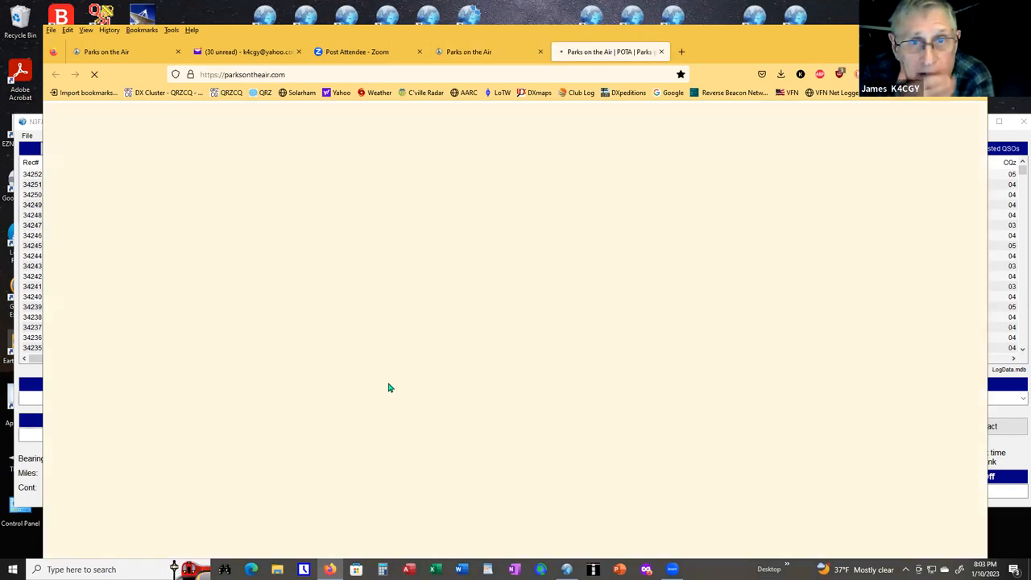
pyautogui.moveTo(427, 376)
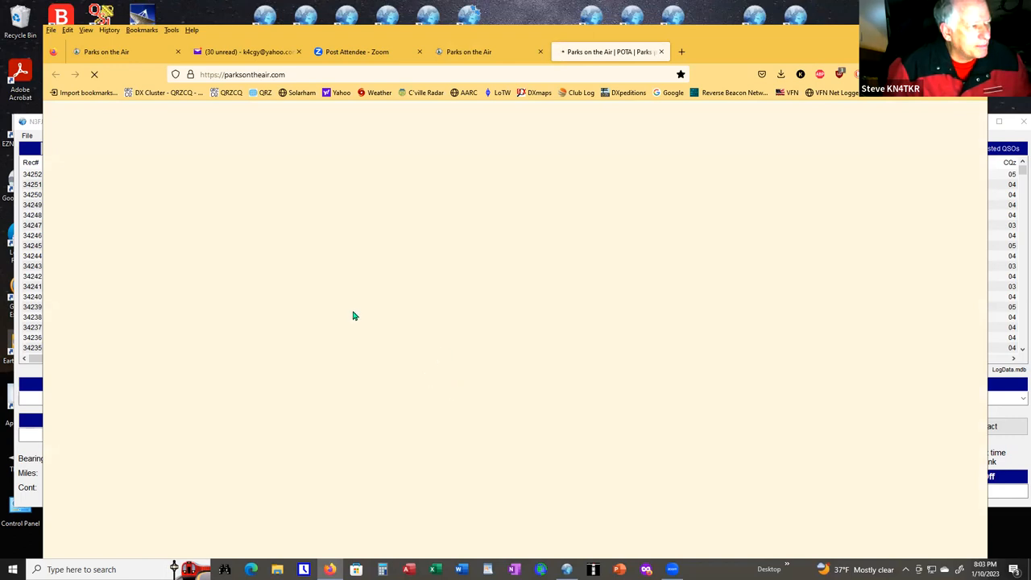
pyautogui.moveTo(693, 252)
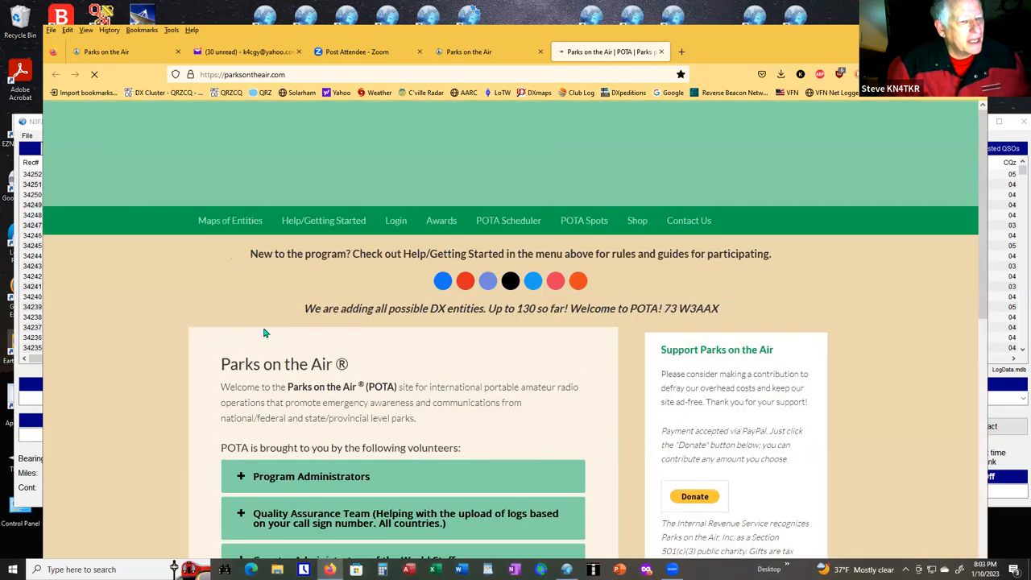
pyautogui.scroll(-3)
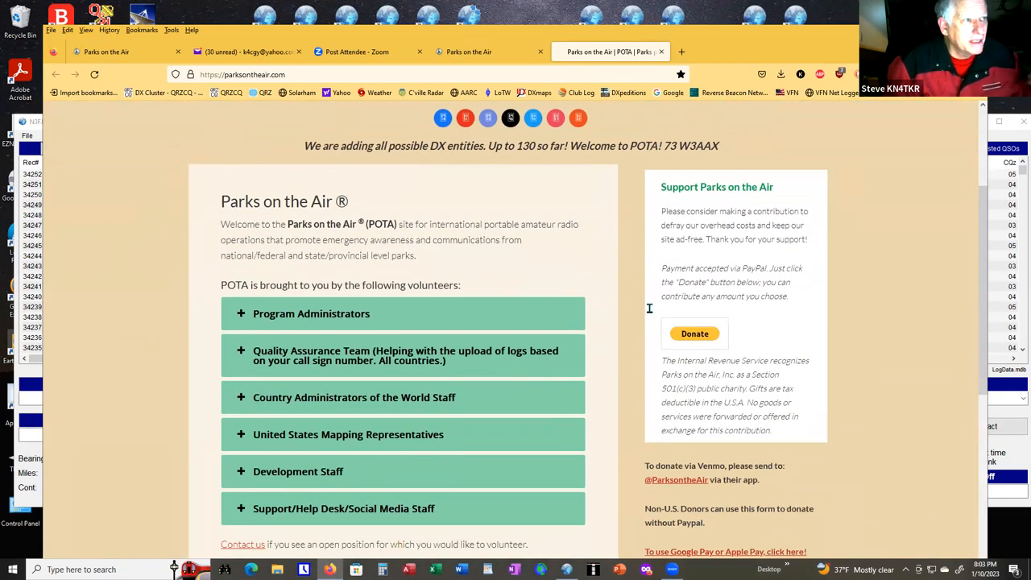
pyautogui.scroll(-3)
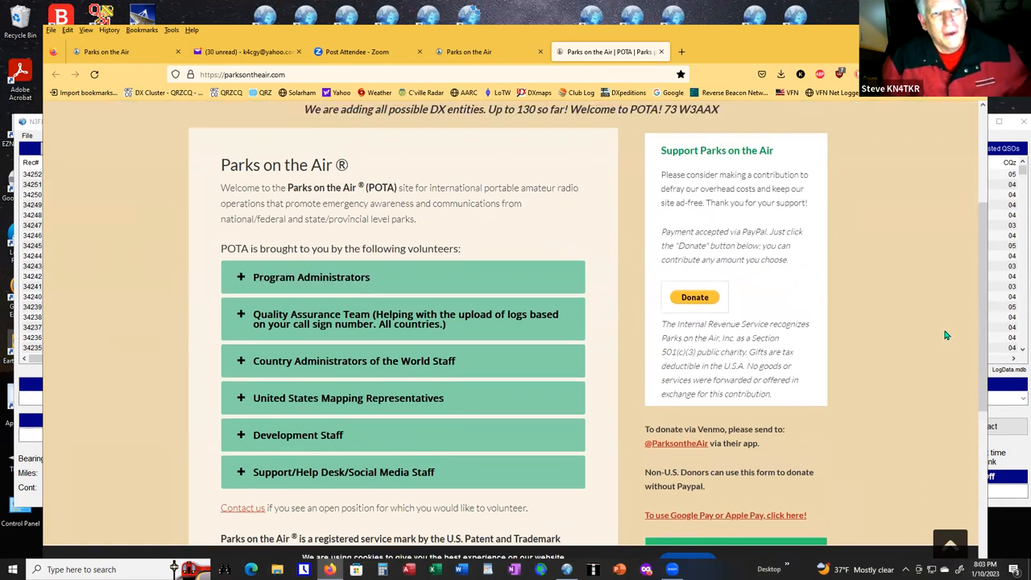
pyautogui.scroll(-3)
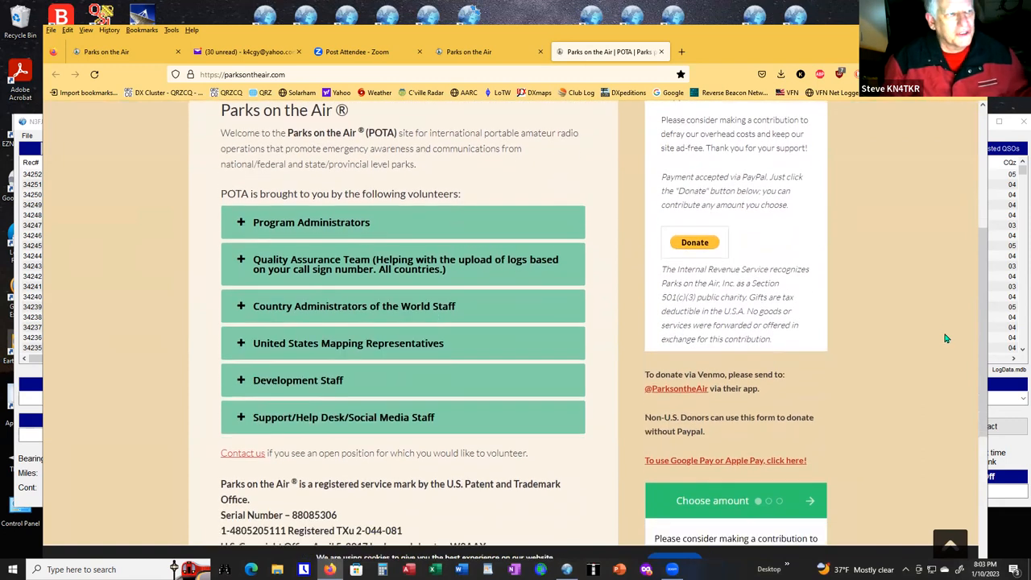
pyautogui.scroll(-3)
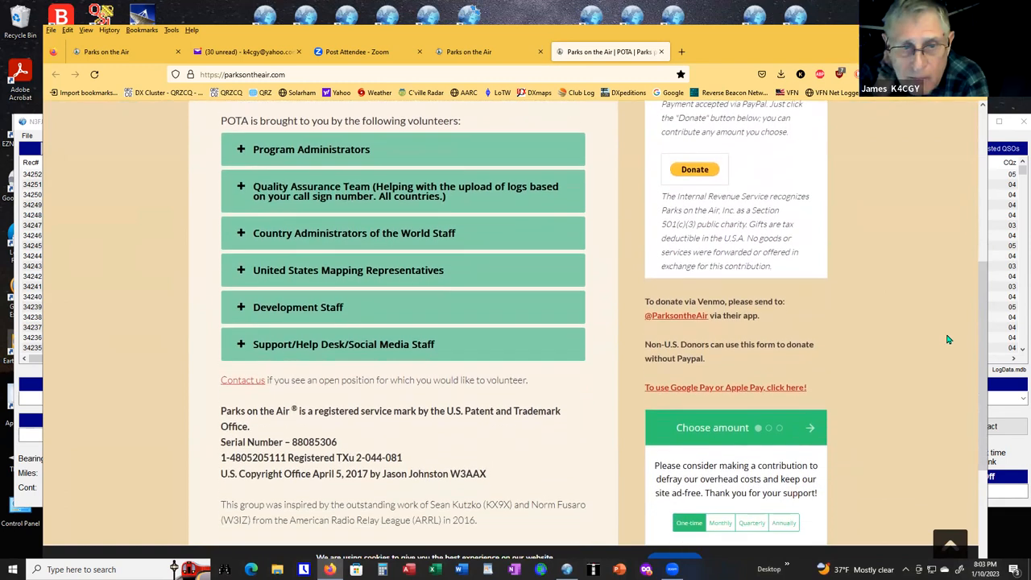
pyautogui.scroll(-3)
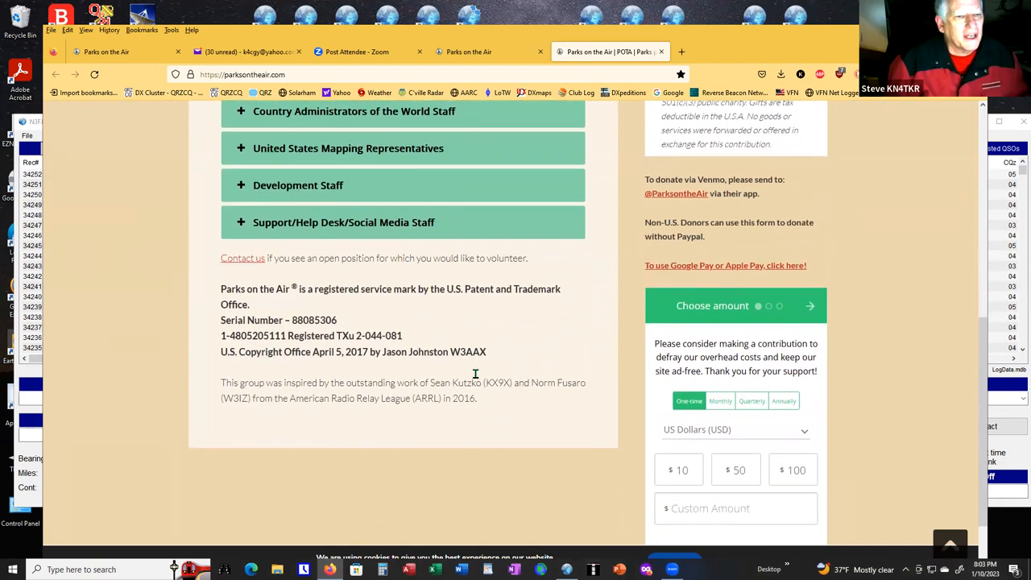
pyautogui.scroll(-3)
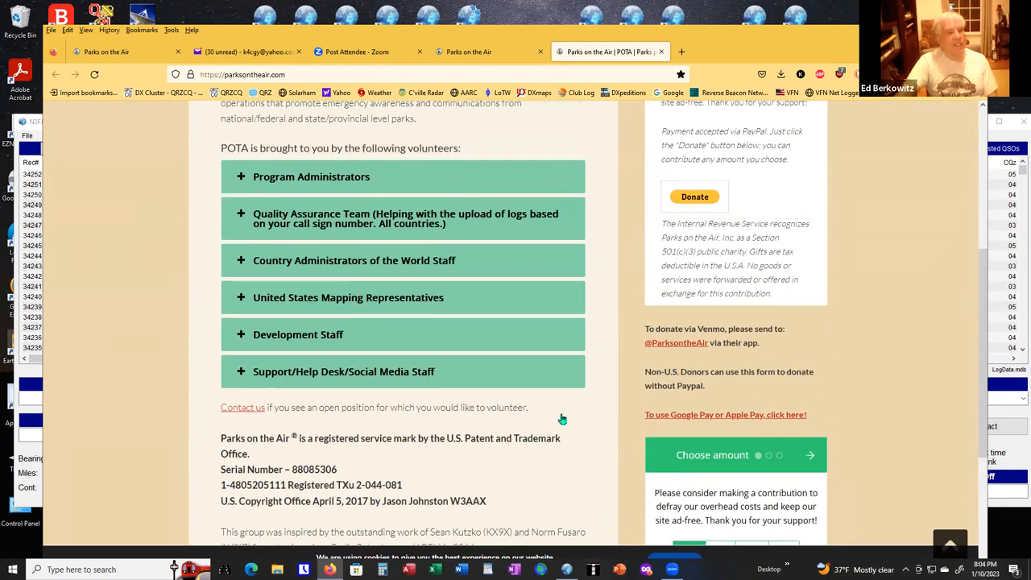
pyautogui.scroll(3)
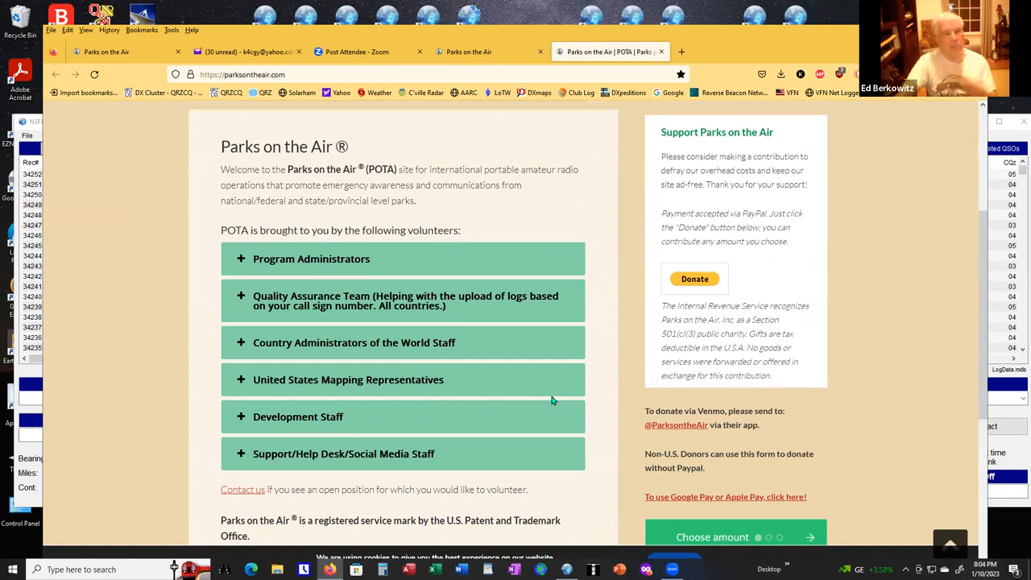
pyautogui.moveTo(556, 401)
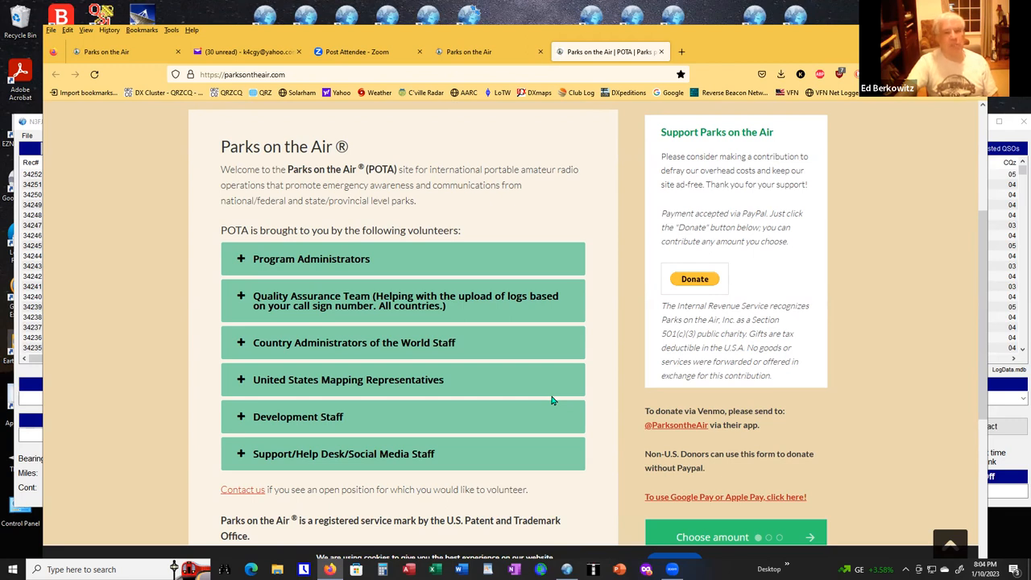
pyautogui.moveTo(493, 389)
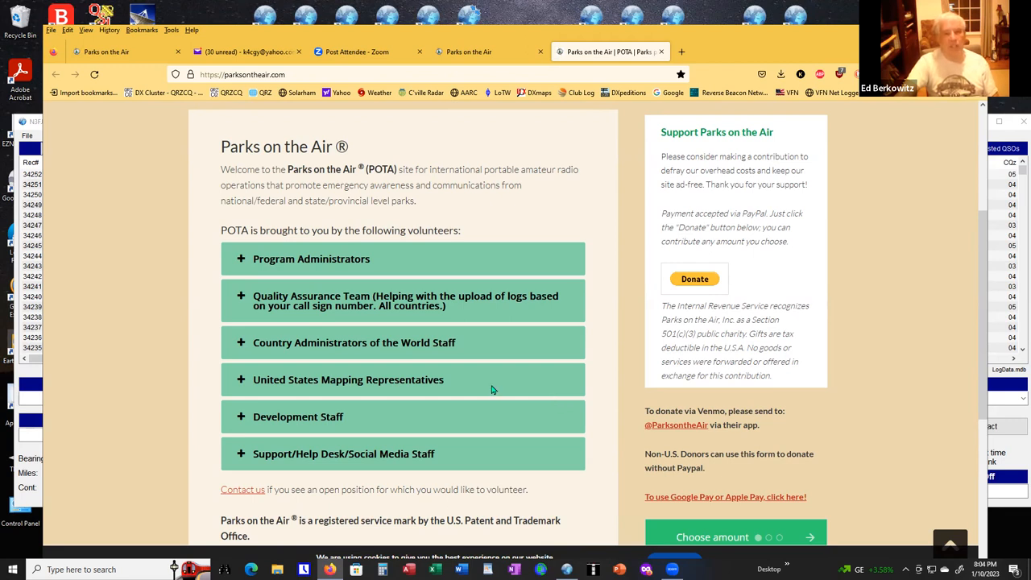
pyautogui.click(311, 259)
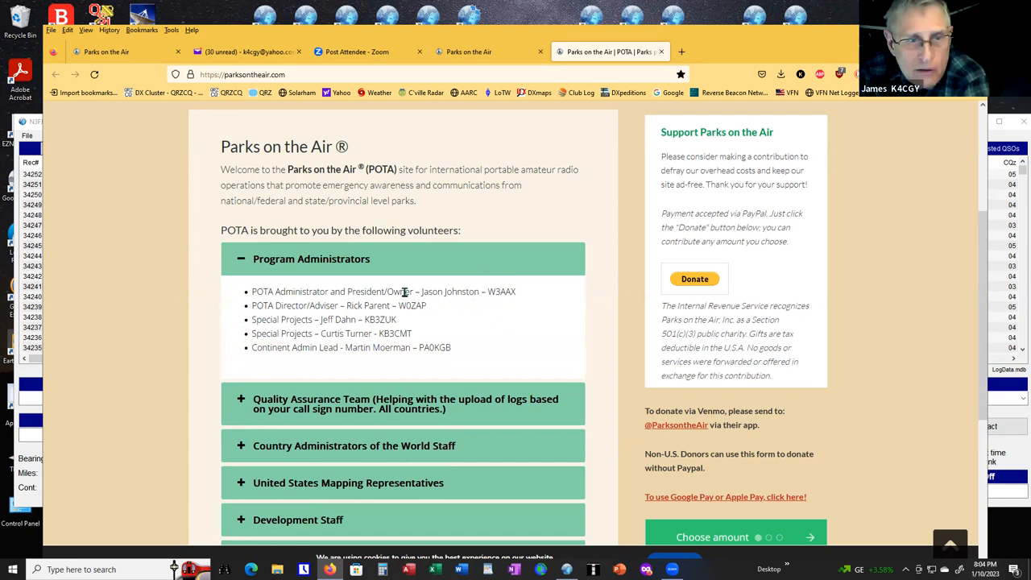
pyautogui.moveTo(503, 302)
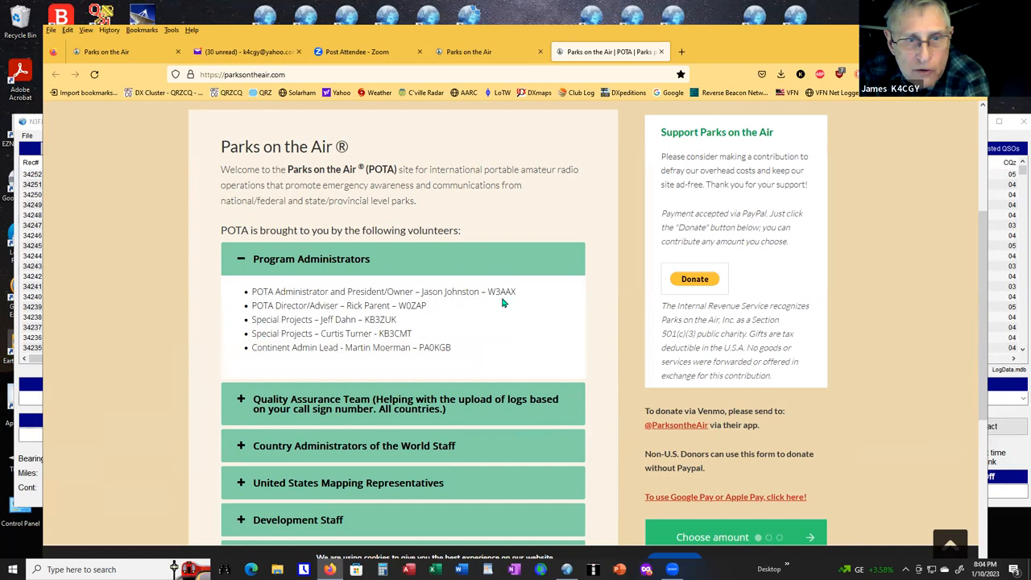
pyautogui.moveTo(470, 321)
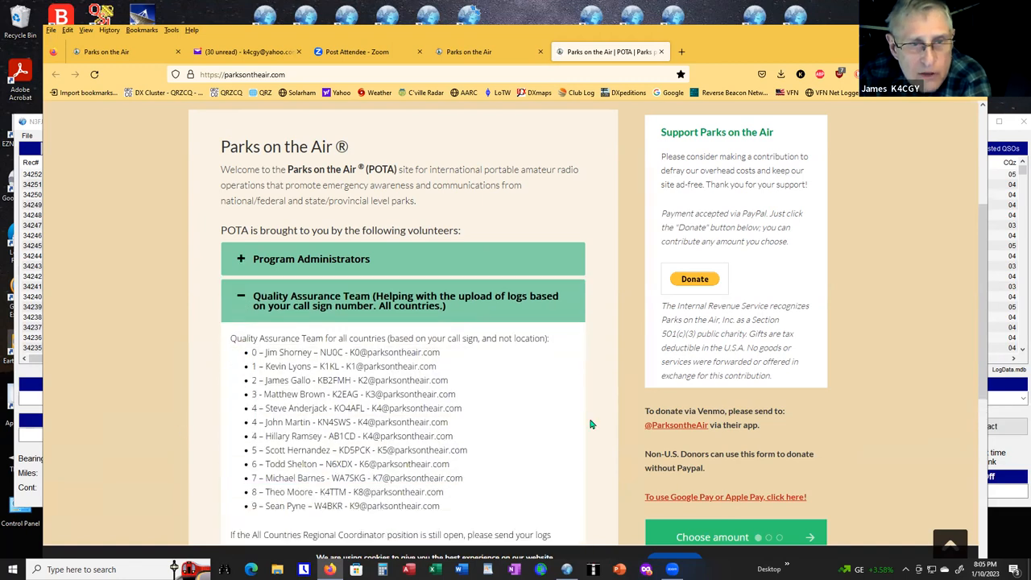
pyautogui.scroll(-3)
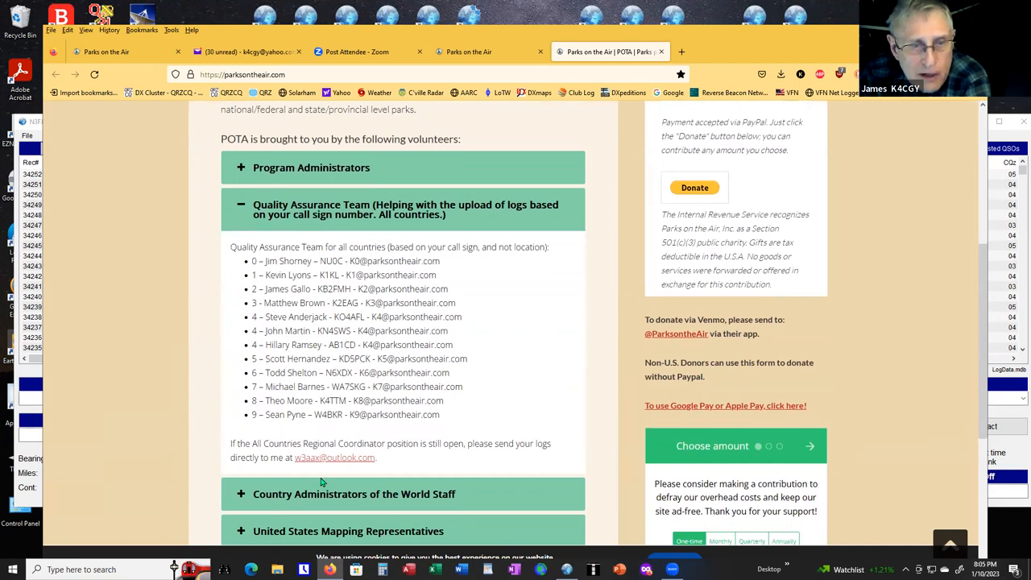
pyautogui.scroll(-3)
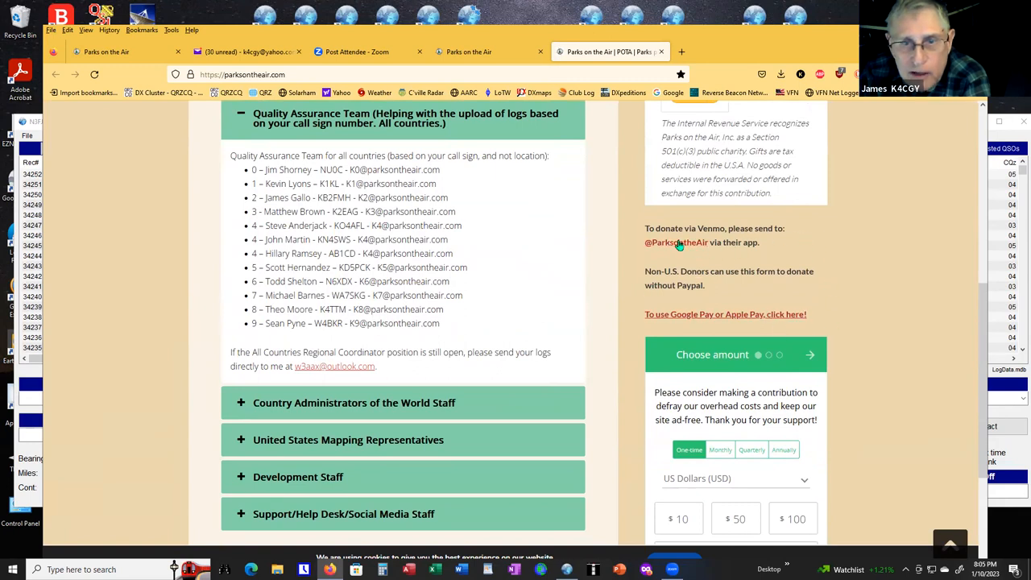
pyautogui.moveTo(668, 298)
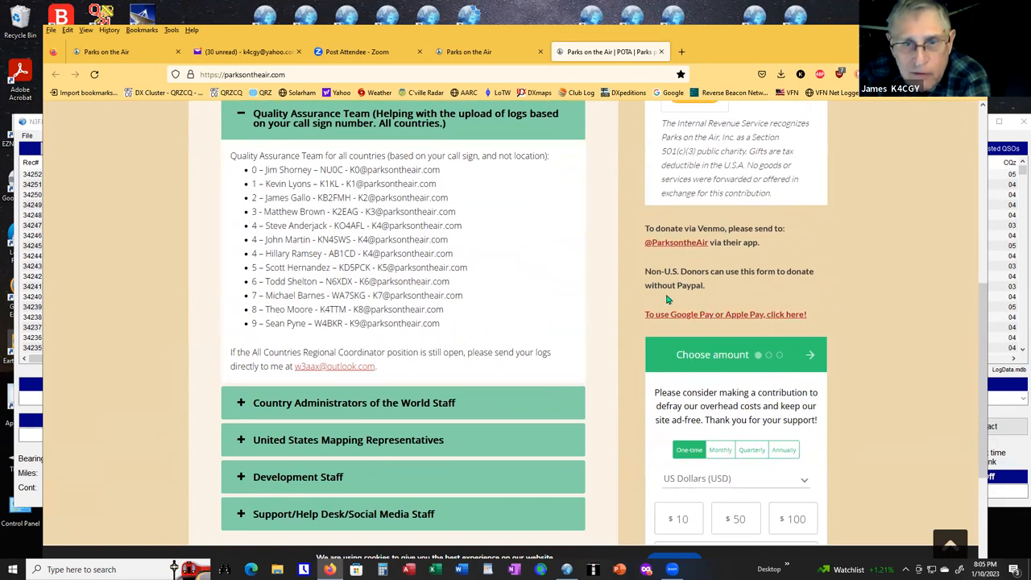
pyautogui.moveTo(634, 352)
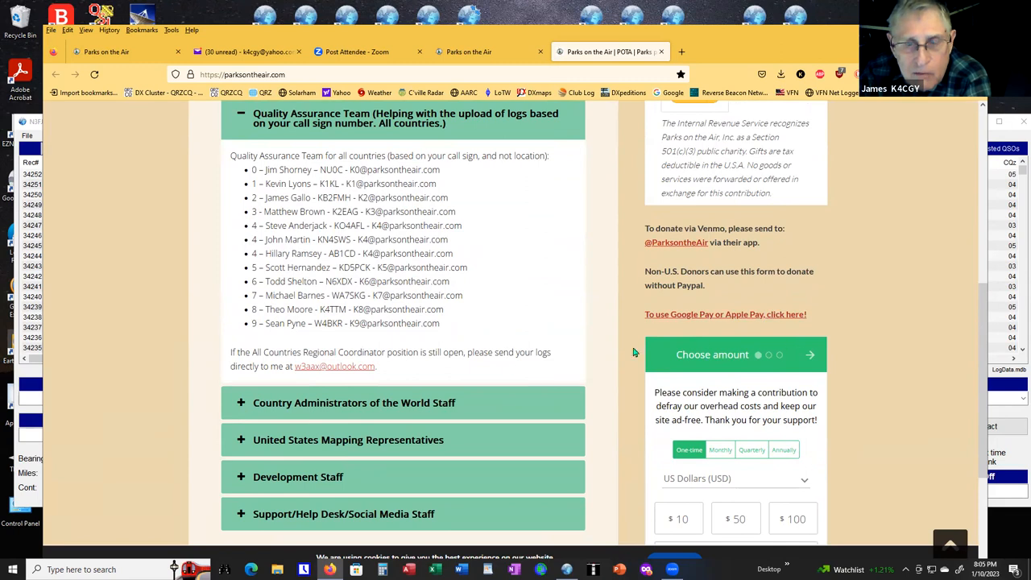
pyautogui.moveTo(797, 352)
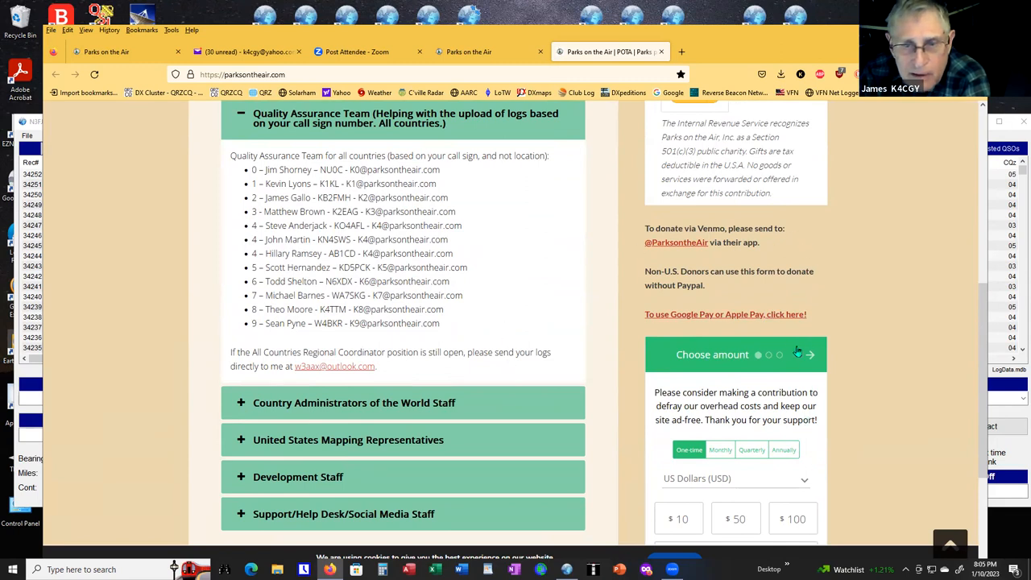
pyautogui.scroll(-3)
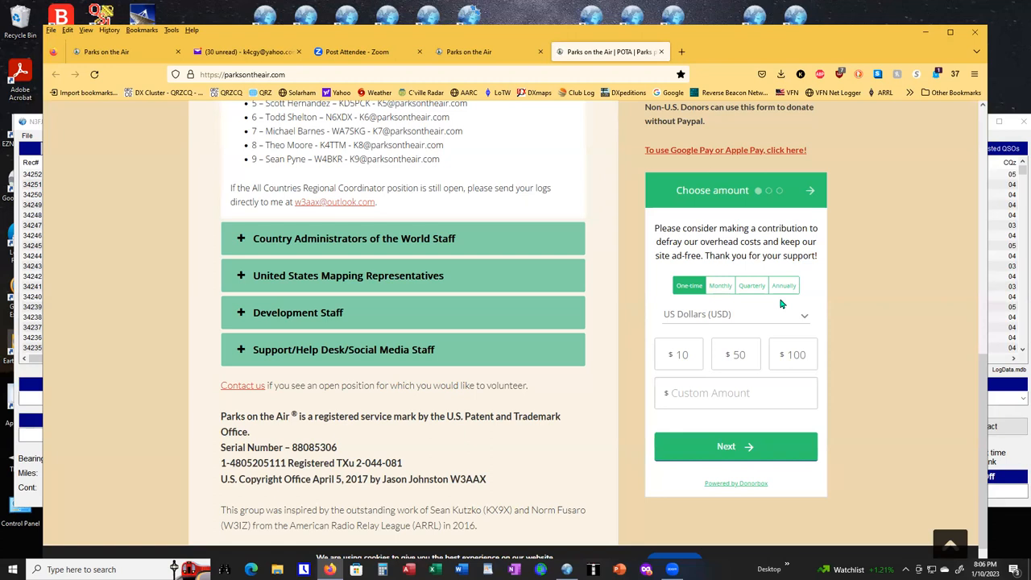
pyautogui.moveTo(598, 305)
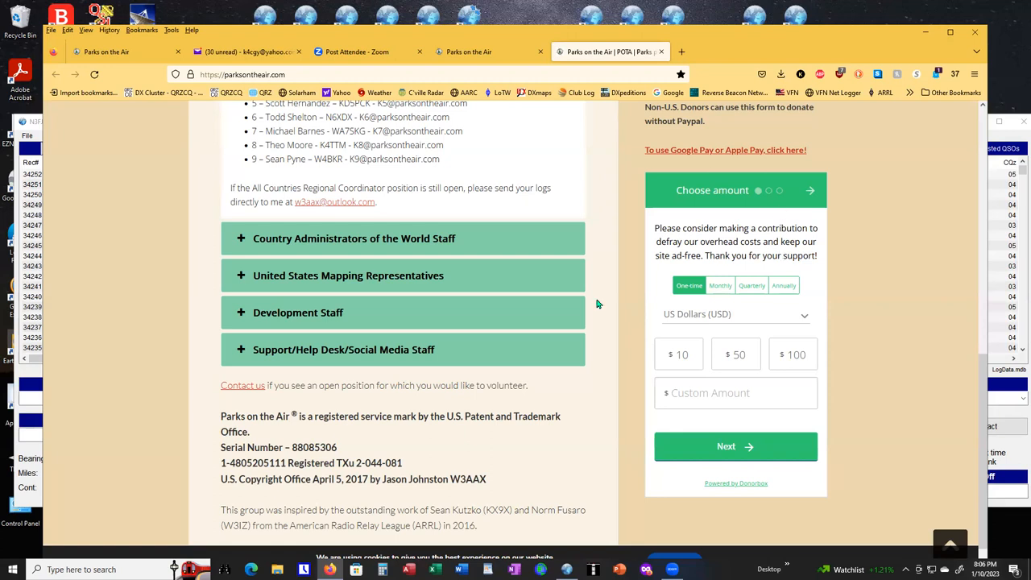
pyautogui.scroll(-3)
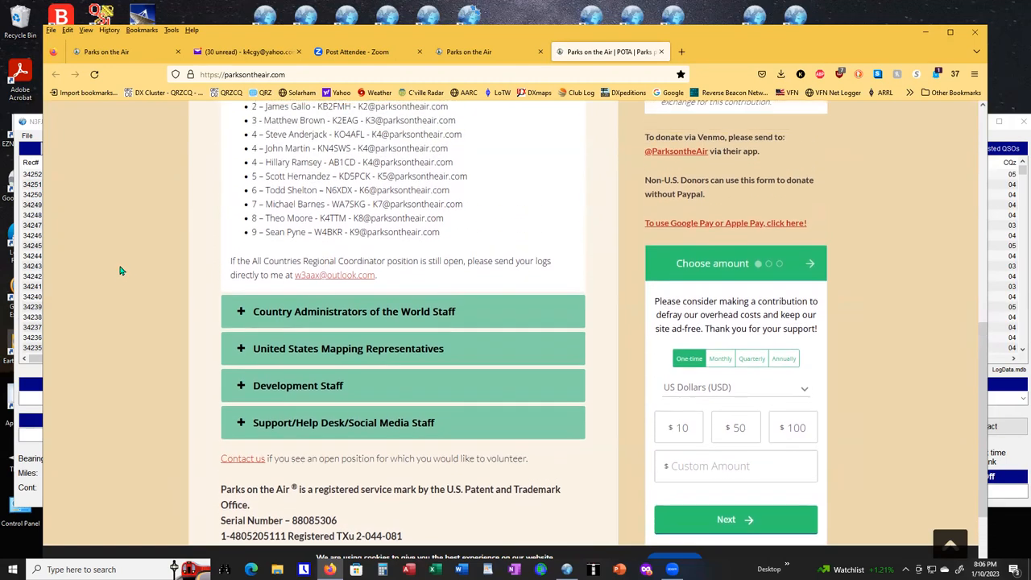
pyautogui.scroll(-3)
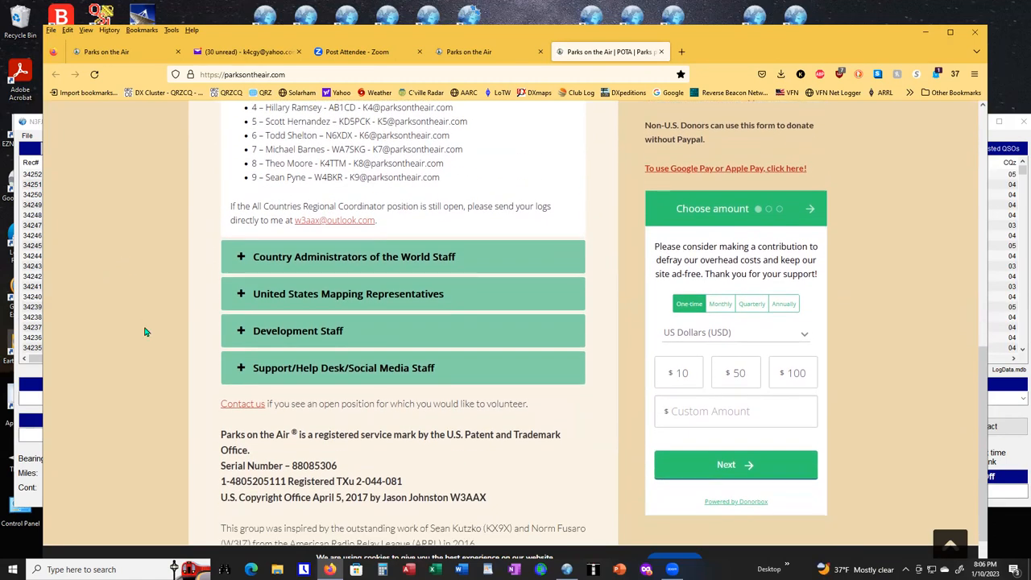
pyautogui.moveTo(127, 248)
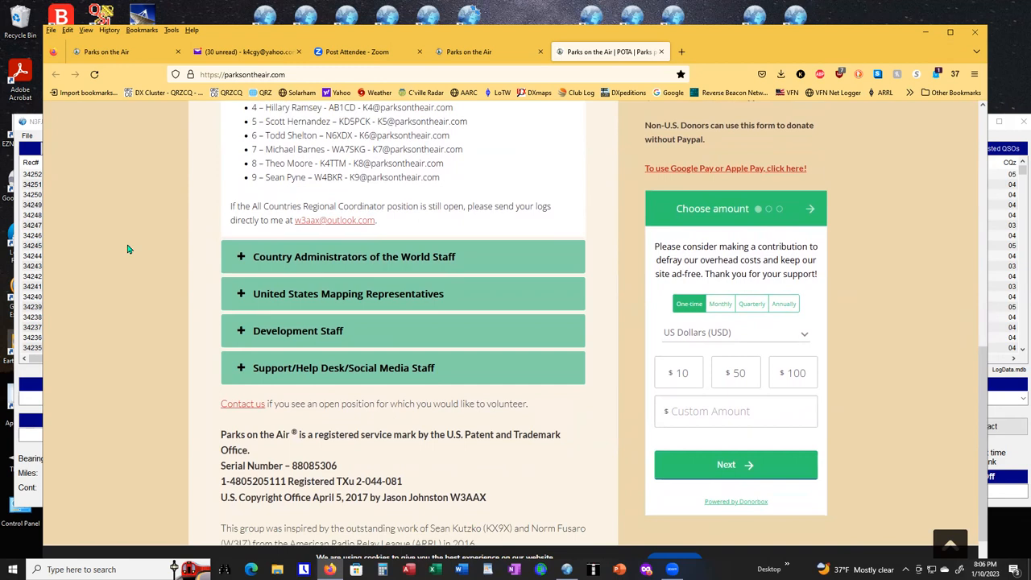
pyautogui.moveTo(125, 314)
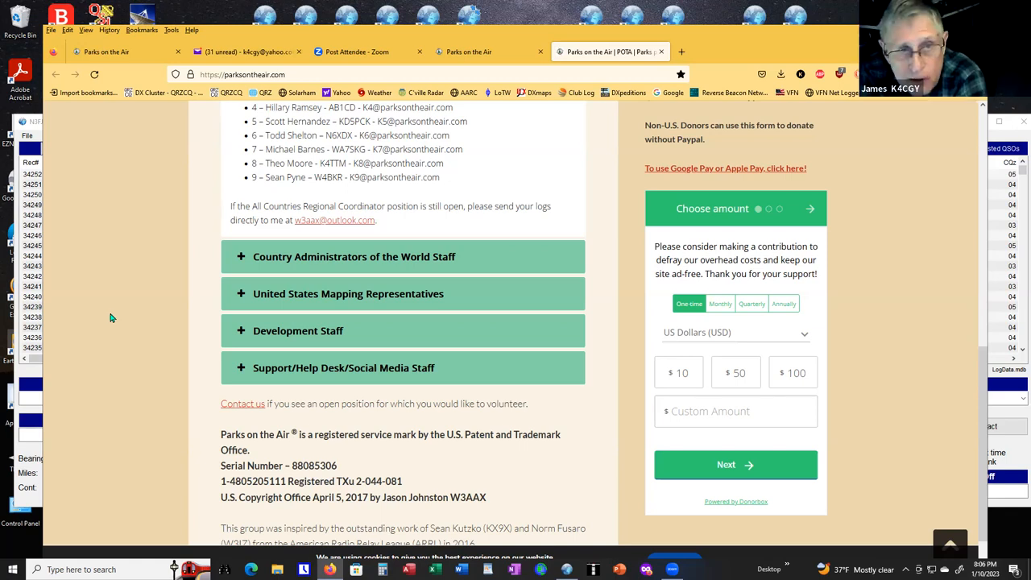
pyautogui.scroll(3)
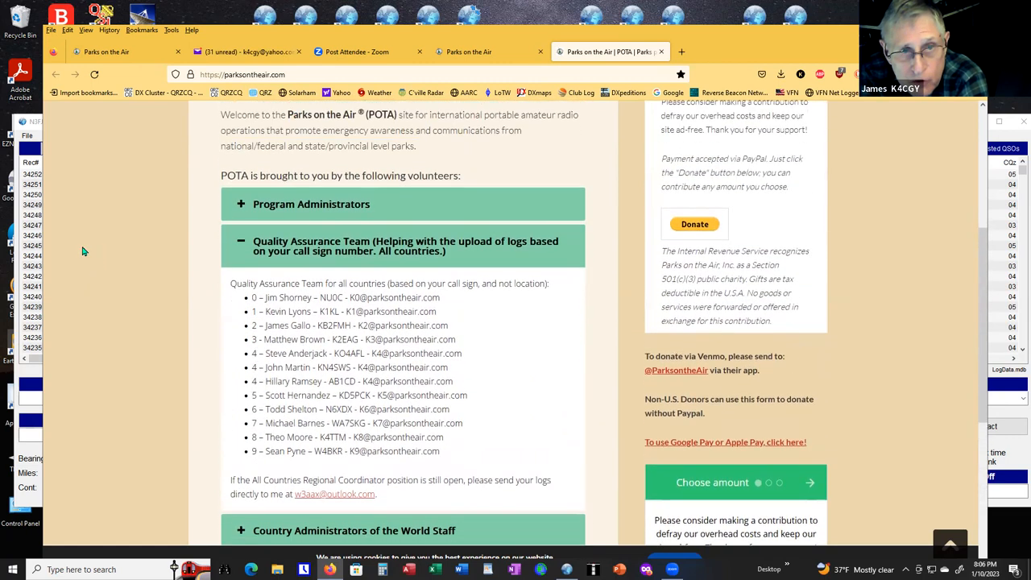
pyautogui.scroll(-3)
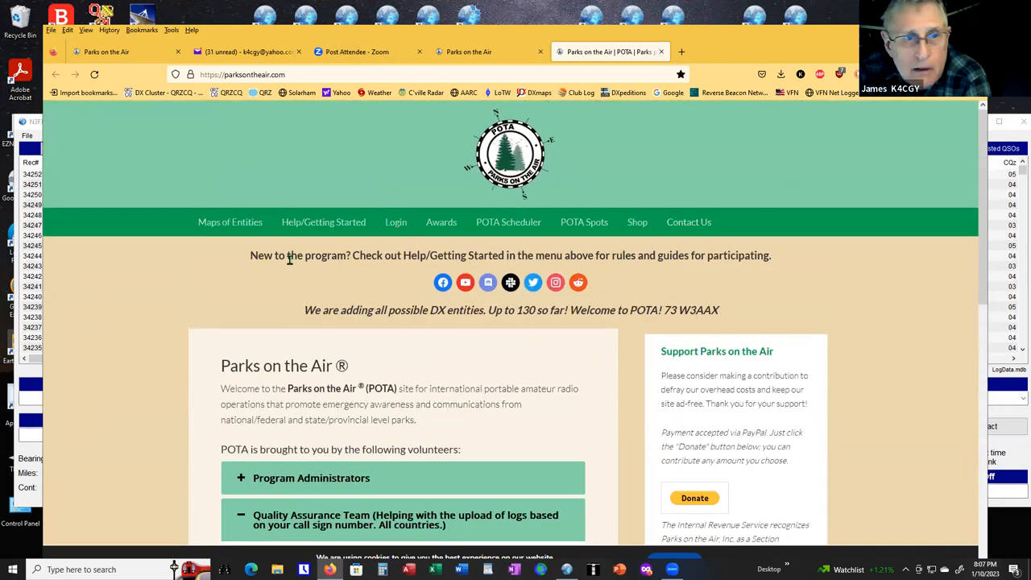
pyautogui.moveTo(690, 356)
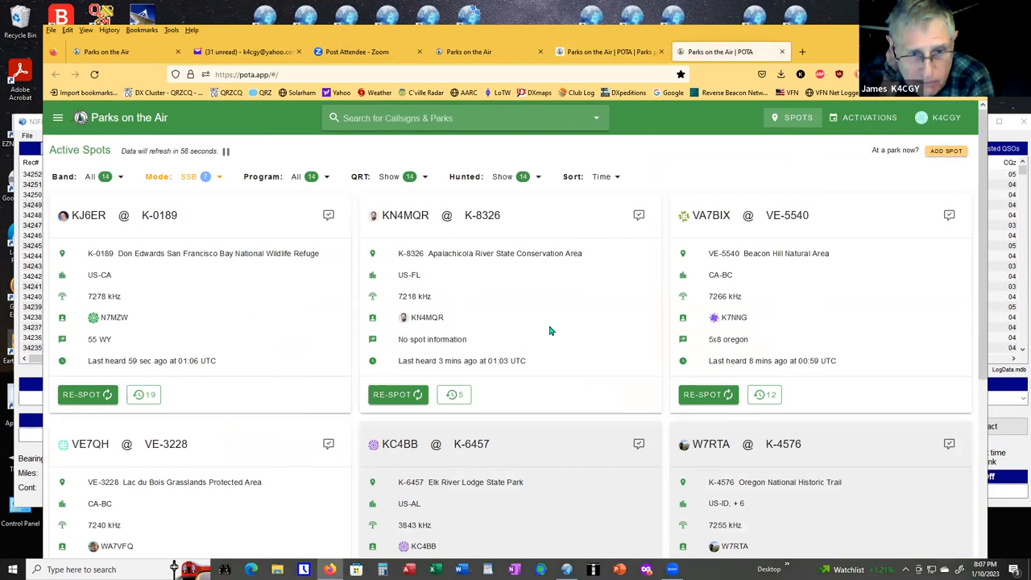
pyautogui.moveTo(530, 439)
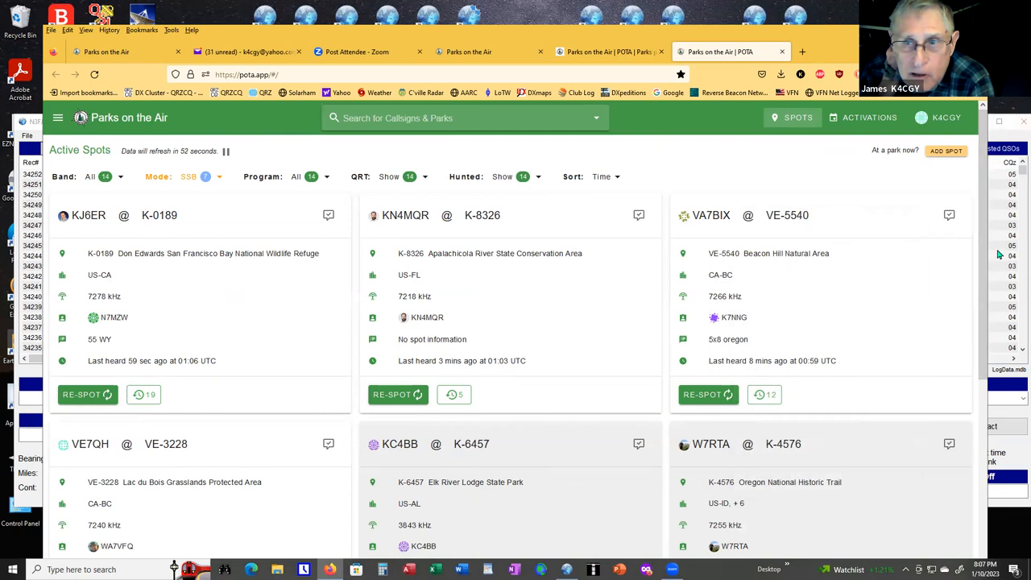
pyautogui.moveTo(915, 249)
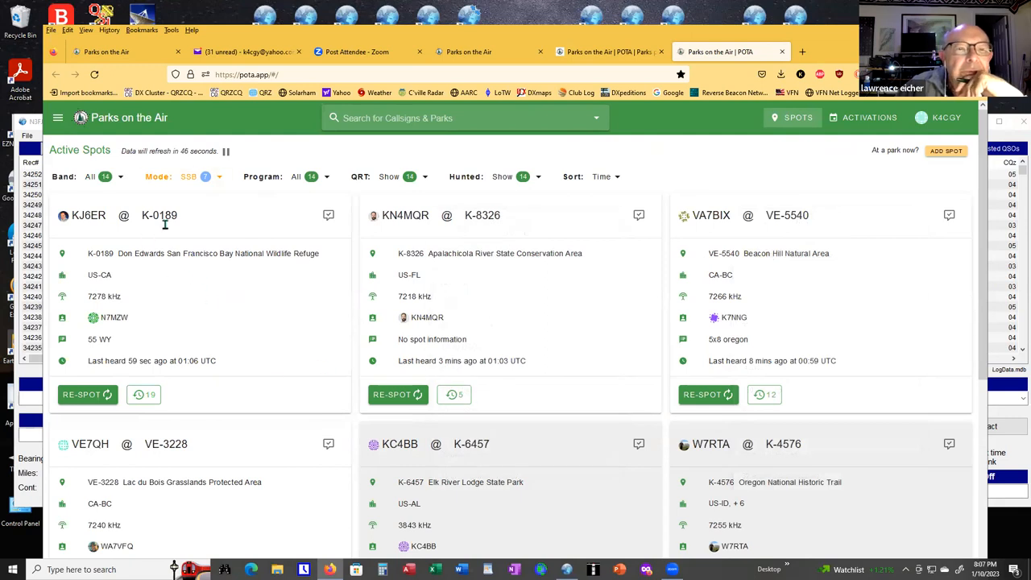
# Select park reference K-0189 on the first SSB spot card.
pyautogui.doubleClick(158, 215)
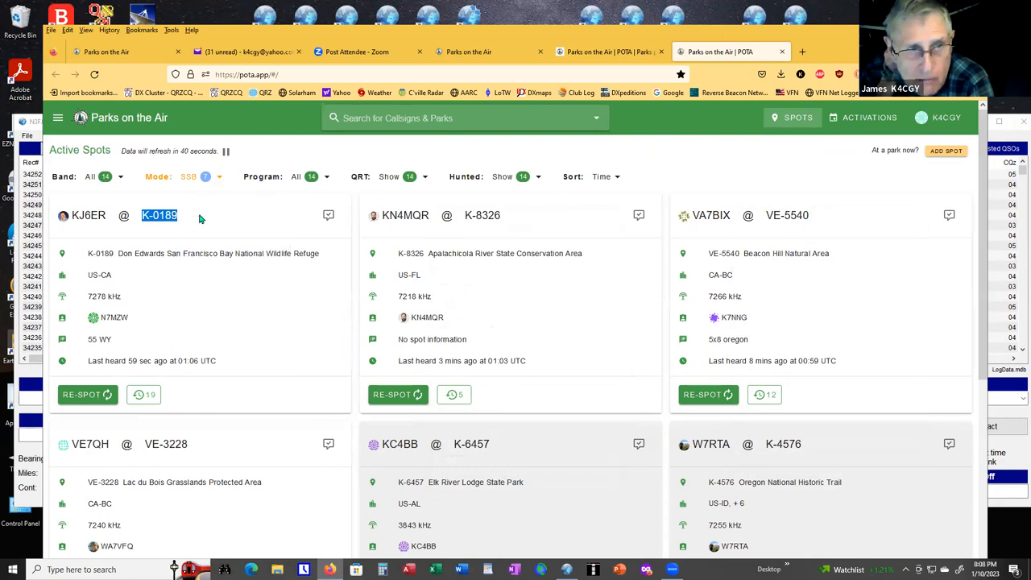
pyautogui.moveTo(405, 433)
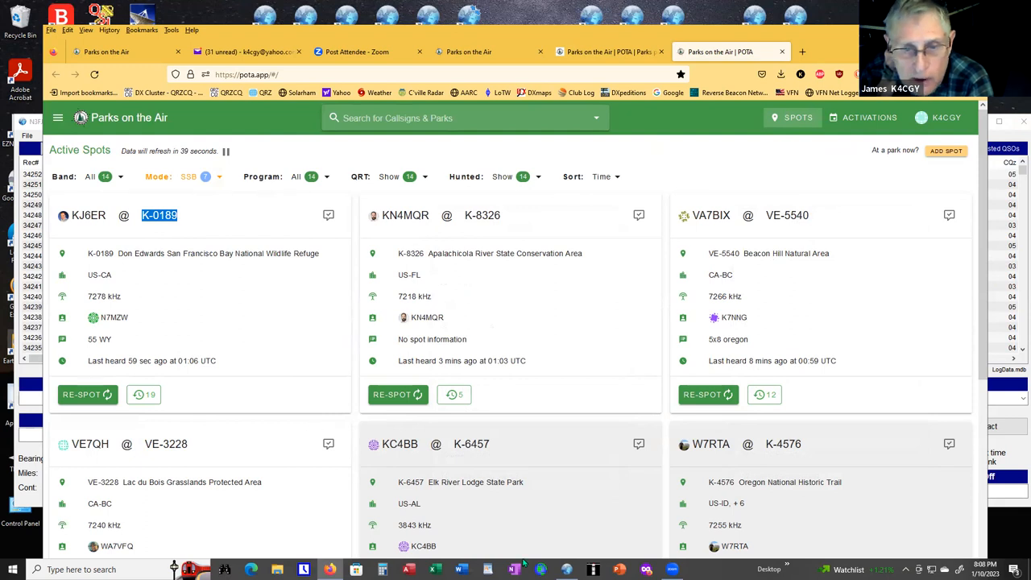
pyautogui.moveTo(566, 569)
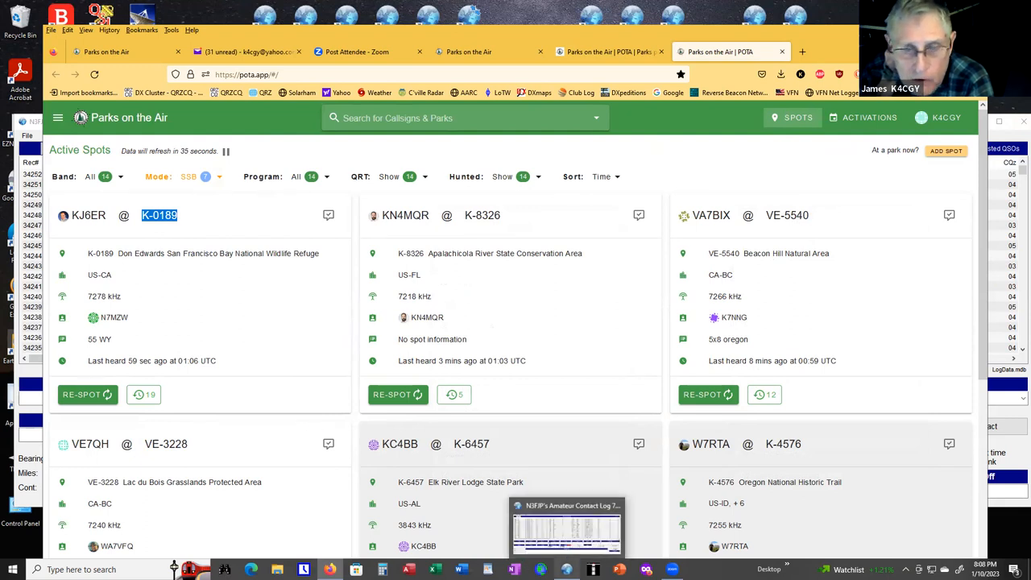
pyautogui.click(566, 528)
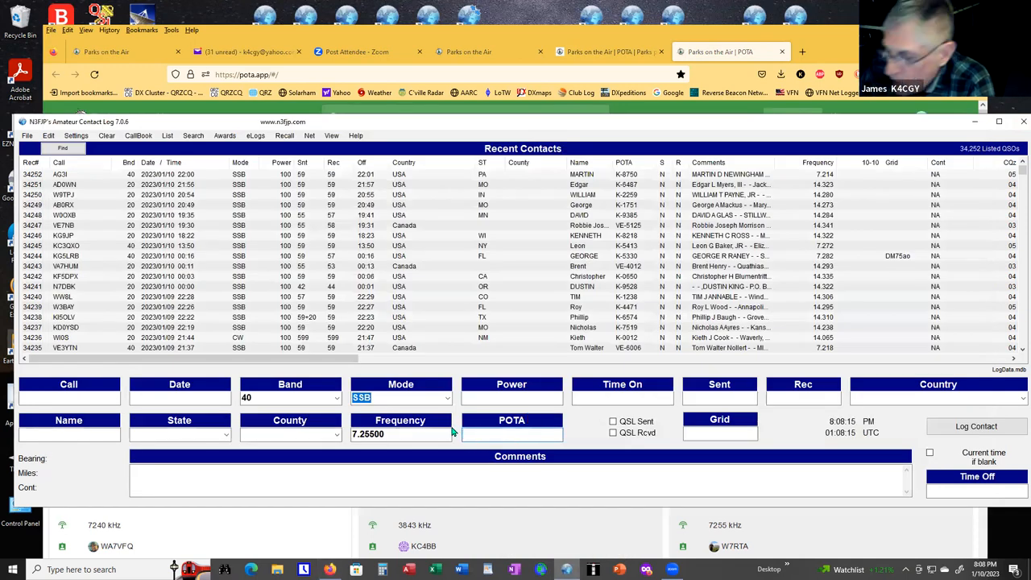
pyautogui.rightClick(512, 434)
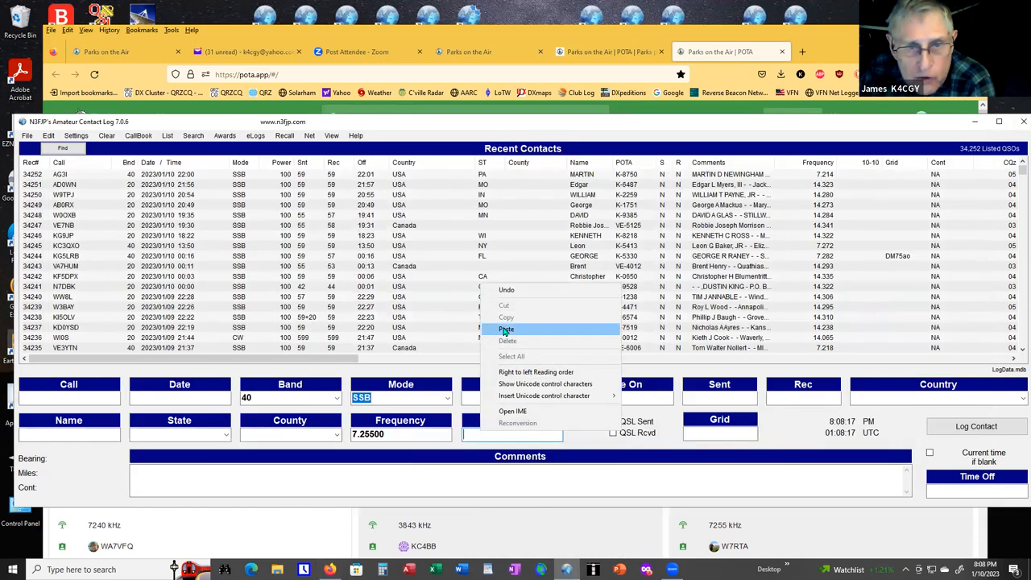
pyautogui.click(507, 329)
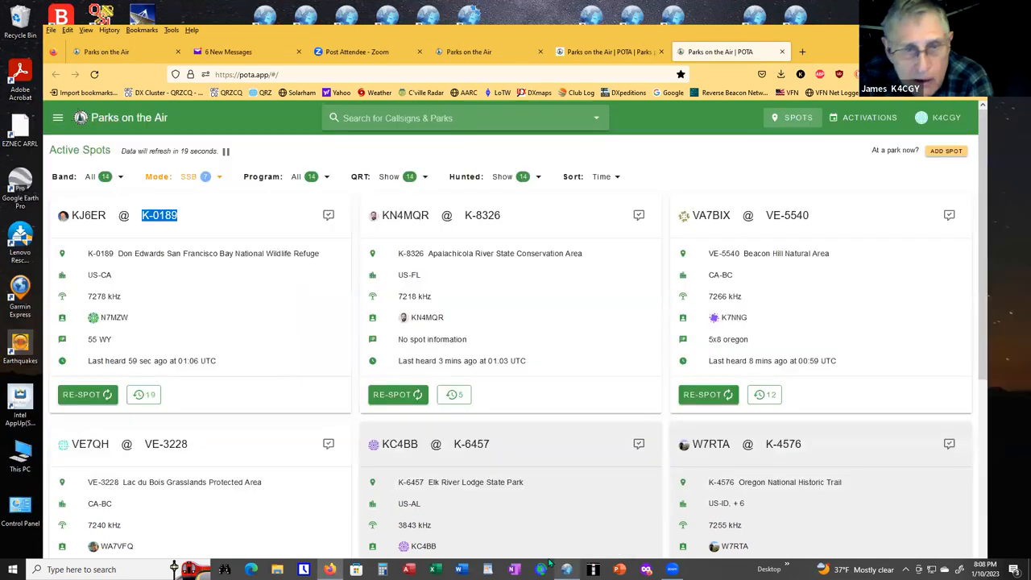
pyautogui.click(89, 215)
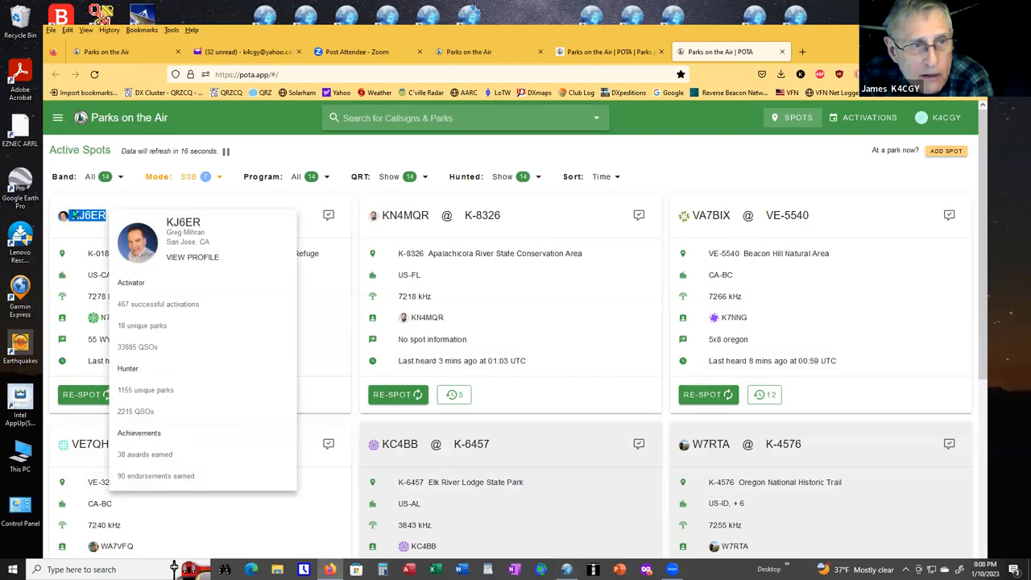
pyautogui.moveTo(240, 384)
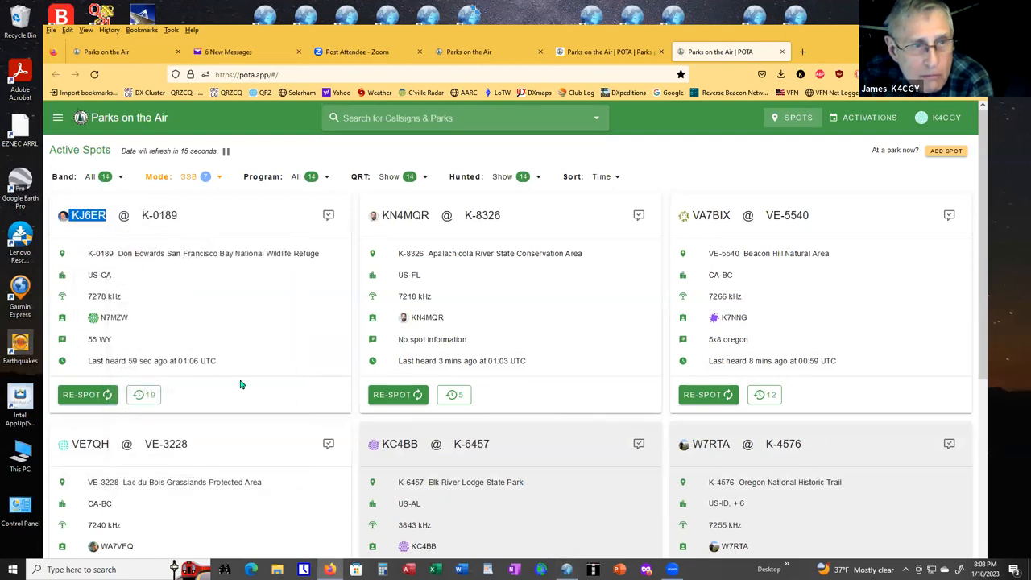
pyautogui.moveTo(114, 316)
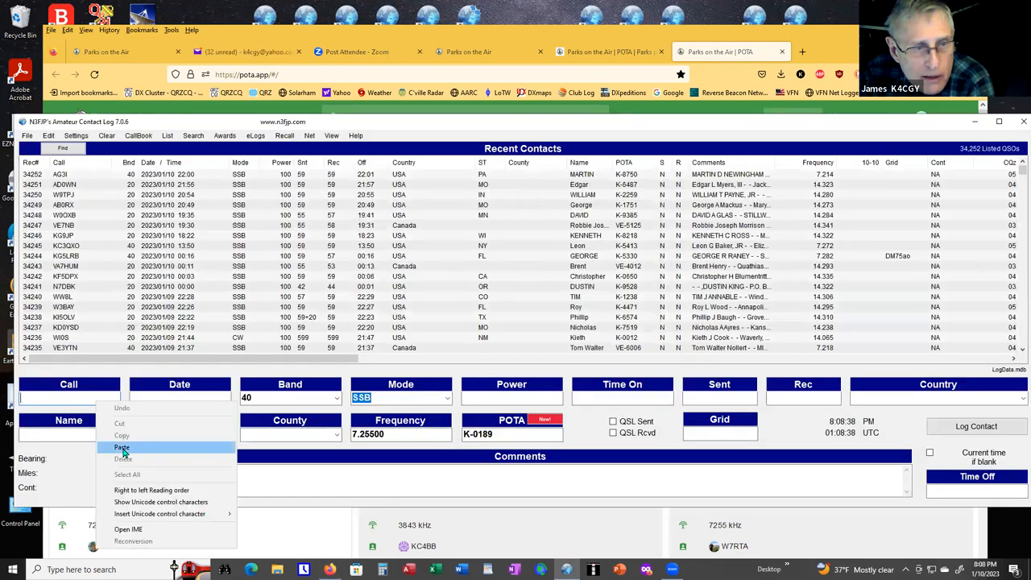
pyautogui.click(122, 447)
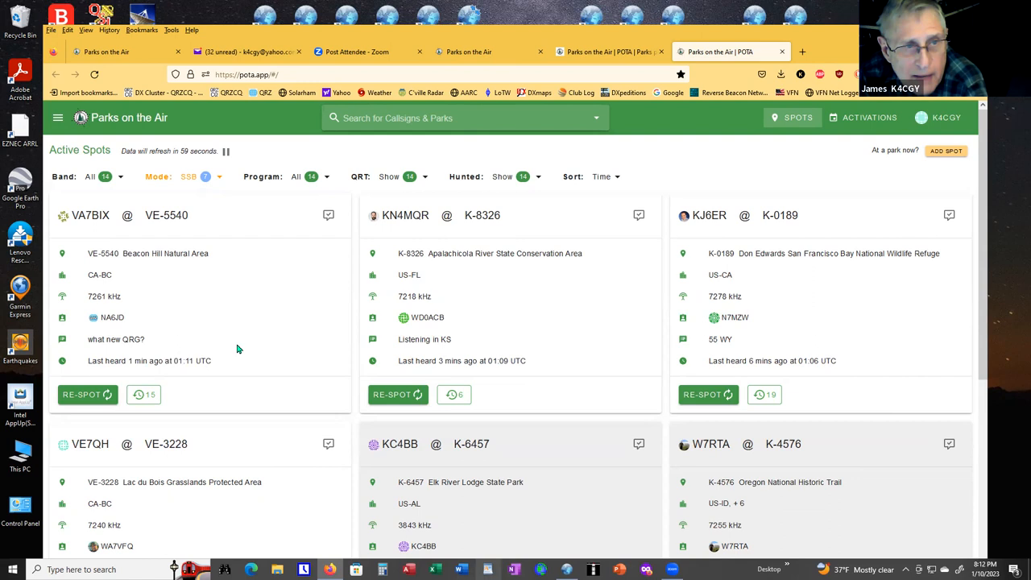
pyautogui.click(183, 176)
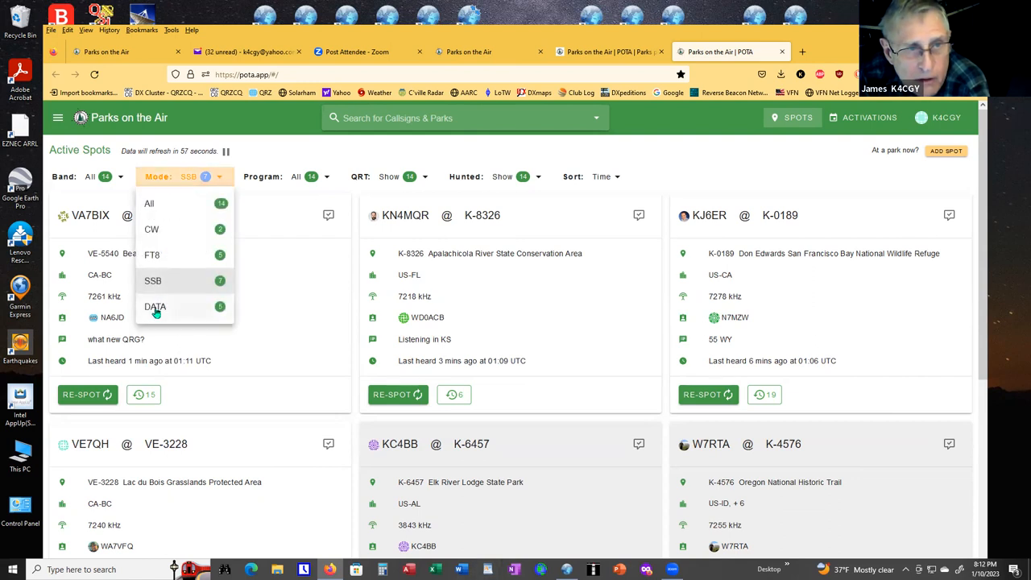
pyautogui.click(155, 307)
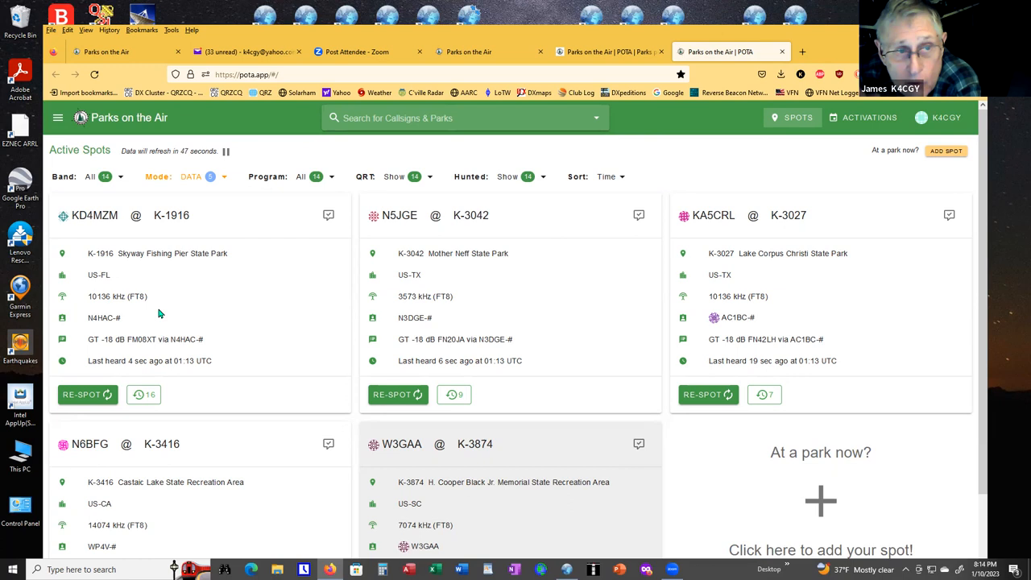
pyautogui.moveTo(496, 455)
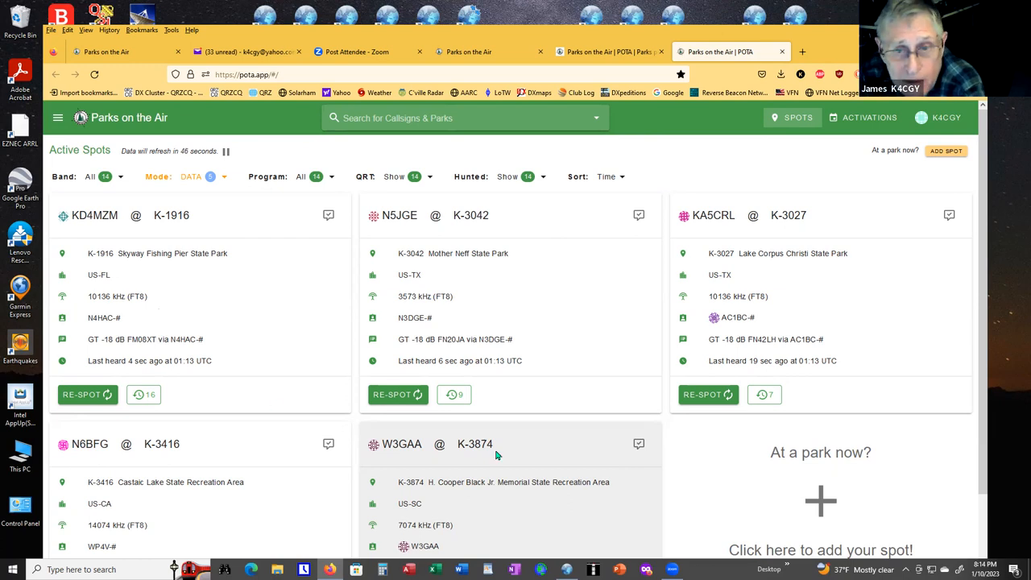
pyautogui.scroll(-3)
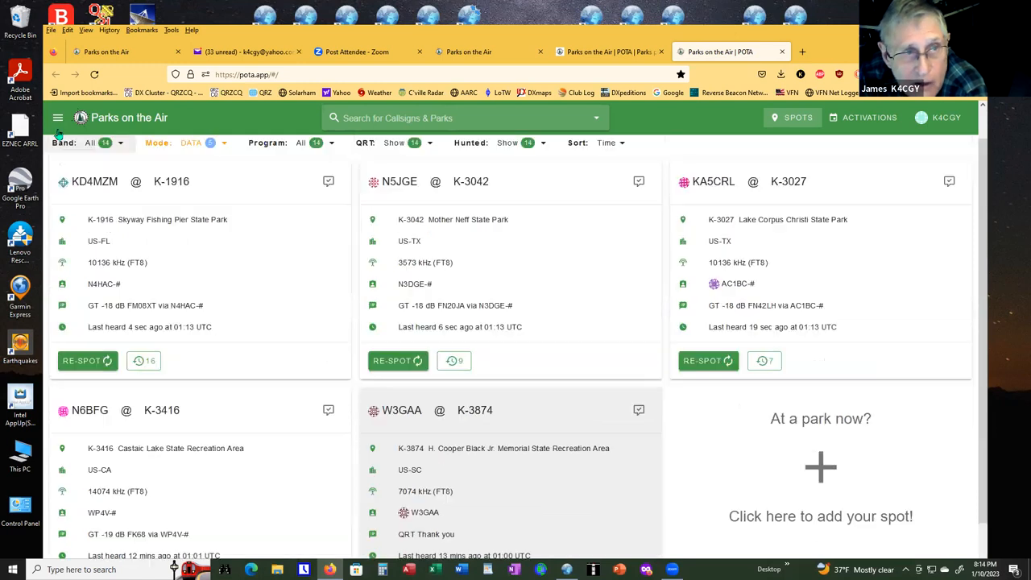
# Look at the Park List page, then return to the DATA-filtered spots.
pyautogui.click(58, 116)
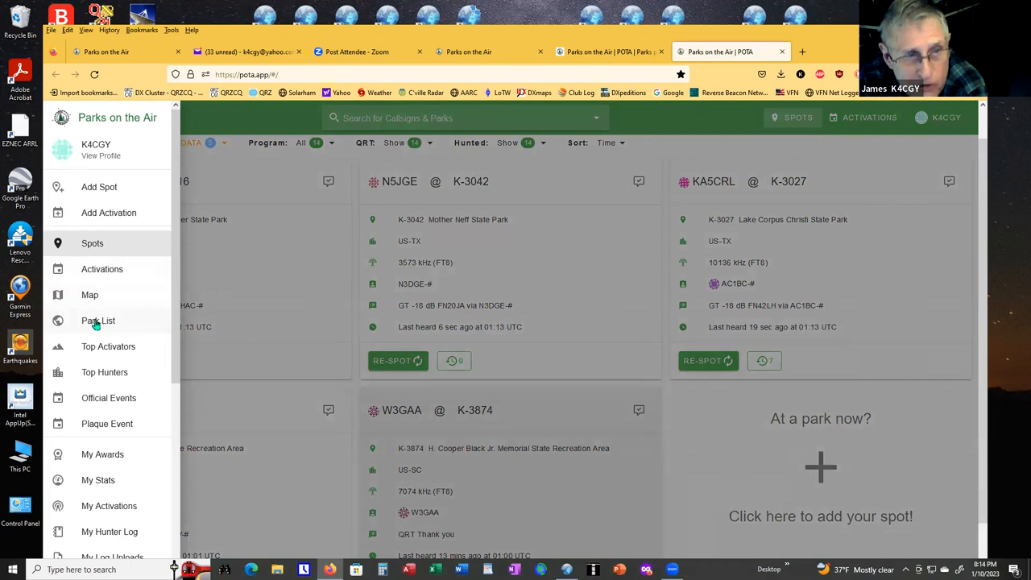
pyautogui.click(98, 321)
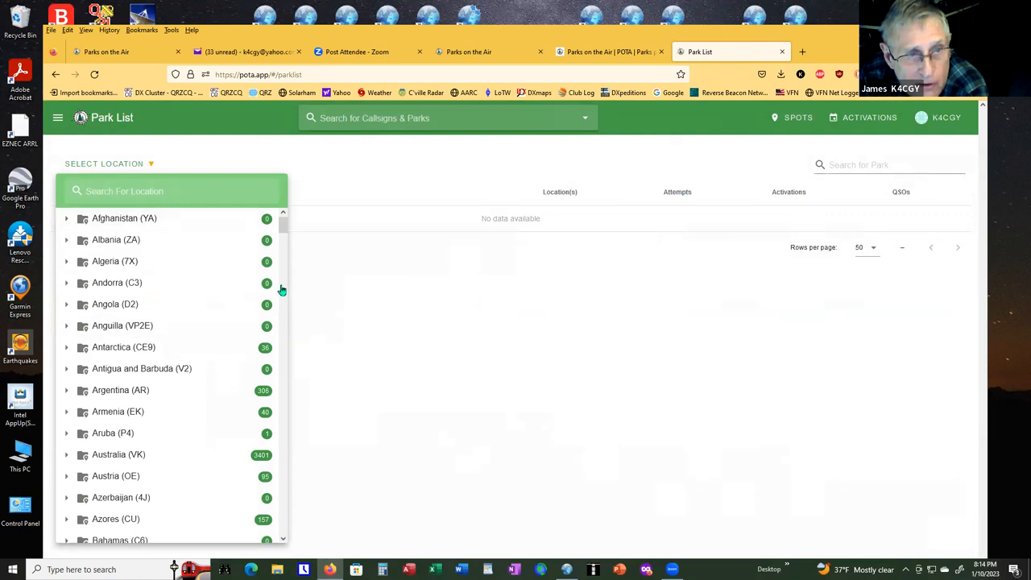
pyautogui.moveTo(273, 235)
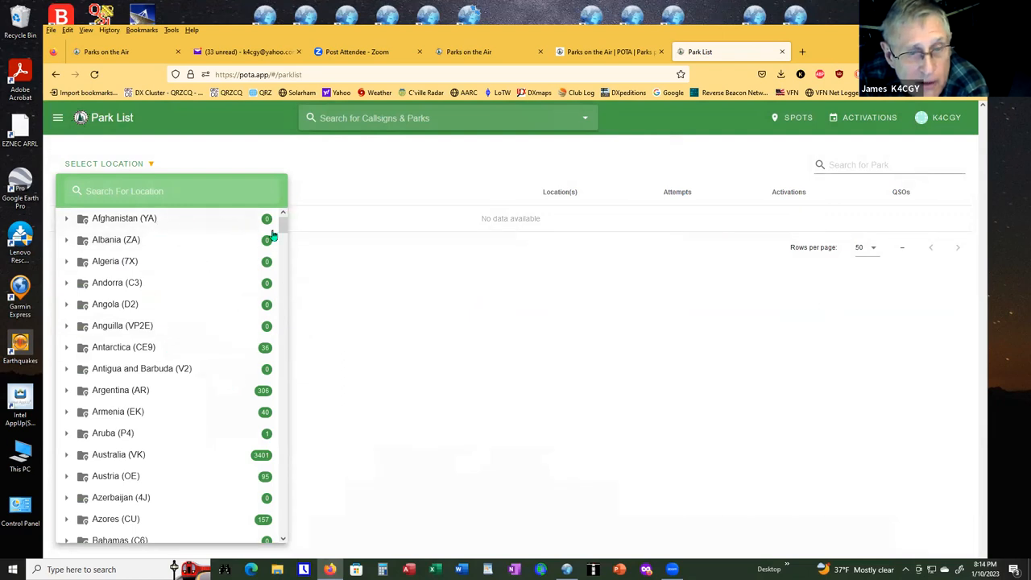
pyautogui.scroll(-3)
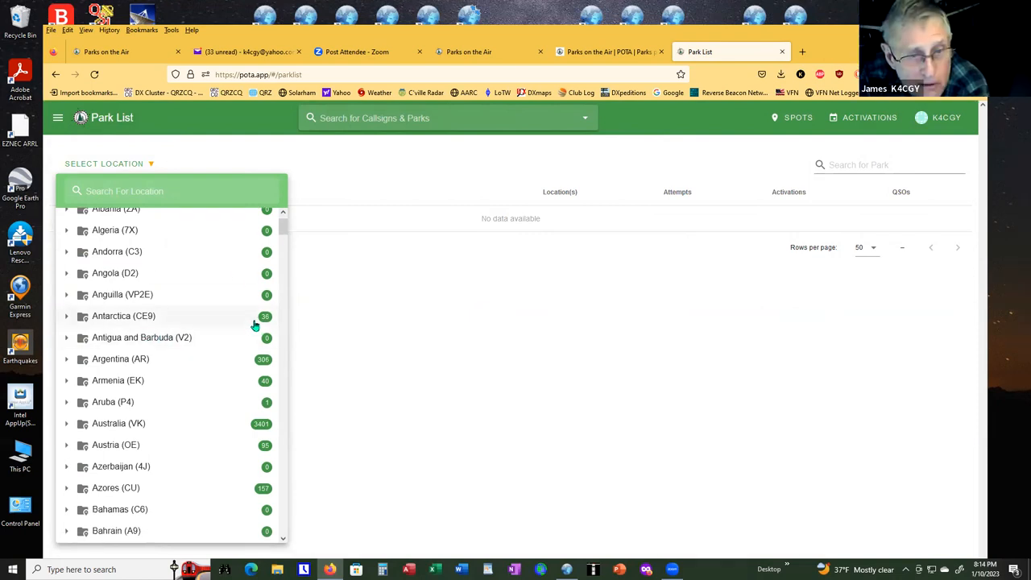
pyautogui.click(123, 315)
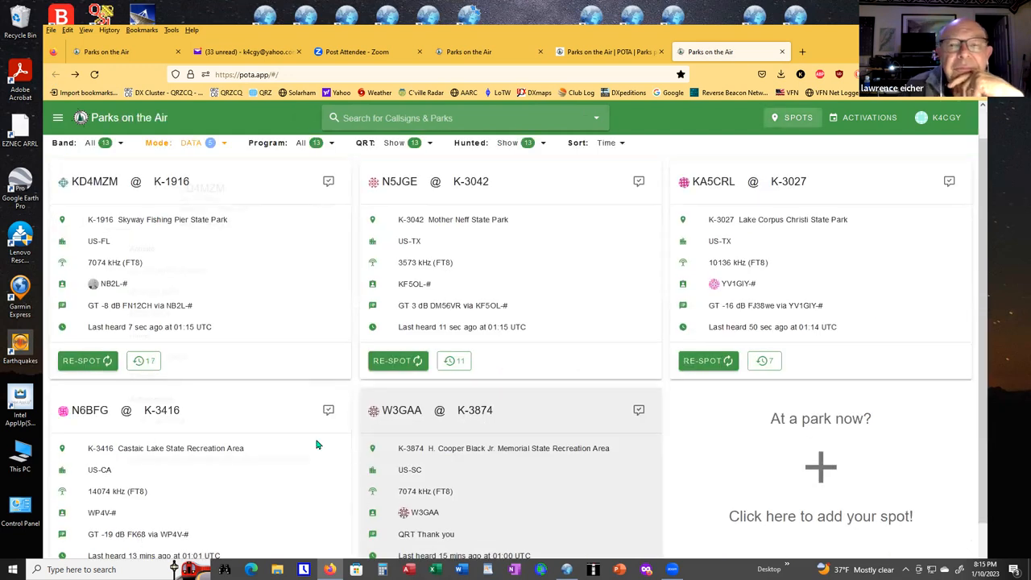
# Open the Park List and scroll the country list, past Canada and Italy, to the United States.
pyautogui.click(94, 181)
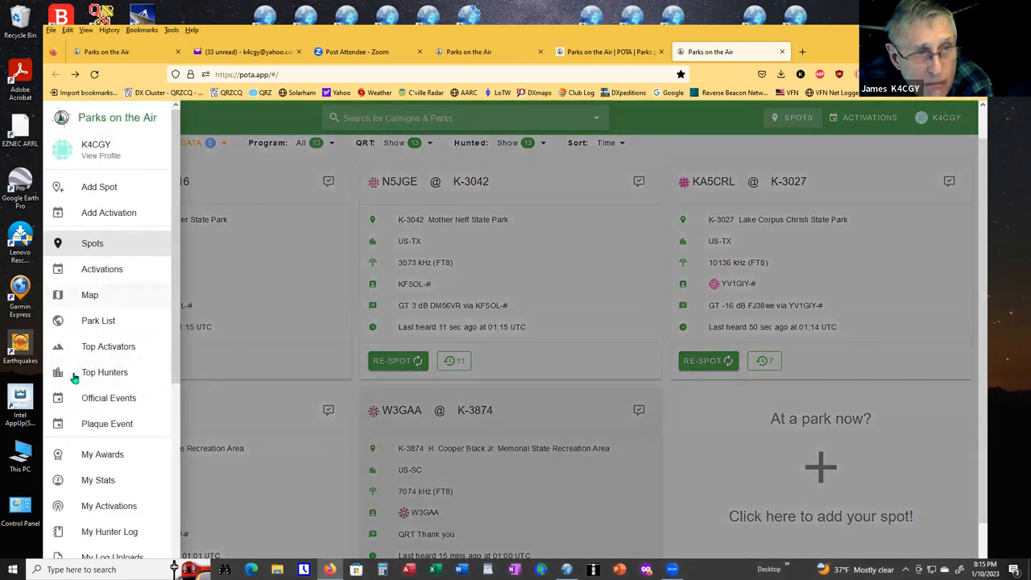
pyautogui.moveTo(95, 332)
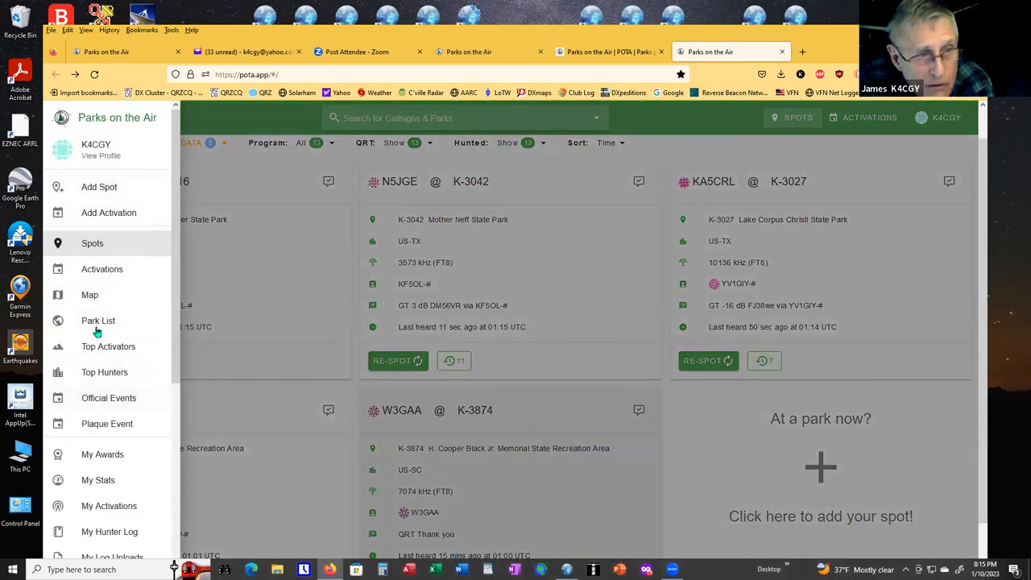
pyautogui.click(98, 320)
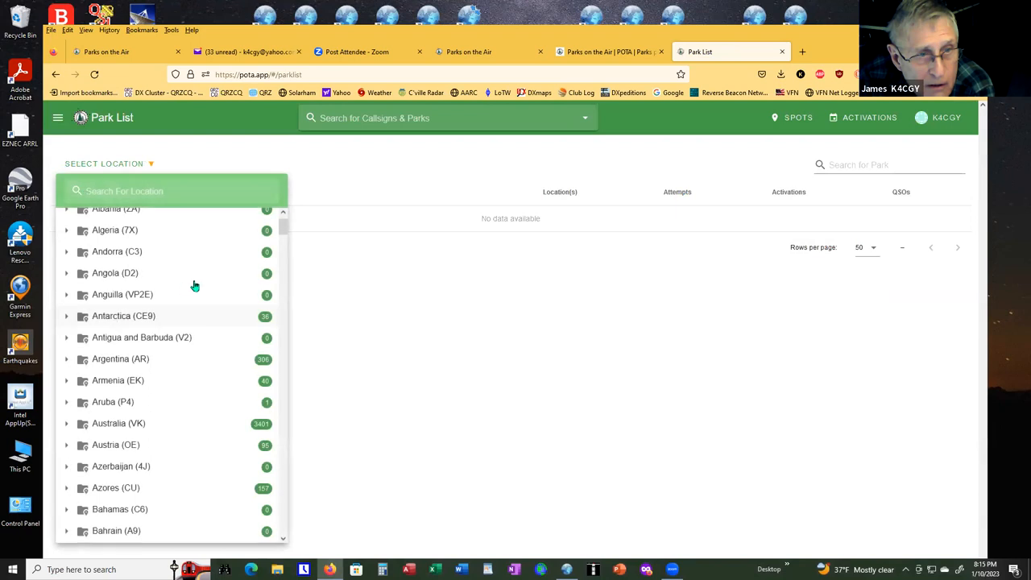
pyautogui.scroll(-3)
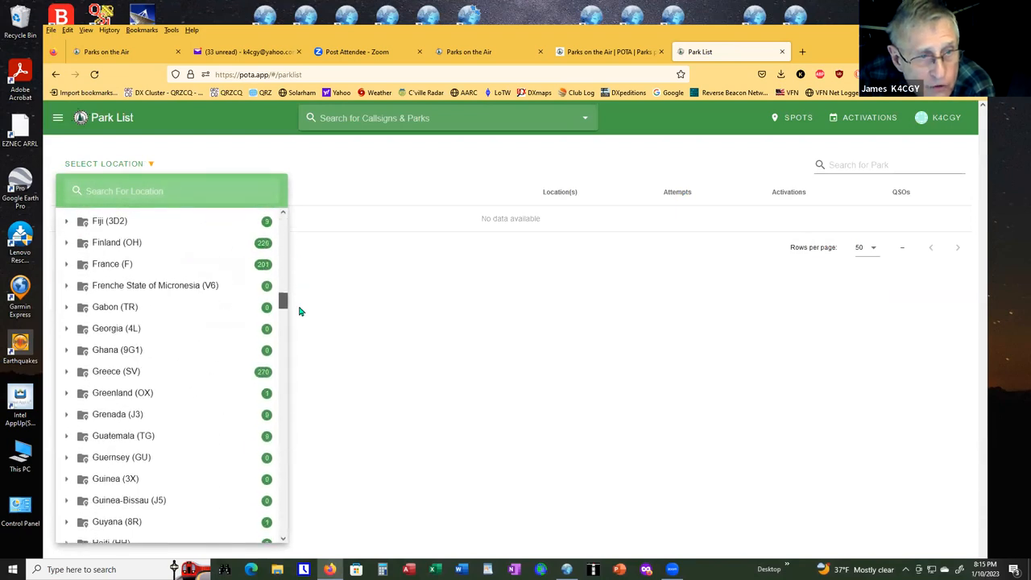
pyautogui.scroll(-3)
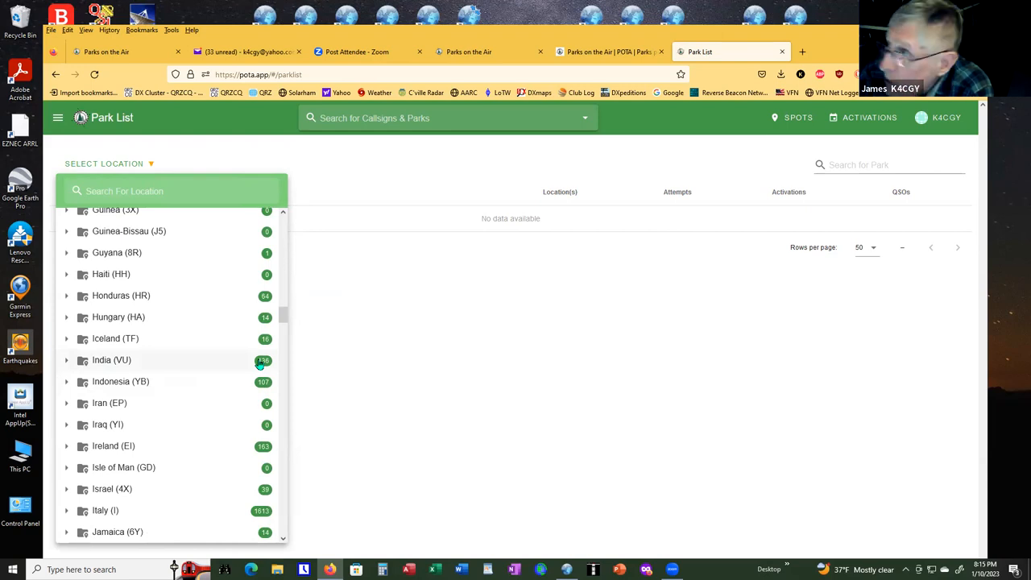
pyautogui.moveTo(226, 367)
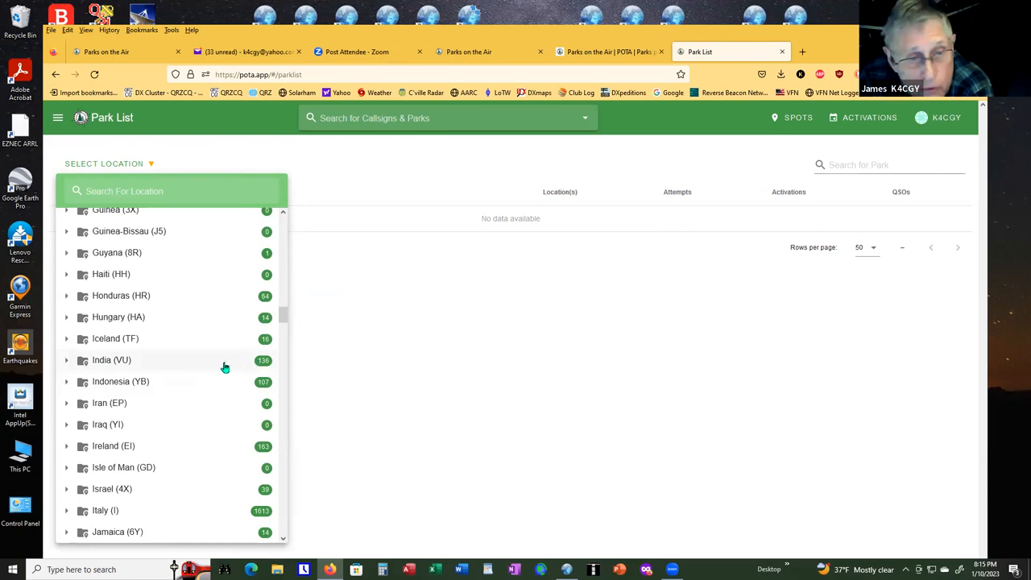
pyautogui.moveTo(123, 391)
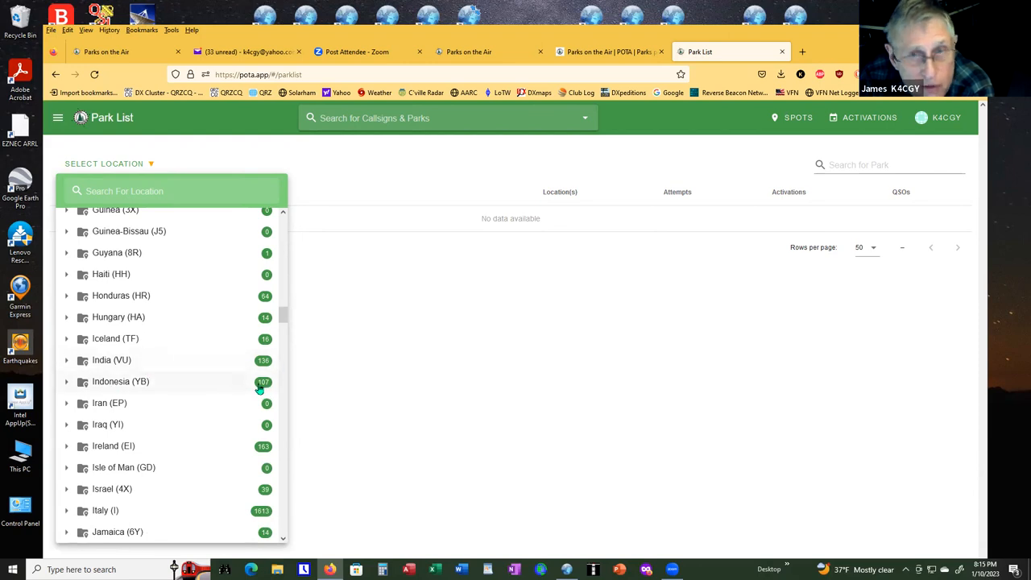
pyautogui.moveTo(131, 393)
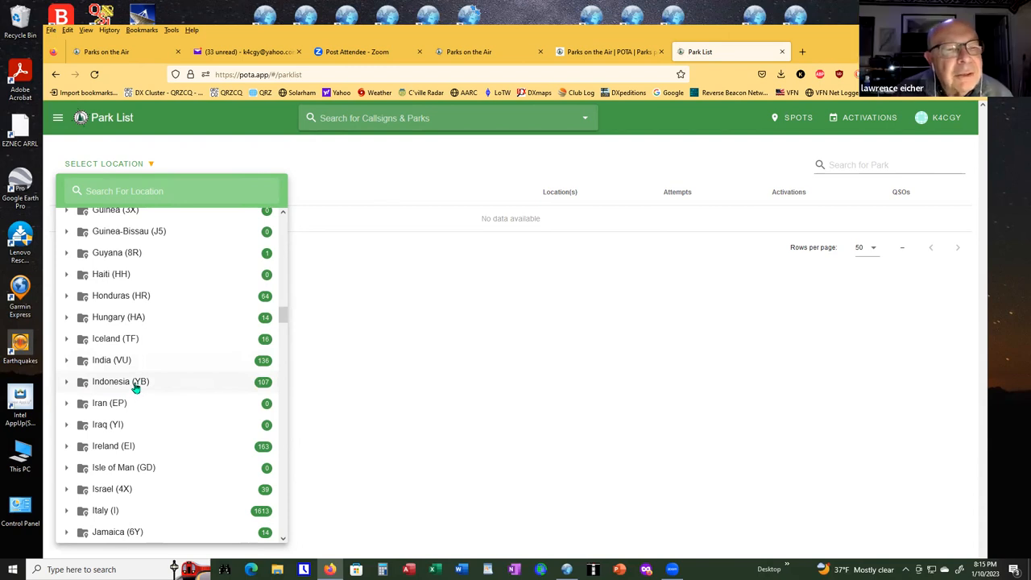
pyautogui.scroll(-3)
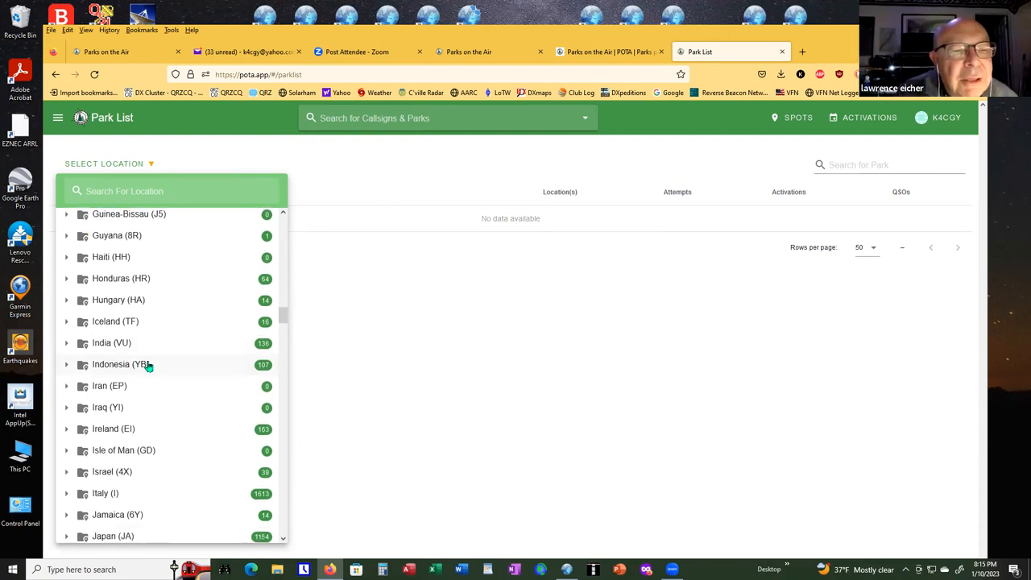
pyautogui.scroll(-3)
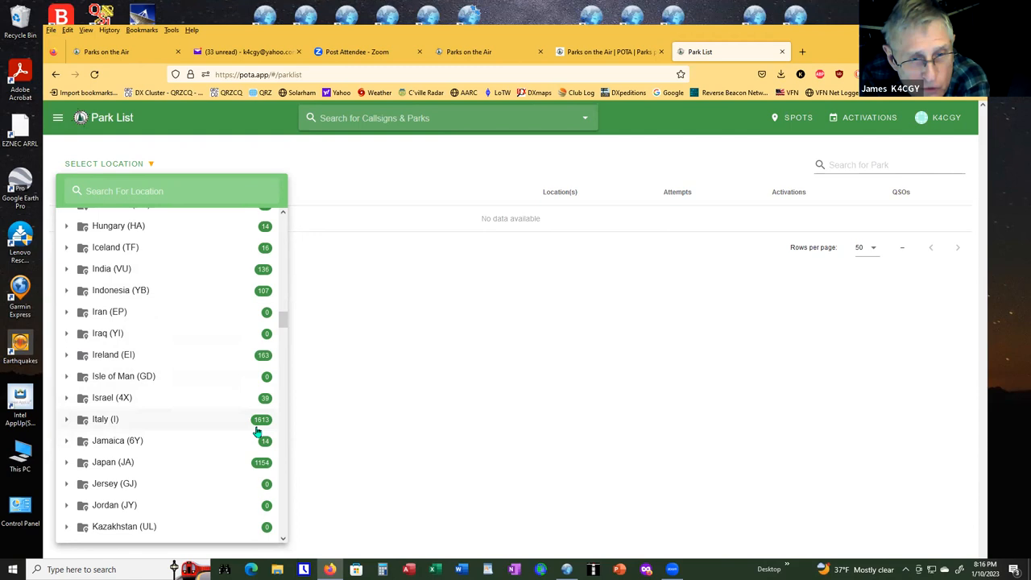
pyautogui.scroll(-3)
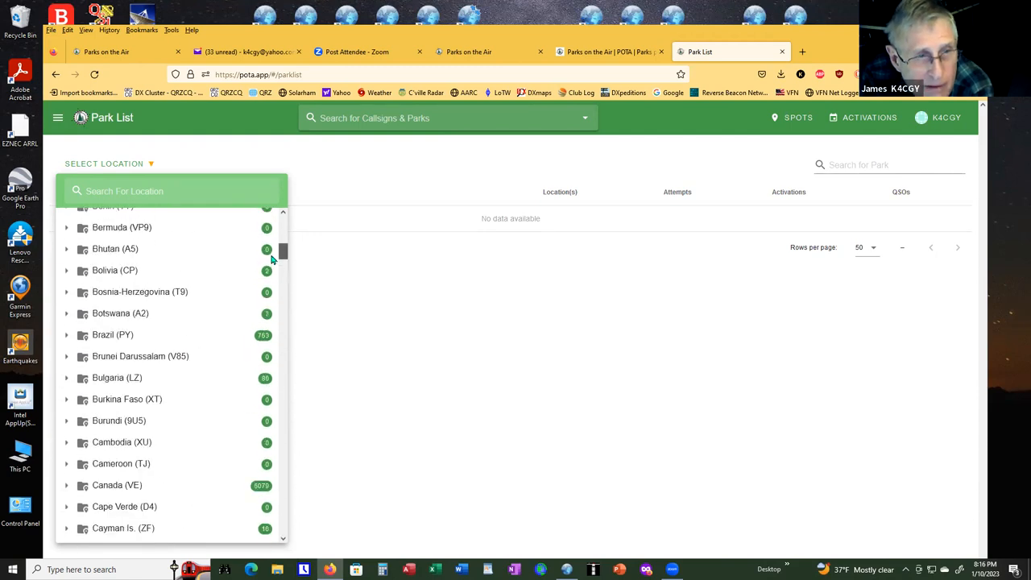
pyautogui.scroll(-3)
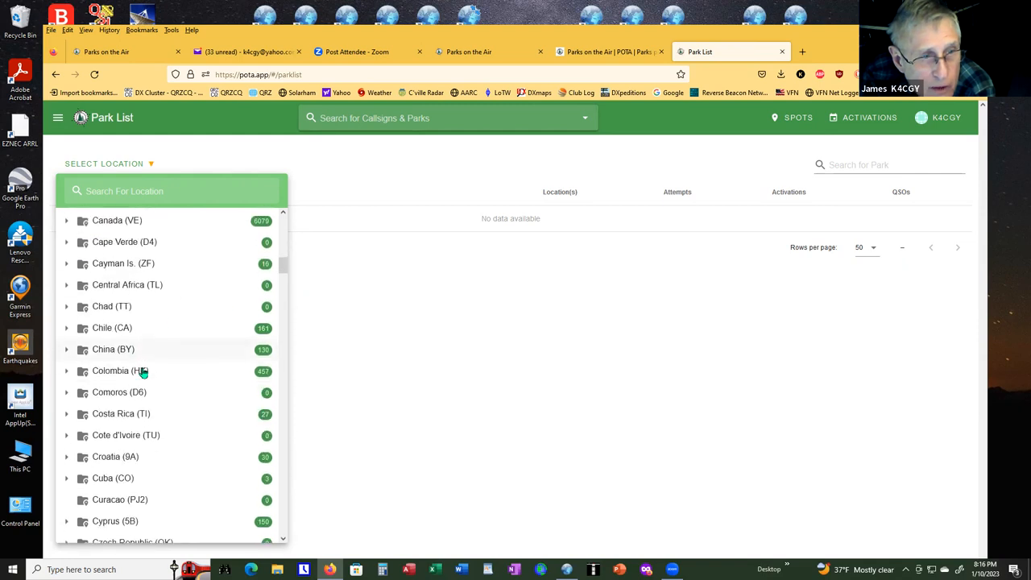
pyautogui.scroll(-3)
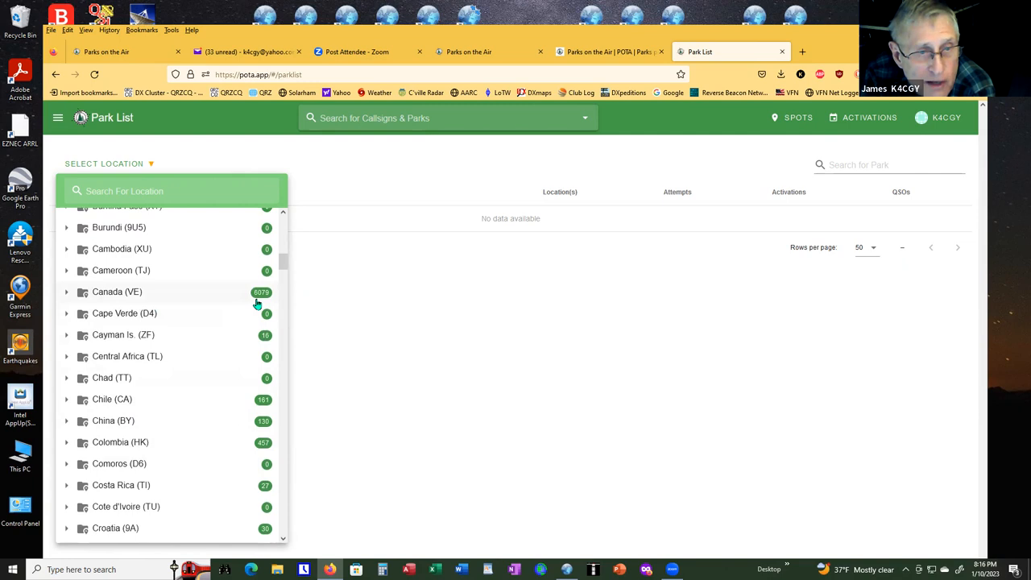
pyautogui.moveTo(286, 300)
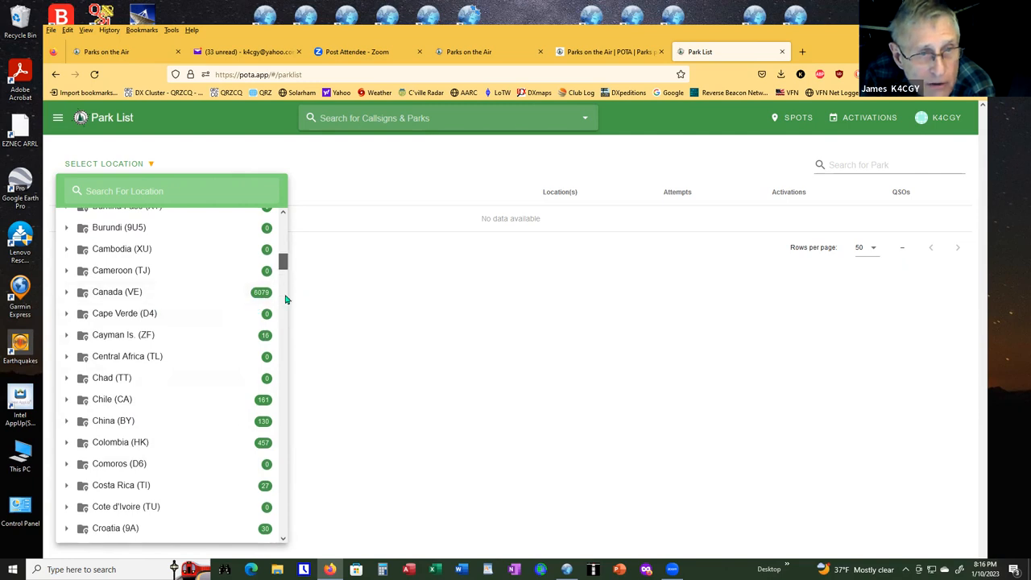
pyautogui.scroll(-3)
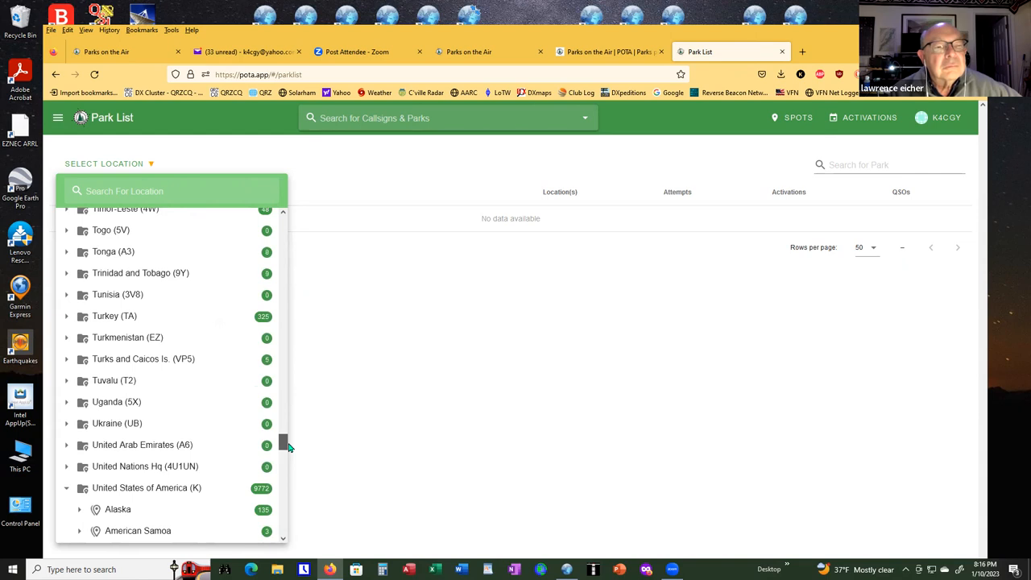
# Scroll the expanded United States entries through state park counts from Alabama to Wyoming.
pyautogui.scroll(-3)
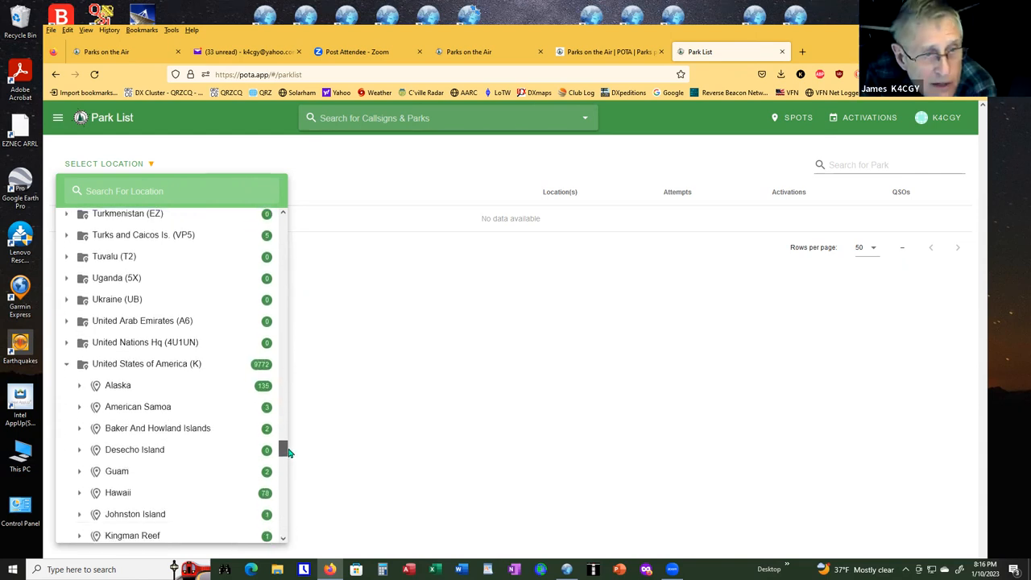
pyautogui.moveTo(247, 385)
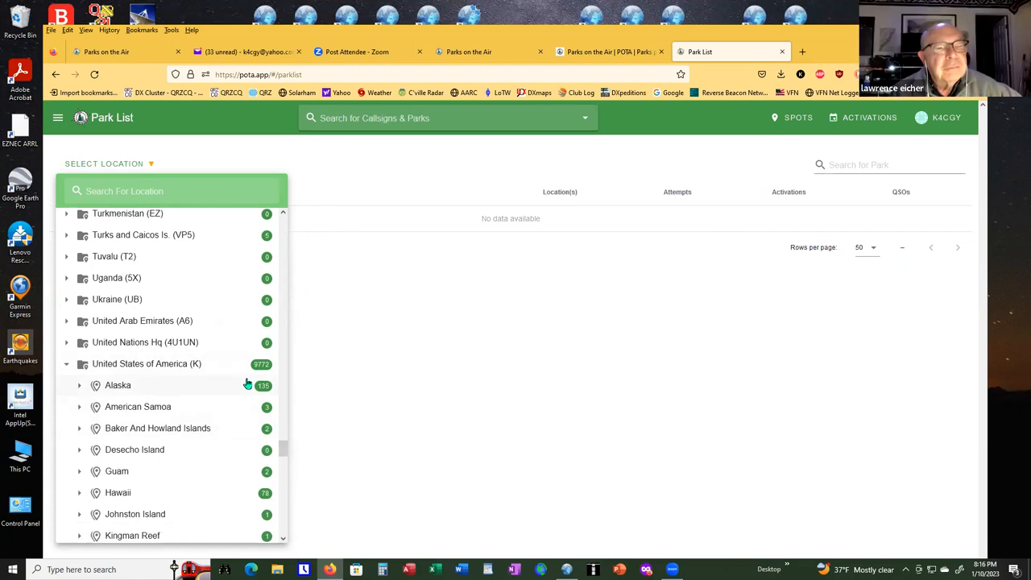
pyautogui.scroll(-3)
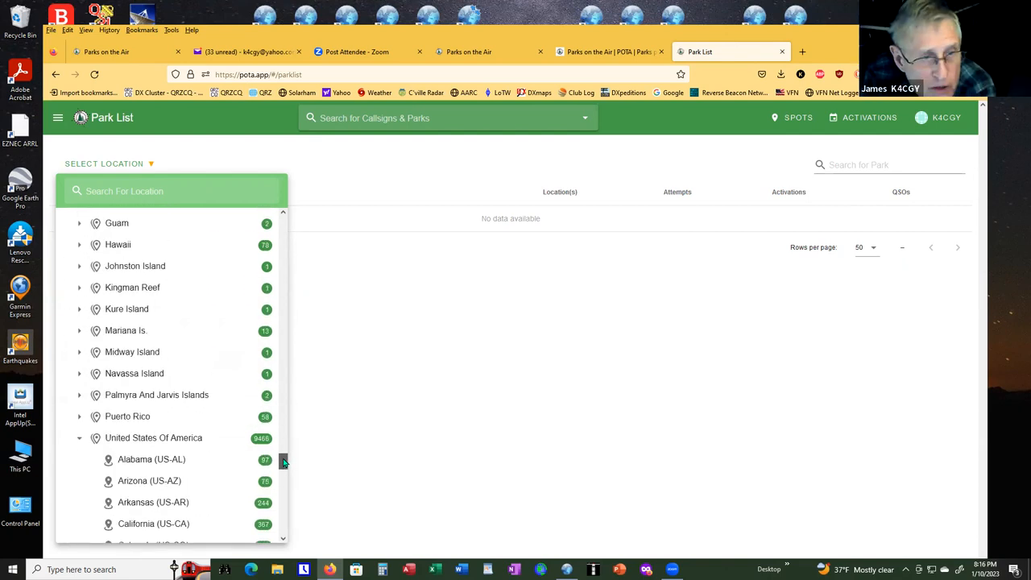
pyautogui.scroll(-3)
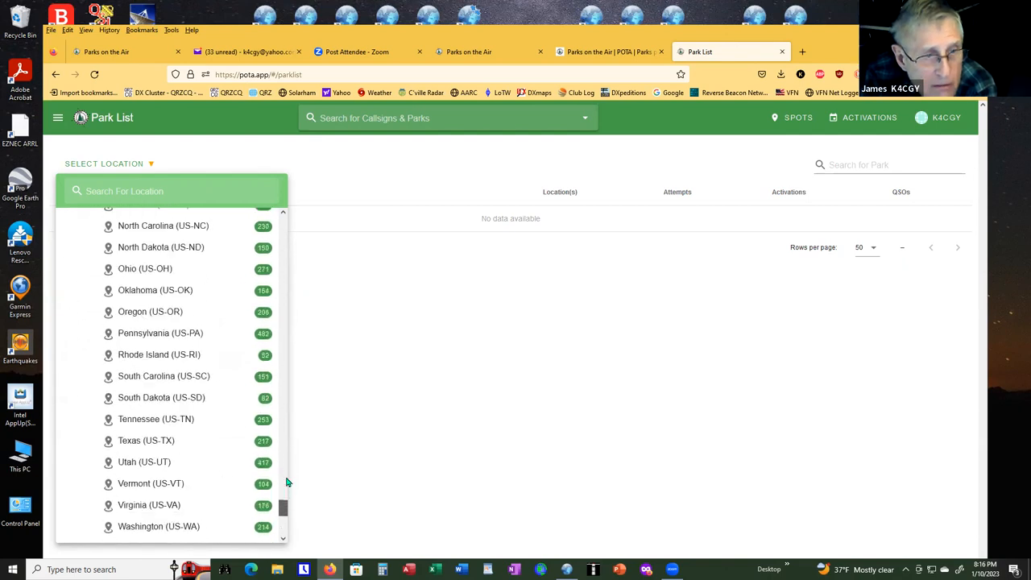
pyautogui.scroll(-3)
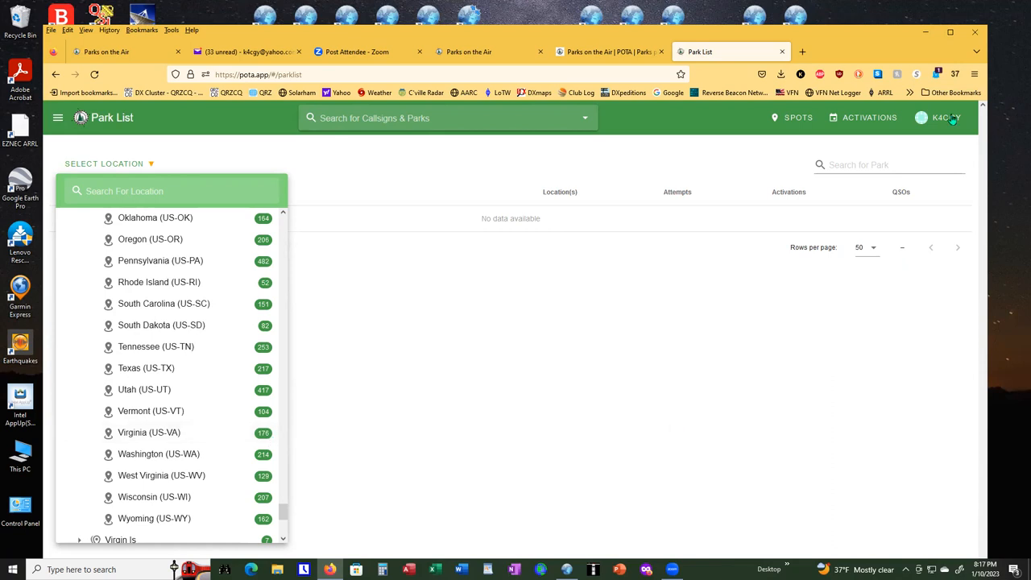
# Open K4CGY's My Awards page and scroll through its award progress charts.
pyautogui.click(947, 117)
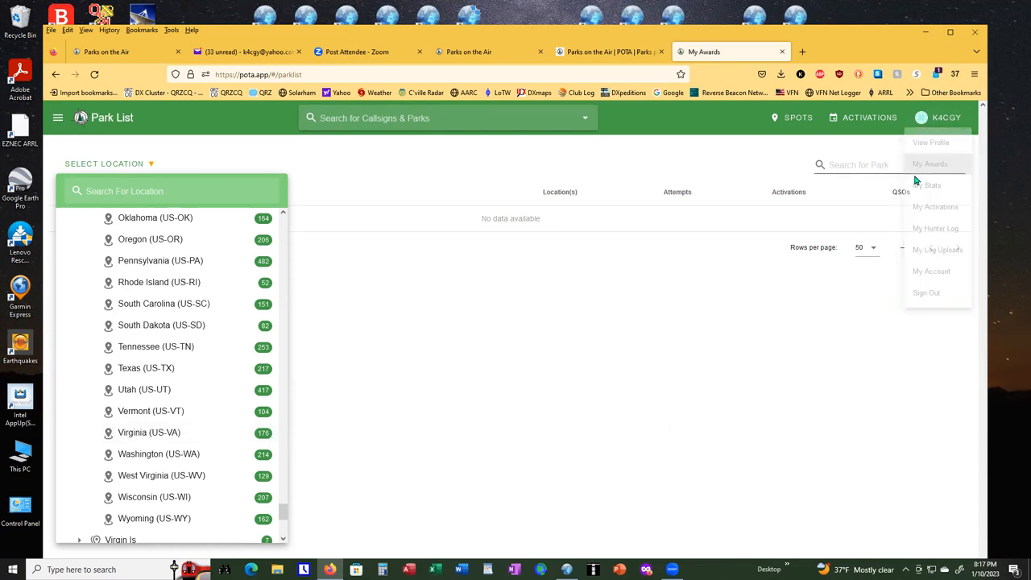
pyautogui.click(930, 163)
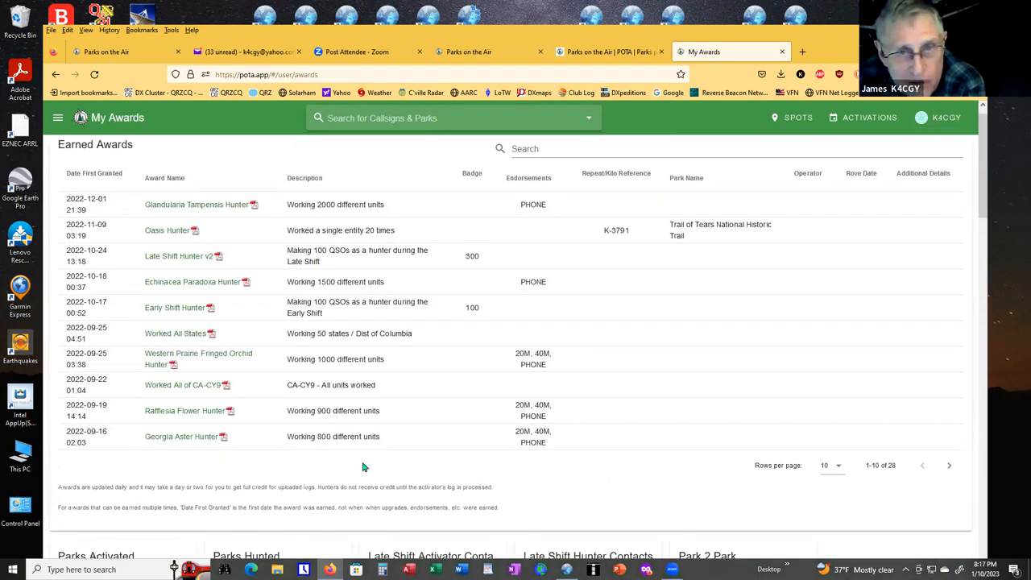
pyautogui.scroll(-3)
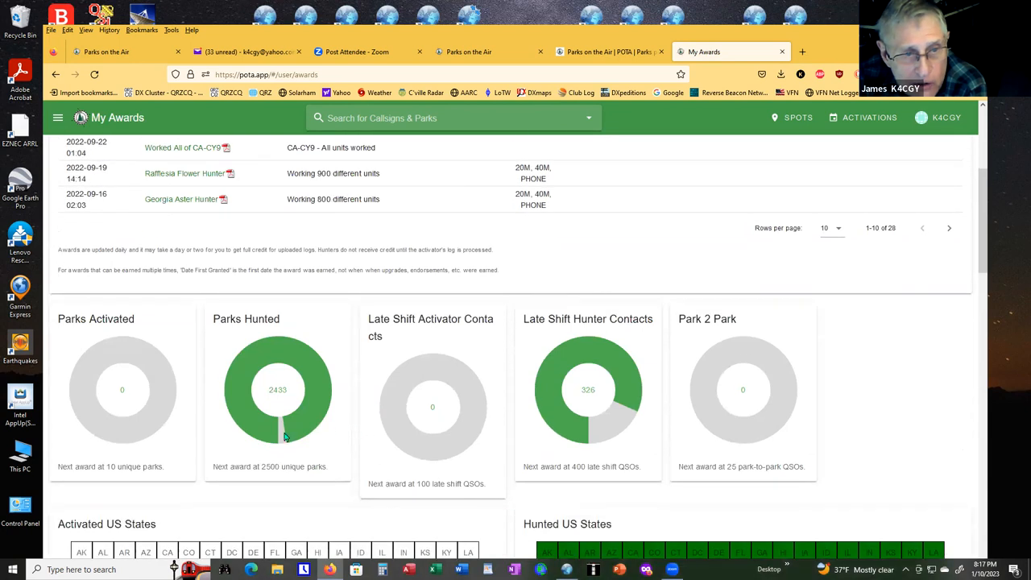
pyautogui.moveTo(270, 400)
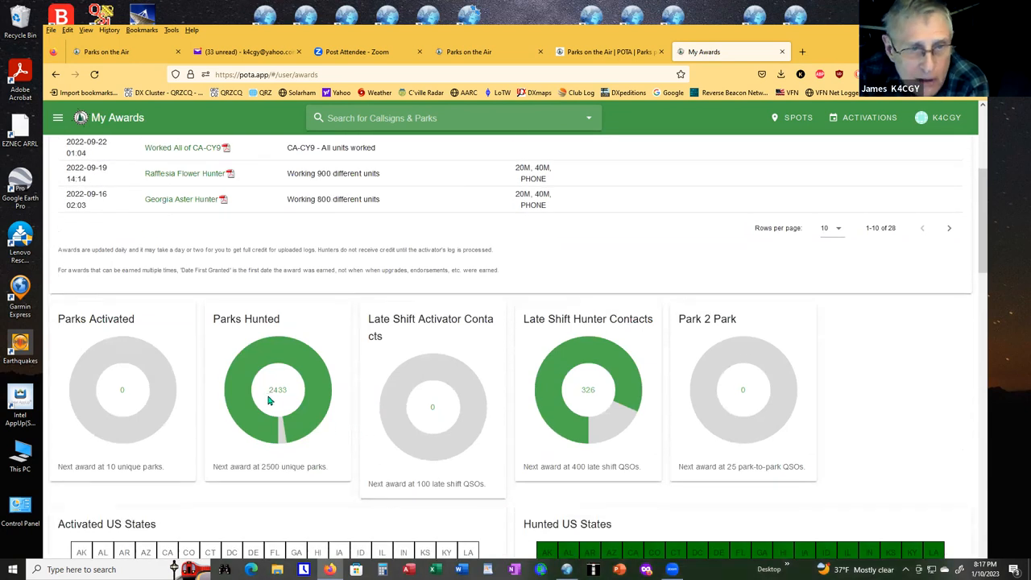
pyautogui.moveTo(282, 400)
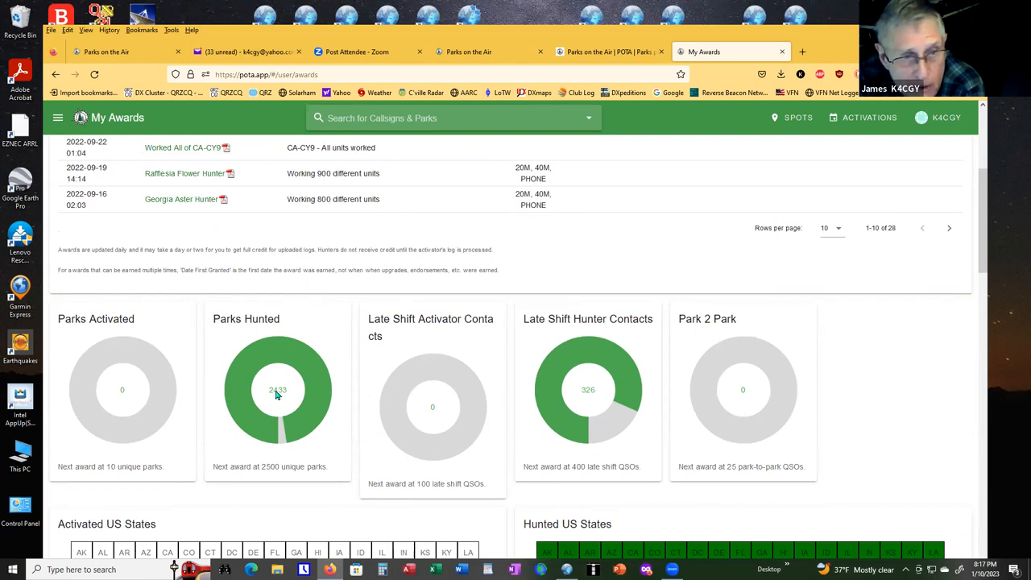
pyautogui.moveTo(274, 400)
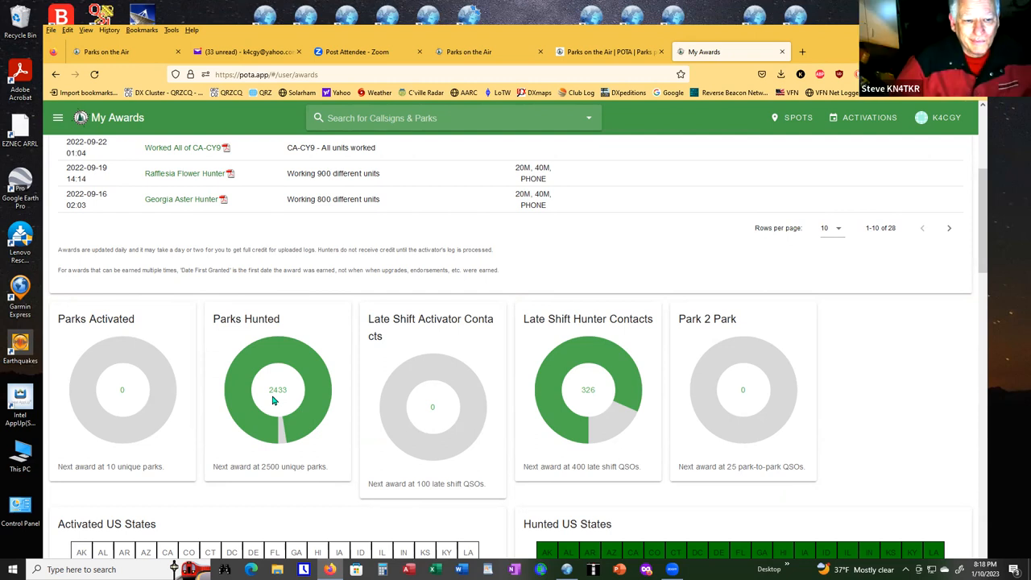
pyautogui.moveTo(648, 256)
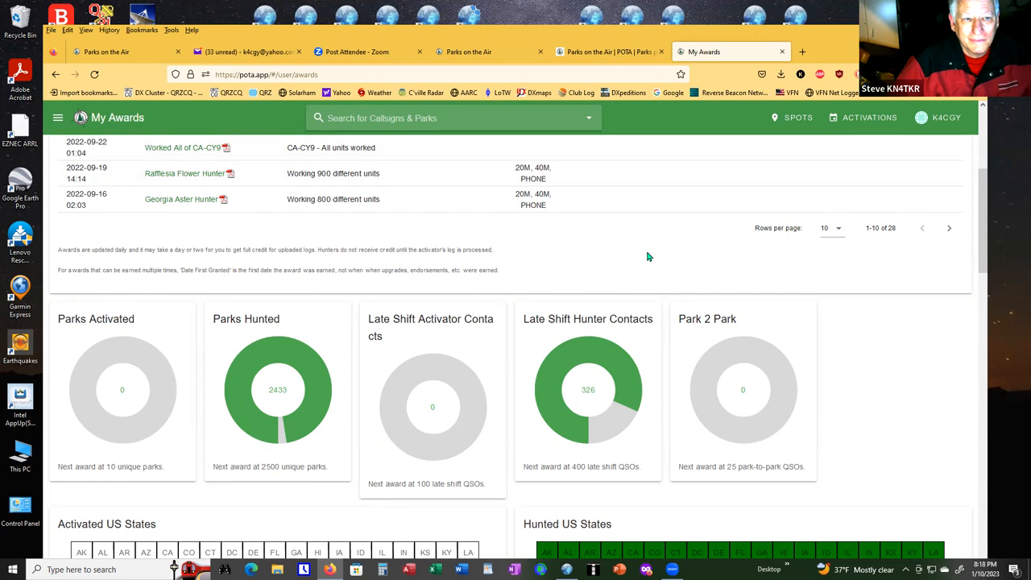
pyautogui.scroll(-3)
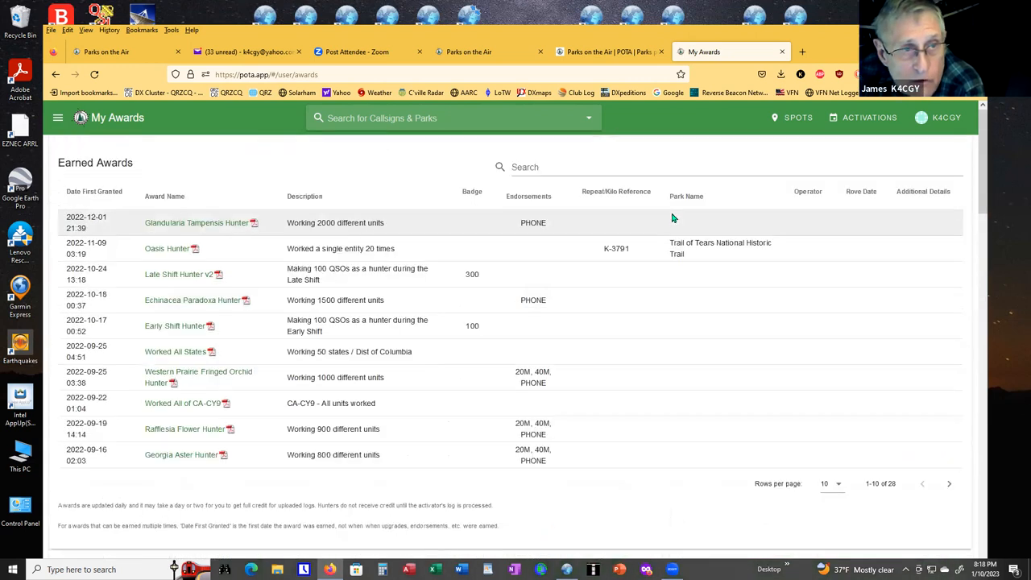
# Open the side navigation drawer listing Add Spot, Spots and My Hunter Log.
pyautogui.click(57, 118)
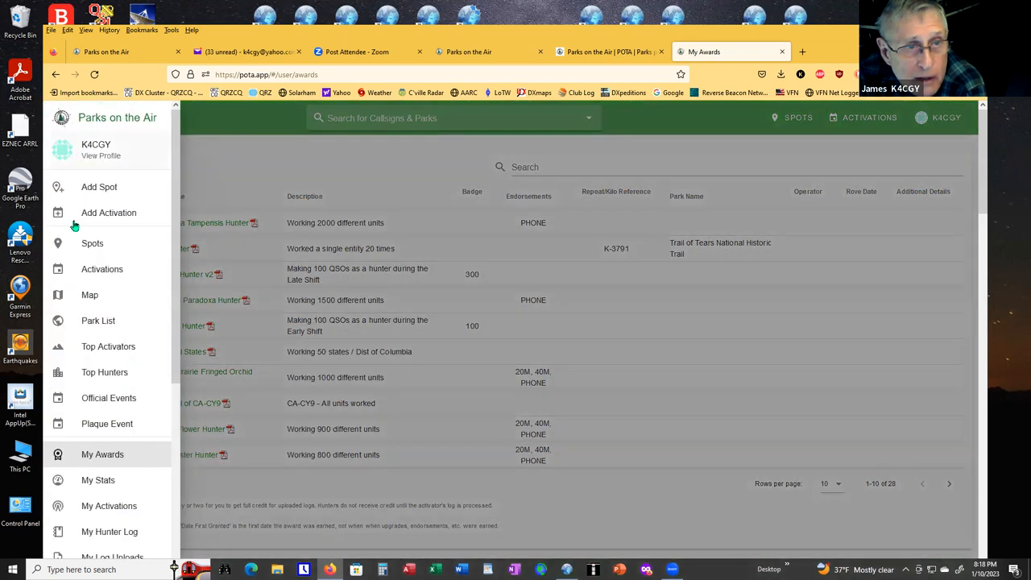
pyautogui.moveTo(473, 344)
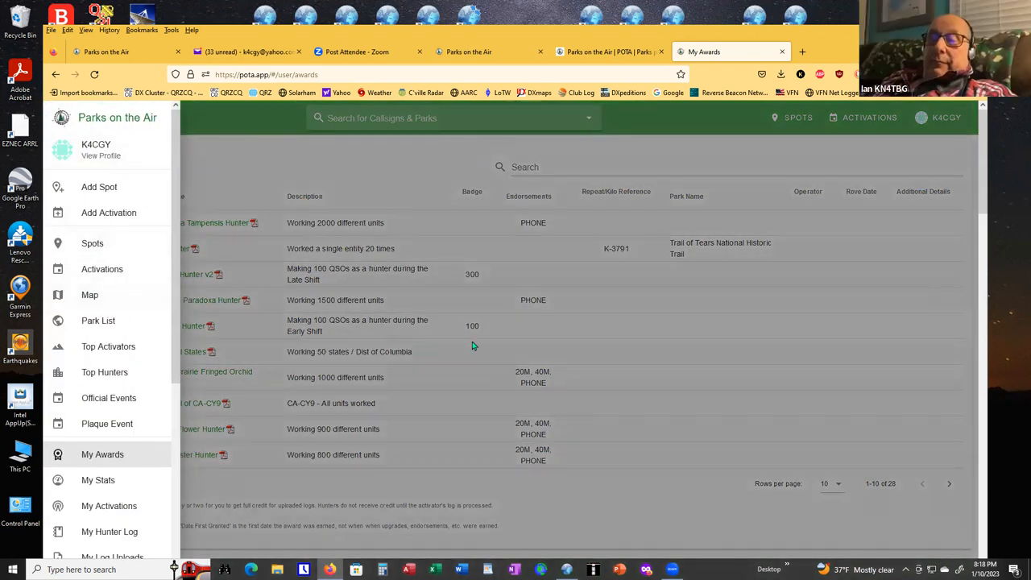
pyautogui.moveTo(747, 355)
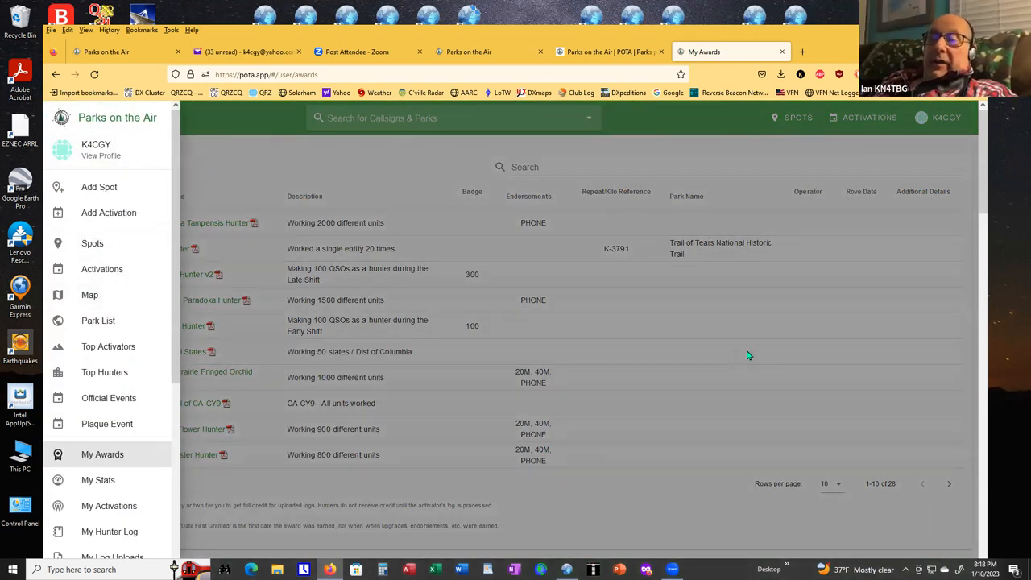
pyautogui.moveTo(476, 310)
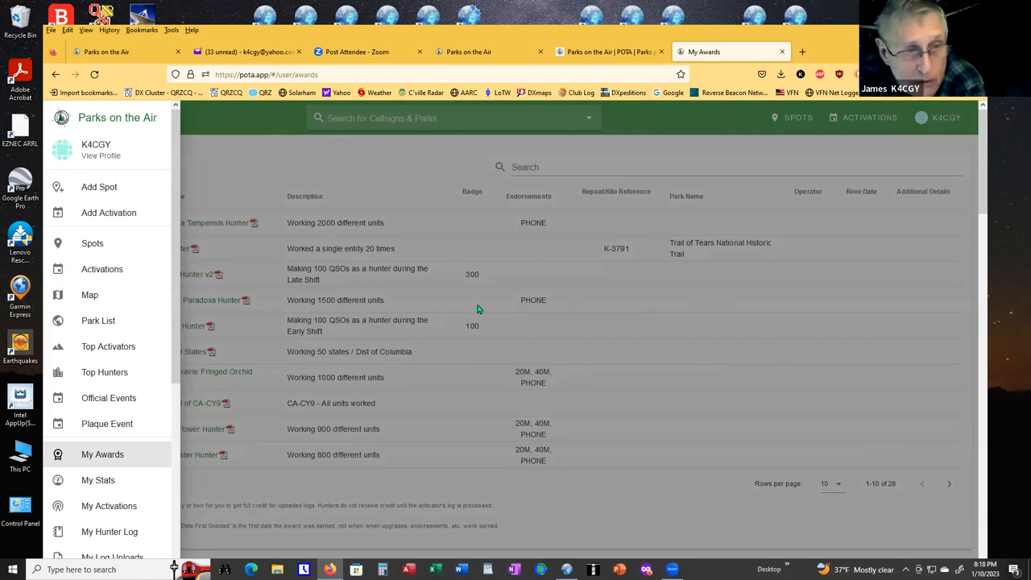
pyautogui.moveTo(865, 296)
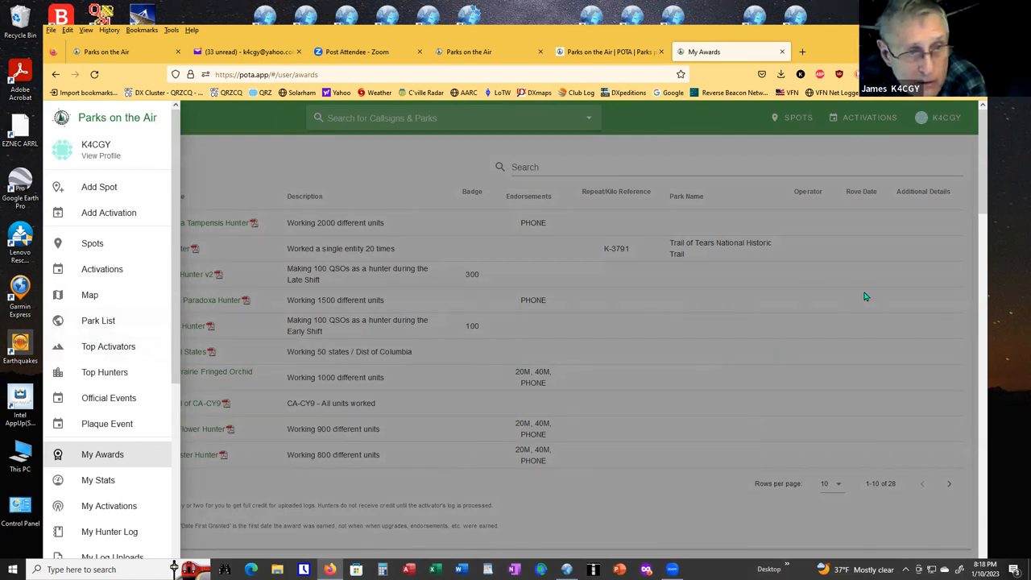
pyautogui.moveTo(906, 306)
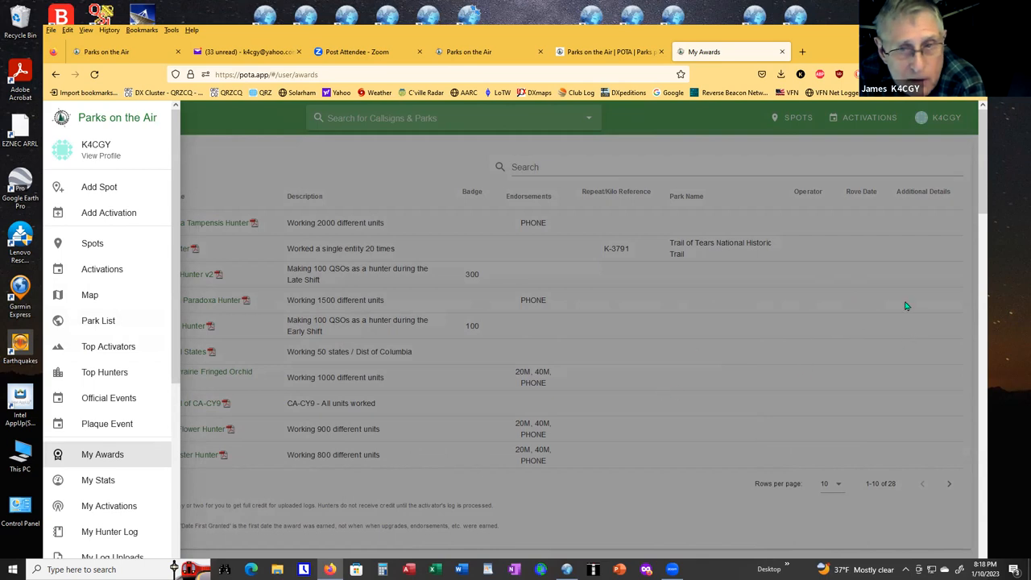
pyautogui.moveTo(860, 346)
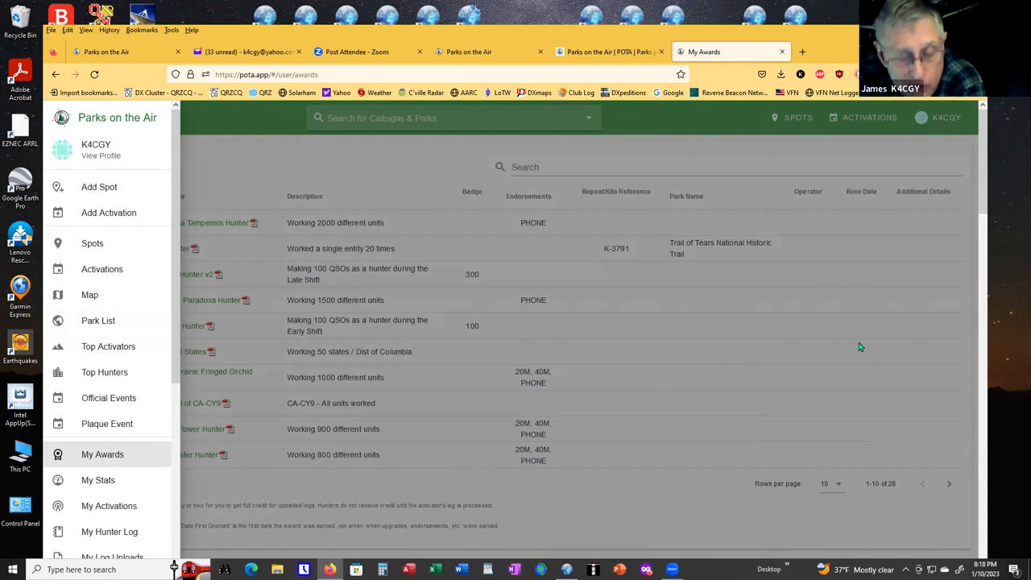
pyautogui.moveTo(821, 331)
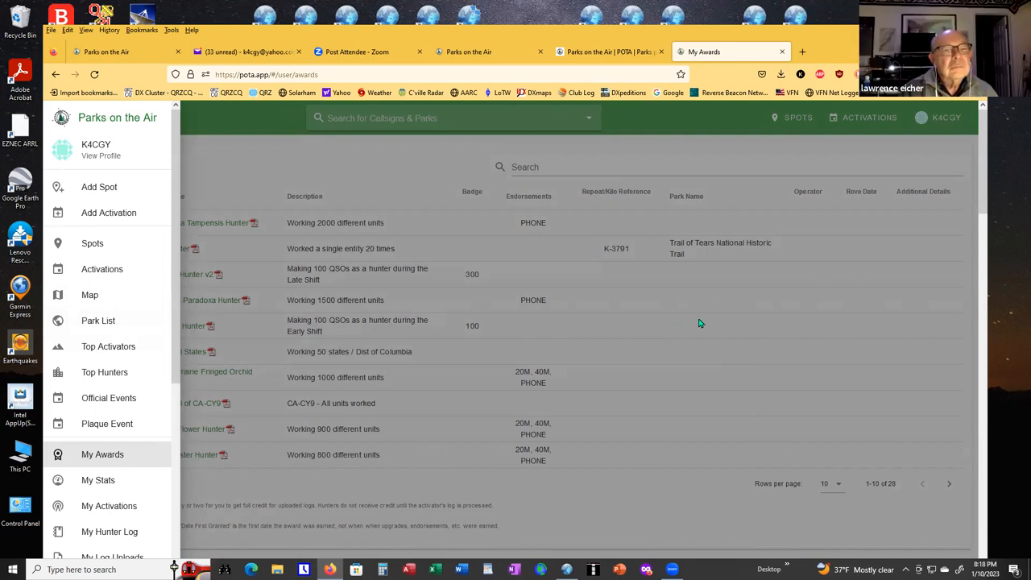
pyautogui.moveTo(762, 351)
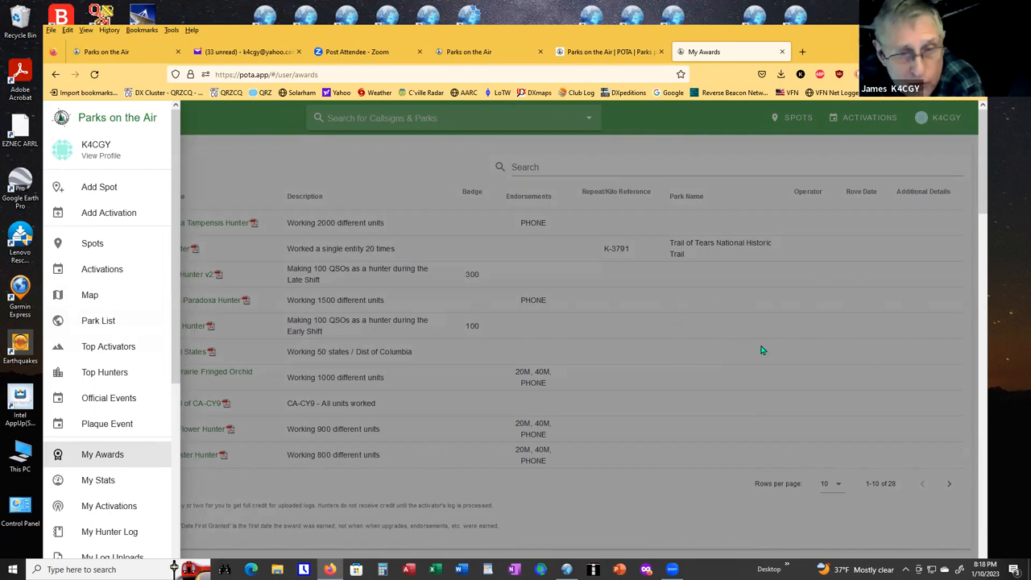
pyautogui.moveTo(689, 338)
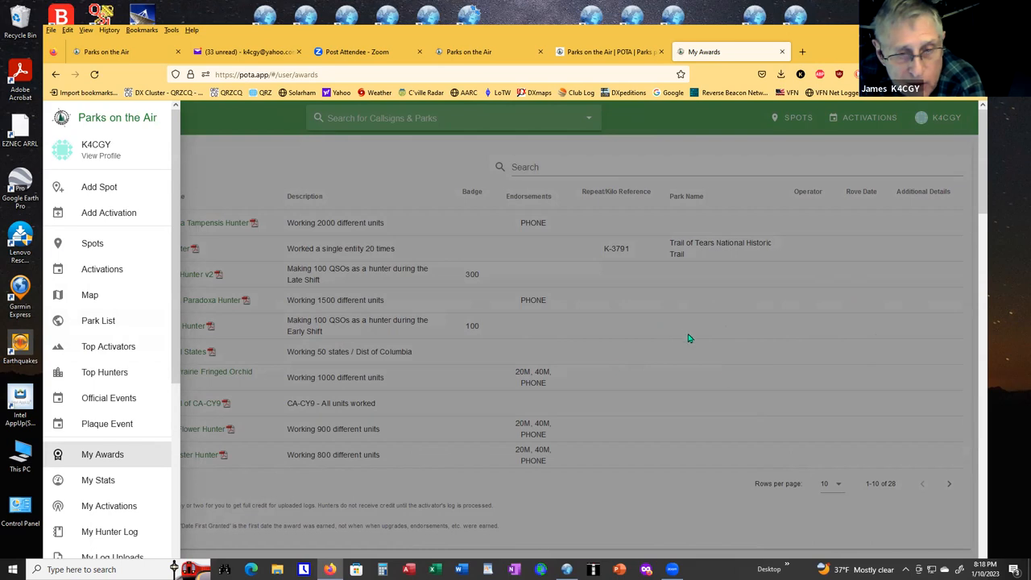
pyautogui.moveTo(788, 340)
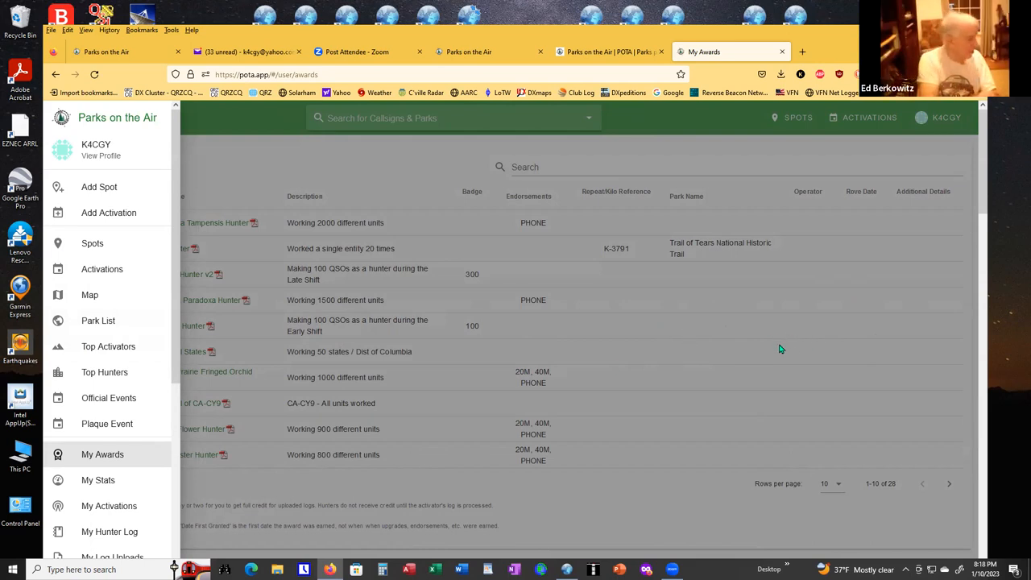
pyautogui.moveTo(840, 347)
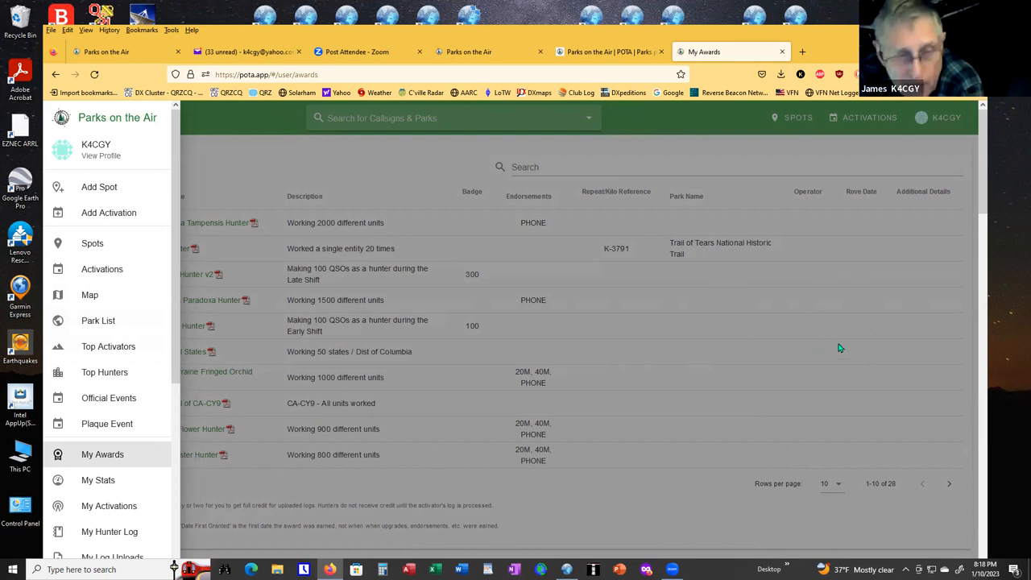
pyautogui.moveTo(1015, 325)
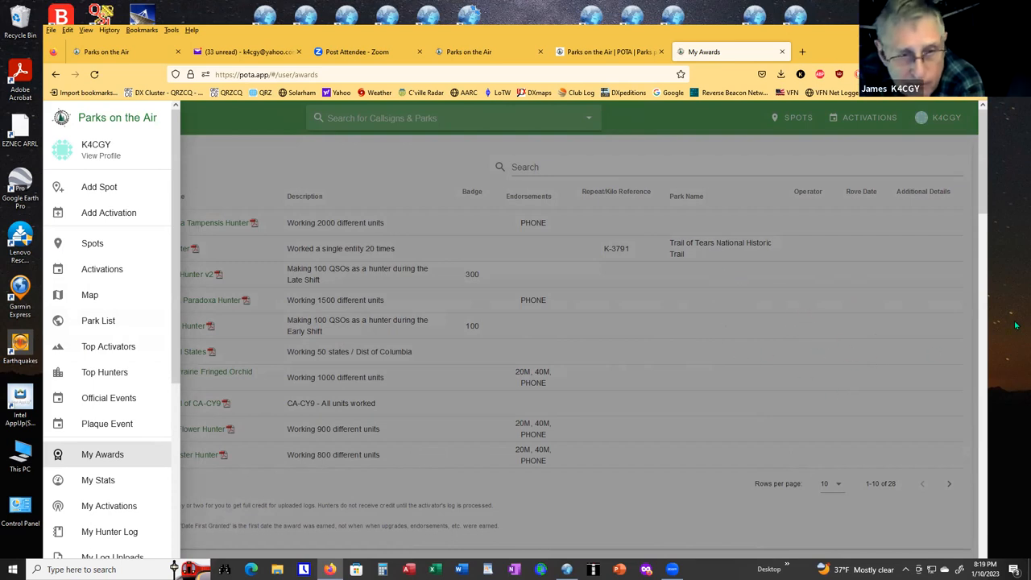